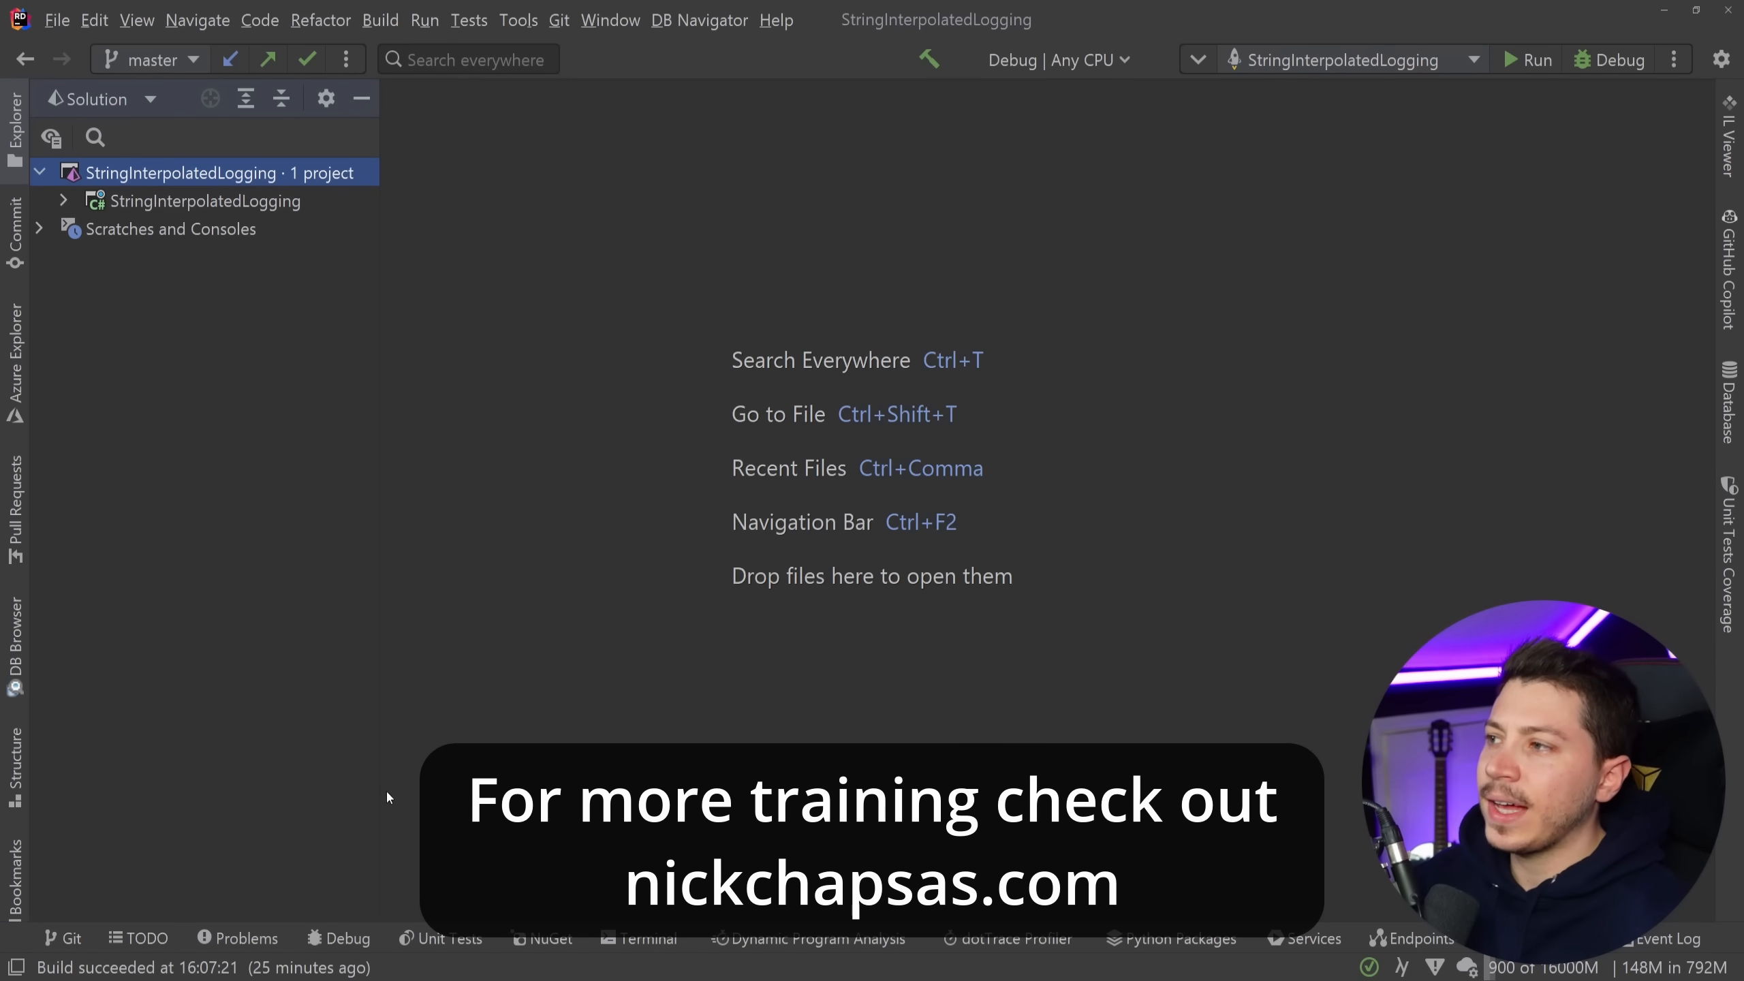
Expand the StringInterpolatedLogging project and open WeatherForecastController.cs.
click(204, 200)
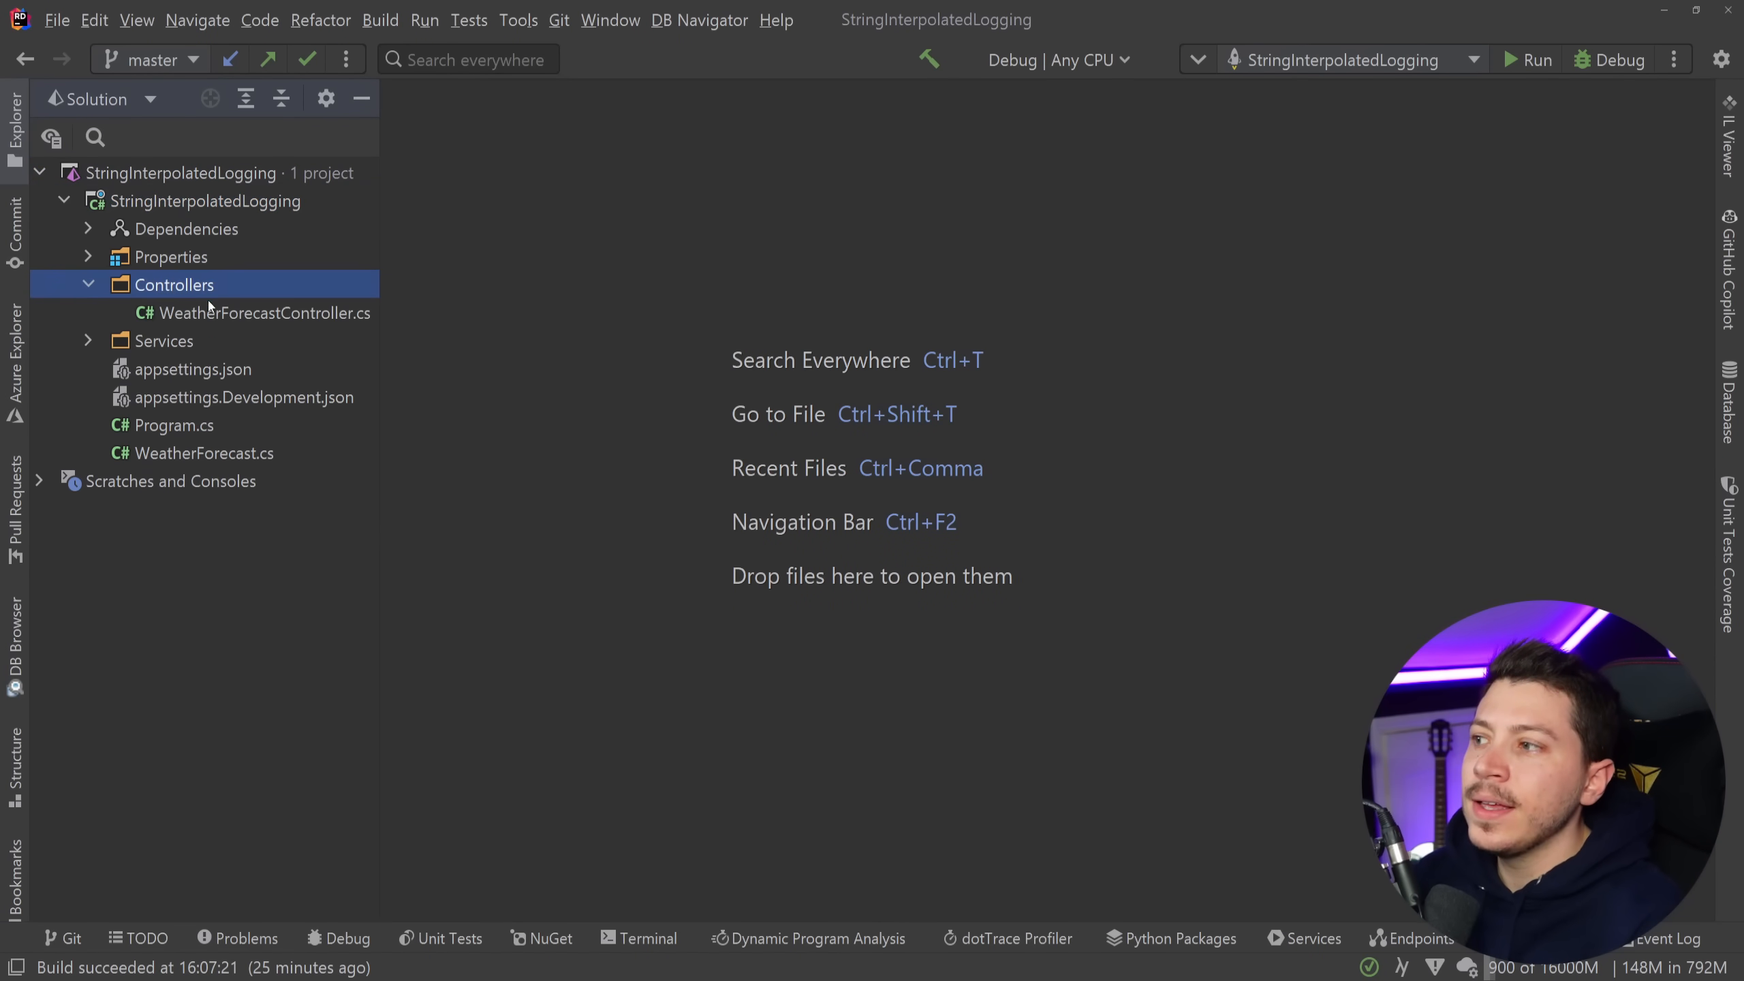
double_click(264, 312)
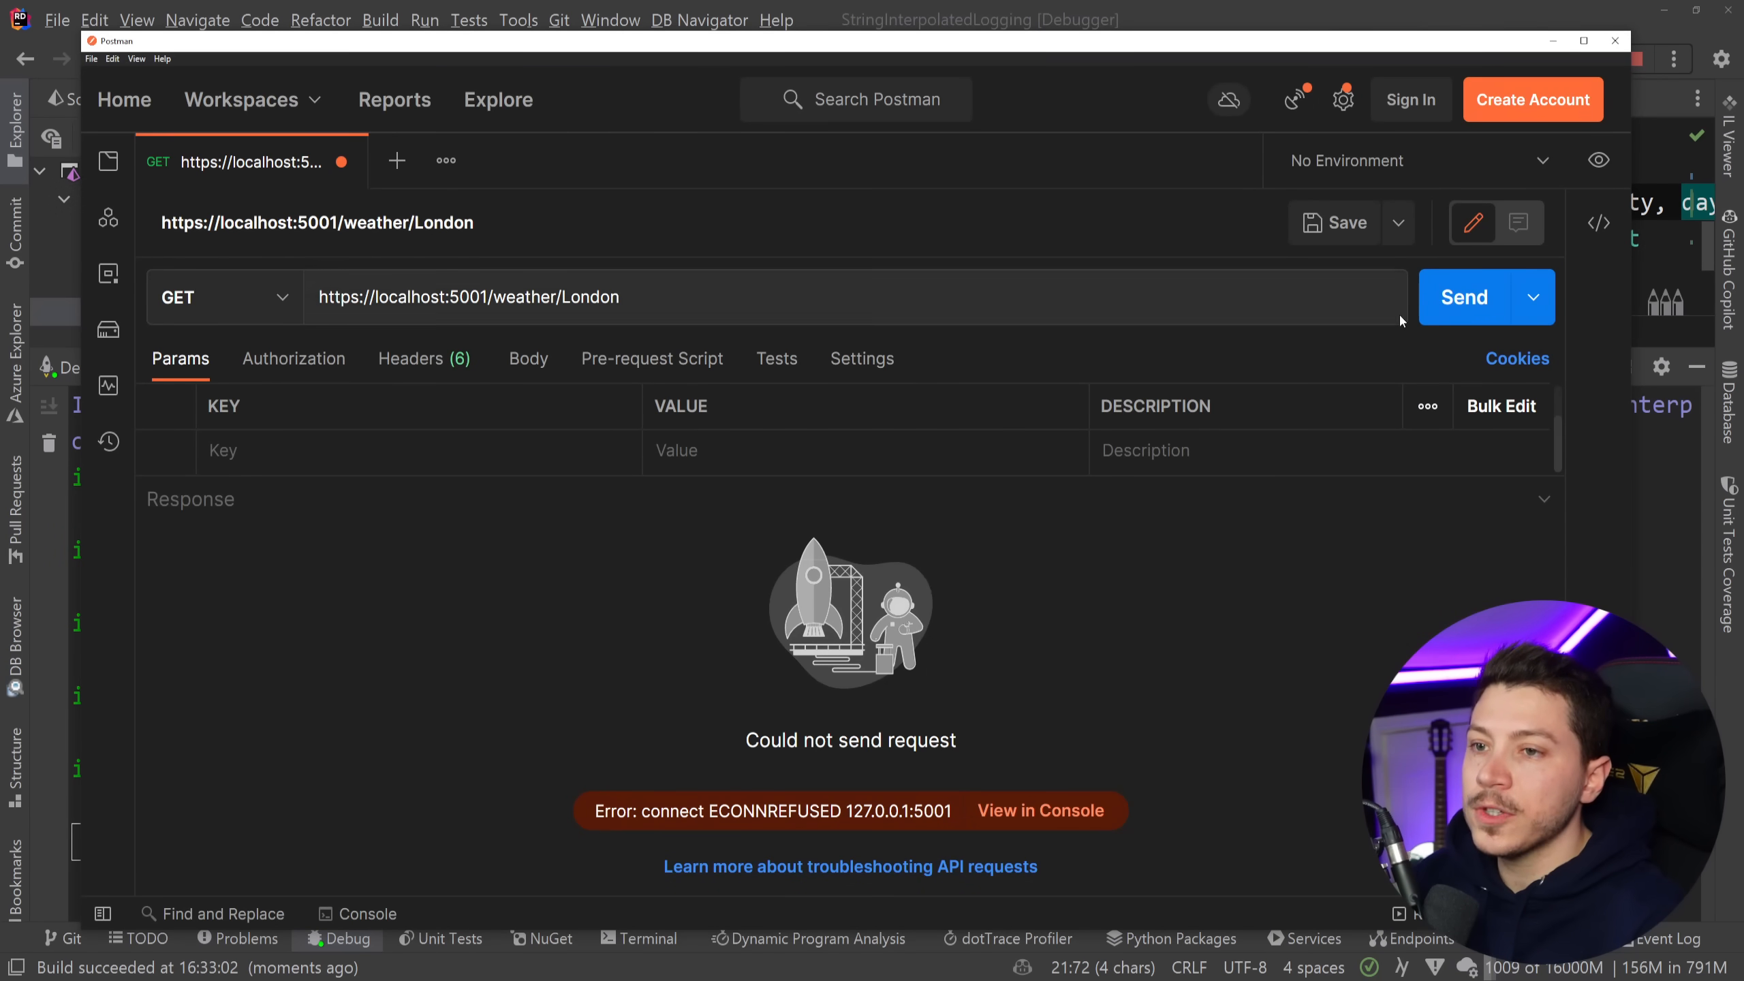
click(1465, 297)
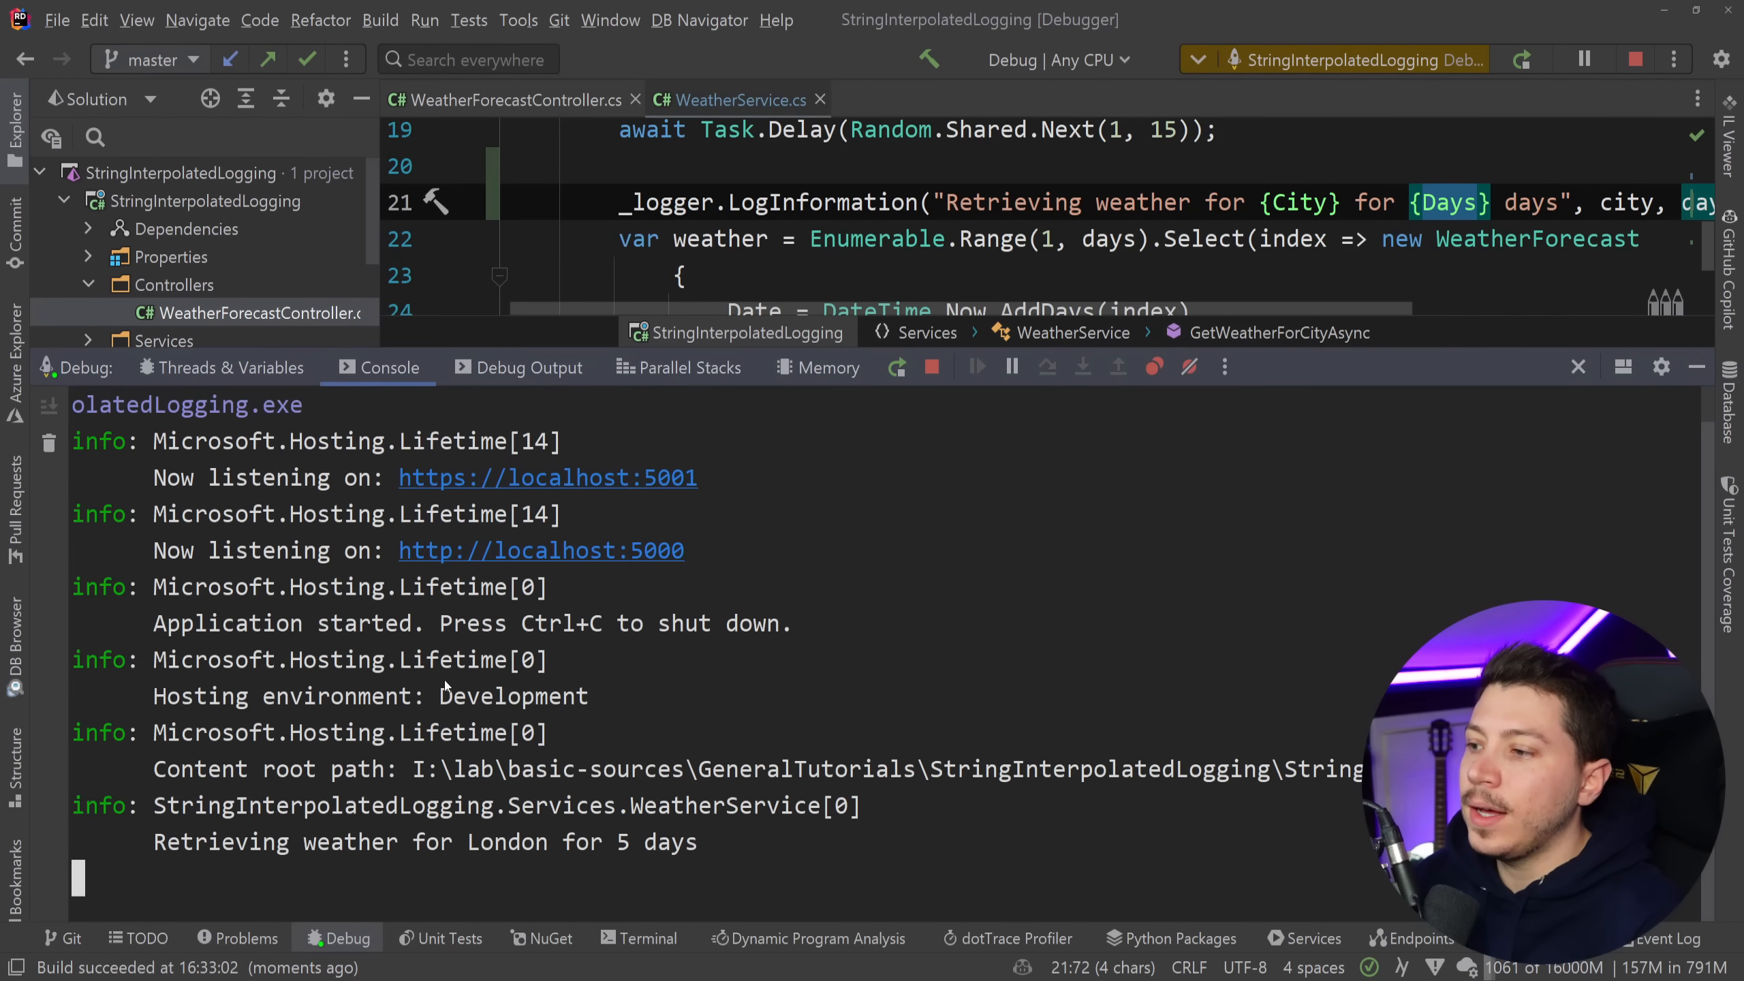
Compare the logged London weather line with its message template, then stop debugging.
drag(70, 806, 281, 805)
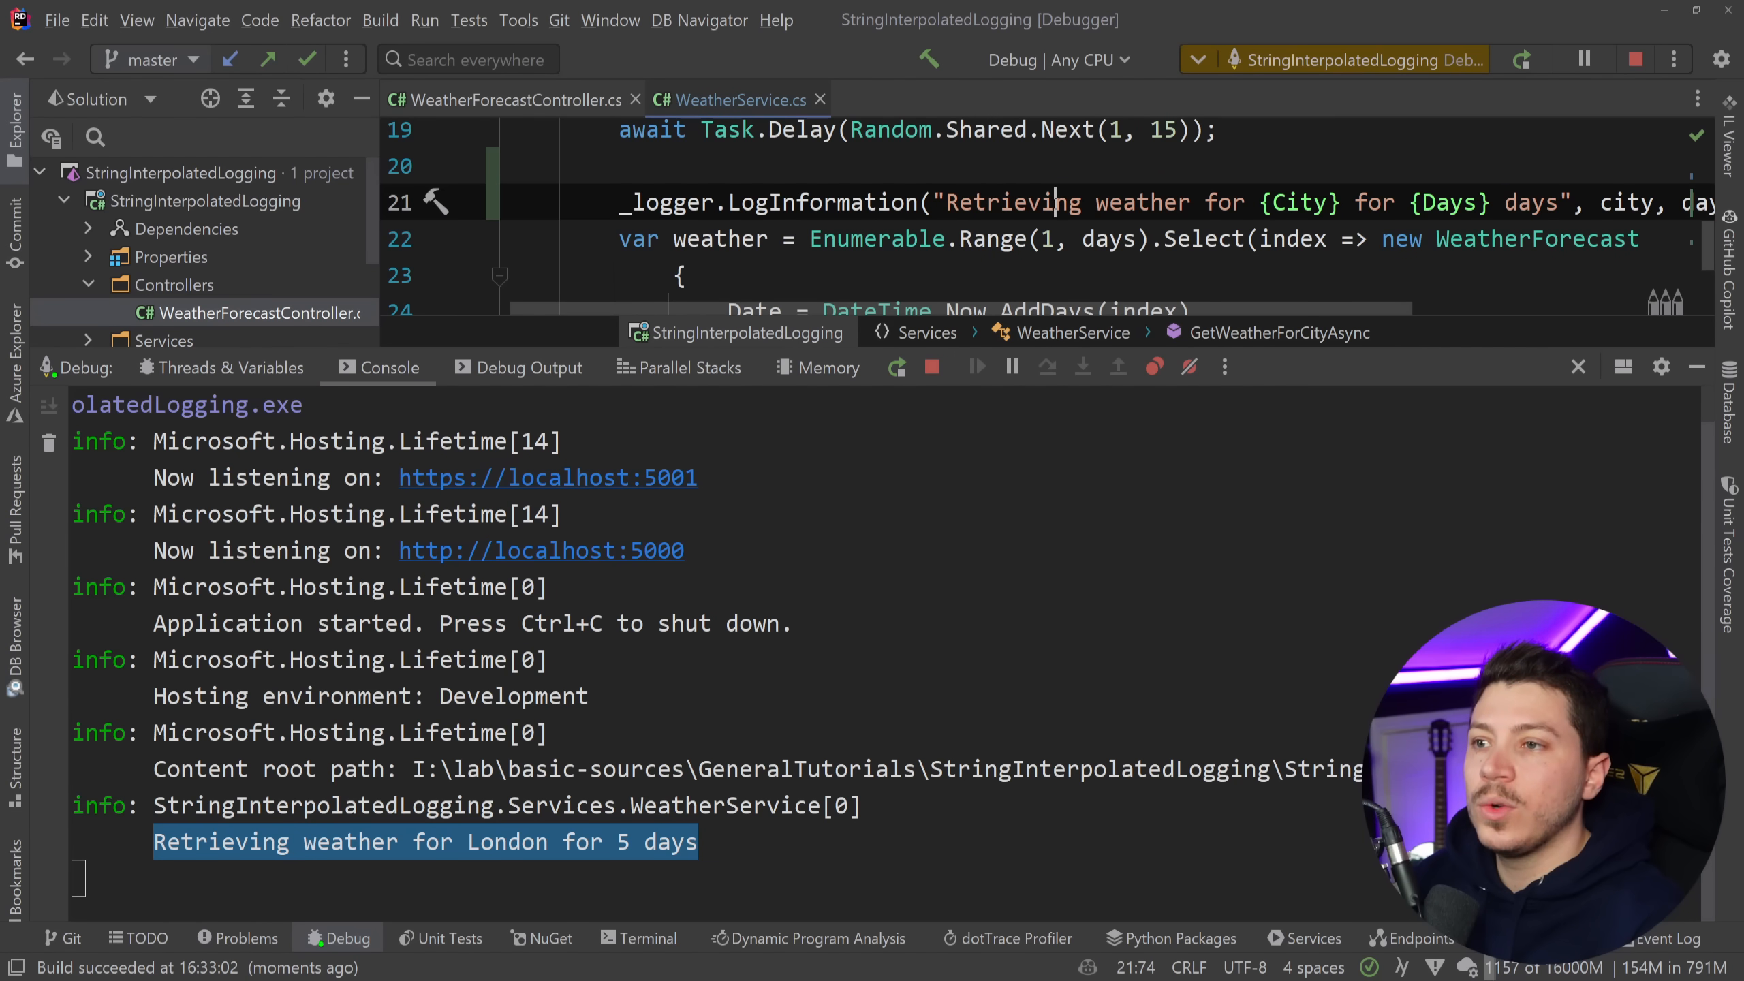
double_click(1375, 203)
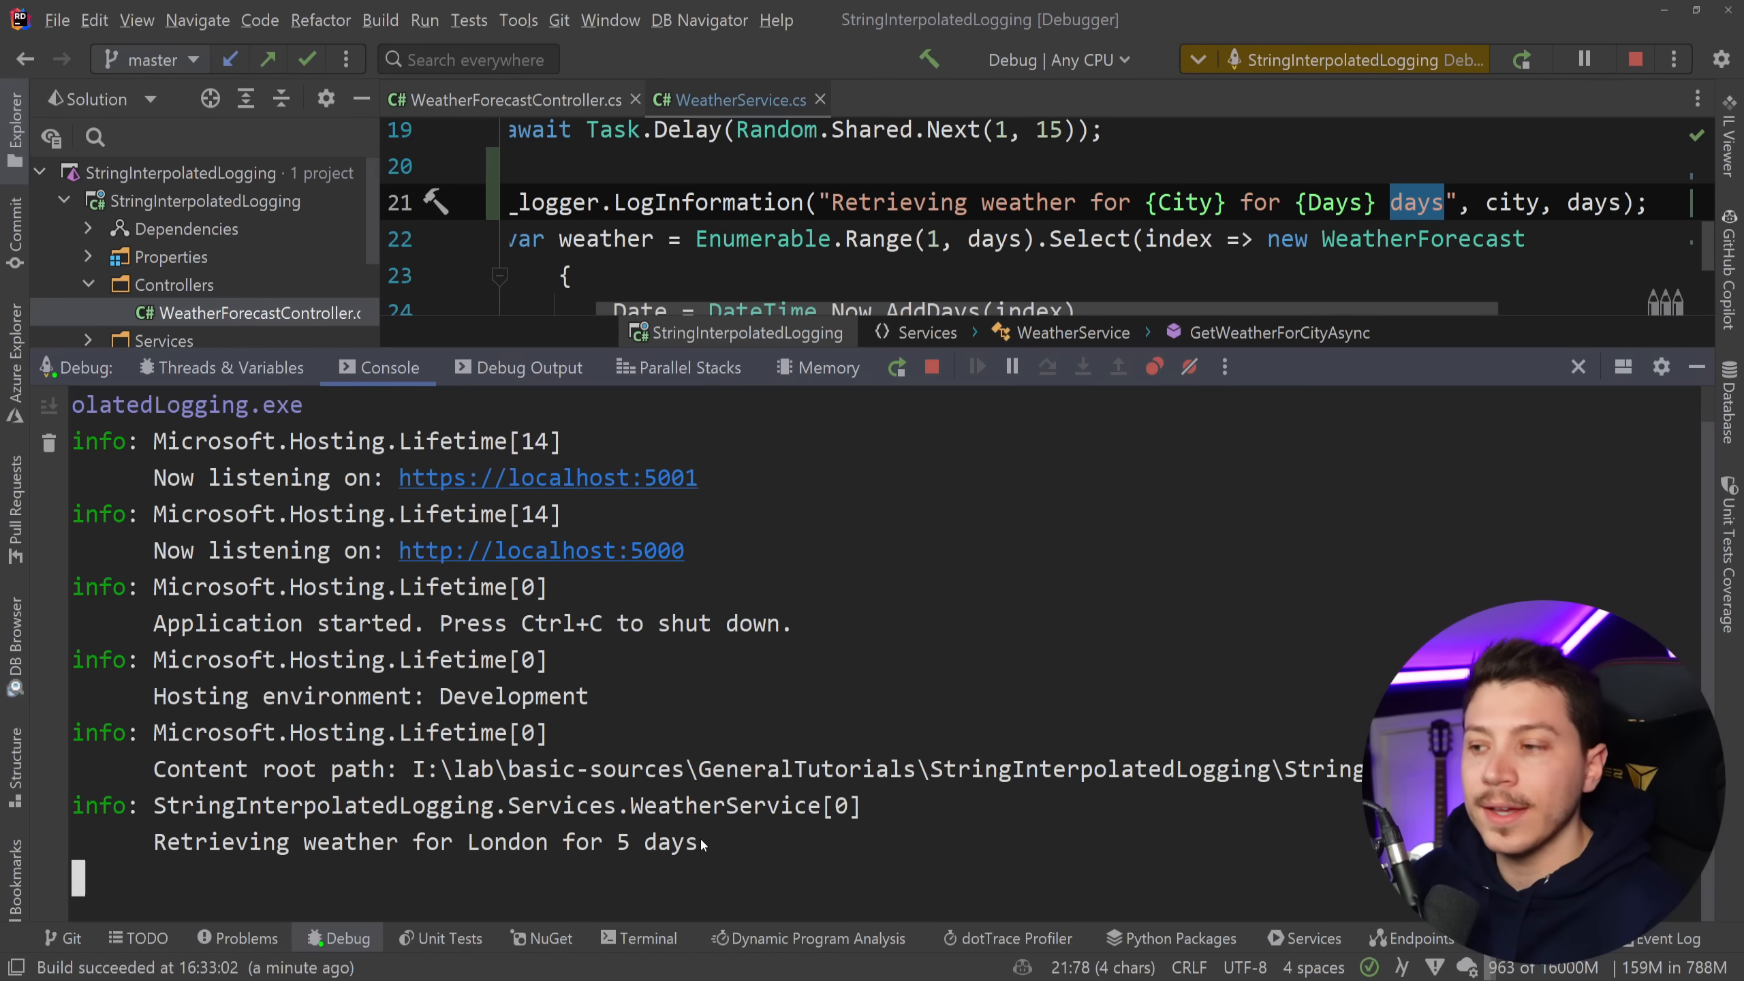
click(1636, 59)
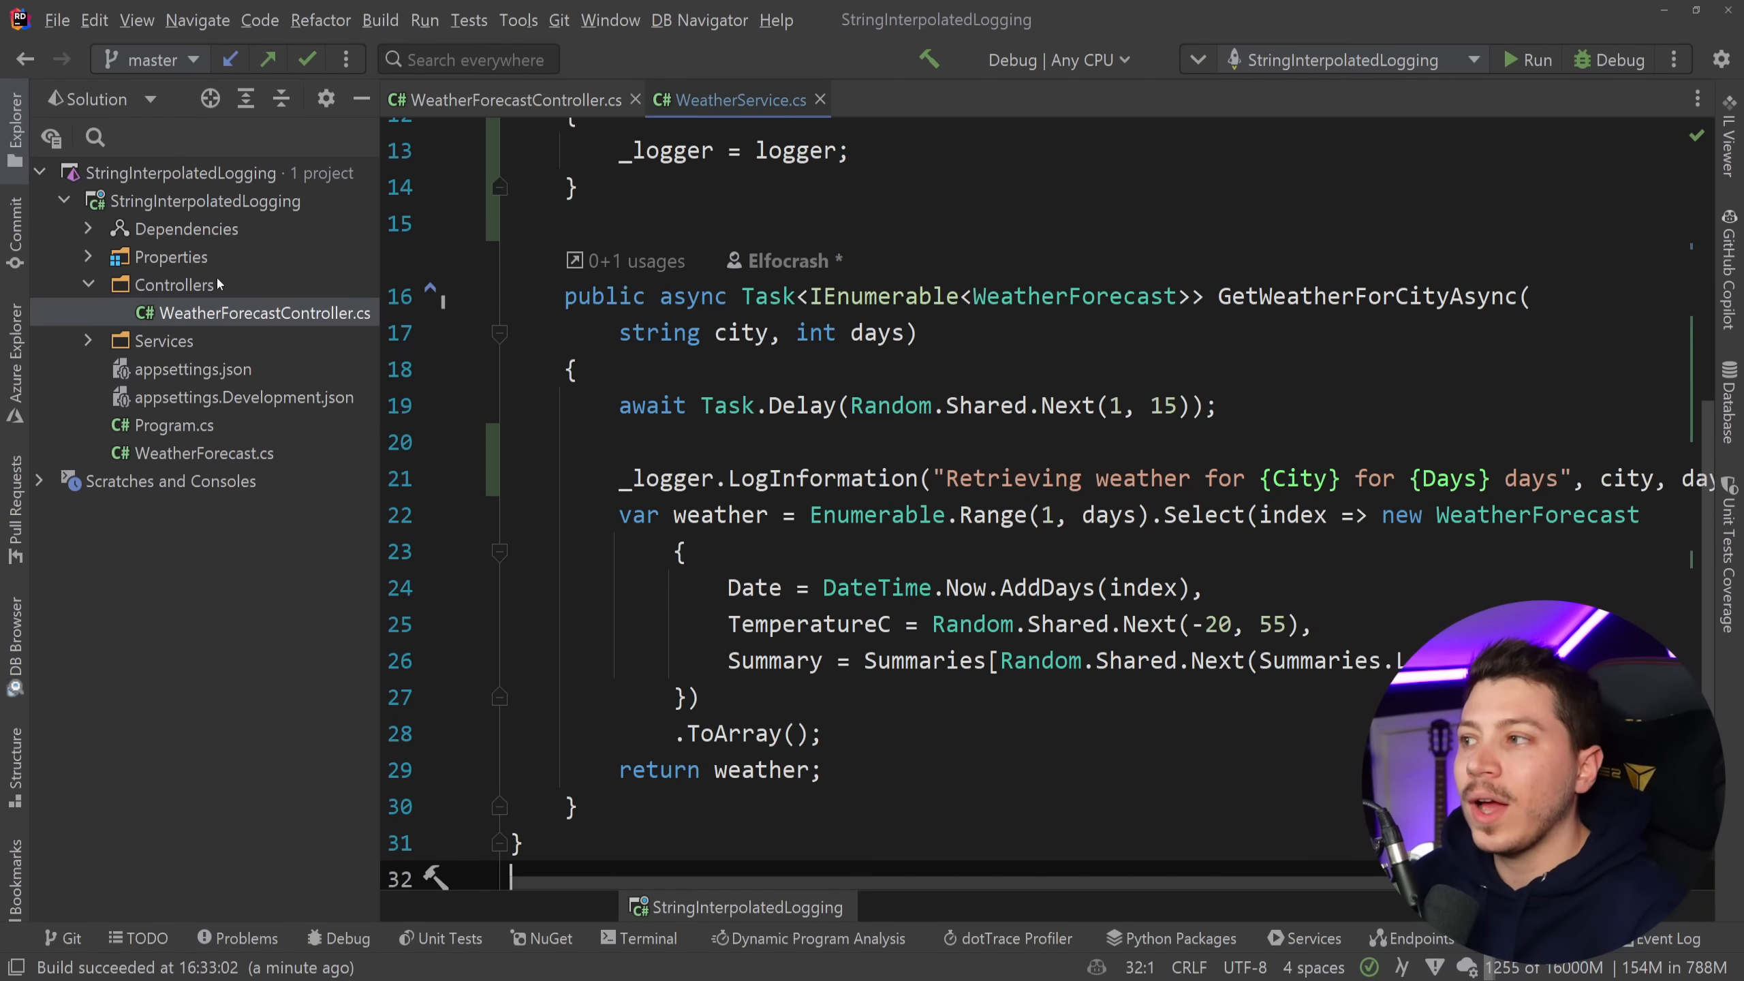
Install the Serilog.Extensions.Logging package through the NuGet package manager.
right_click(185, 229)
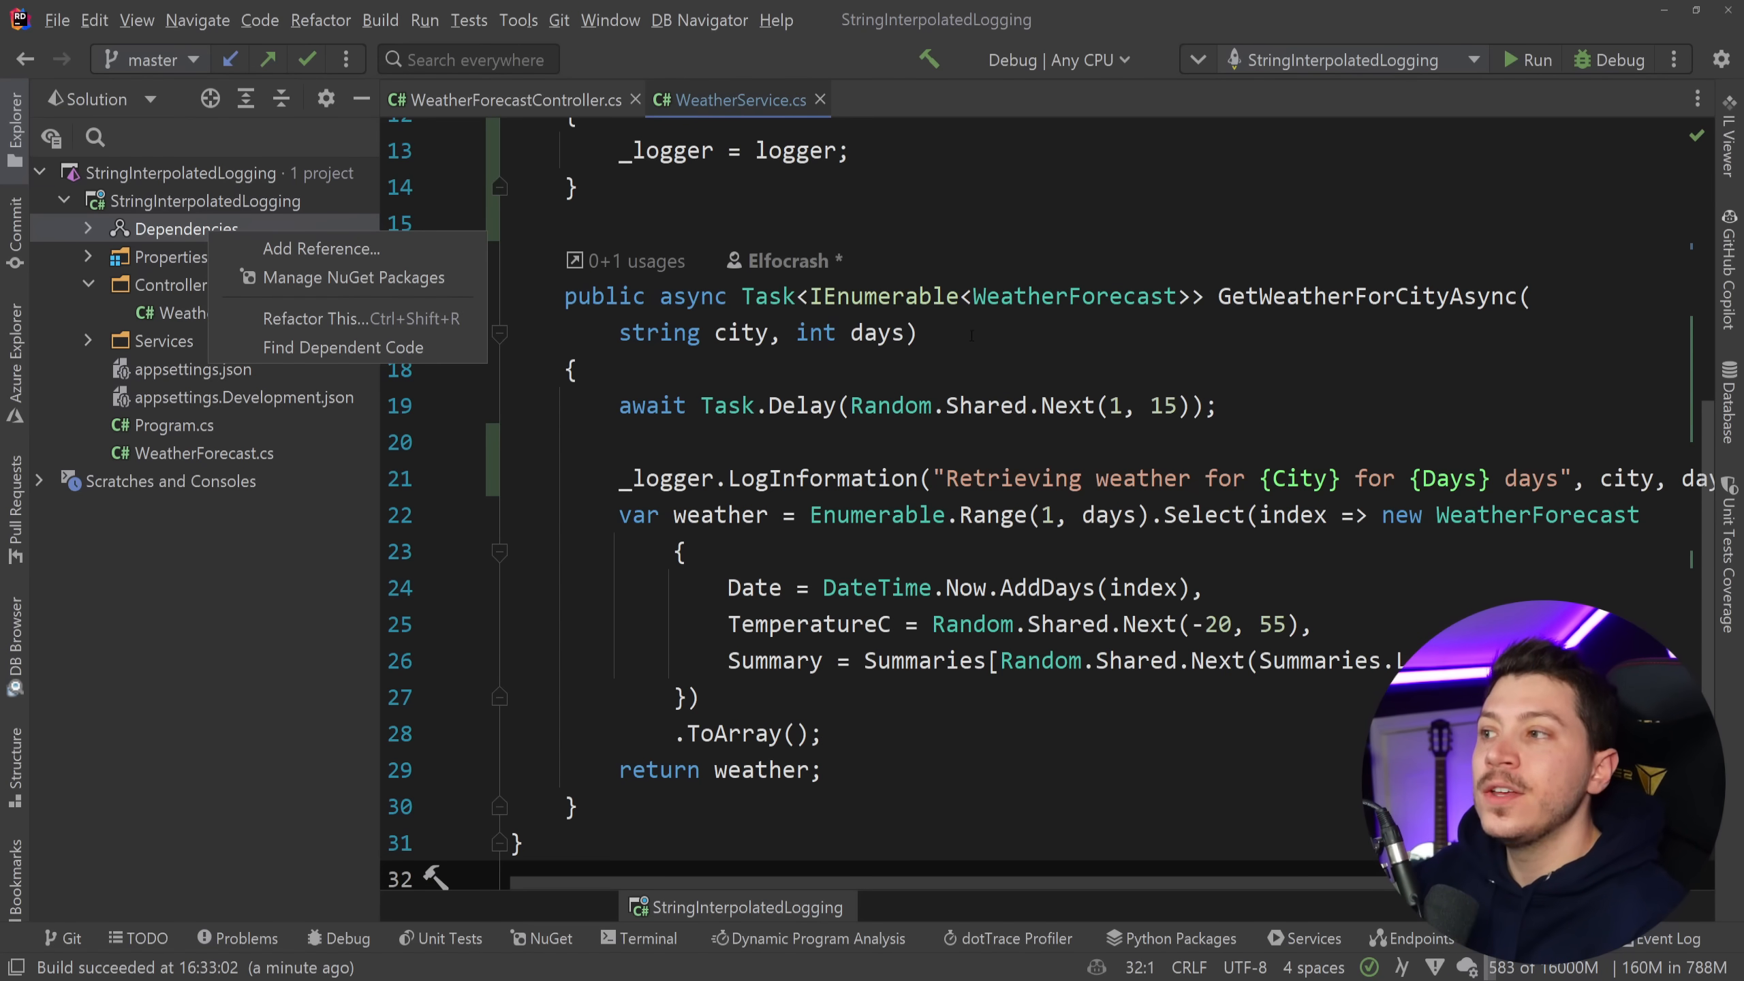
click(355, 277)
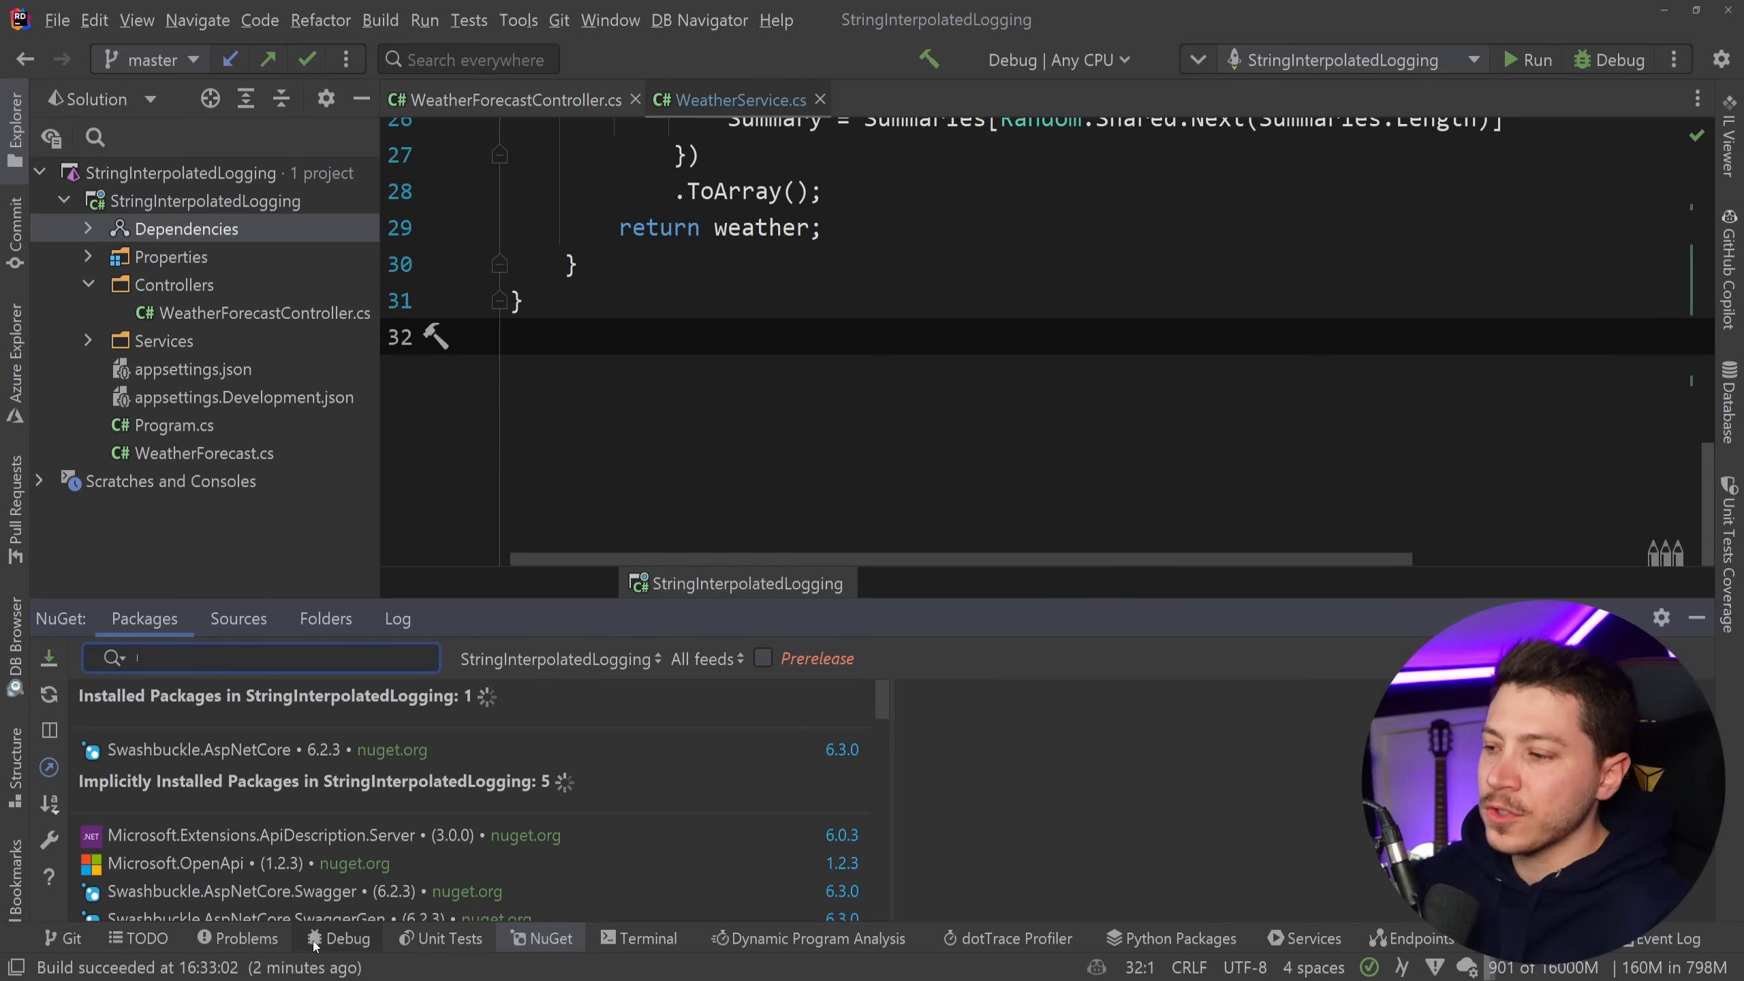
click(347, 938)
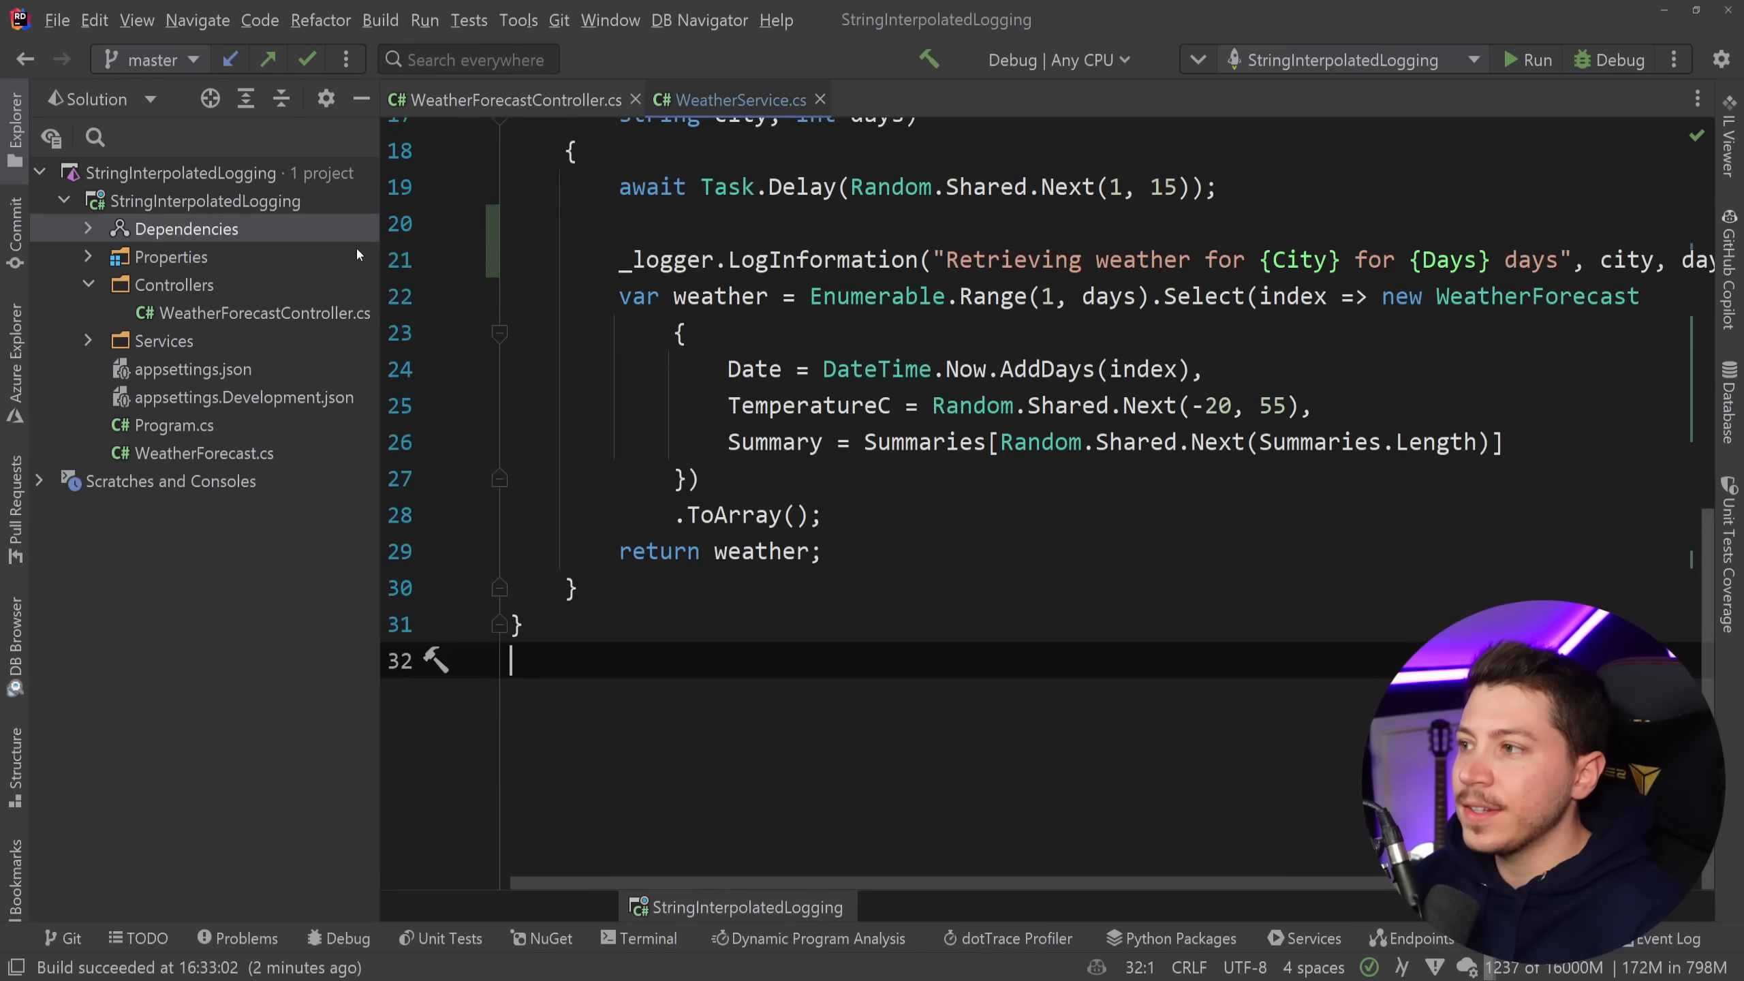
click(540, 937)
text(Serilog.H)
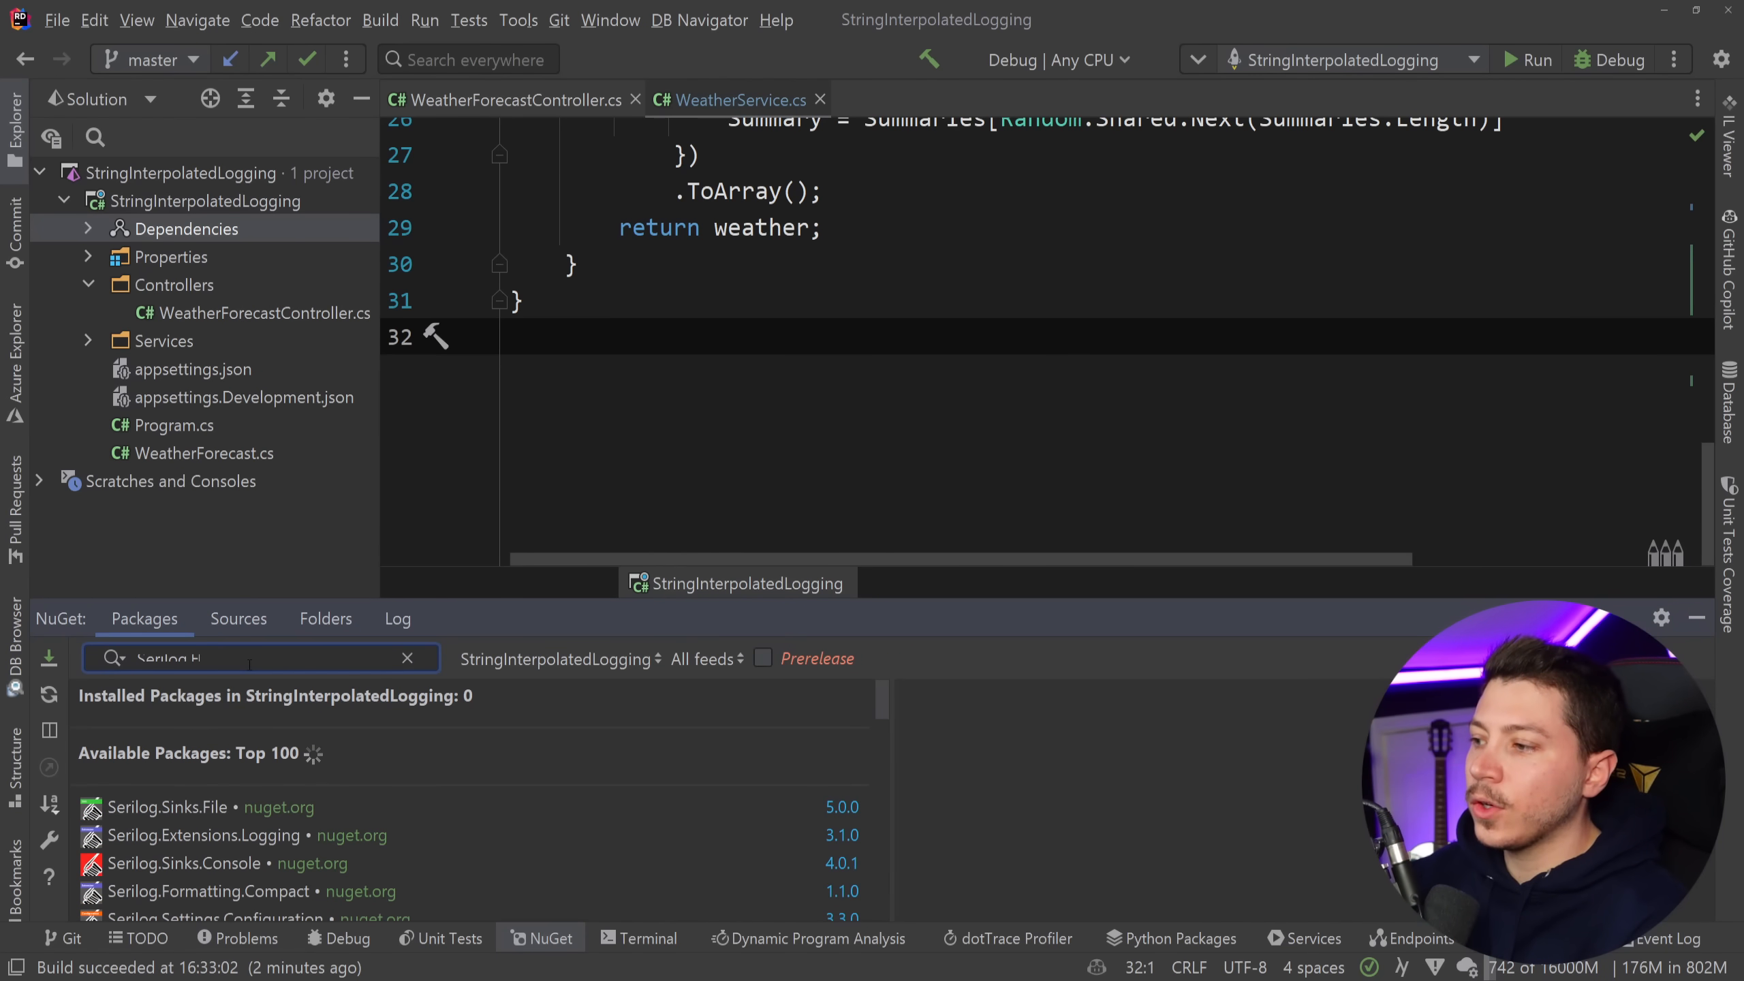
click(205, 807)
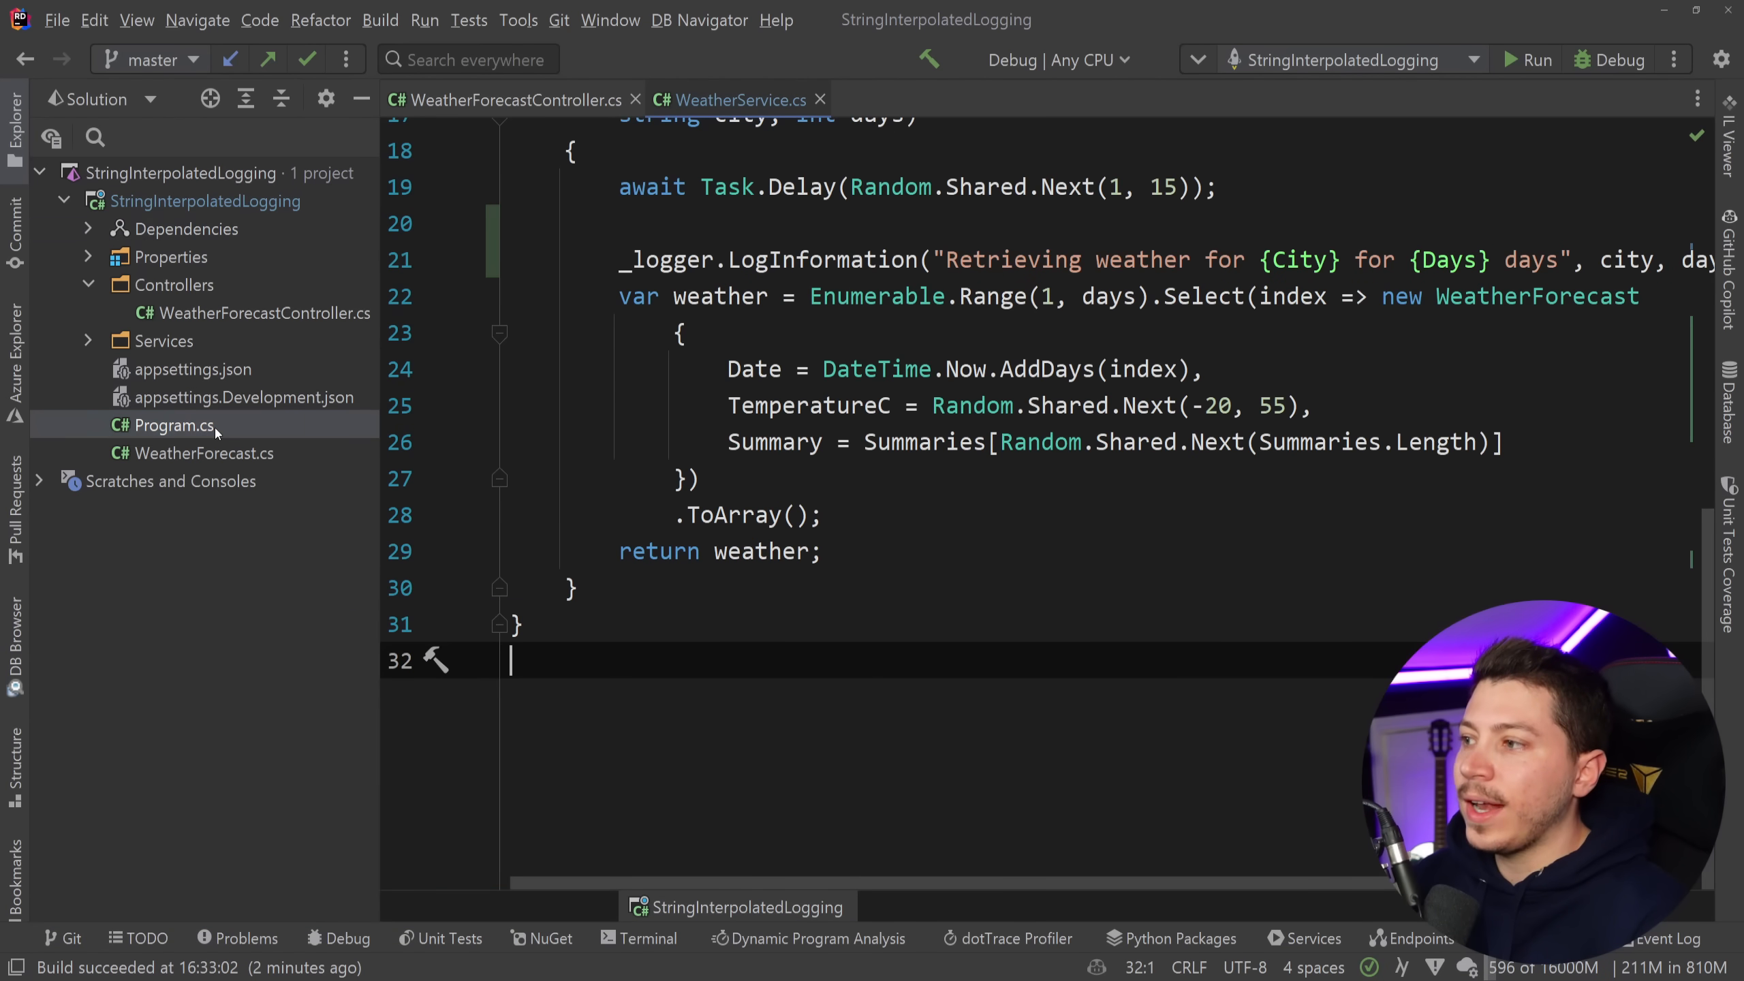
Open Program.cs and add the Serilog.Sinks.Console package.
click(170, 425)
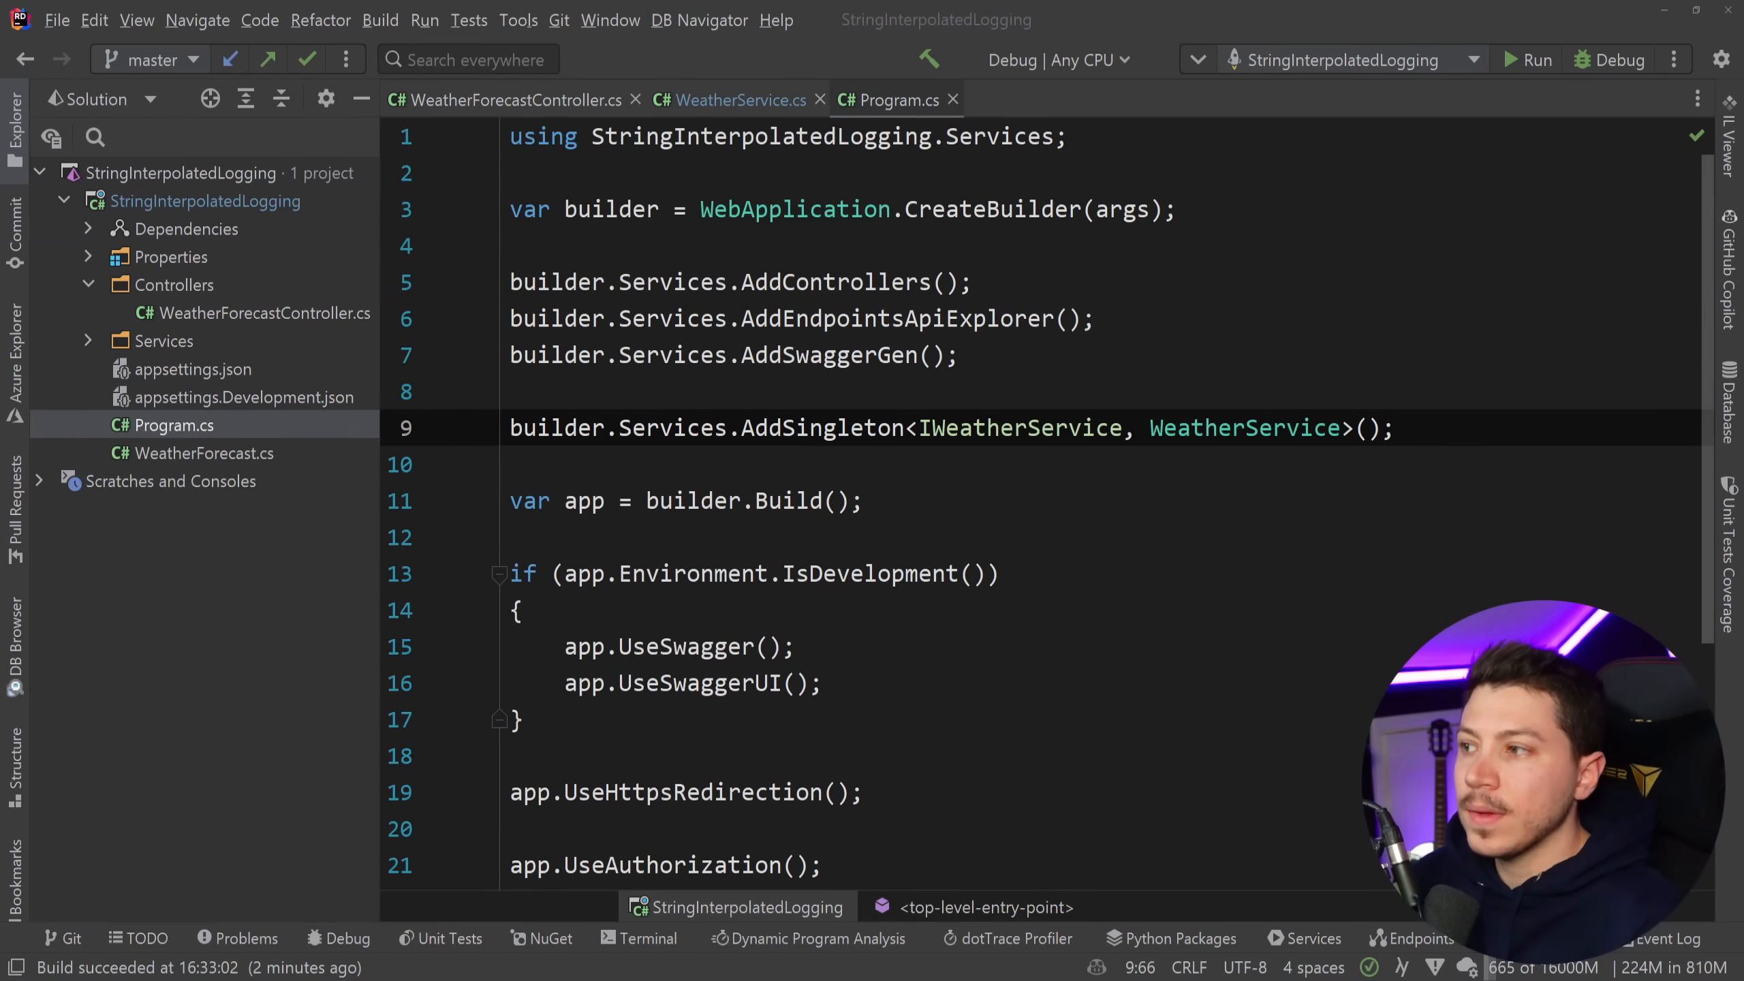
click(543, 938)
text(Serilog.Sinks.Con)
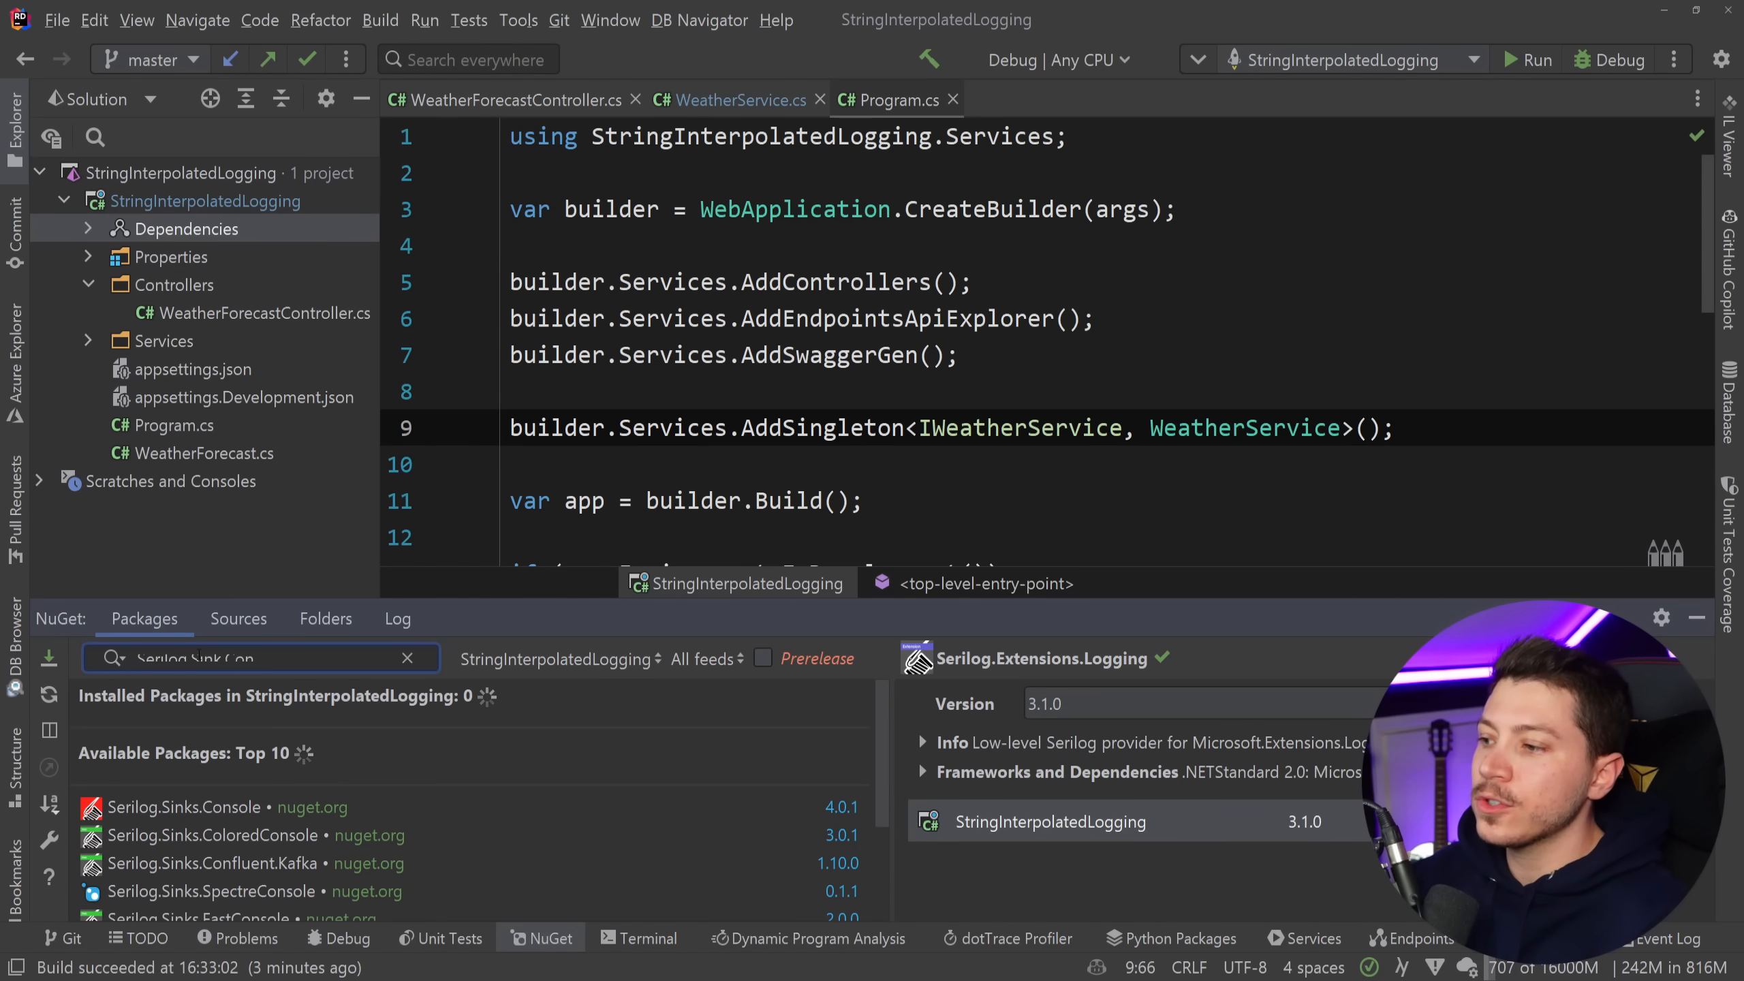
click(183, 806)
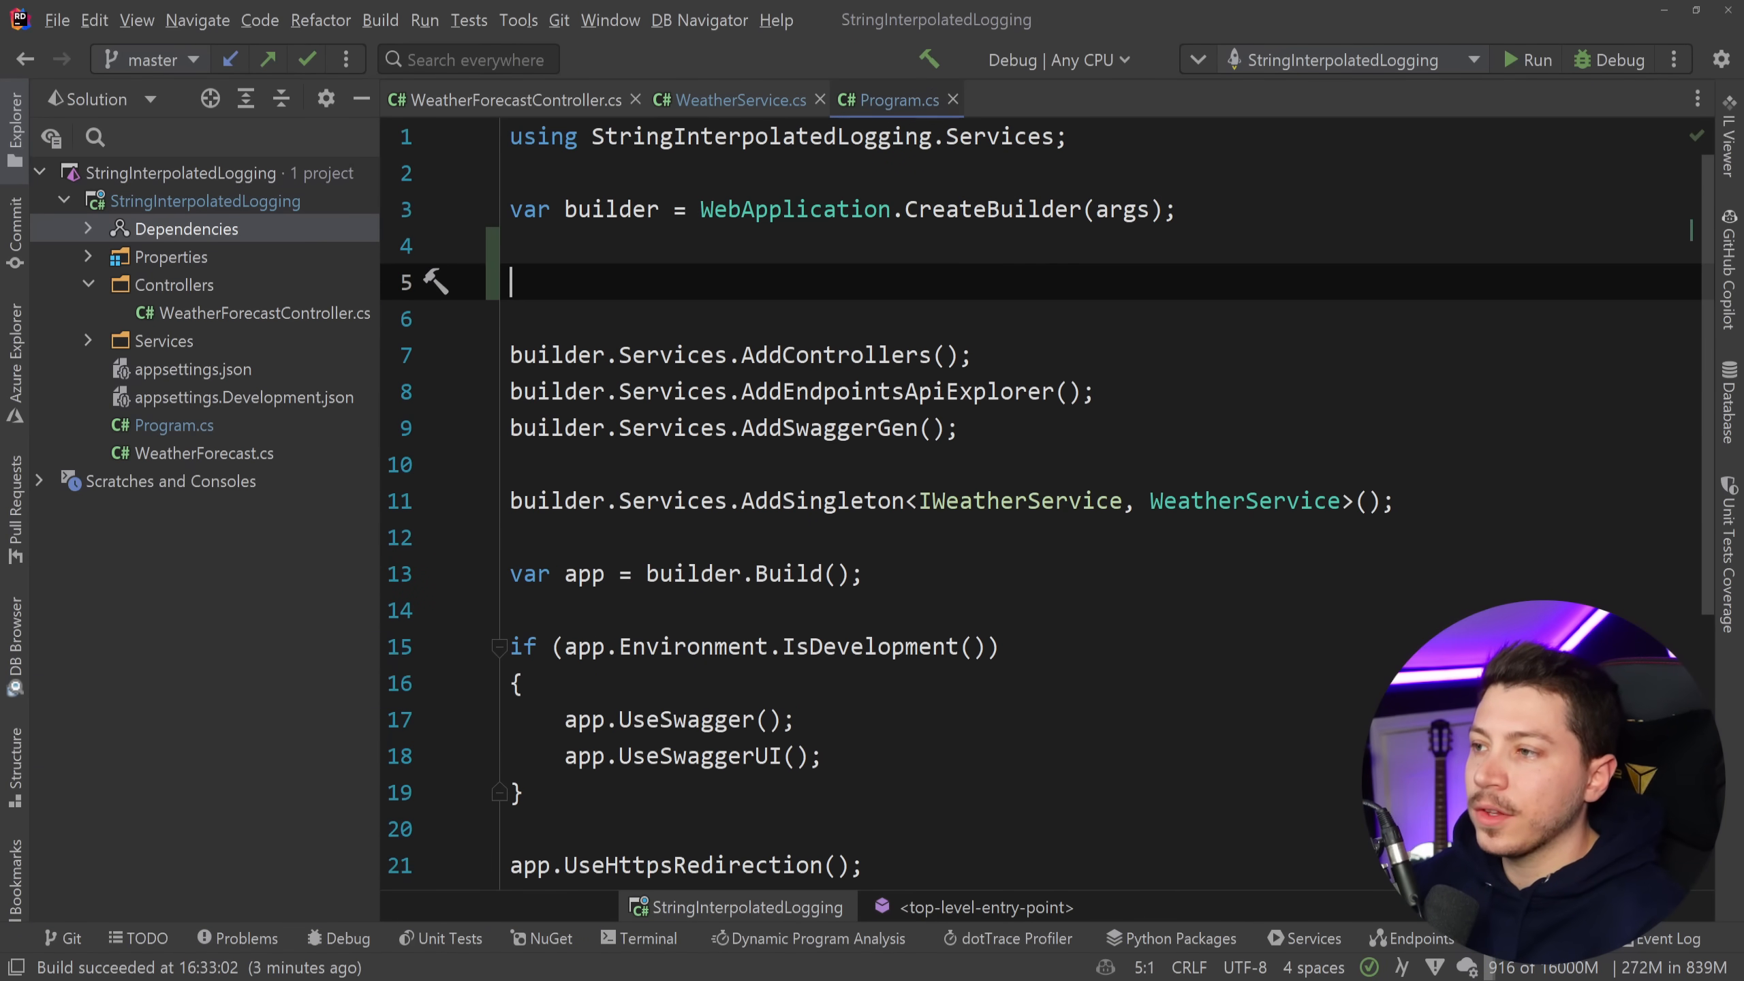
Add builder.Logging.ClearProviders() and create a Serilog LoggerConfiguration writing to the console.
text(builder.Lo)
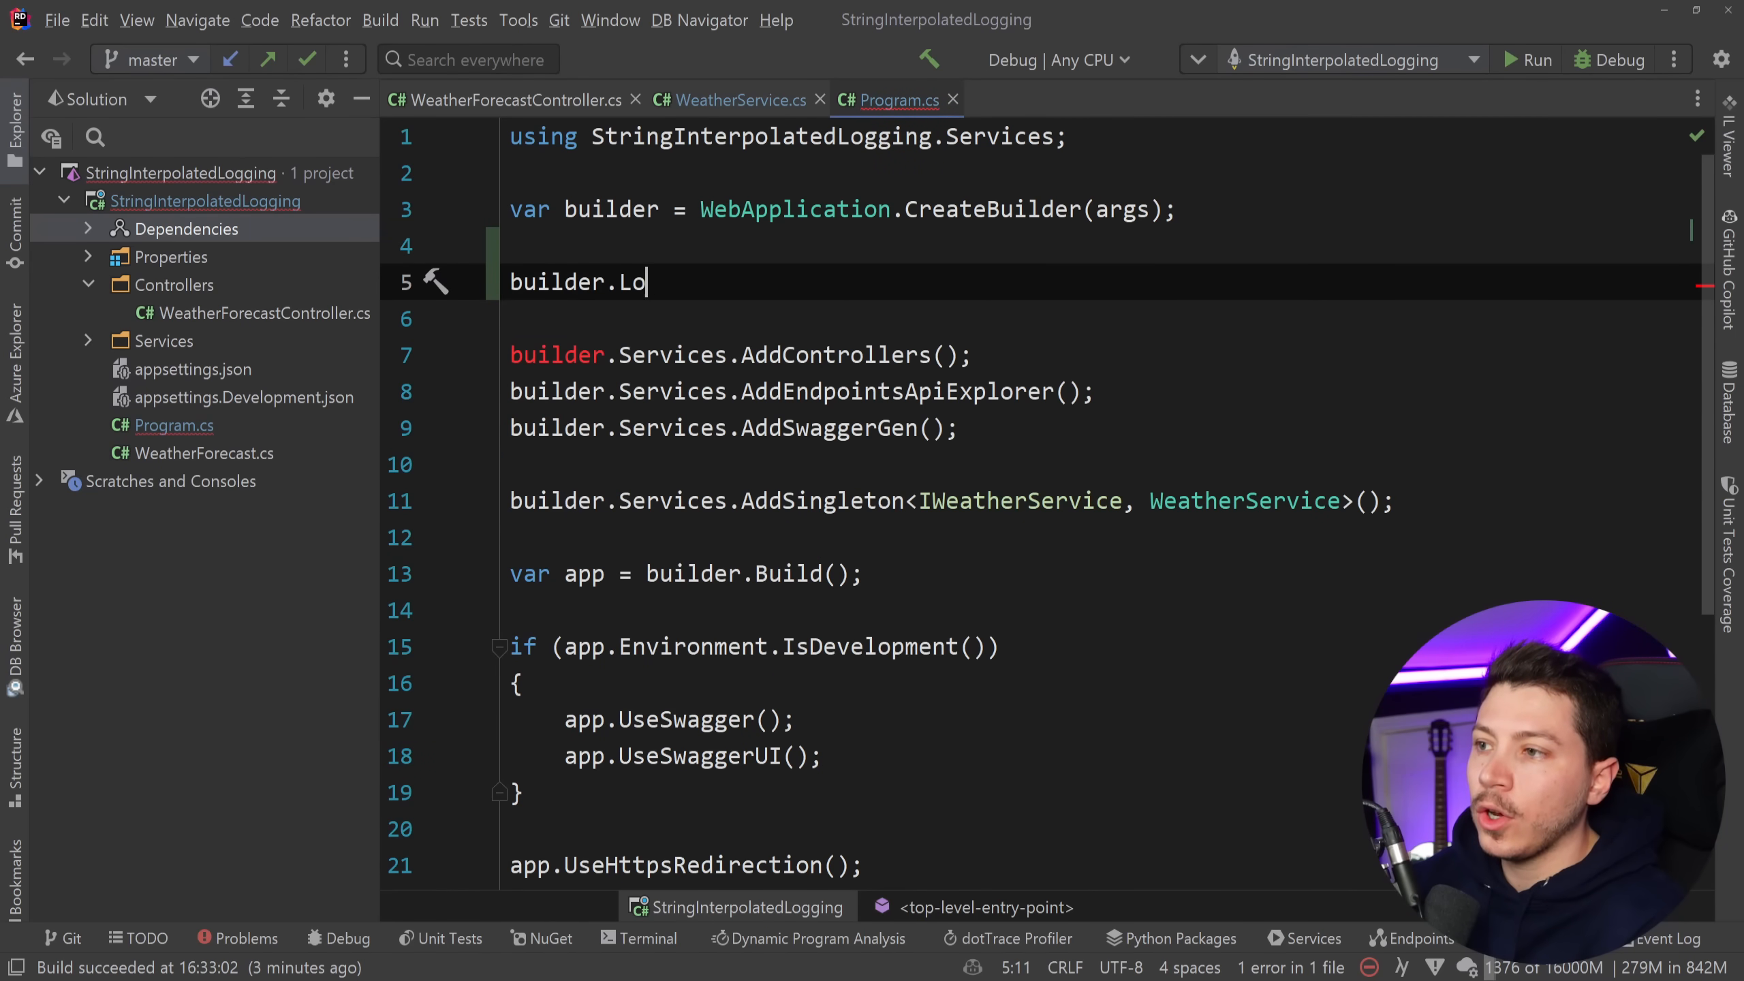
text(gging.ClearProviders();)
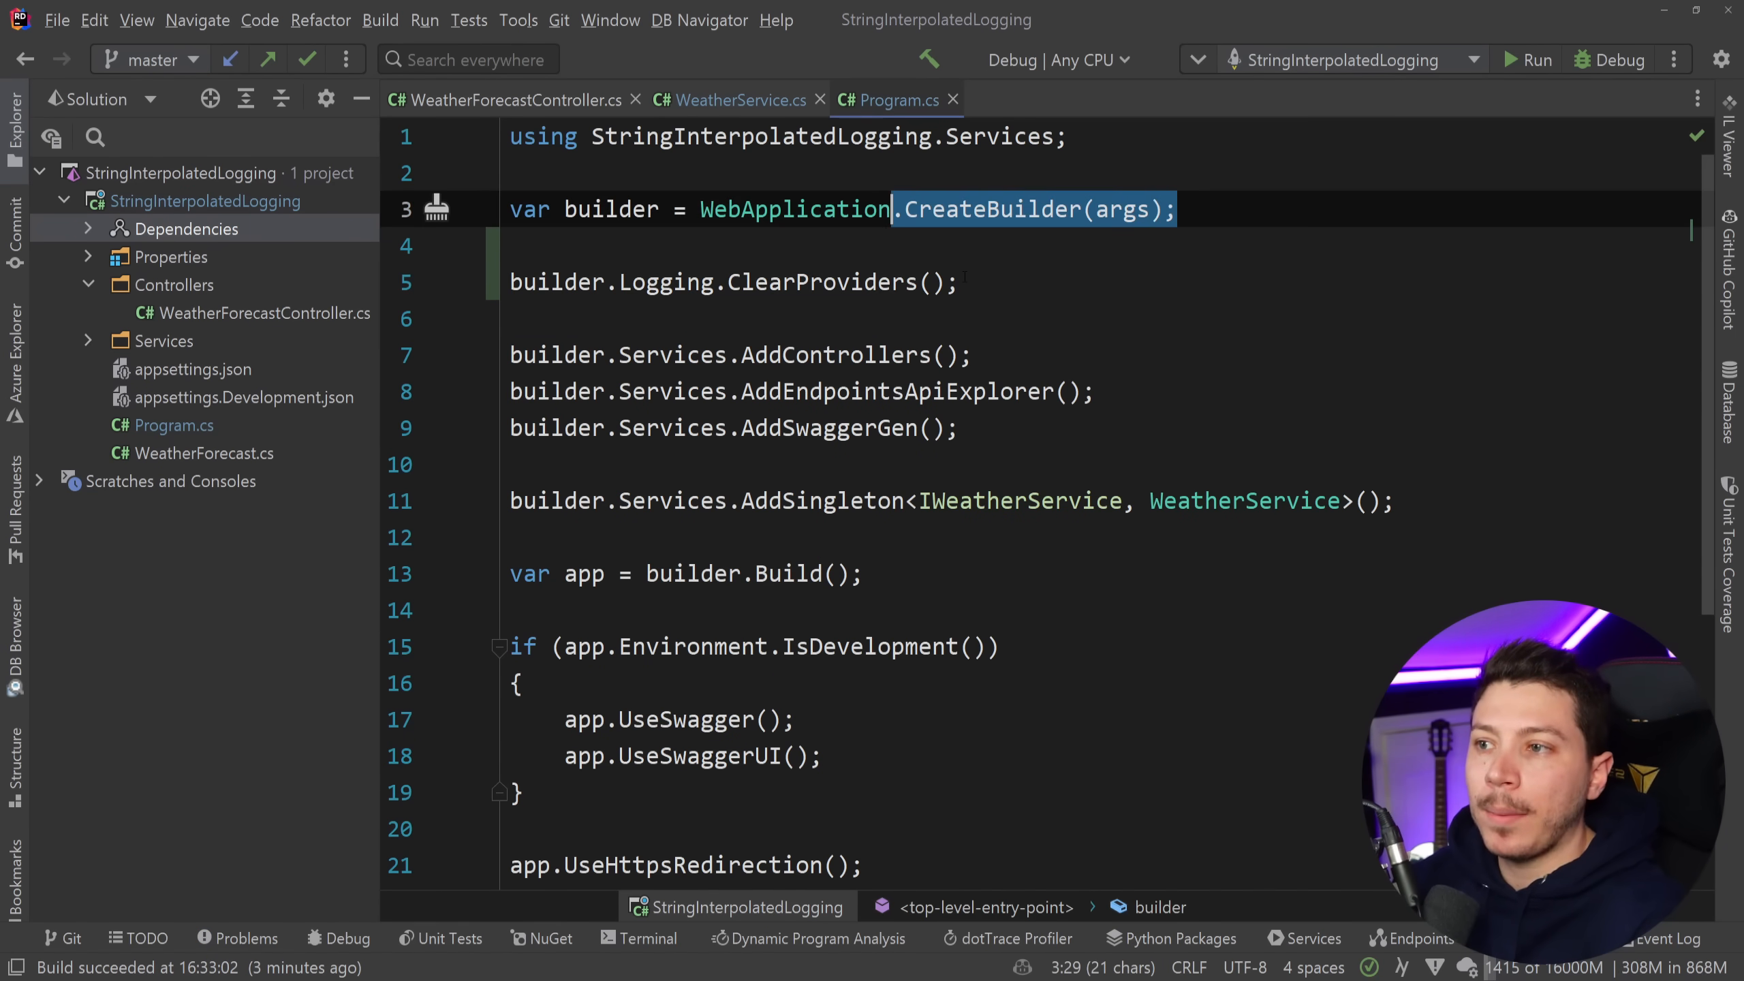
text(ILo)
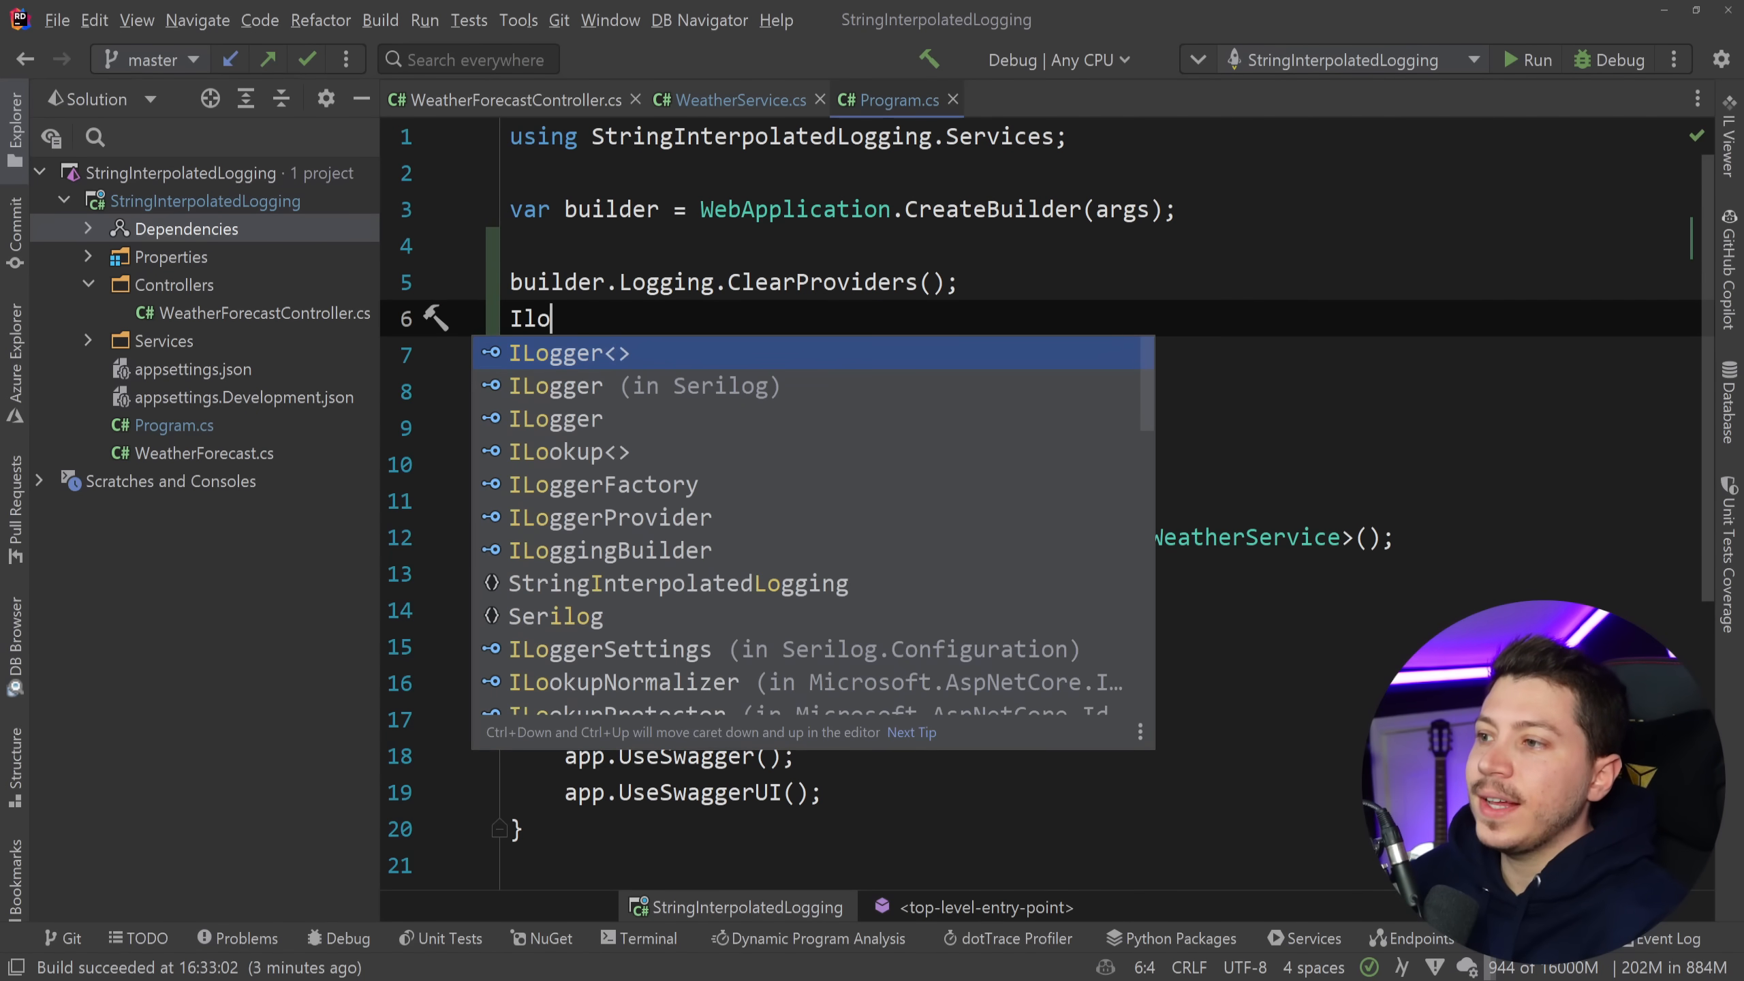
key(Down)
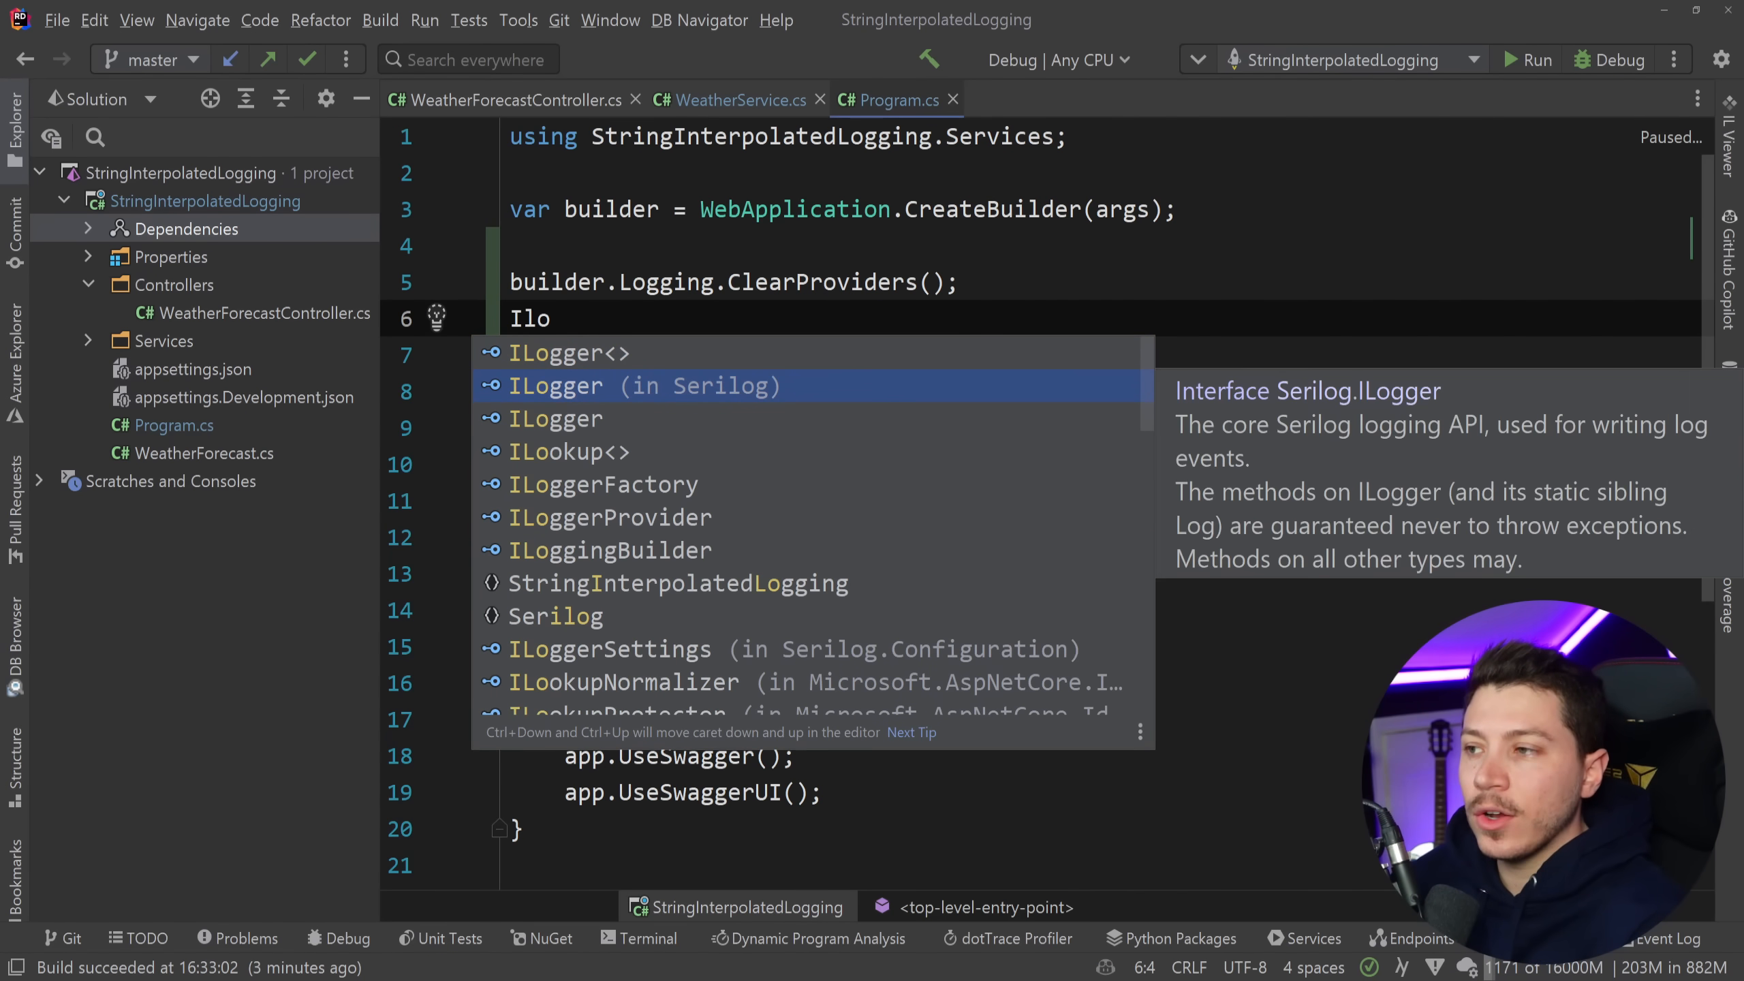
text(o)
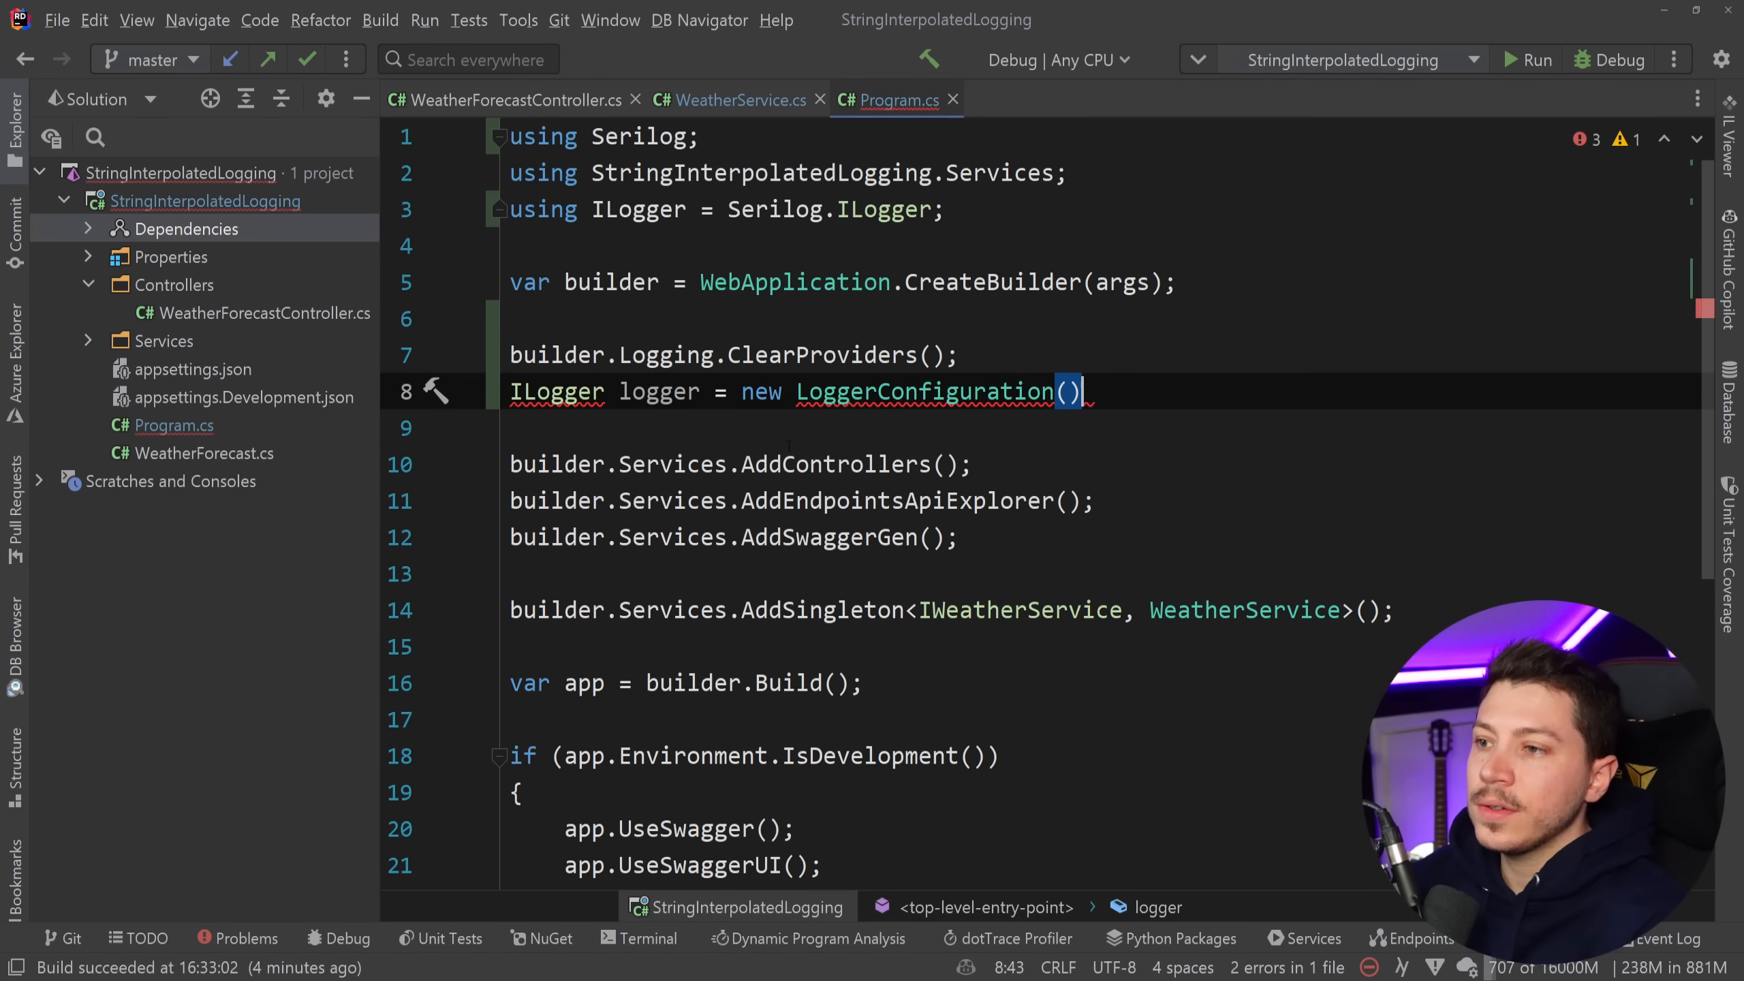
text(.WriteTo.Console()
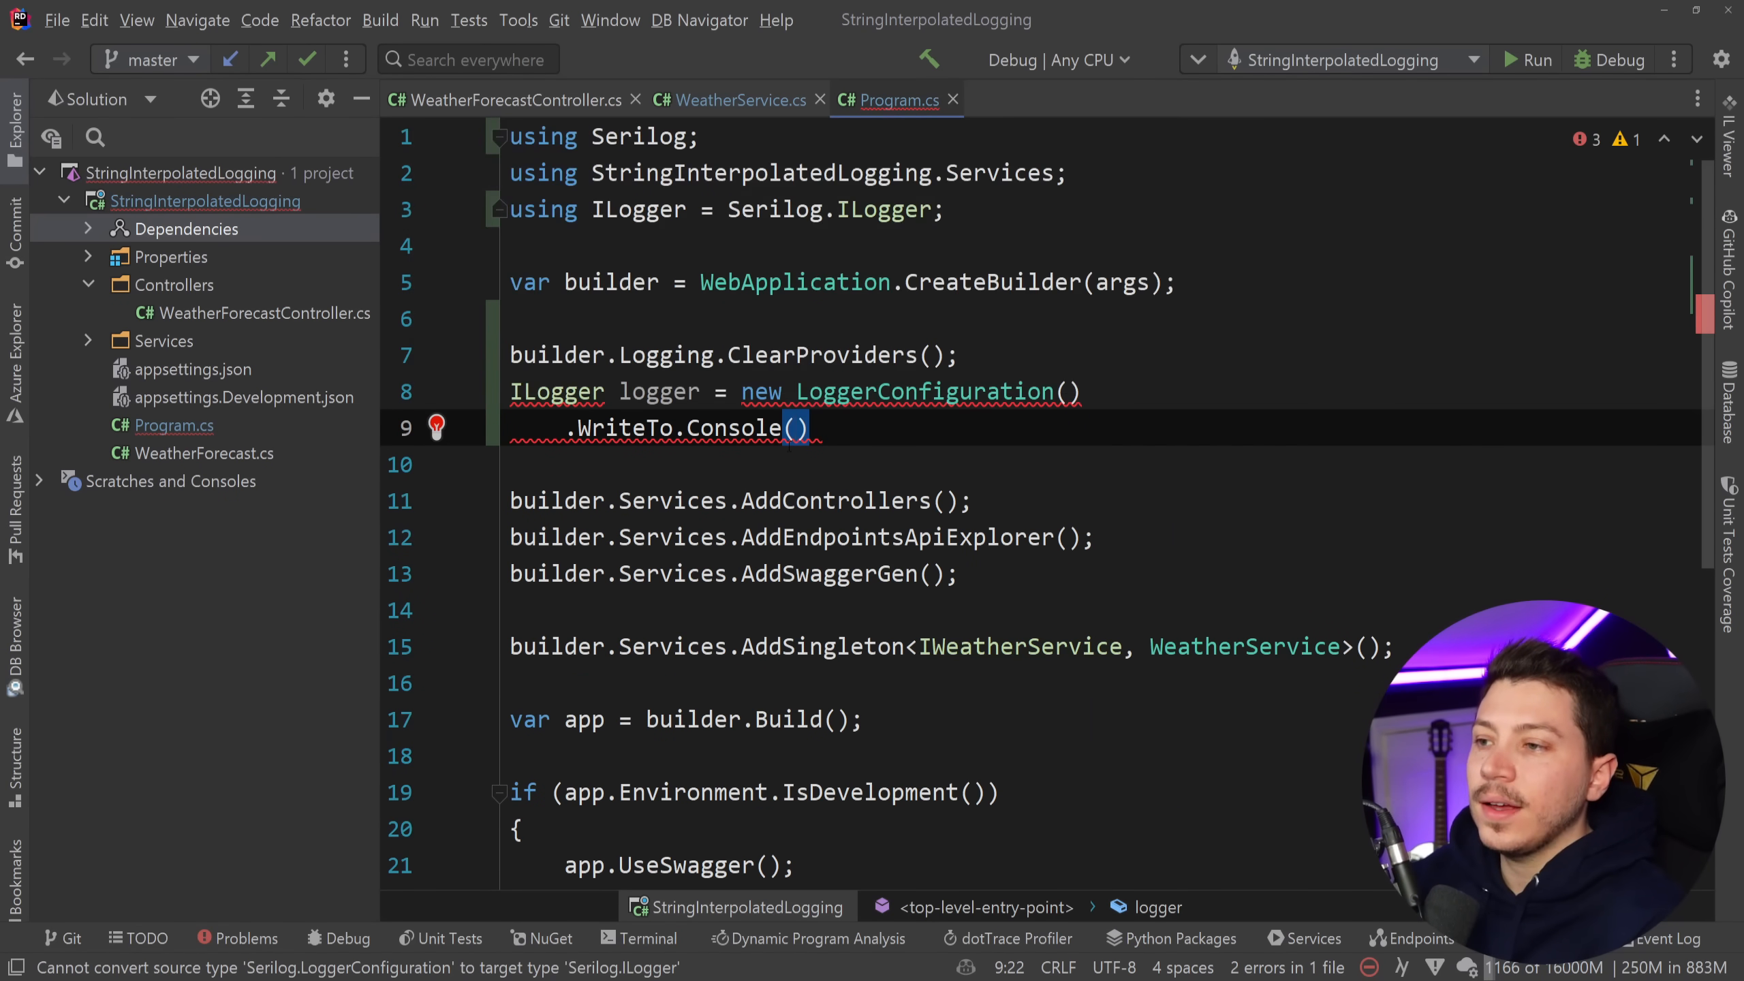
text(.CreateLogger();)
text(builder.)
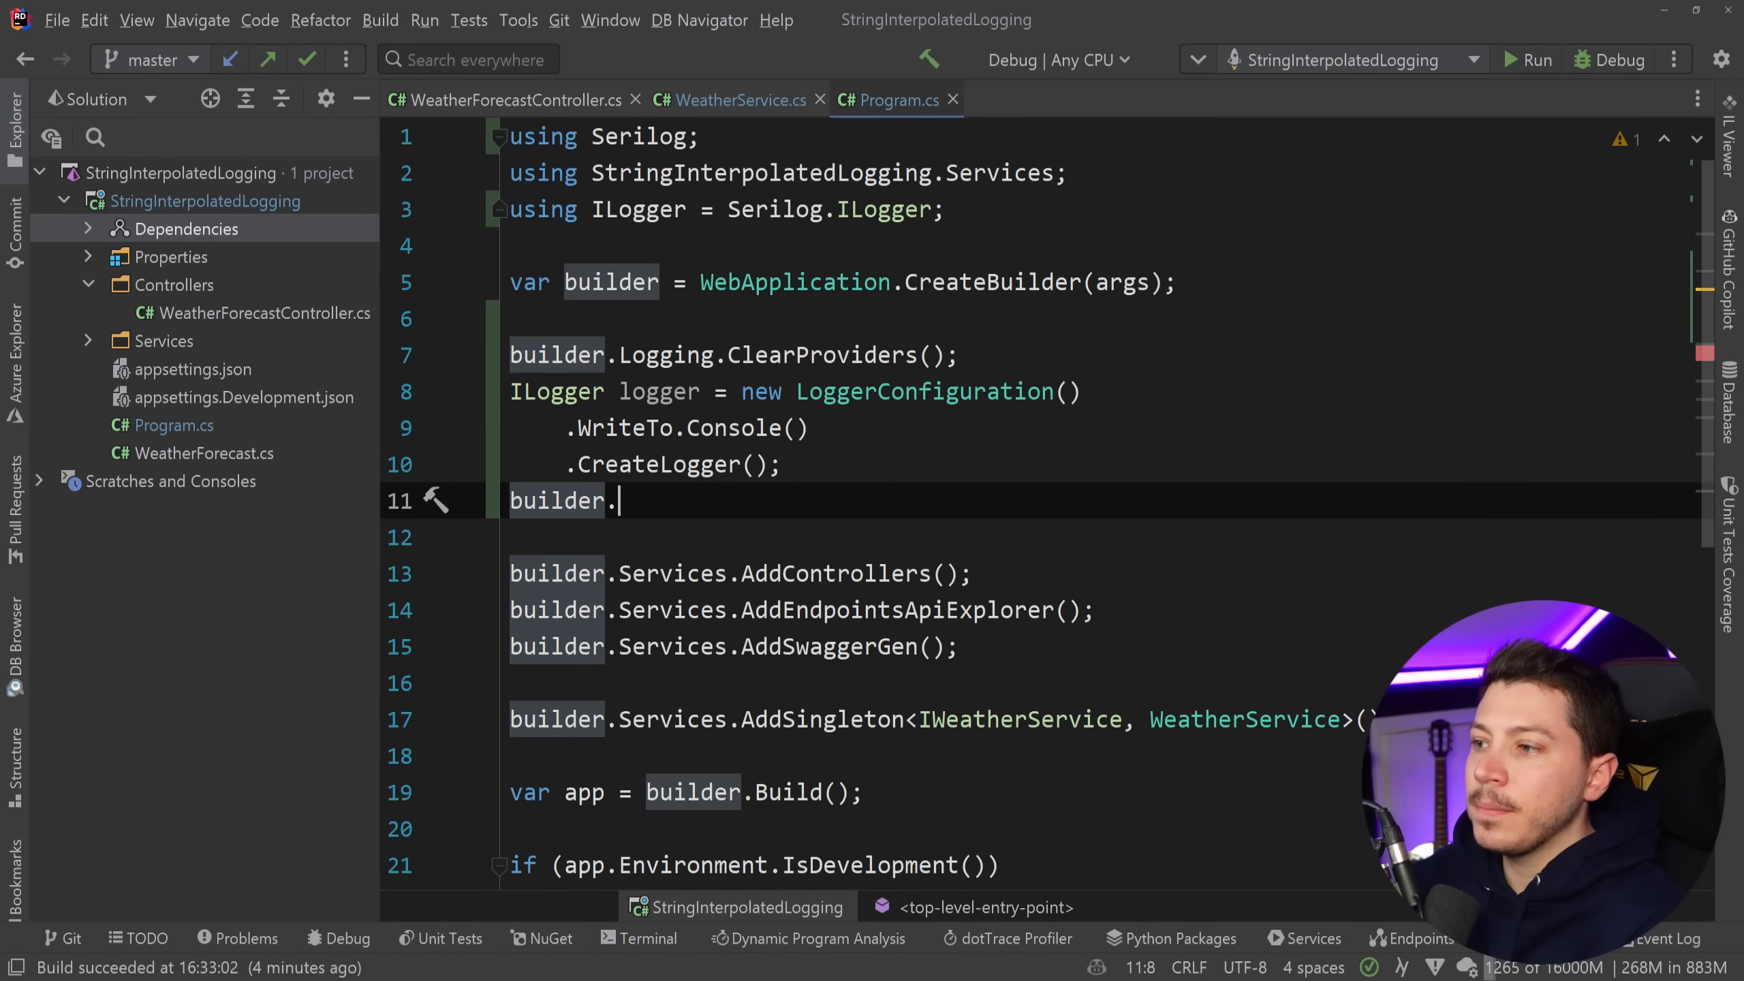
Add the logger with Logging.AddSerilog and register it via builder.Services.AddSingleton.
text(Logging.AddSerilog(logger)
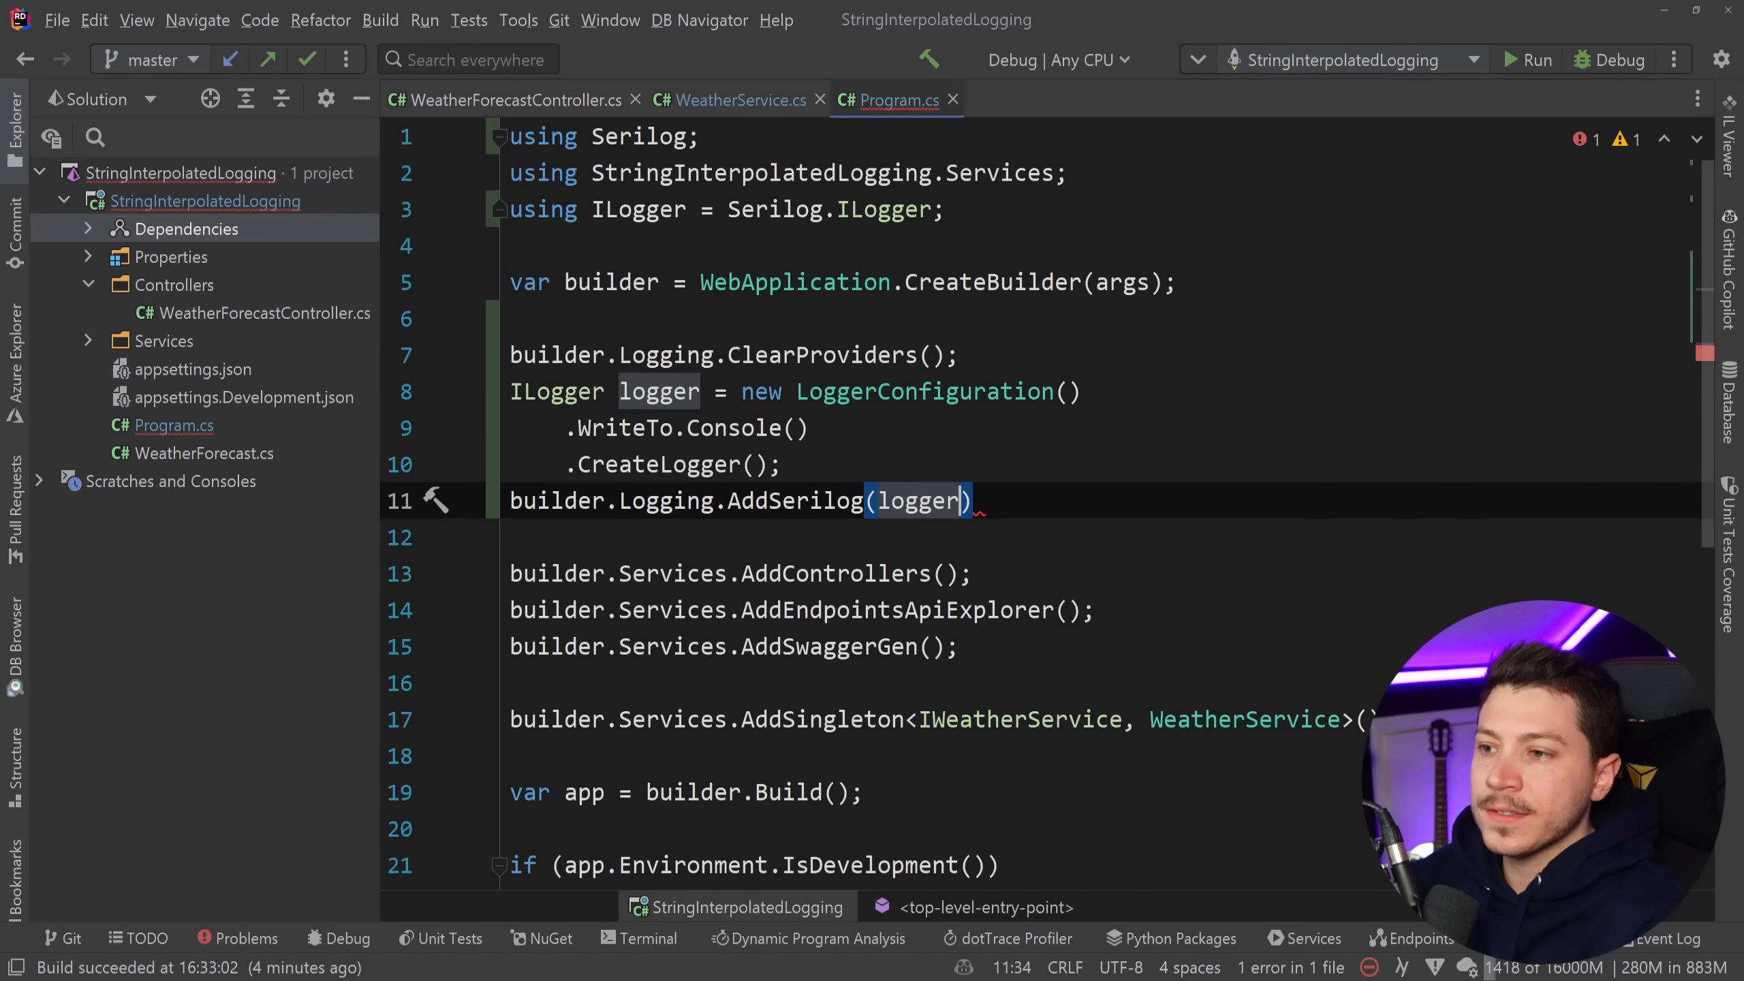
text(builder.)
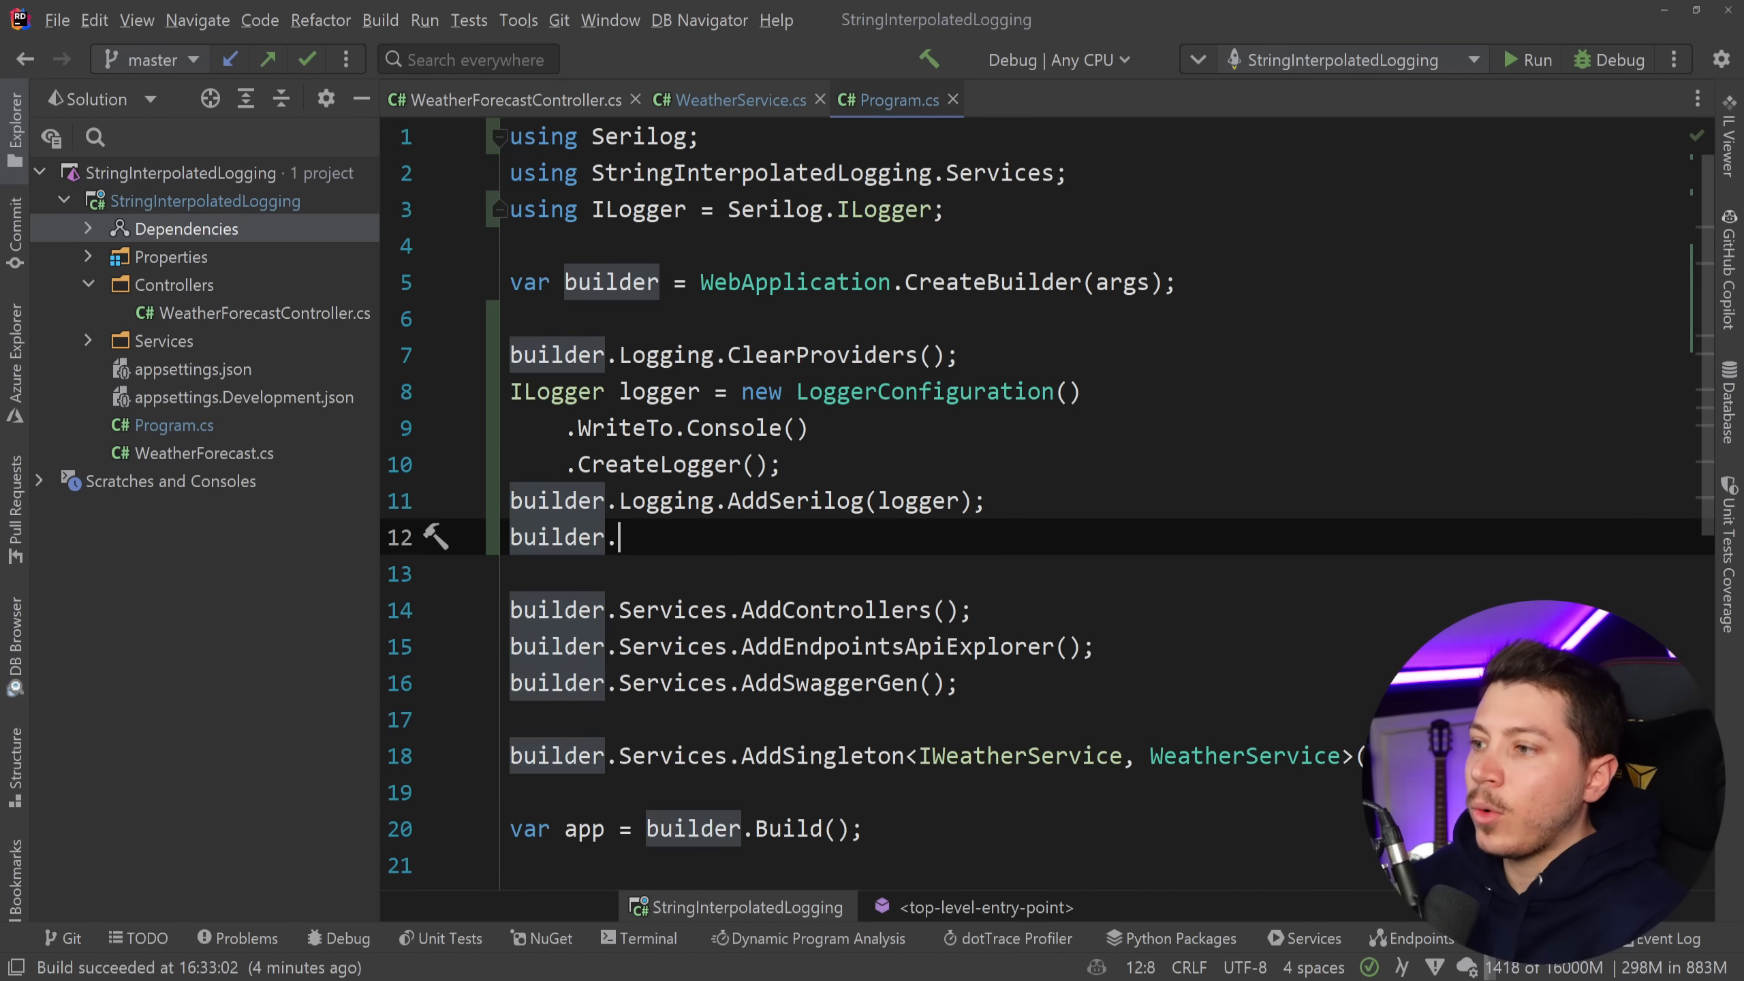
text(Services.AddSingleton<>()
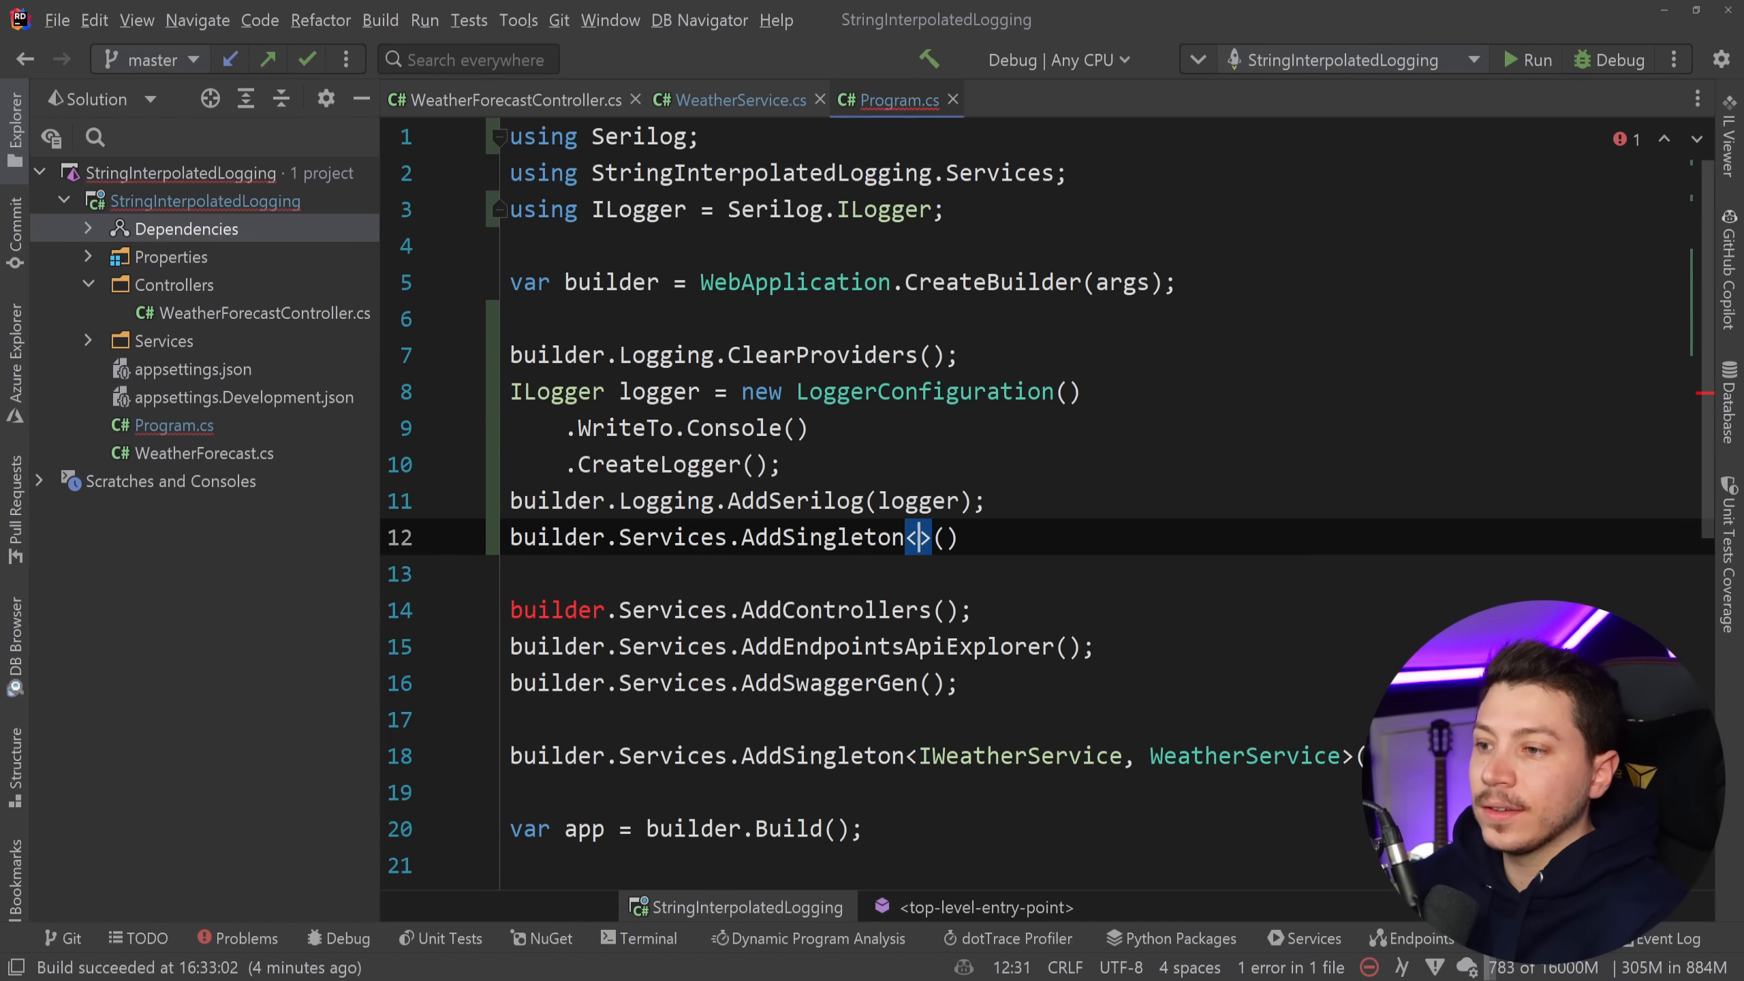
text(logger)
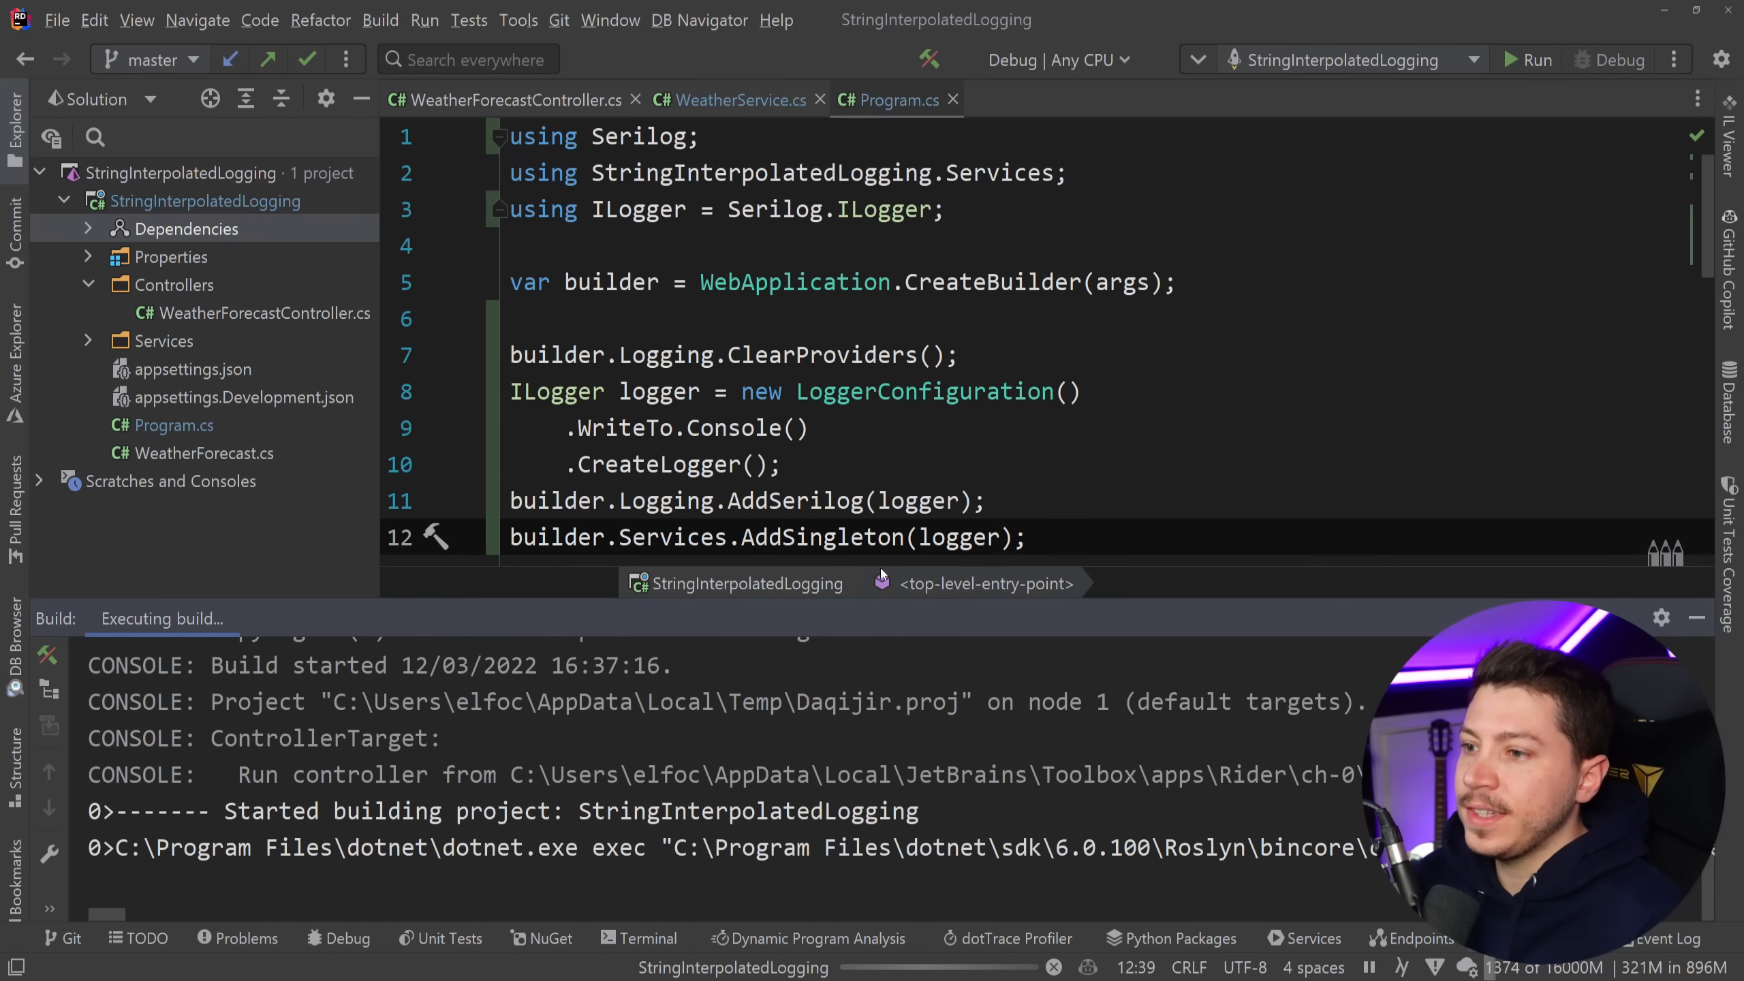
Stop the Serilog-logging API and open WeatherService.cs.
click(1616, 60)
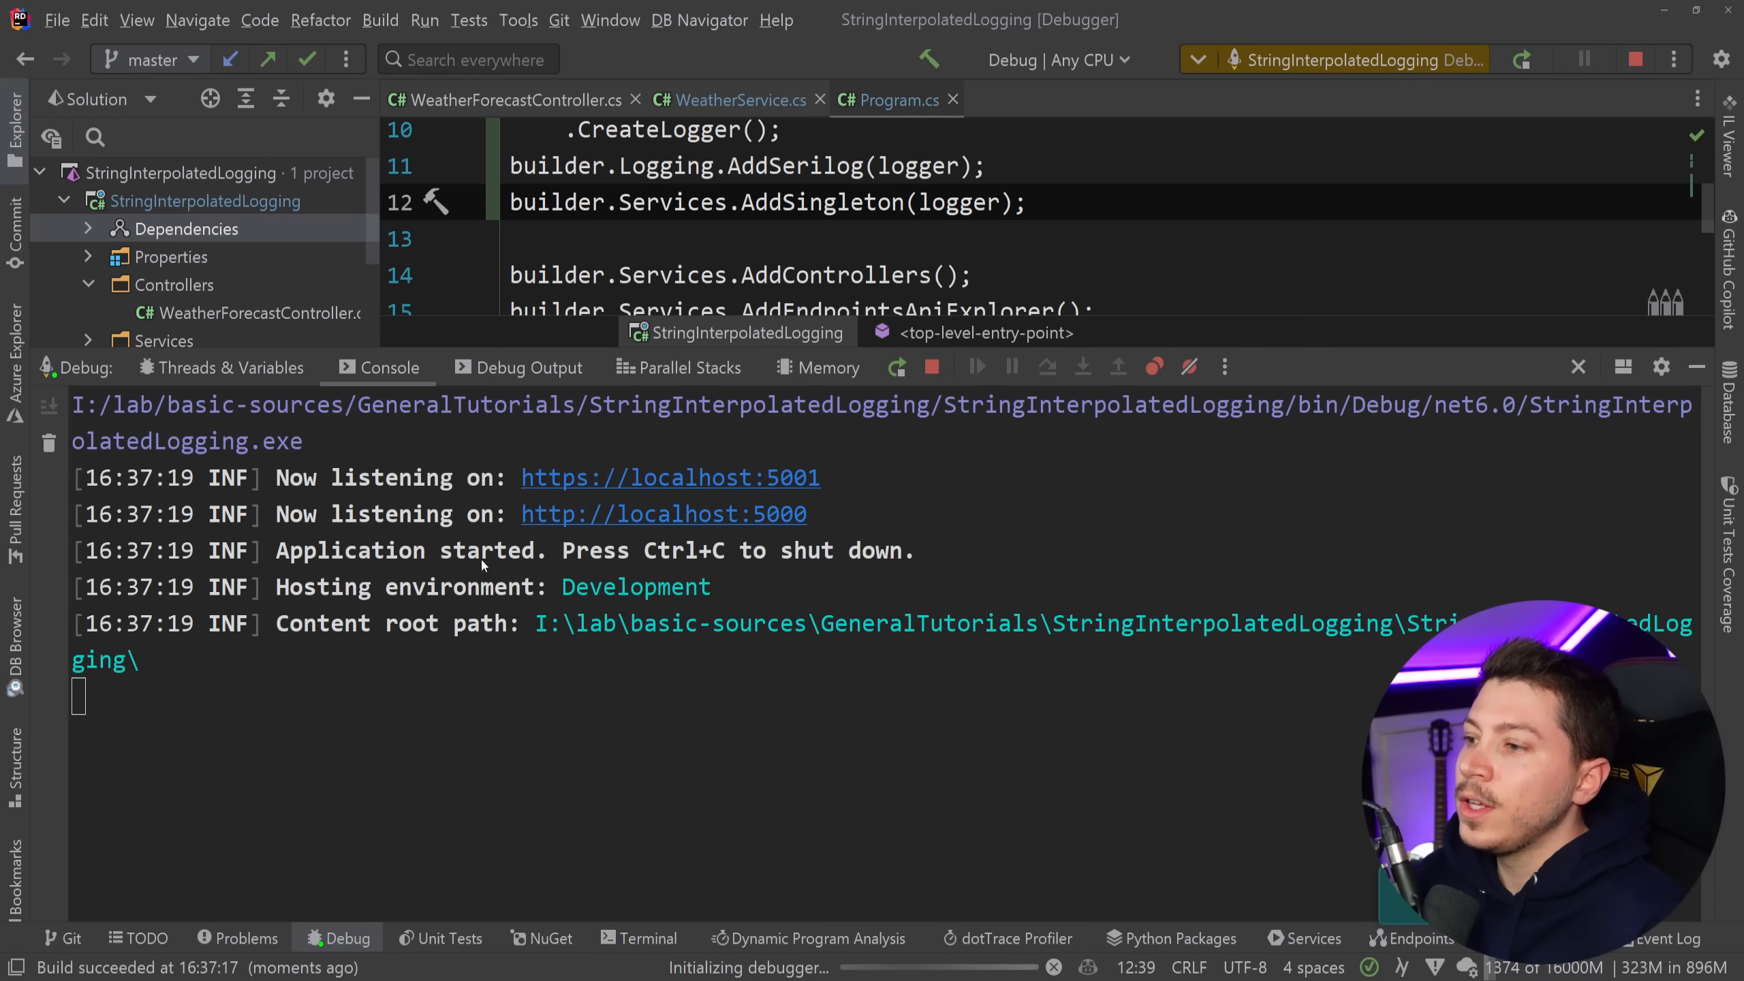
double_click(170, 477)
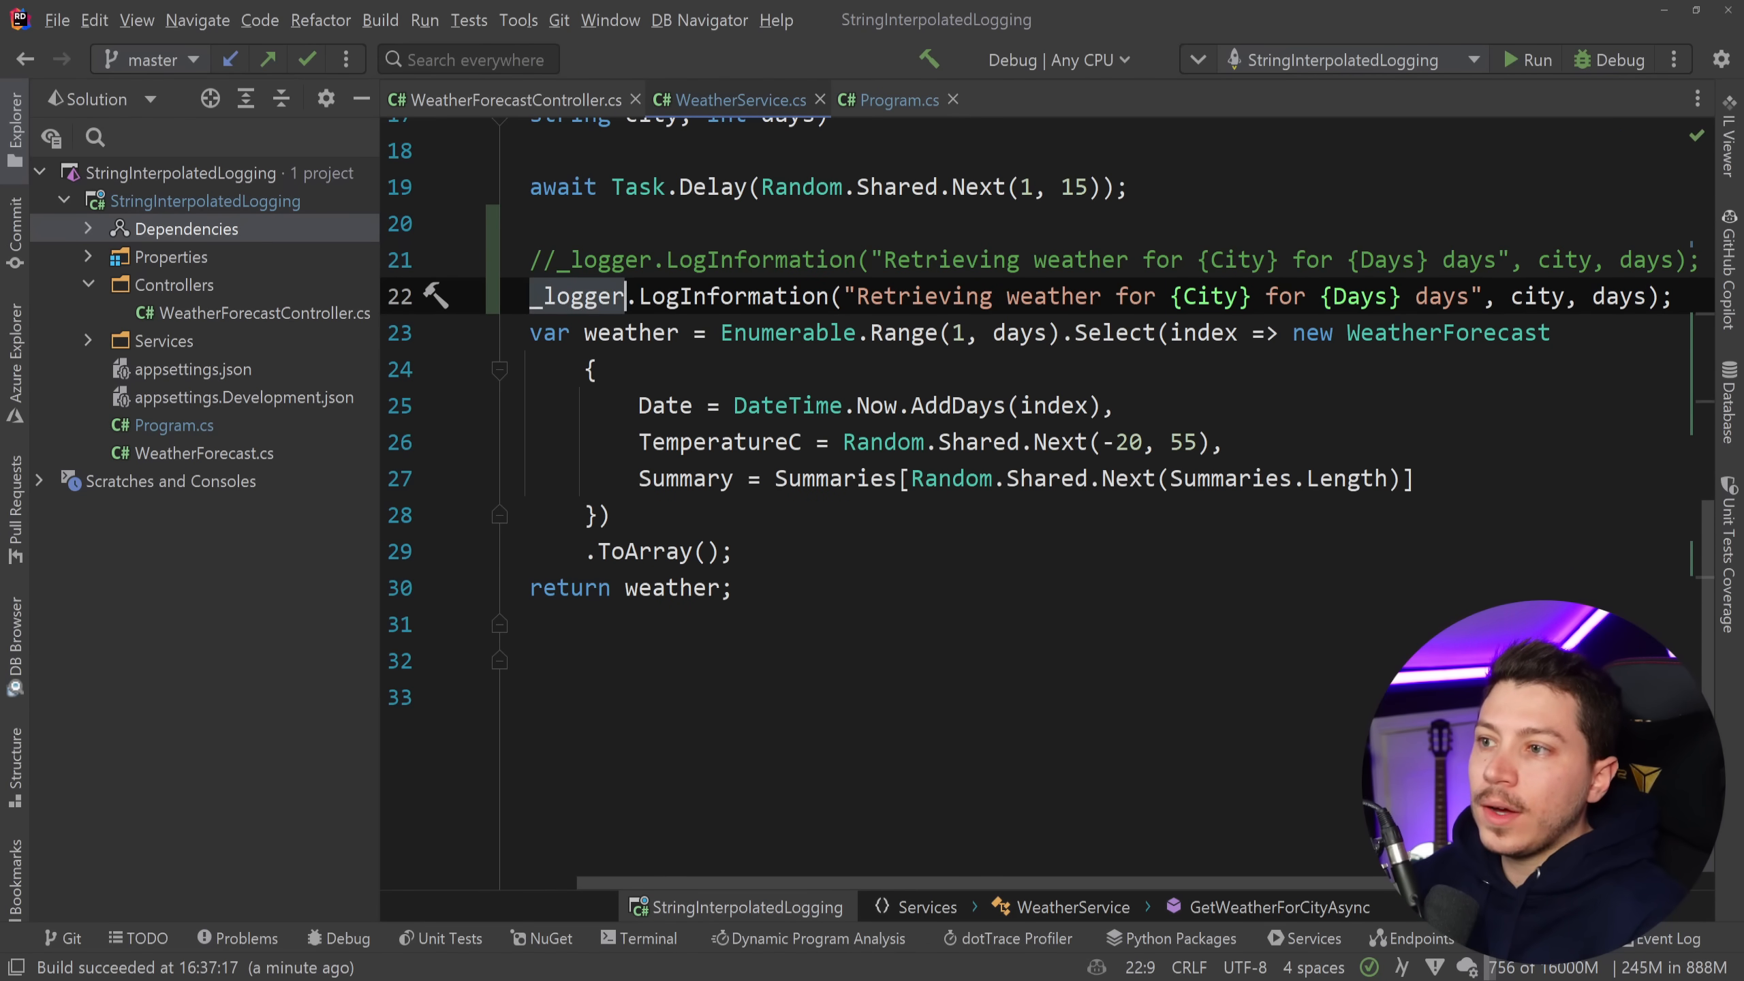
Make the log message a $-interpolated string with {city} and {days}, then rerun under the debugger.
text($)
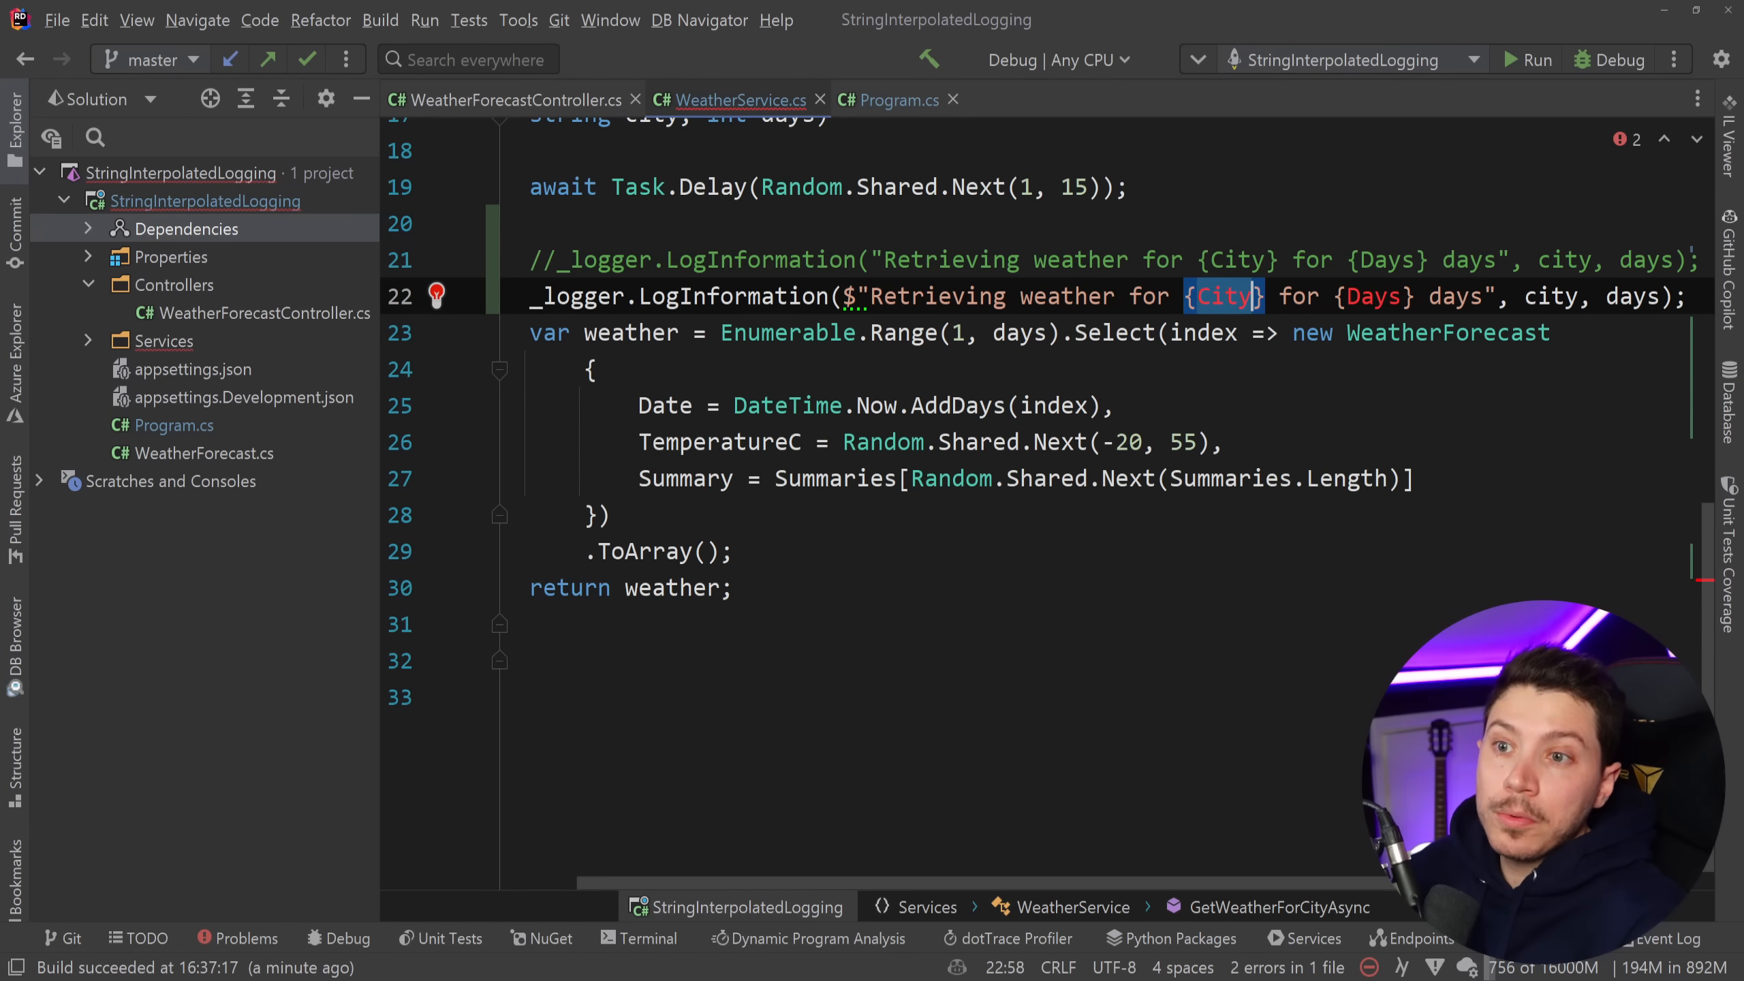
text(city)
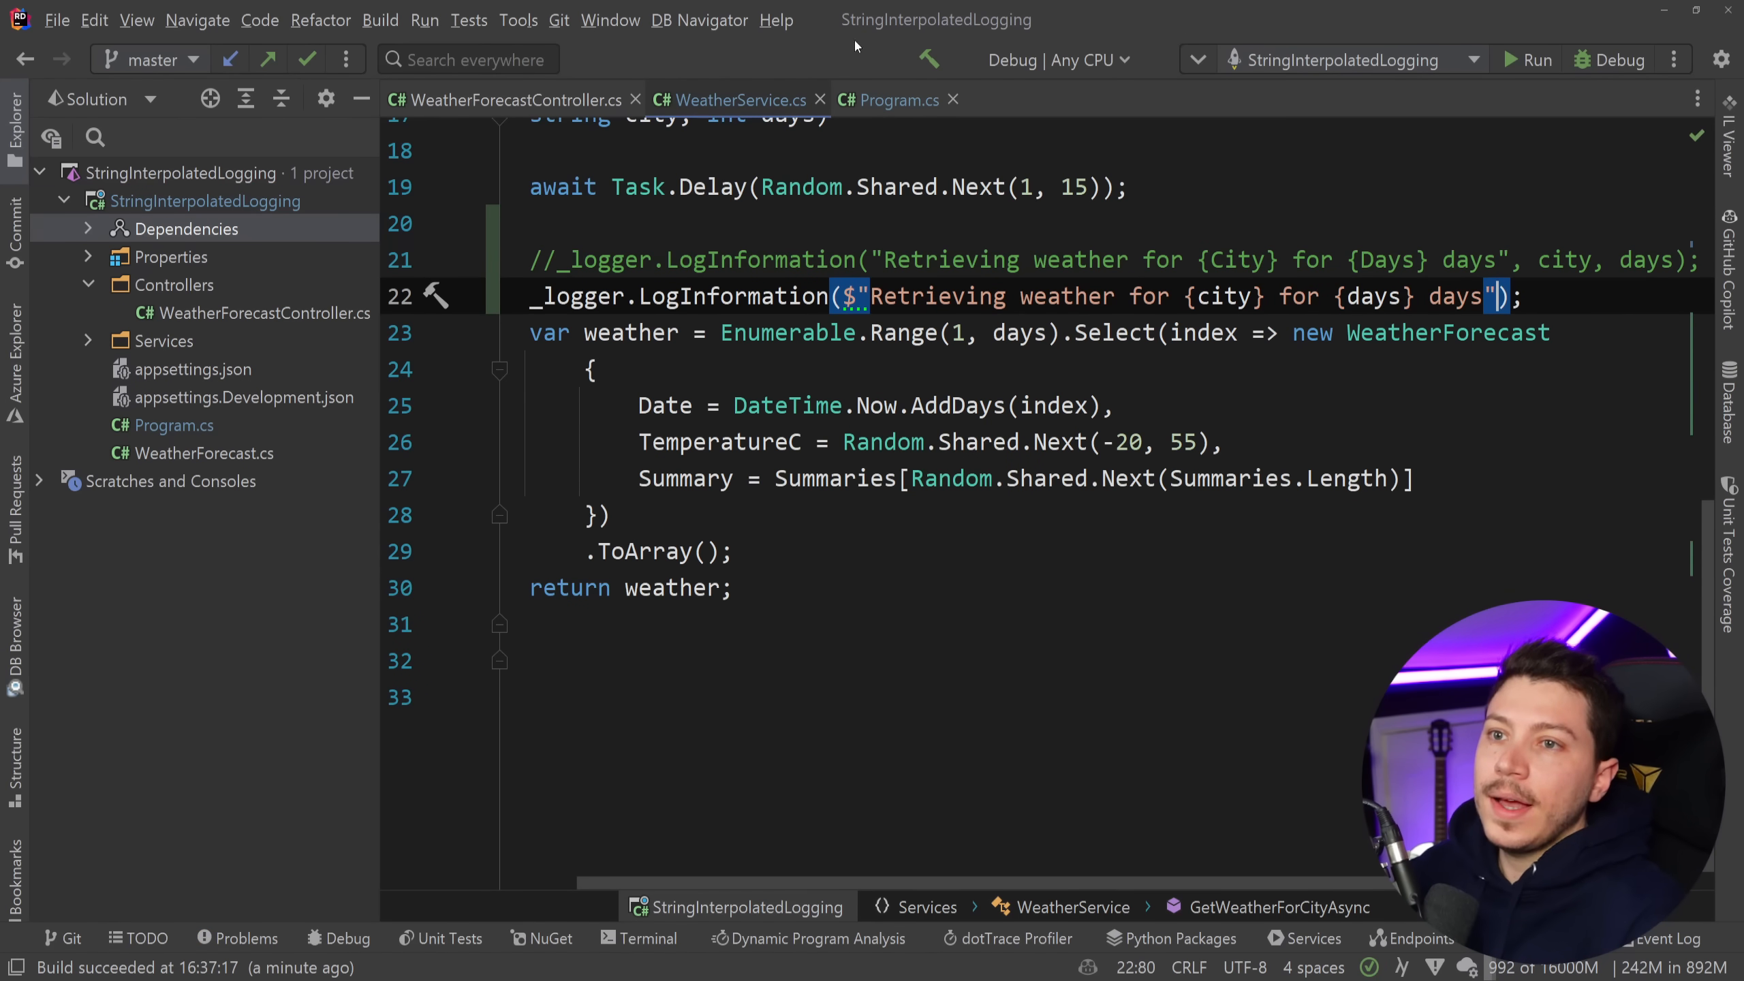
click(1616, 60)
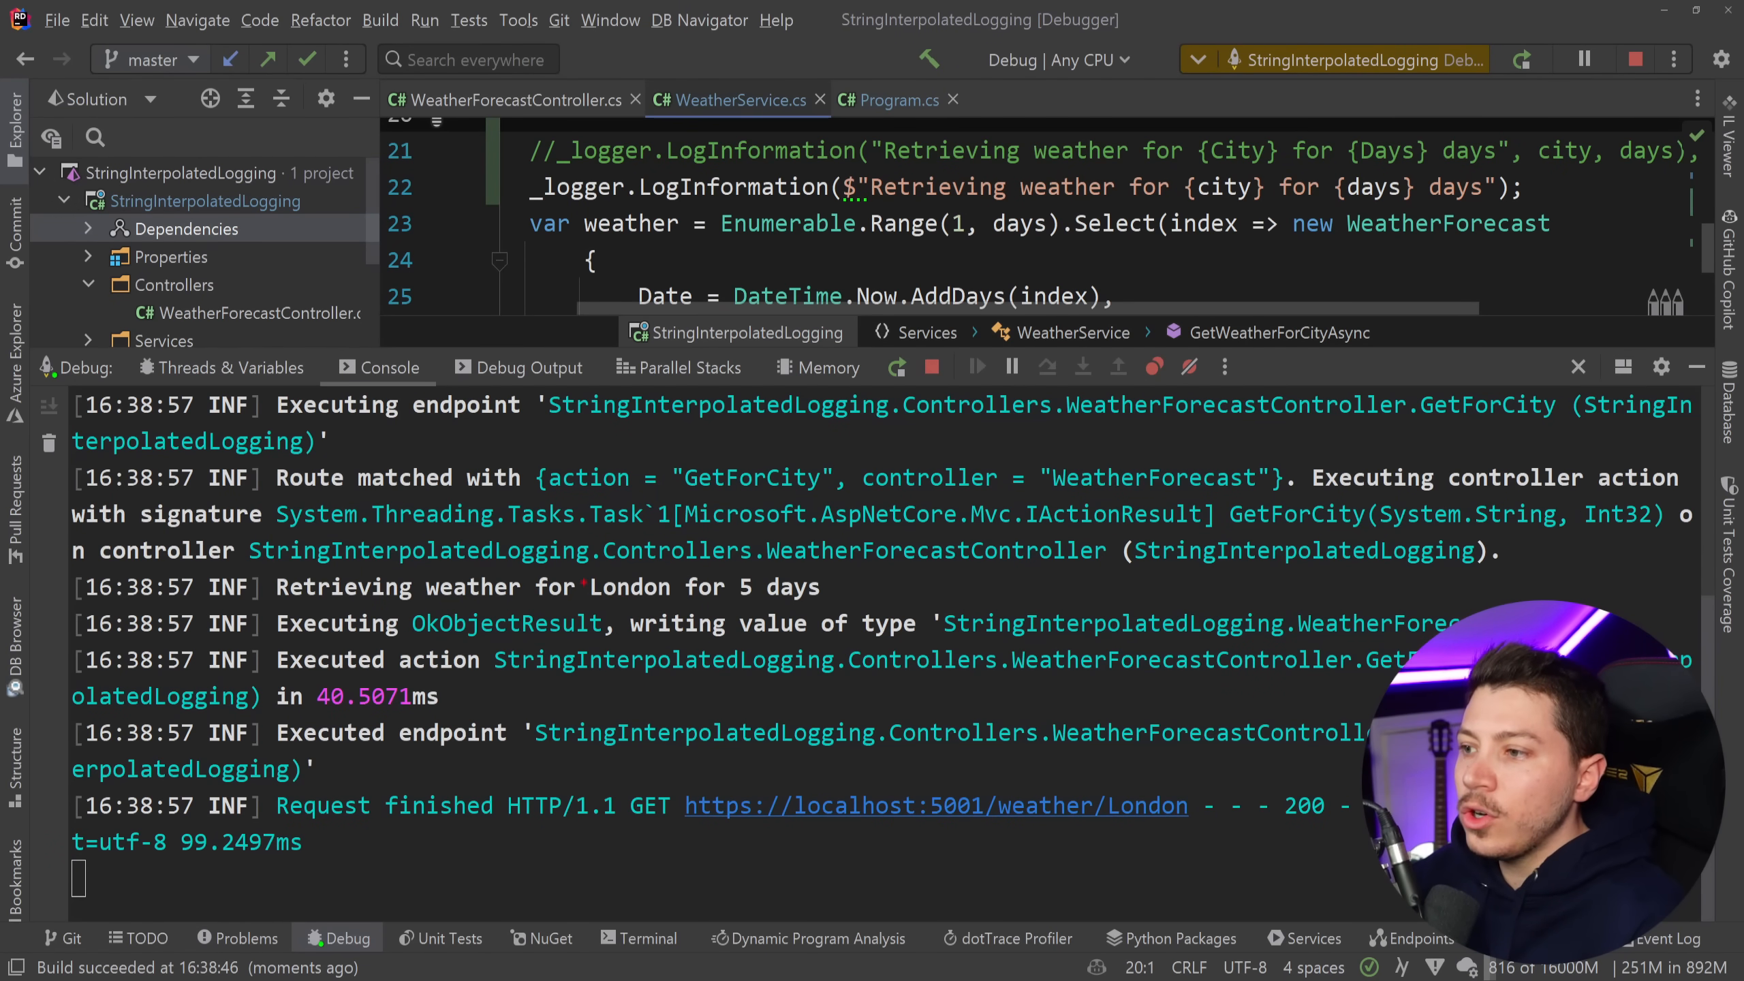
Read the 'Retrieving weather for London for 5 days' console line, then return to WeatherService.cs.
double_click(628, 586)
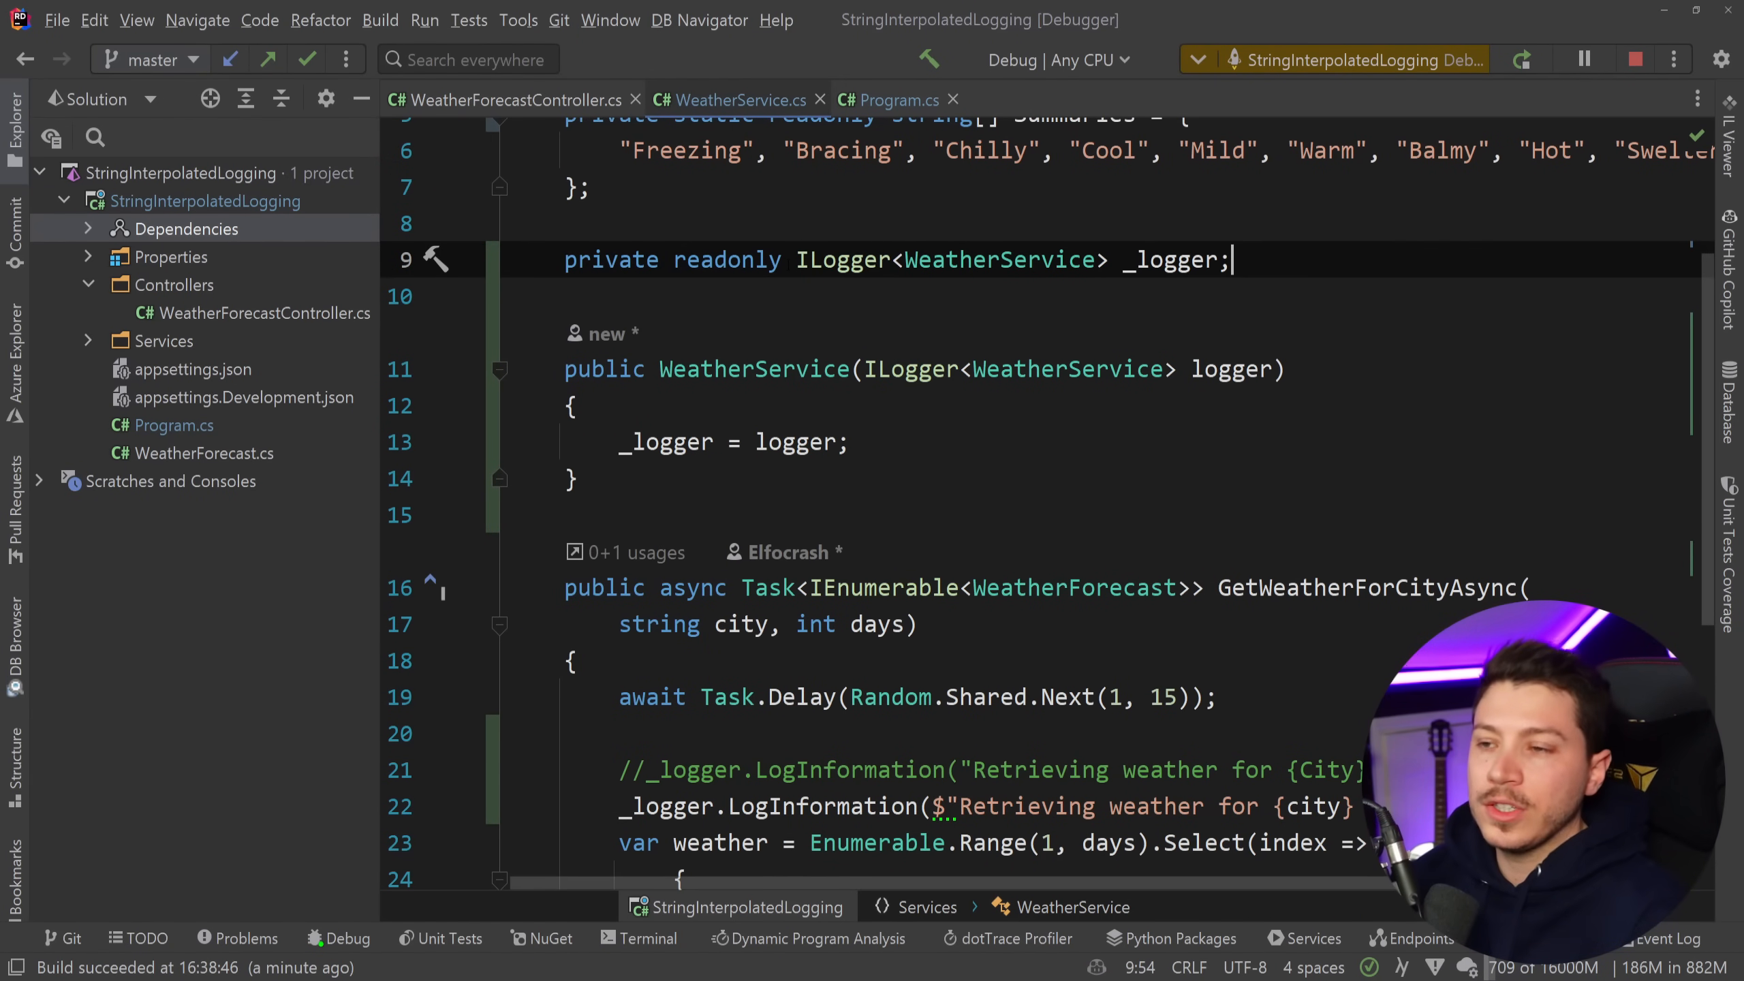
Add a 'private readonly ILogger _logger;' field and an ILogger constructor parameter.
text(private readonly ILogger)
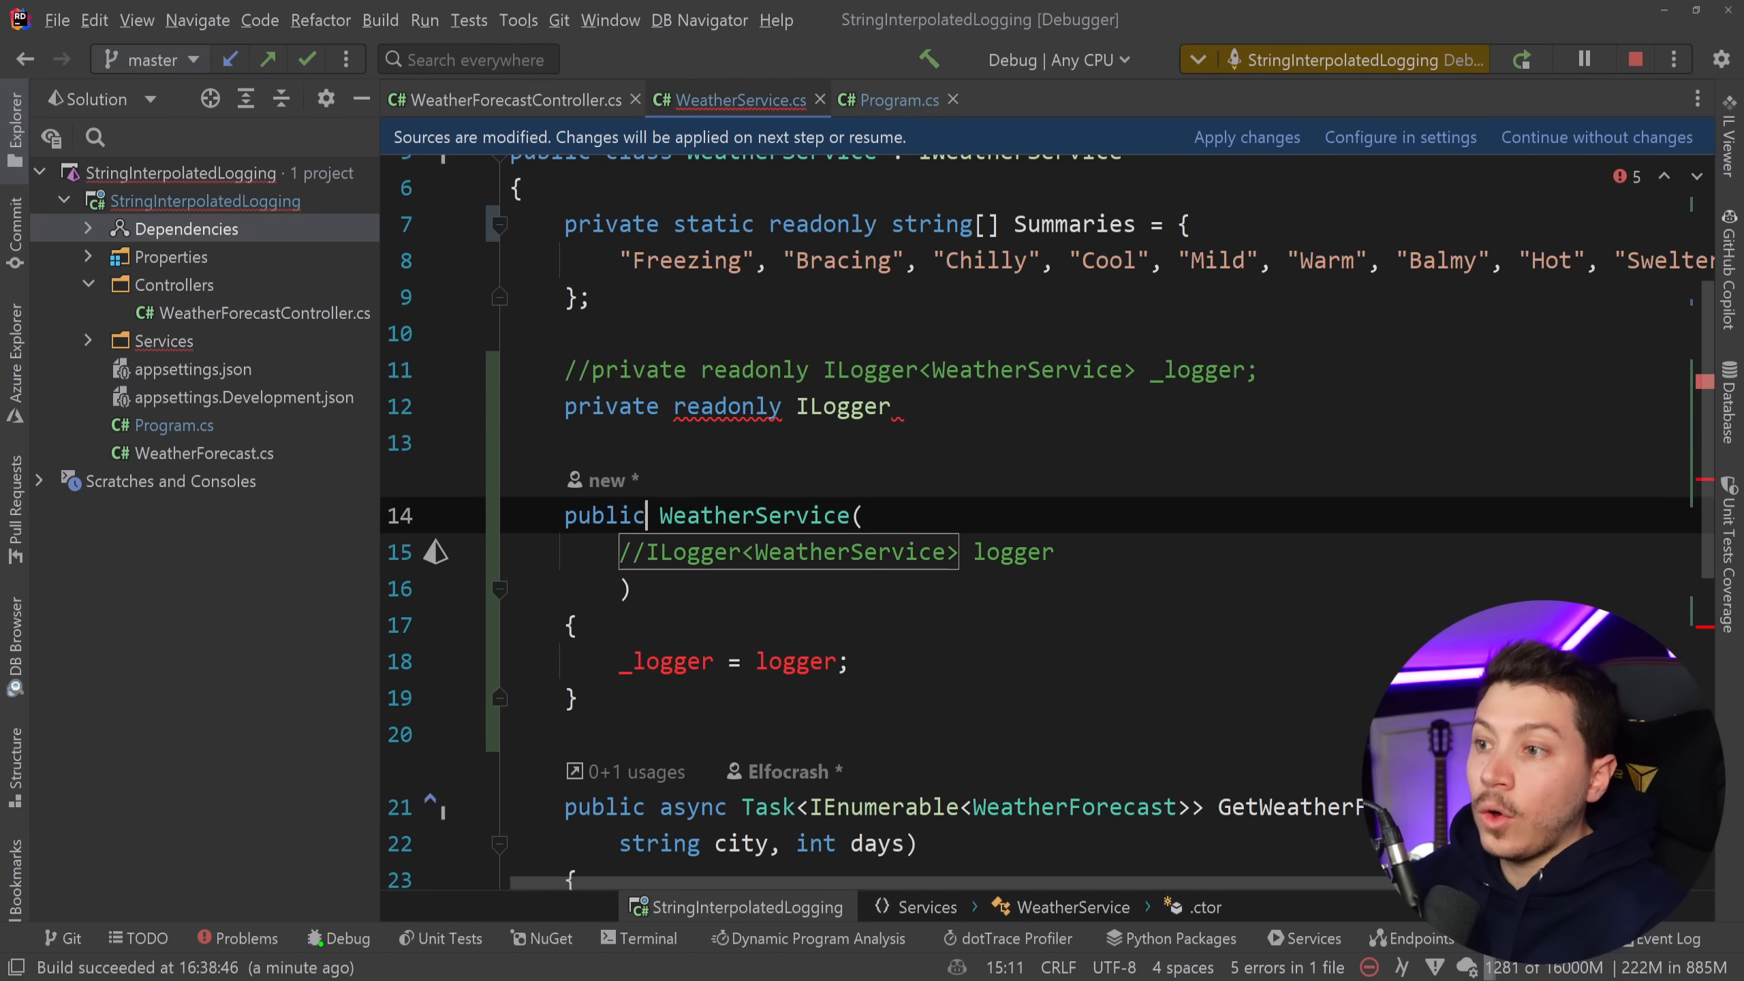
text(_logger;)
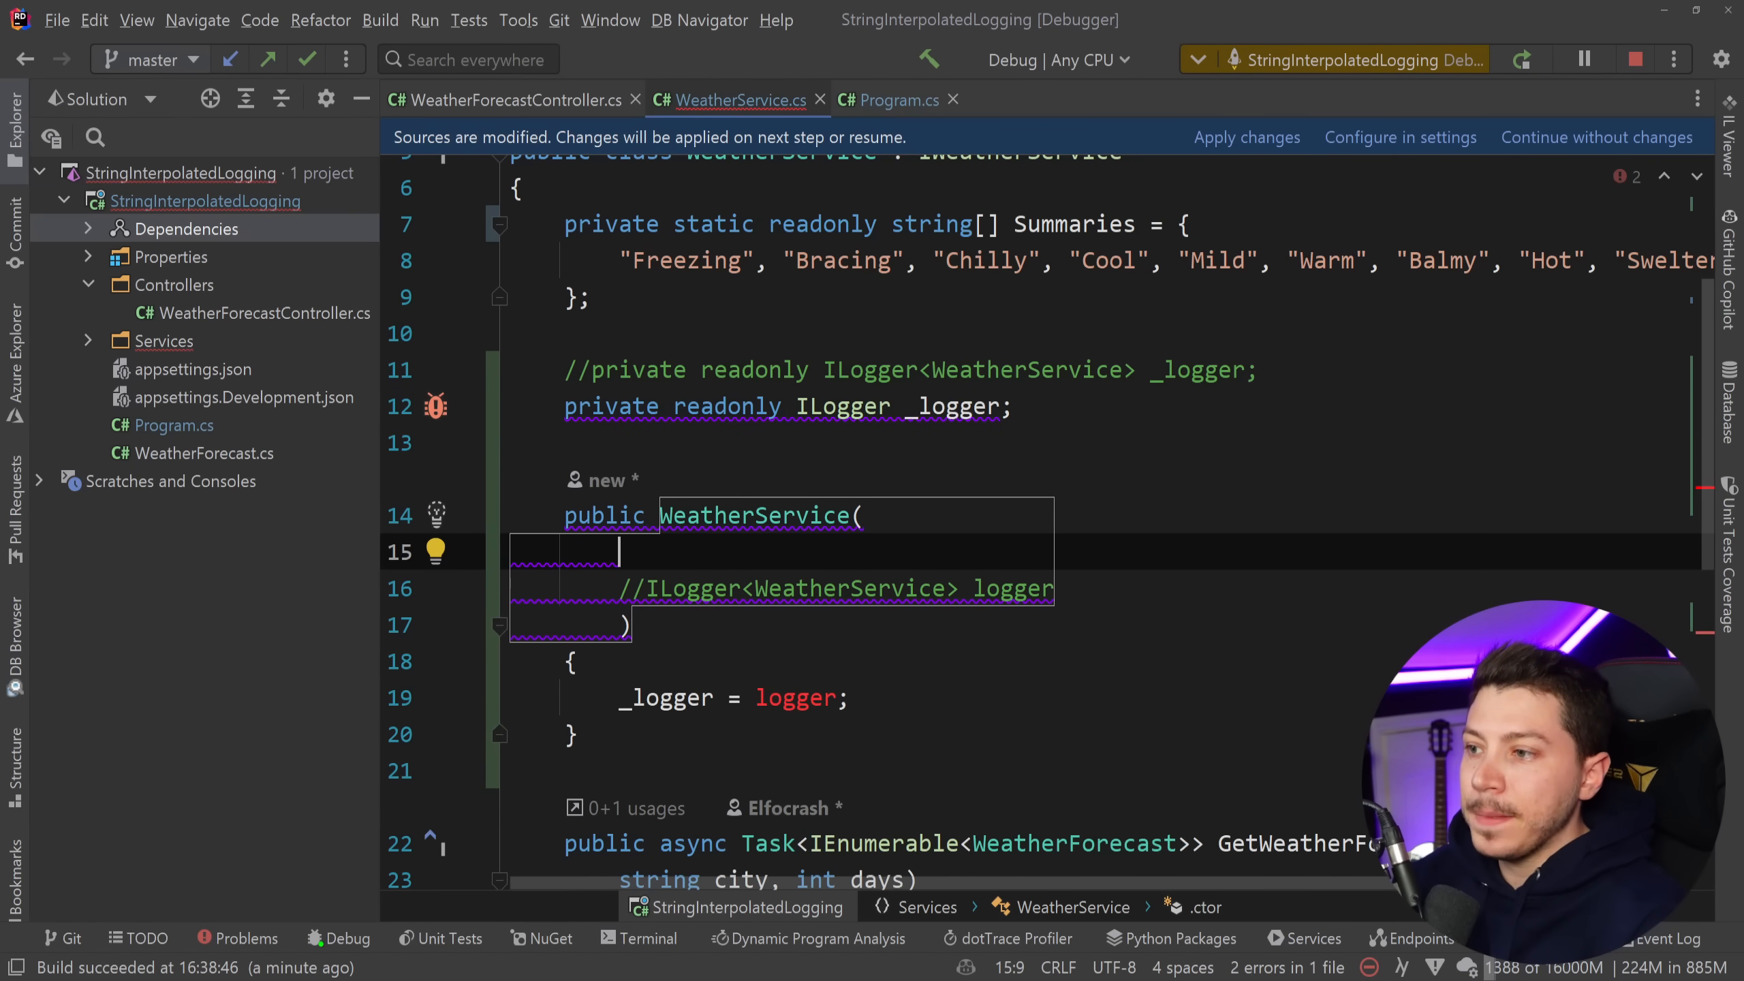
text(ILogger lo)
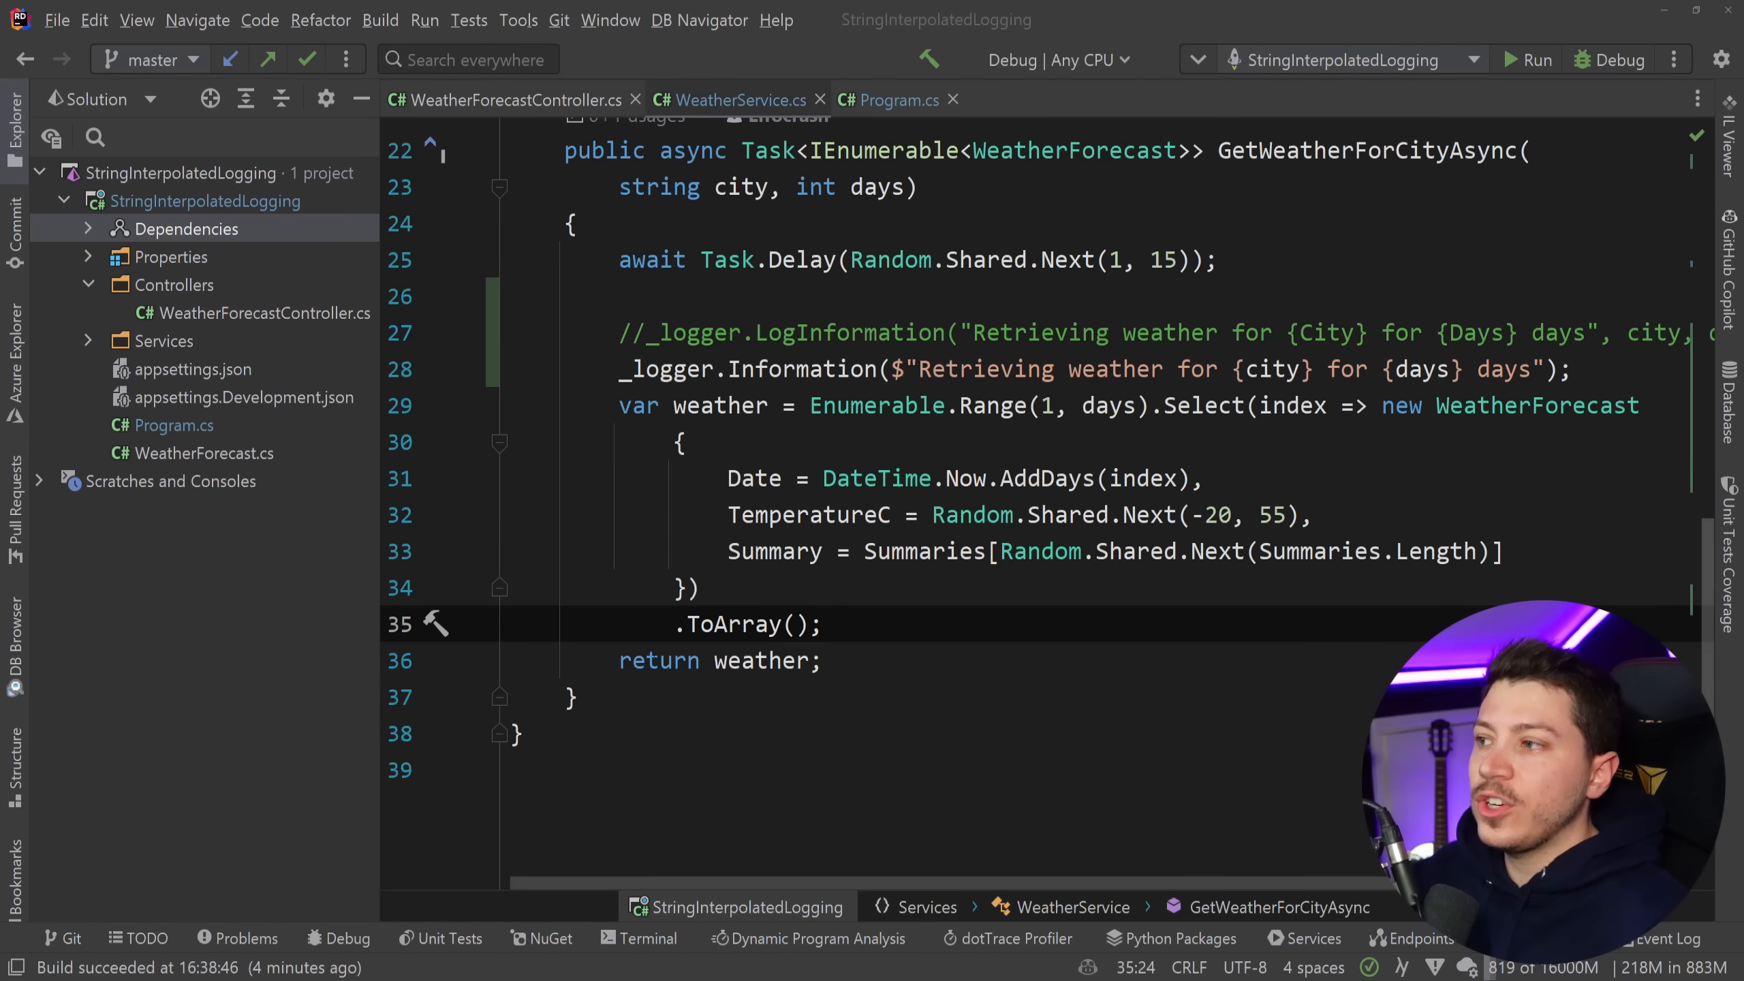
Switch to Program.cs and select Serilog.Sinks.AwsCloudWatch in the NuGet package manager.
click(895, 100)
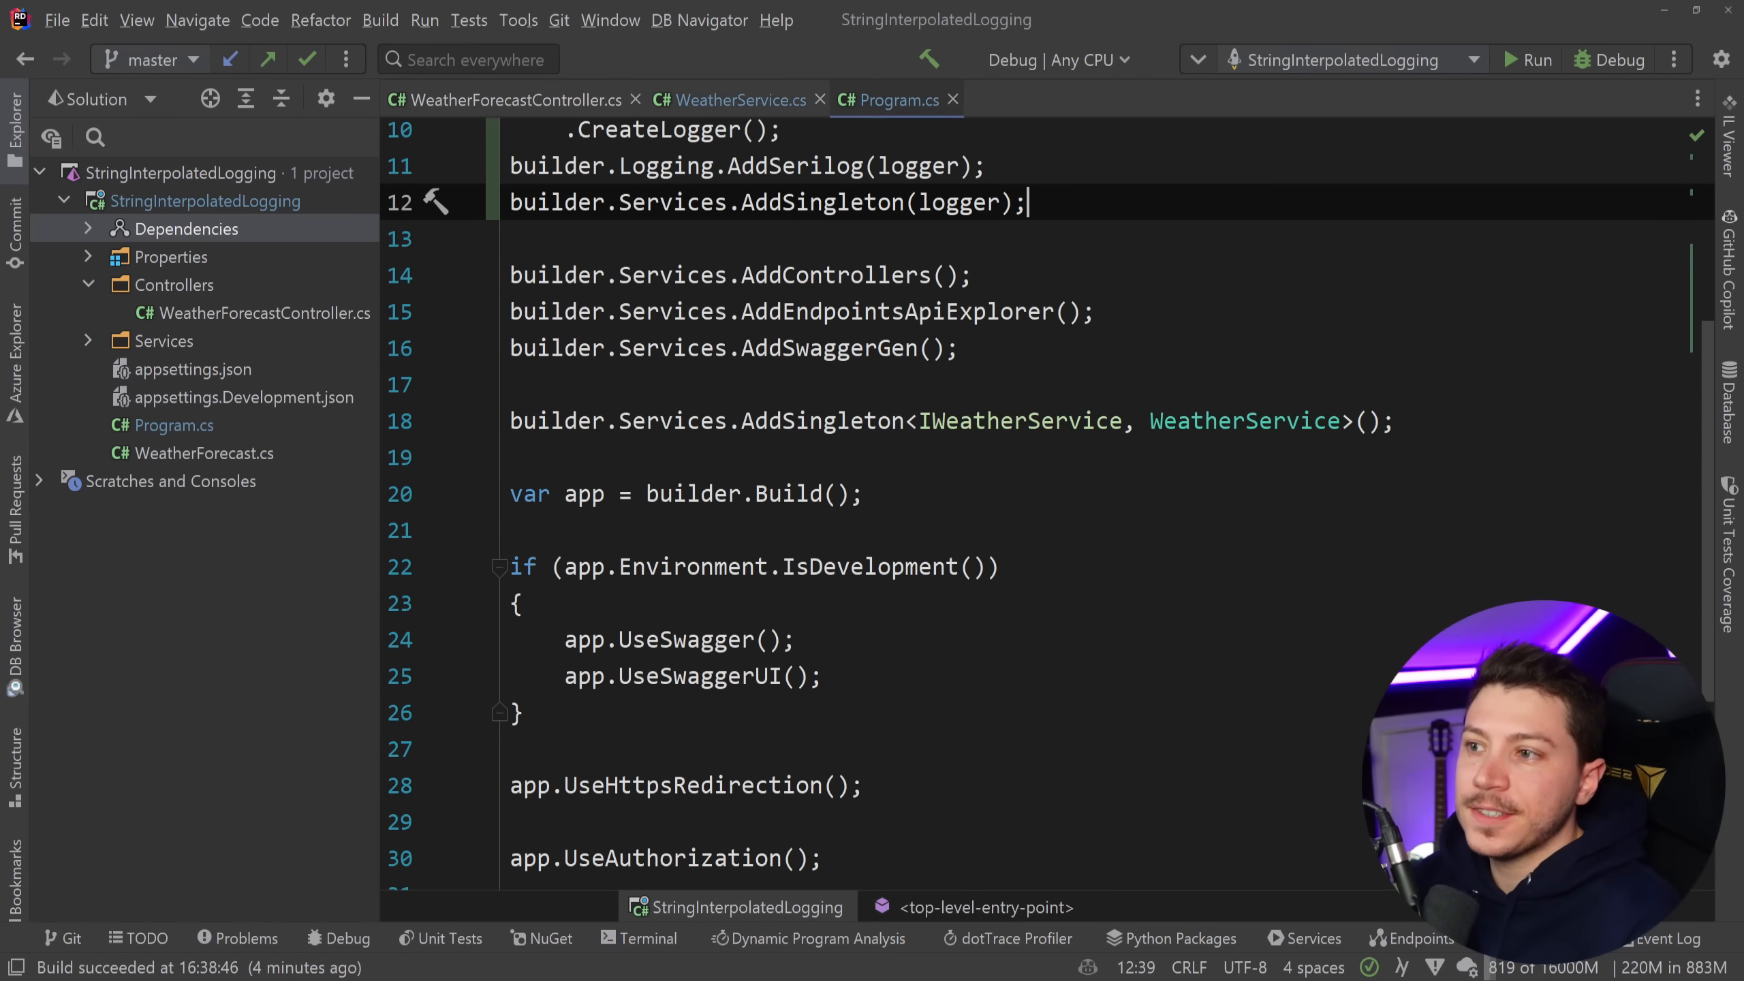
click(545, 938)
text(Serilog Sink Aws)
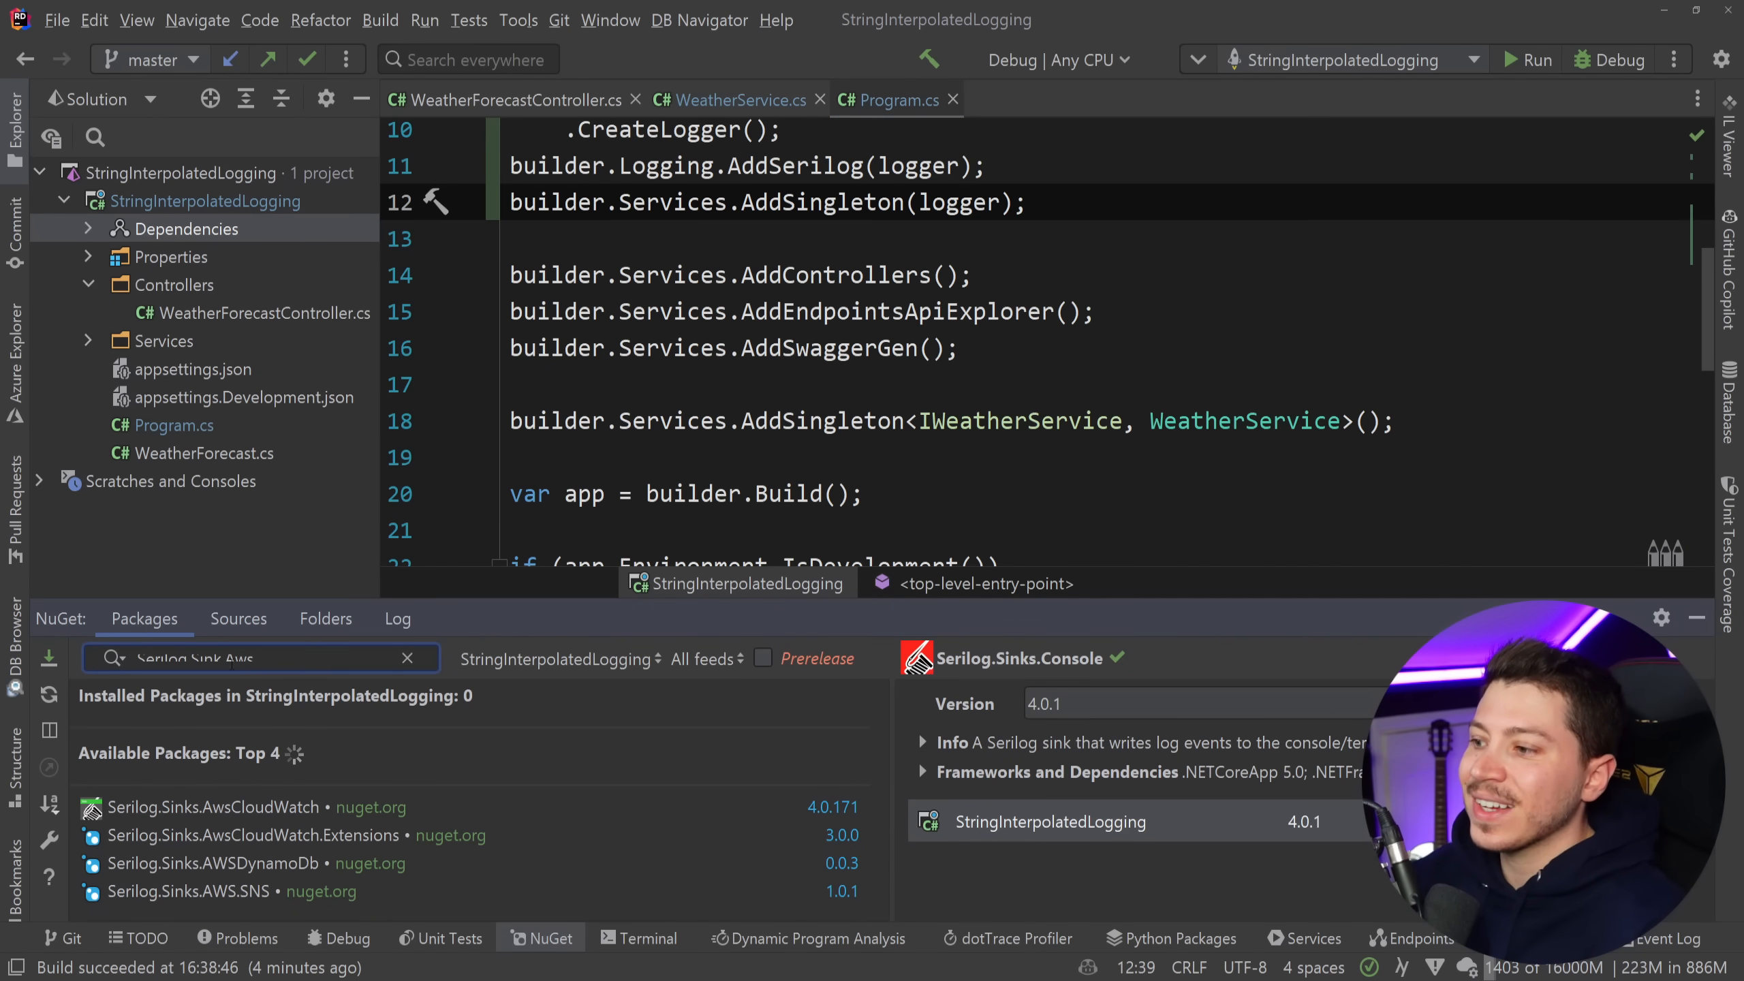
click(223, 806)
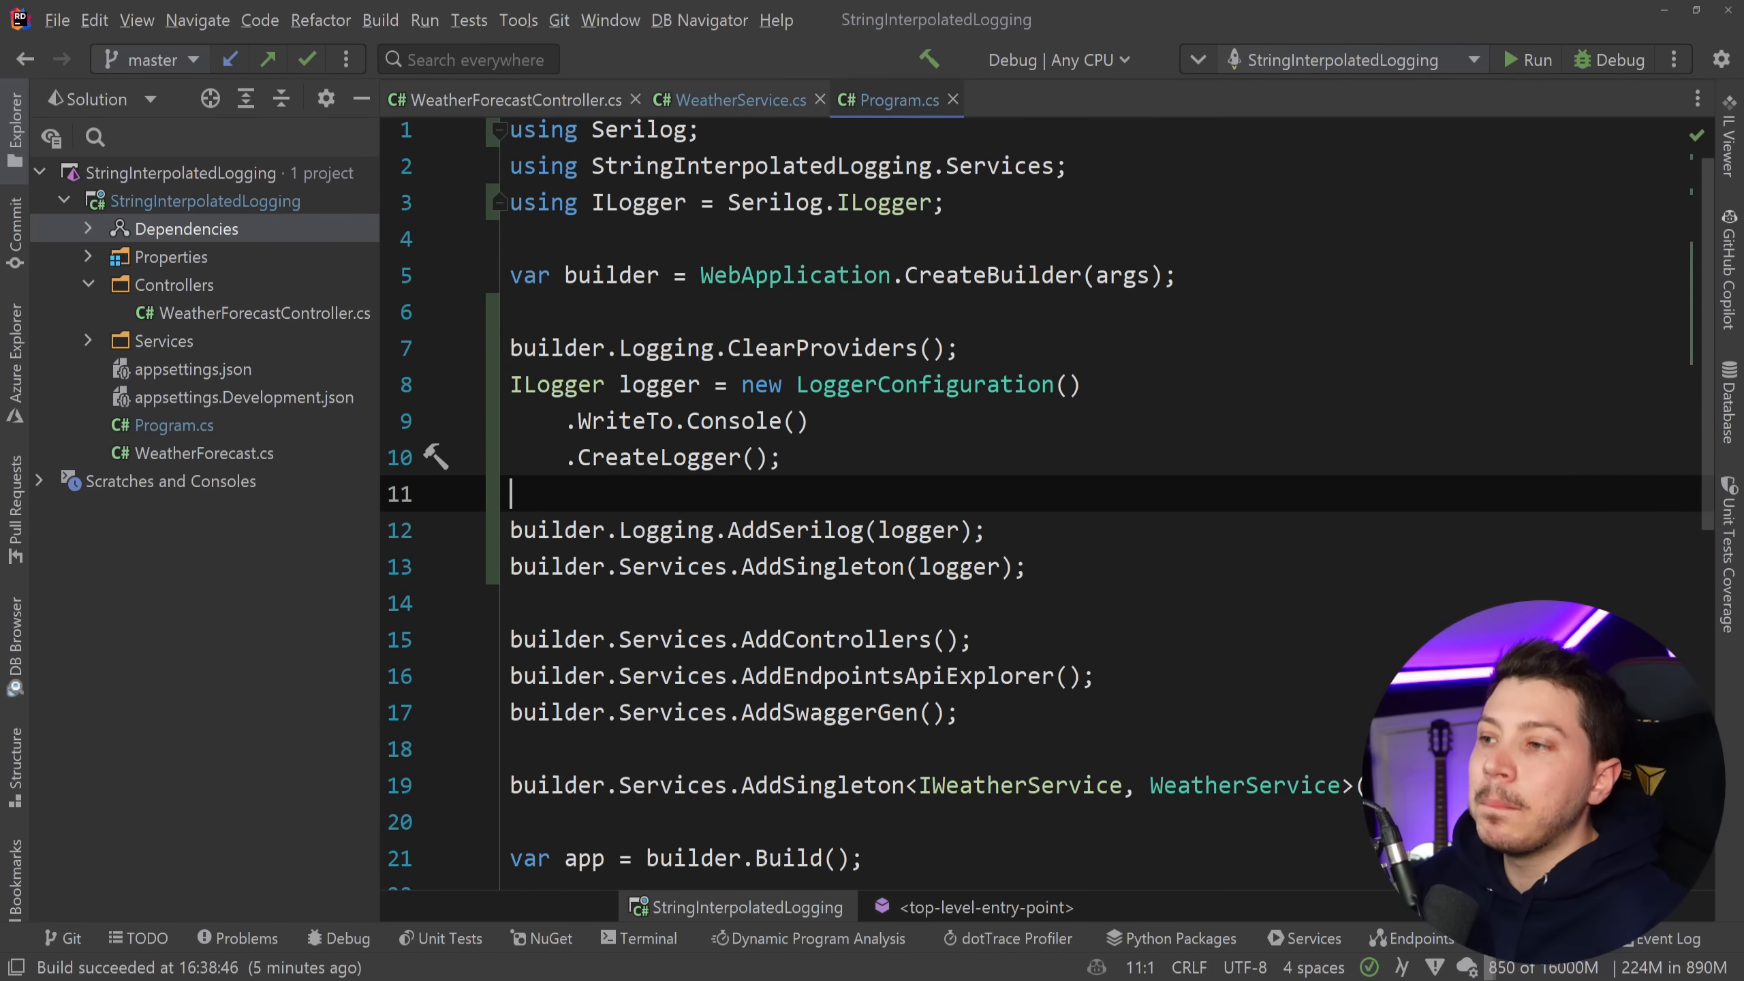
Chain .WriteTo.AmazonCloudWatch( after the console sink, importing Serilog.Sinks.AwsCloudWatch.
double_click(622, 421)
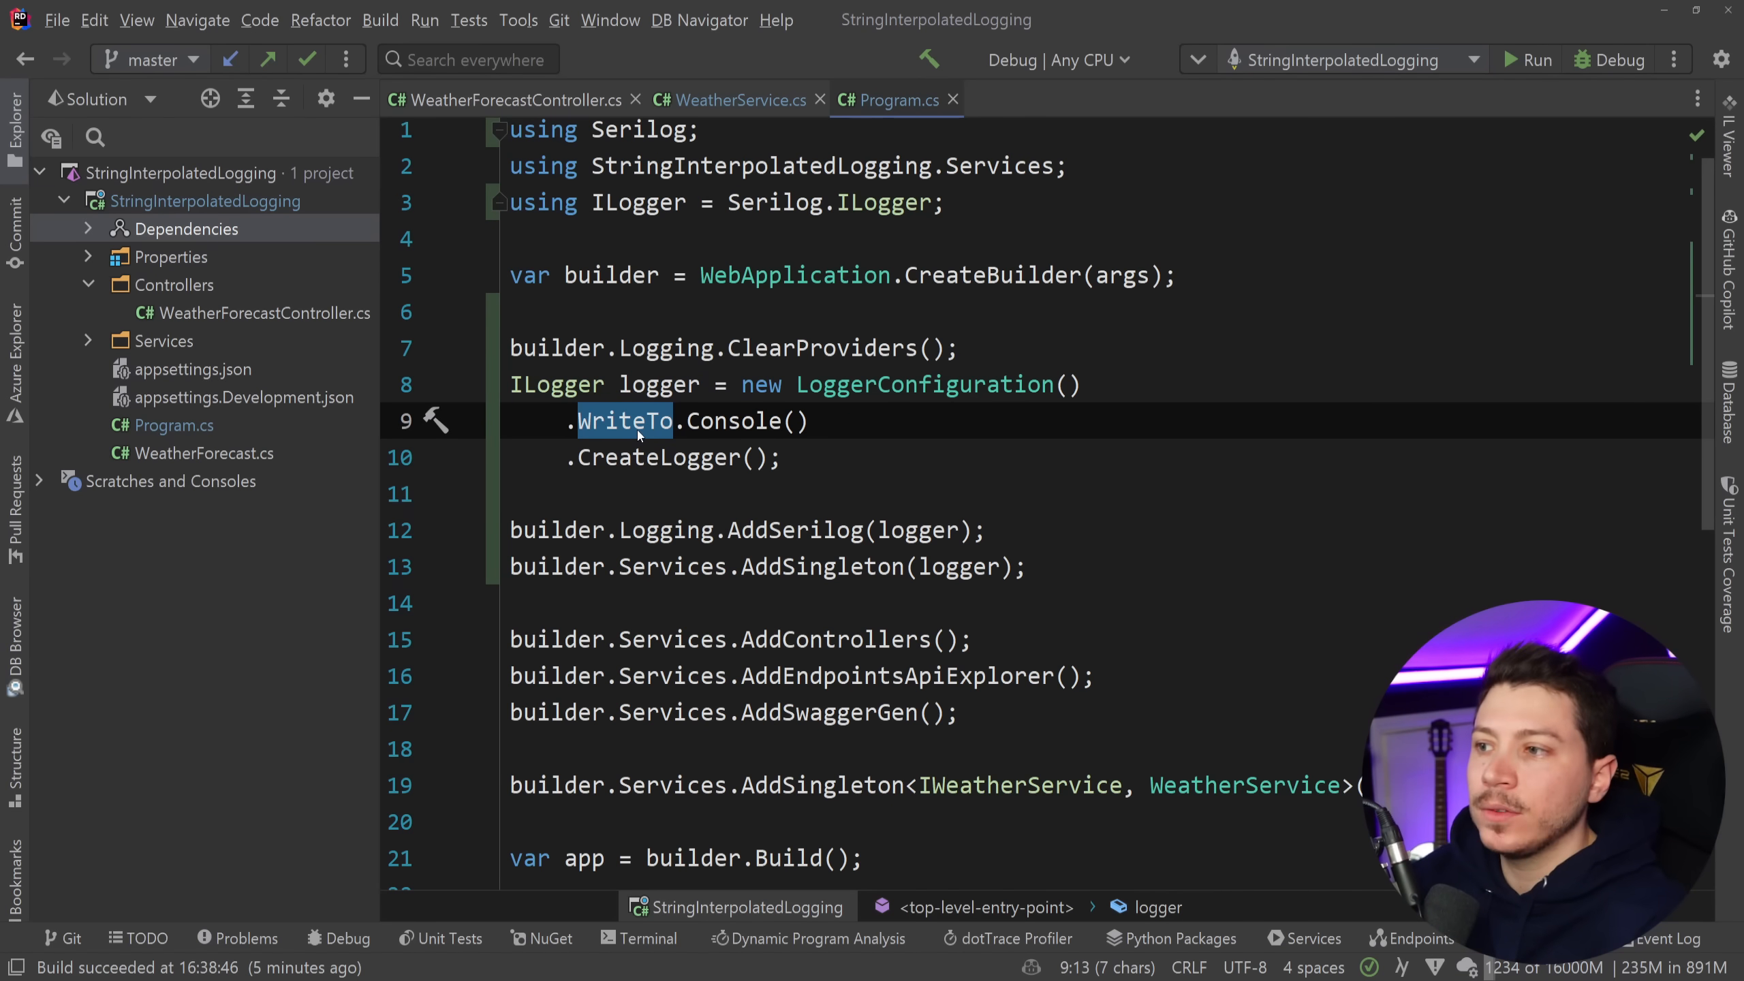
text(.)
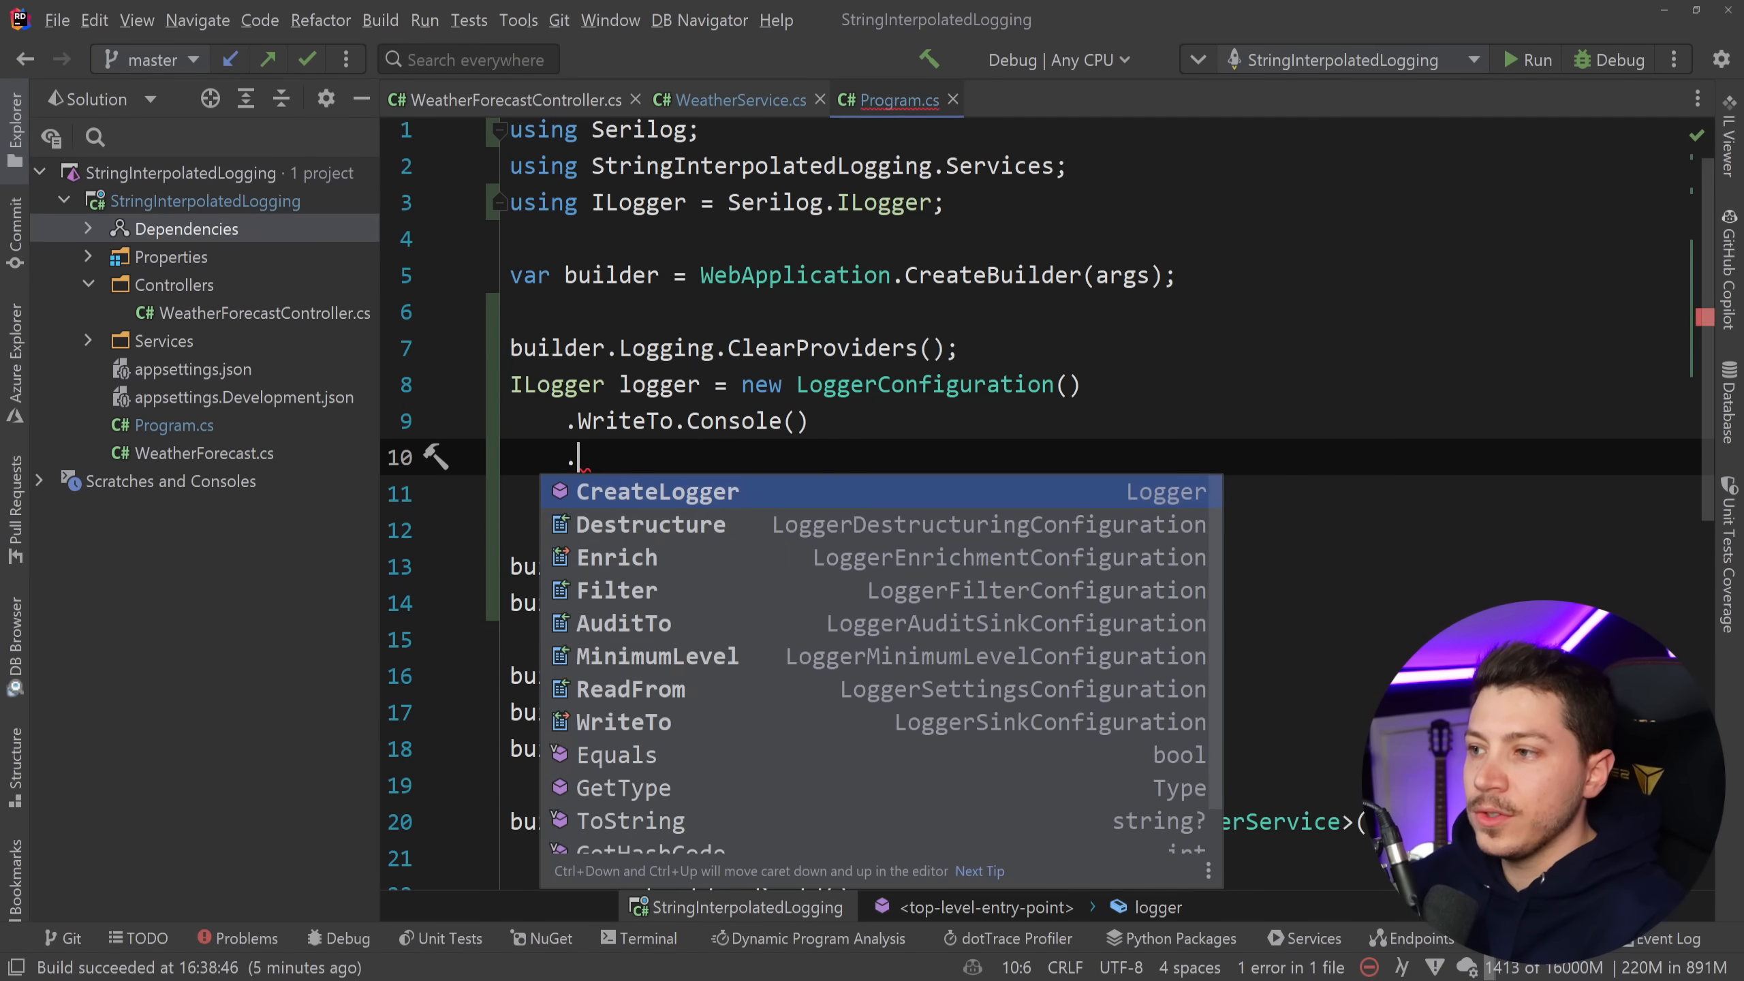
text(WriteTo.AmazonCloudWatch()
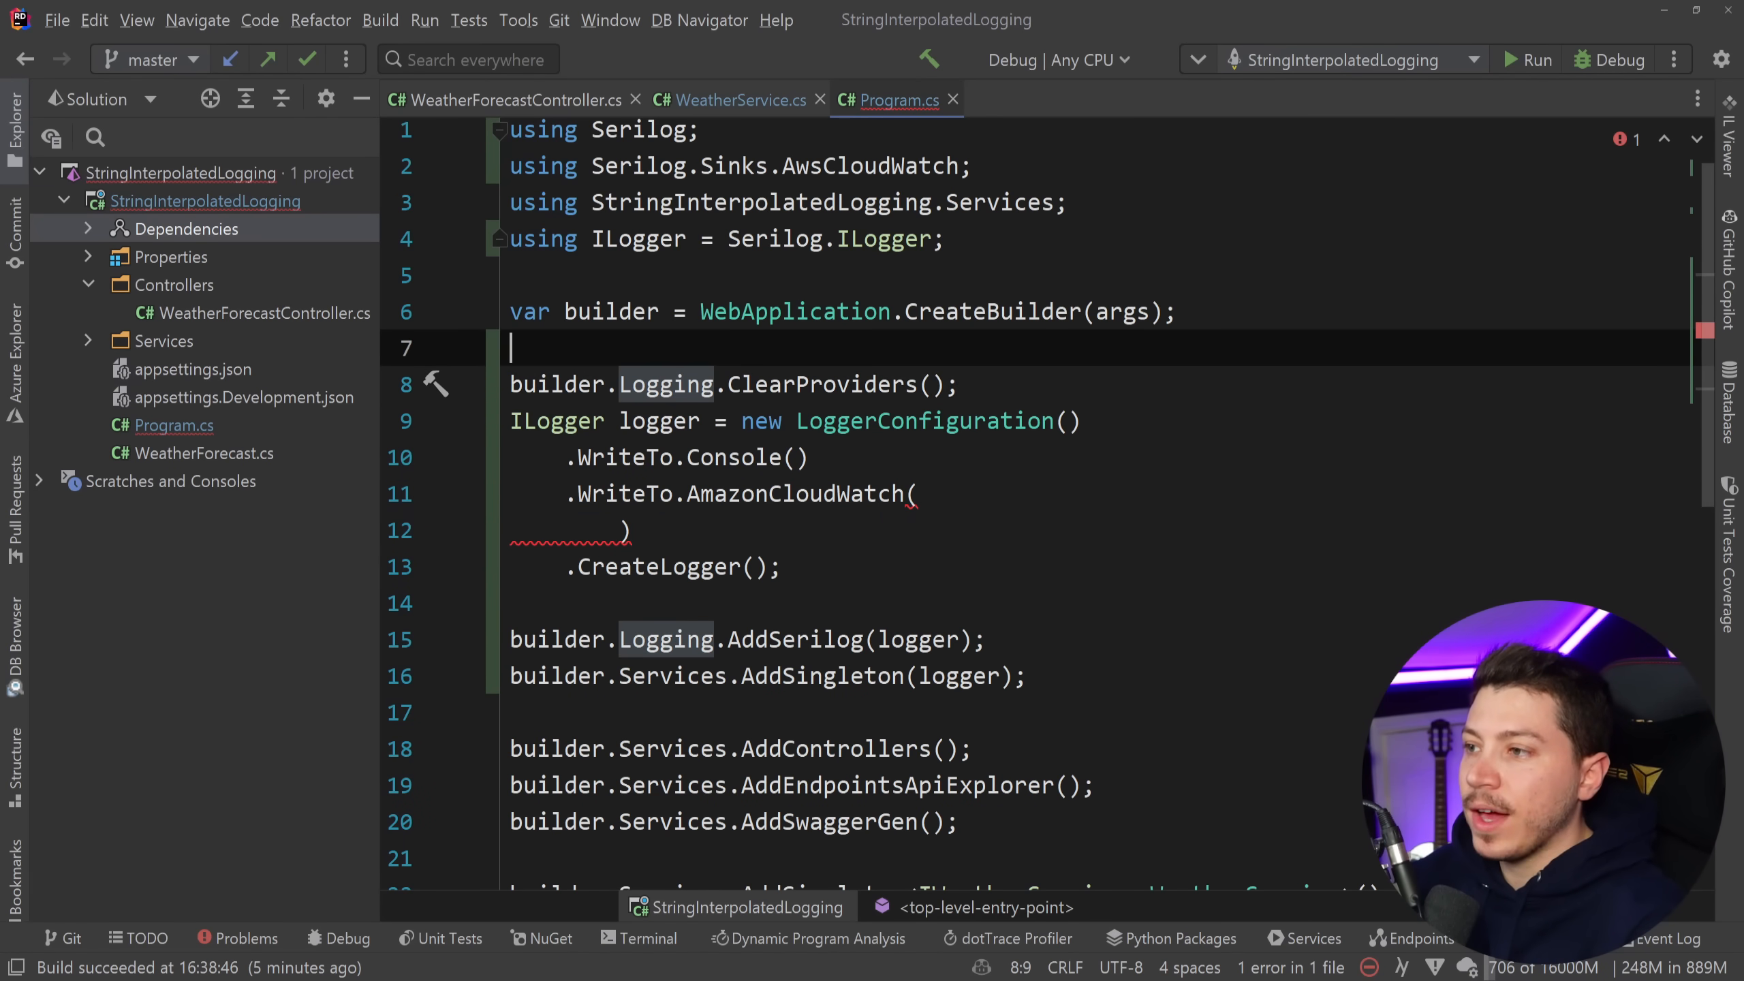
Declare var client = new AmazonCloudWatchLogsClient() above the logging setup, importing Amazon.CloudWatchLogs.
text(var client)
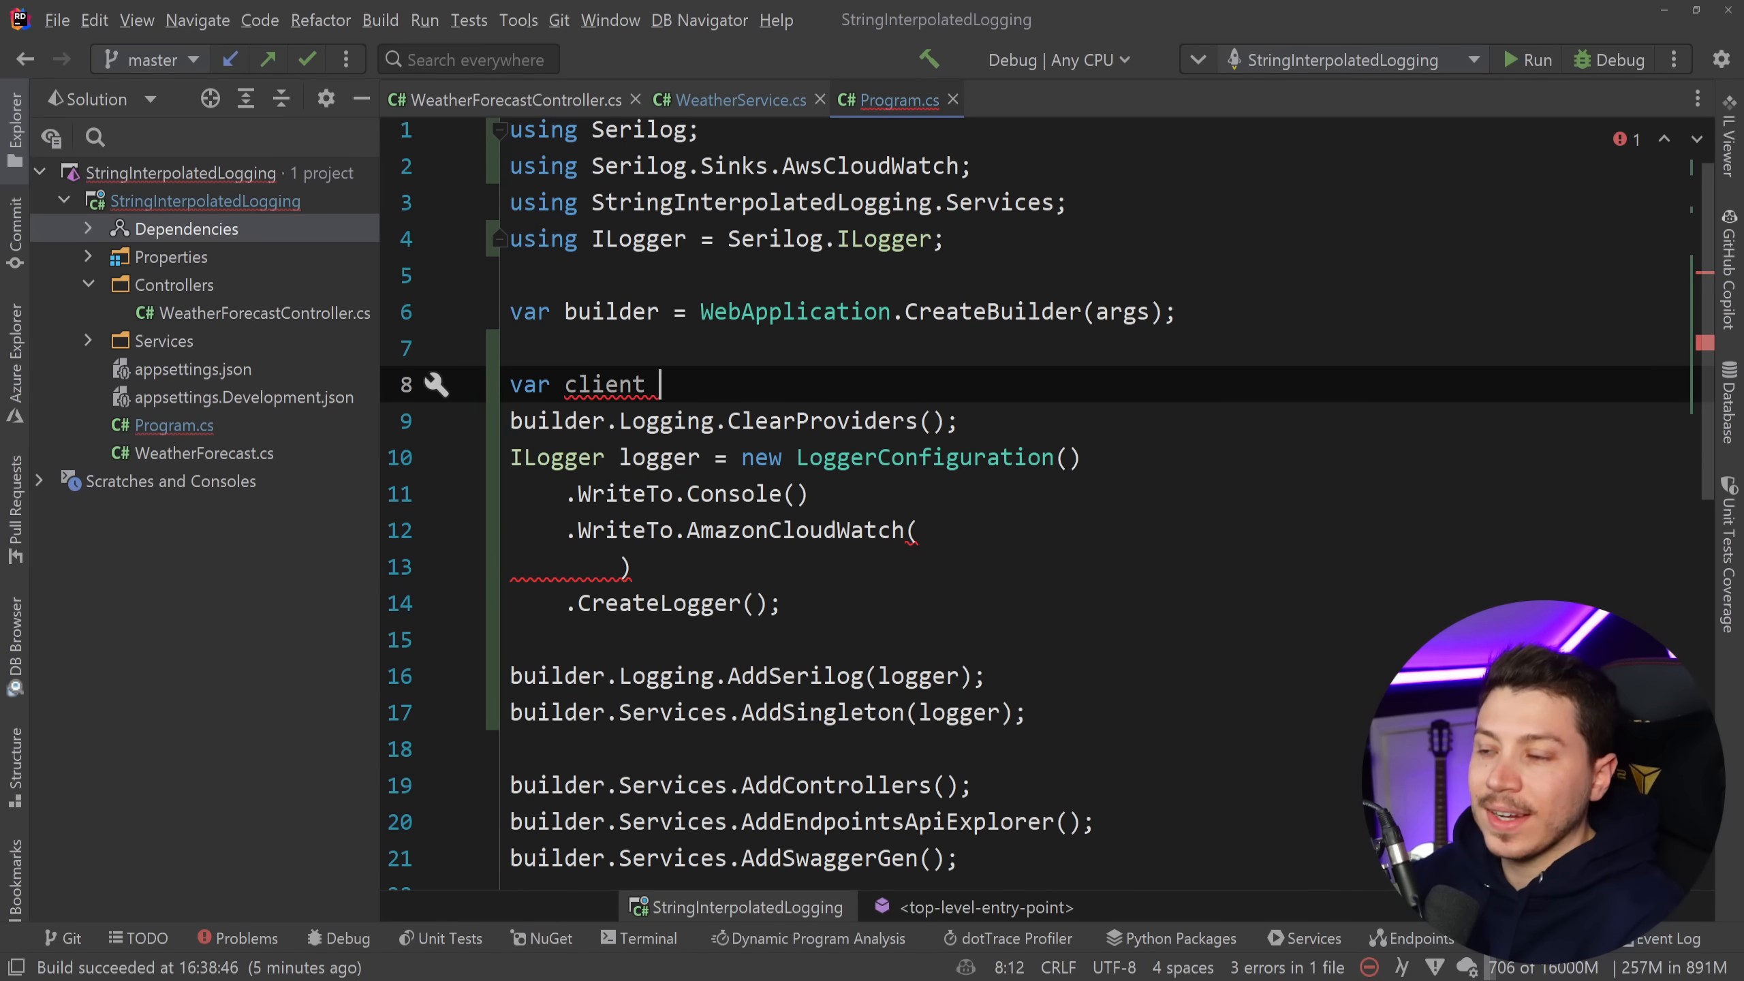
text(= new A)
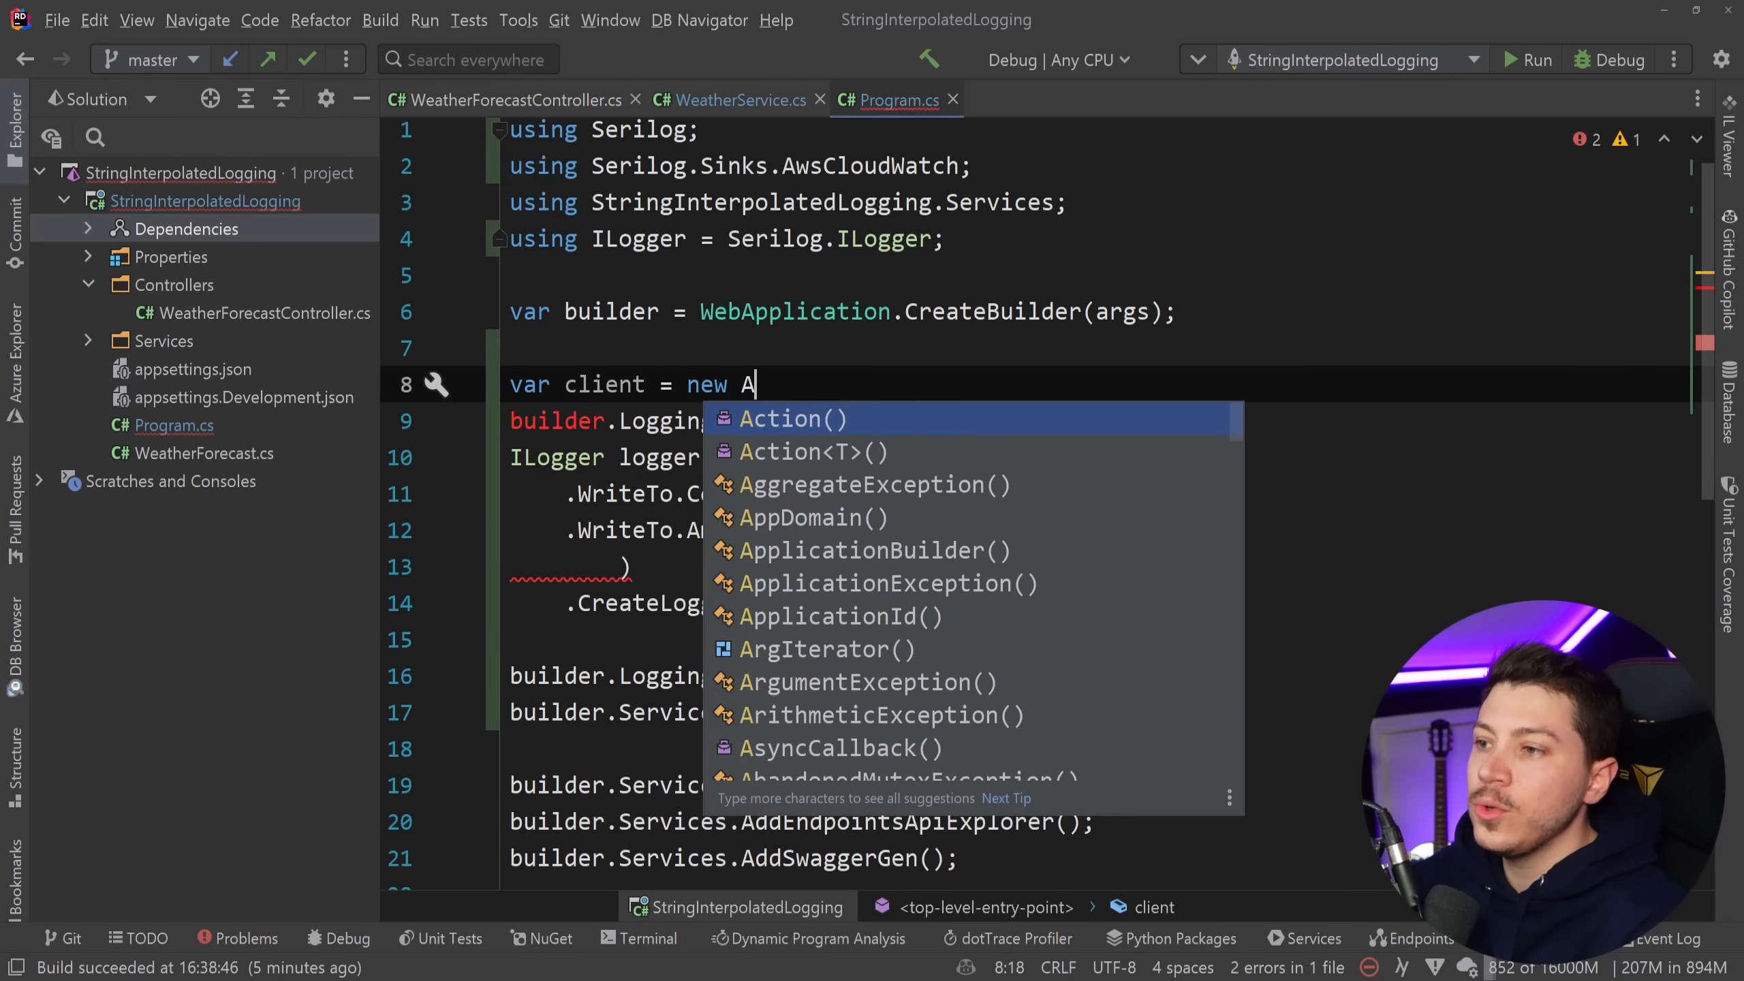
text(mazonCLoudWatchLogsClient();)
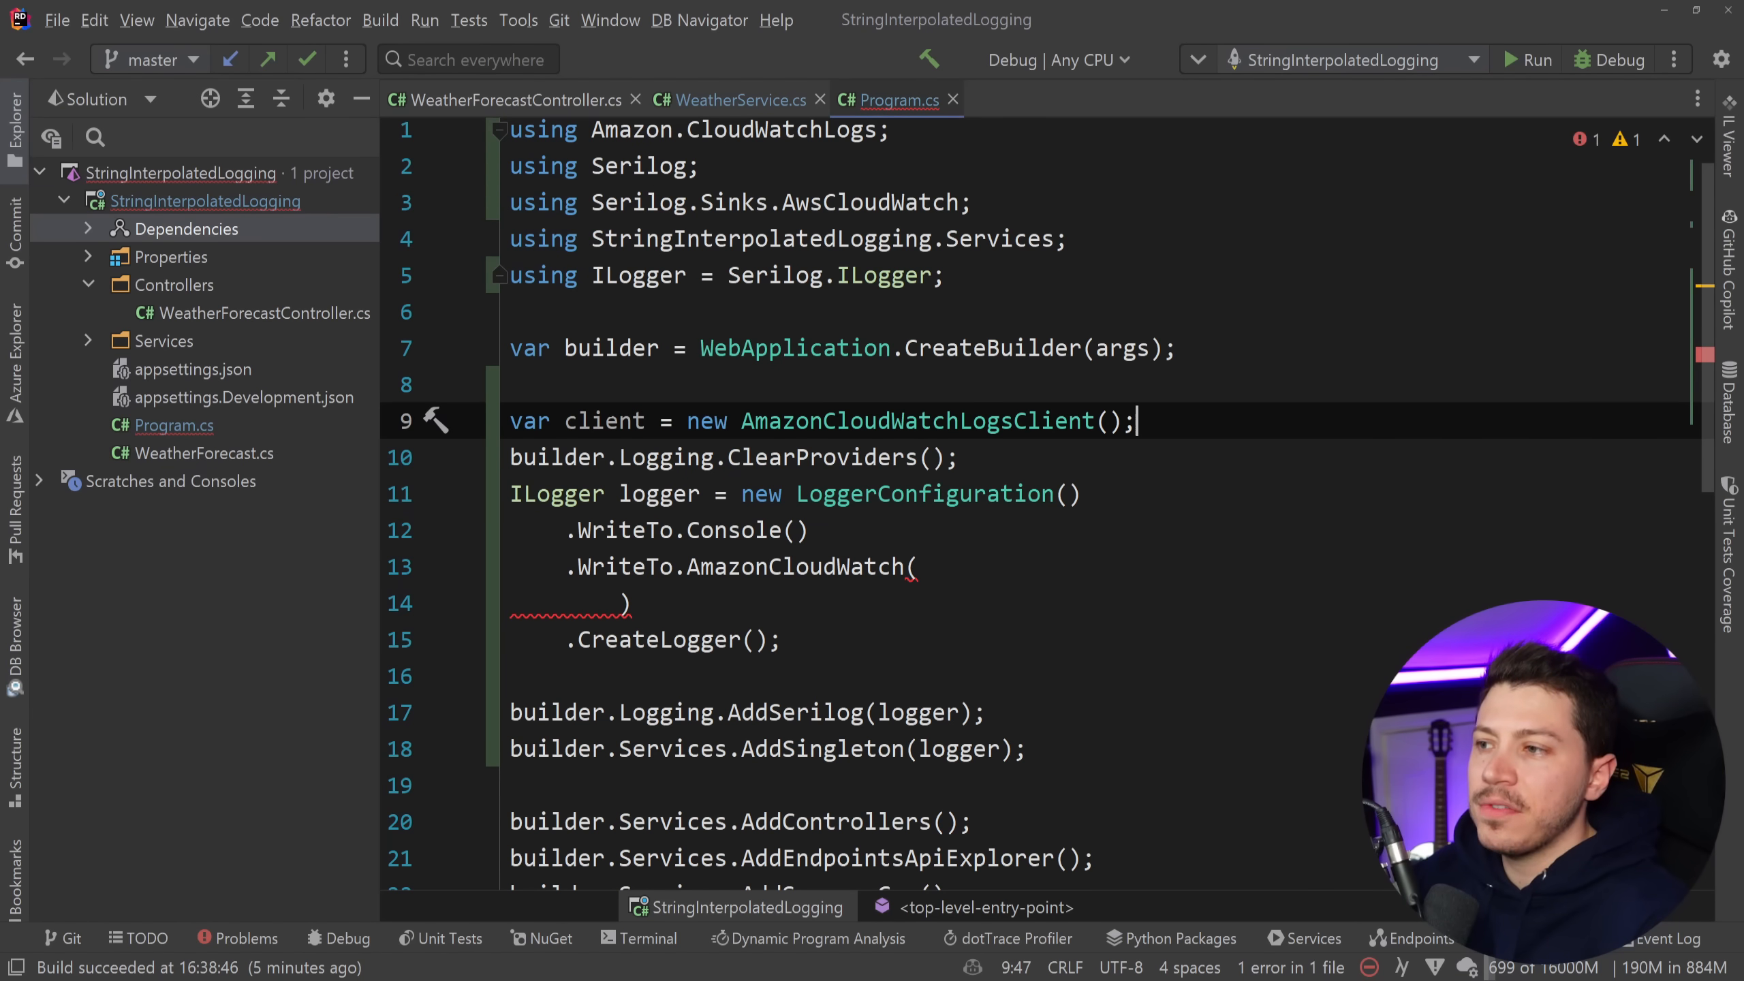
double_click(605, 420)
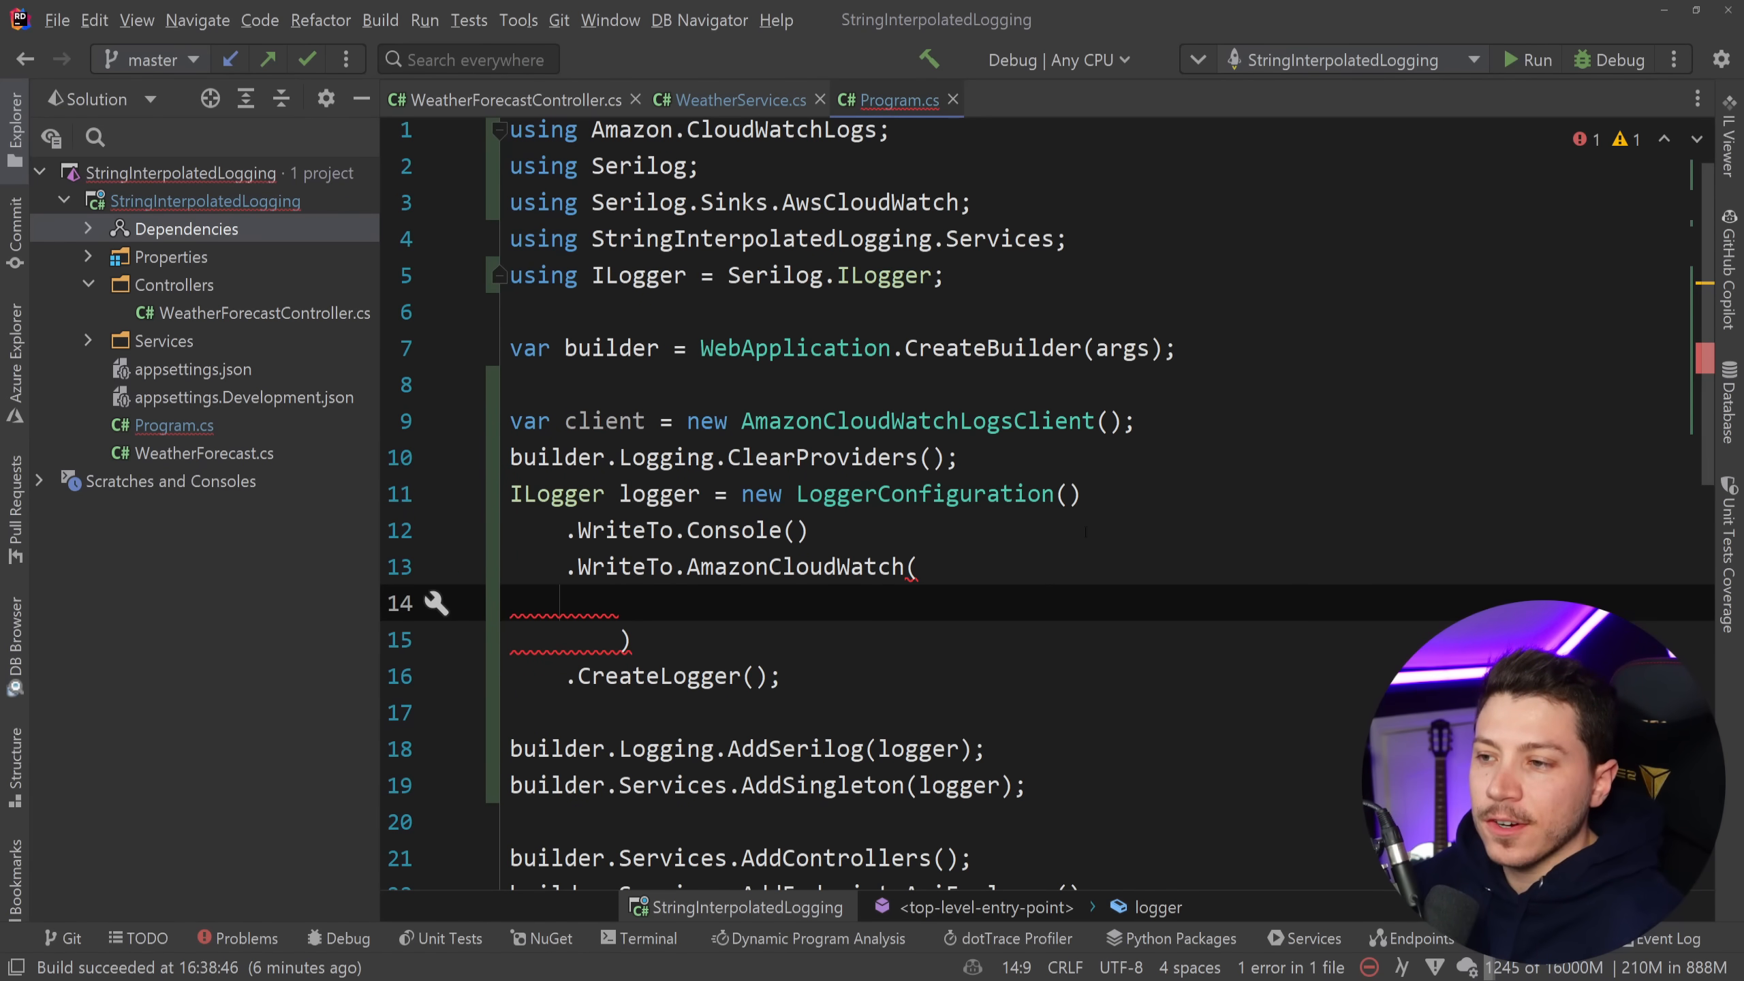
Set the sink's logGroup to "{builder.Environment.EnvironmentName}/{builder.Environment.ApplicationName}".
text(logGroup: $"{)
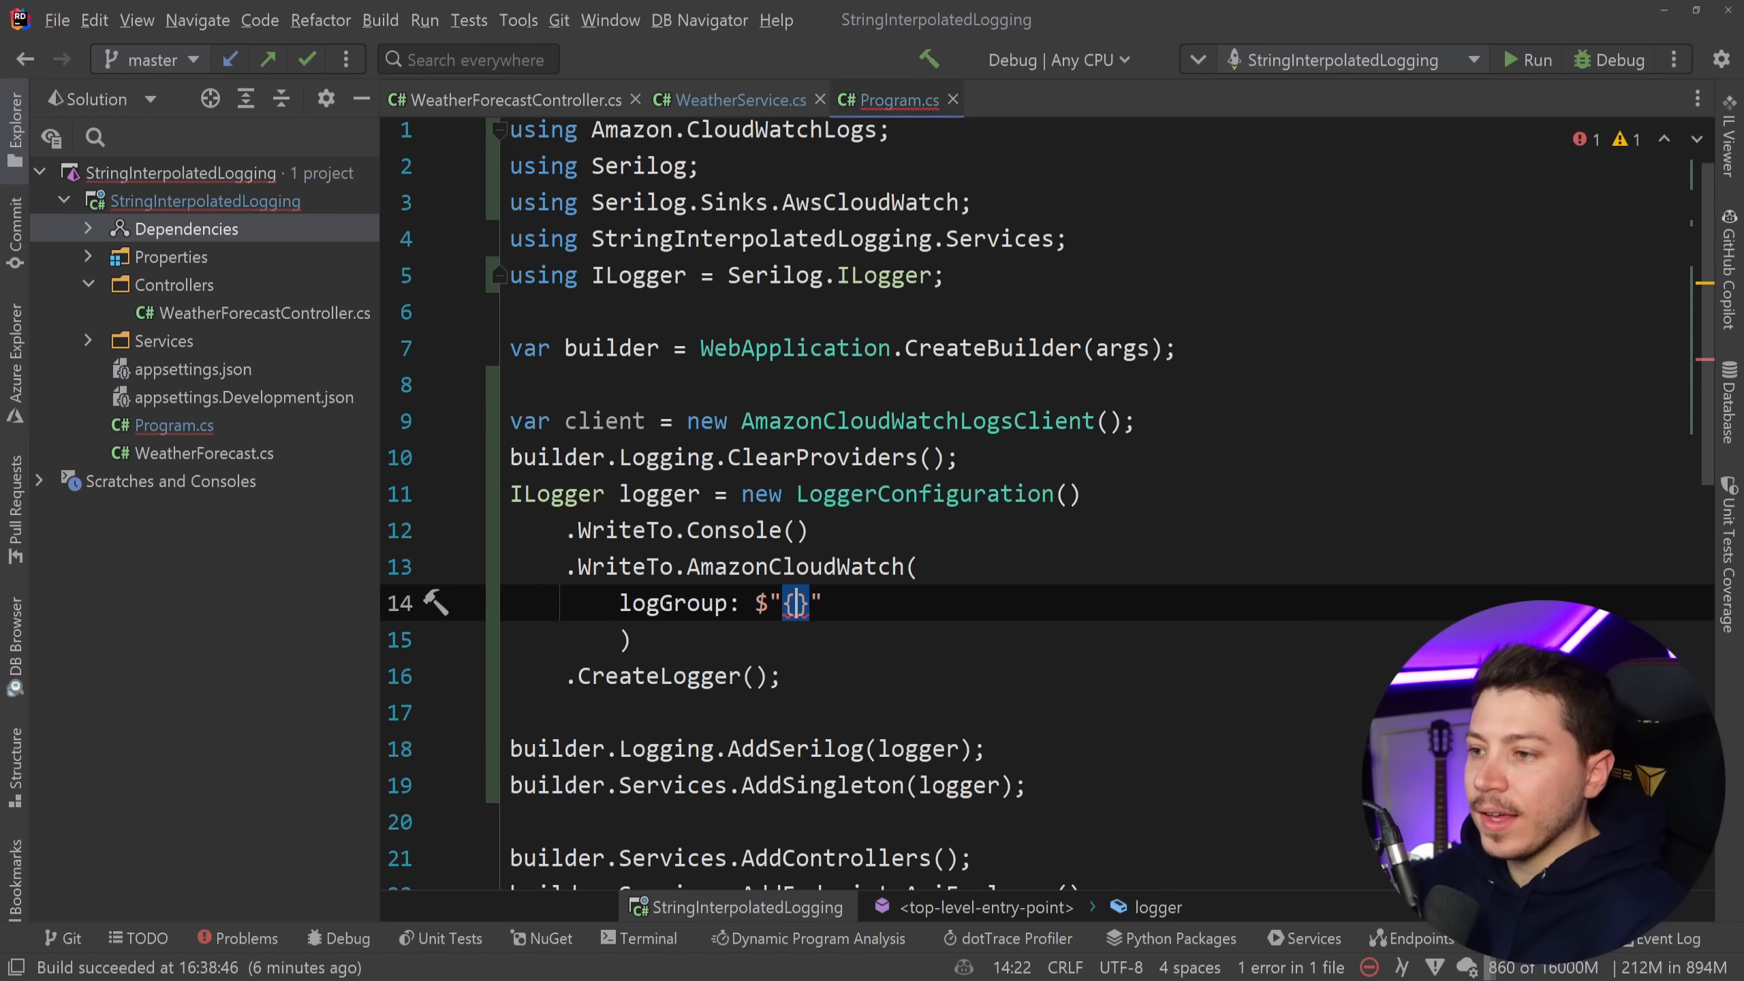
text(builder.)
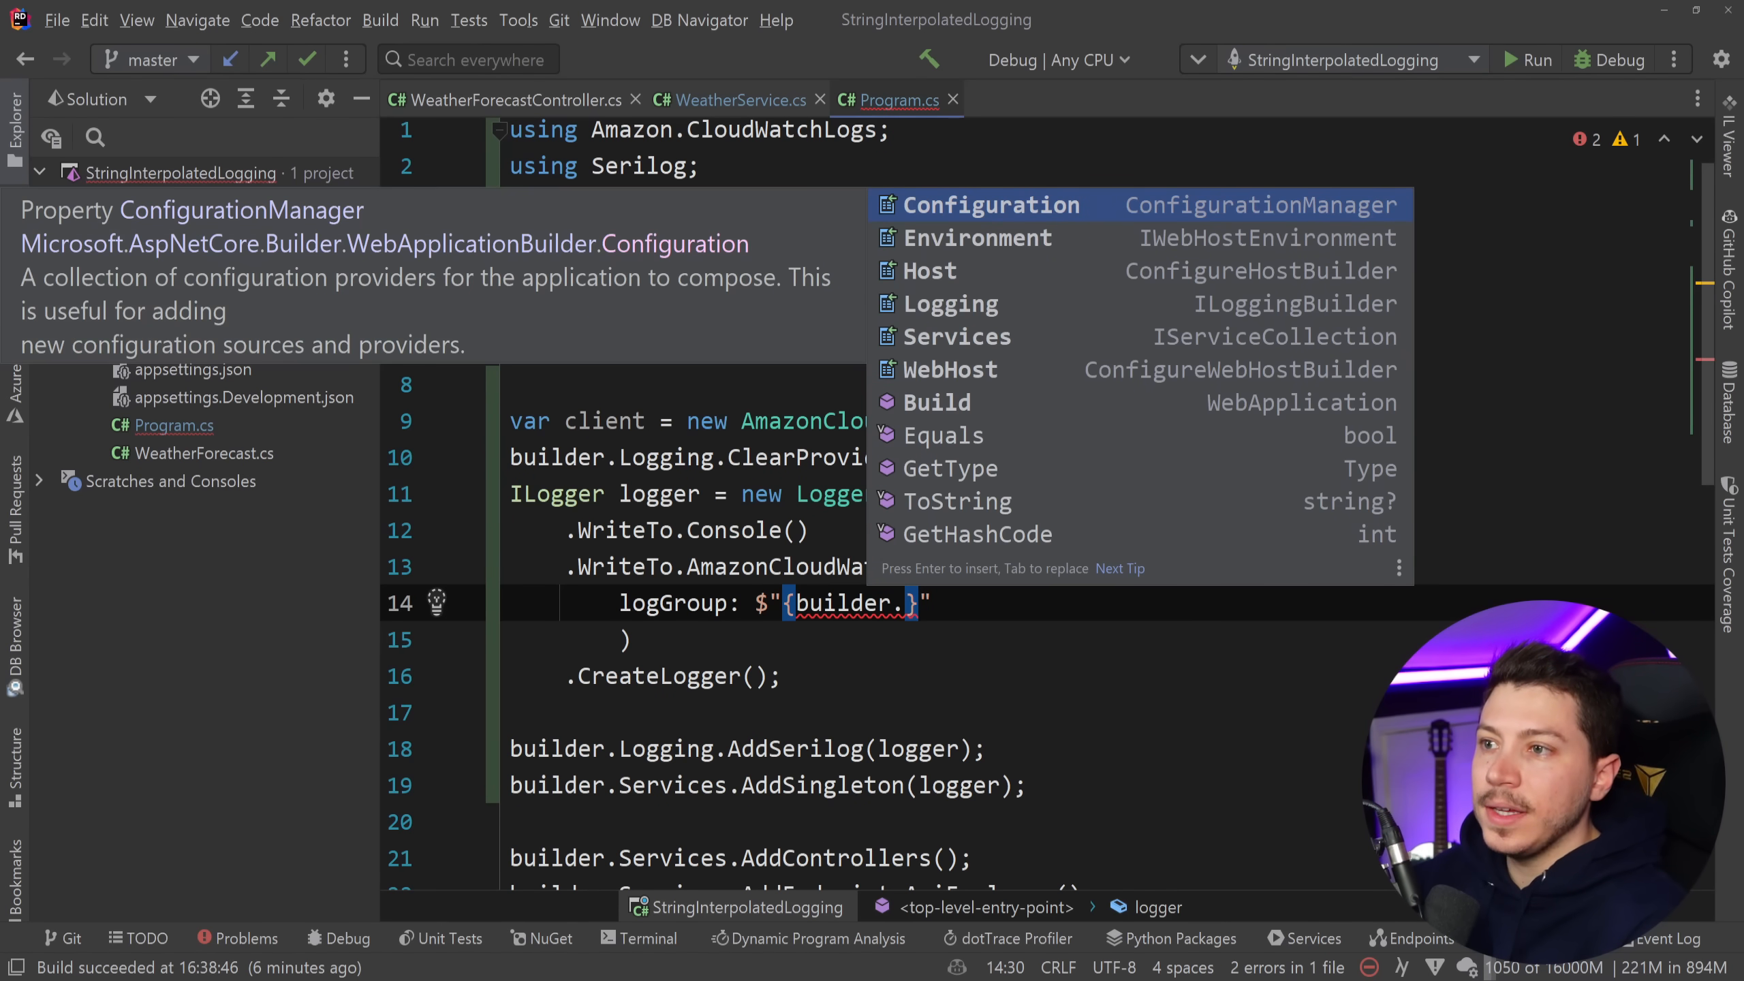
text(Environment.EnvironmentName)
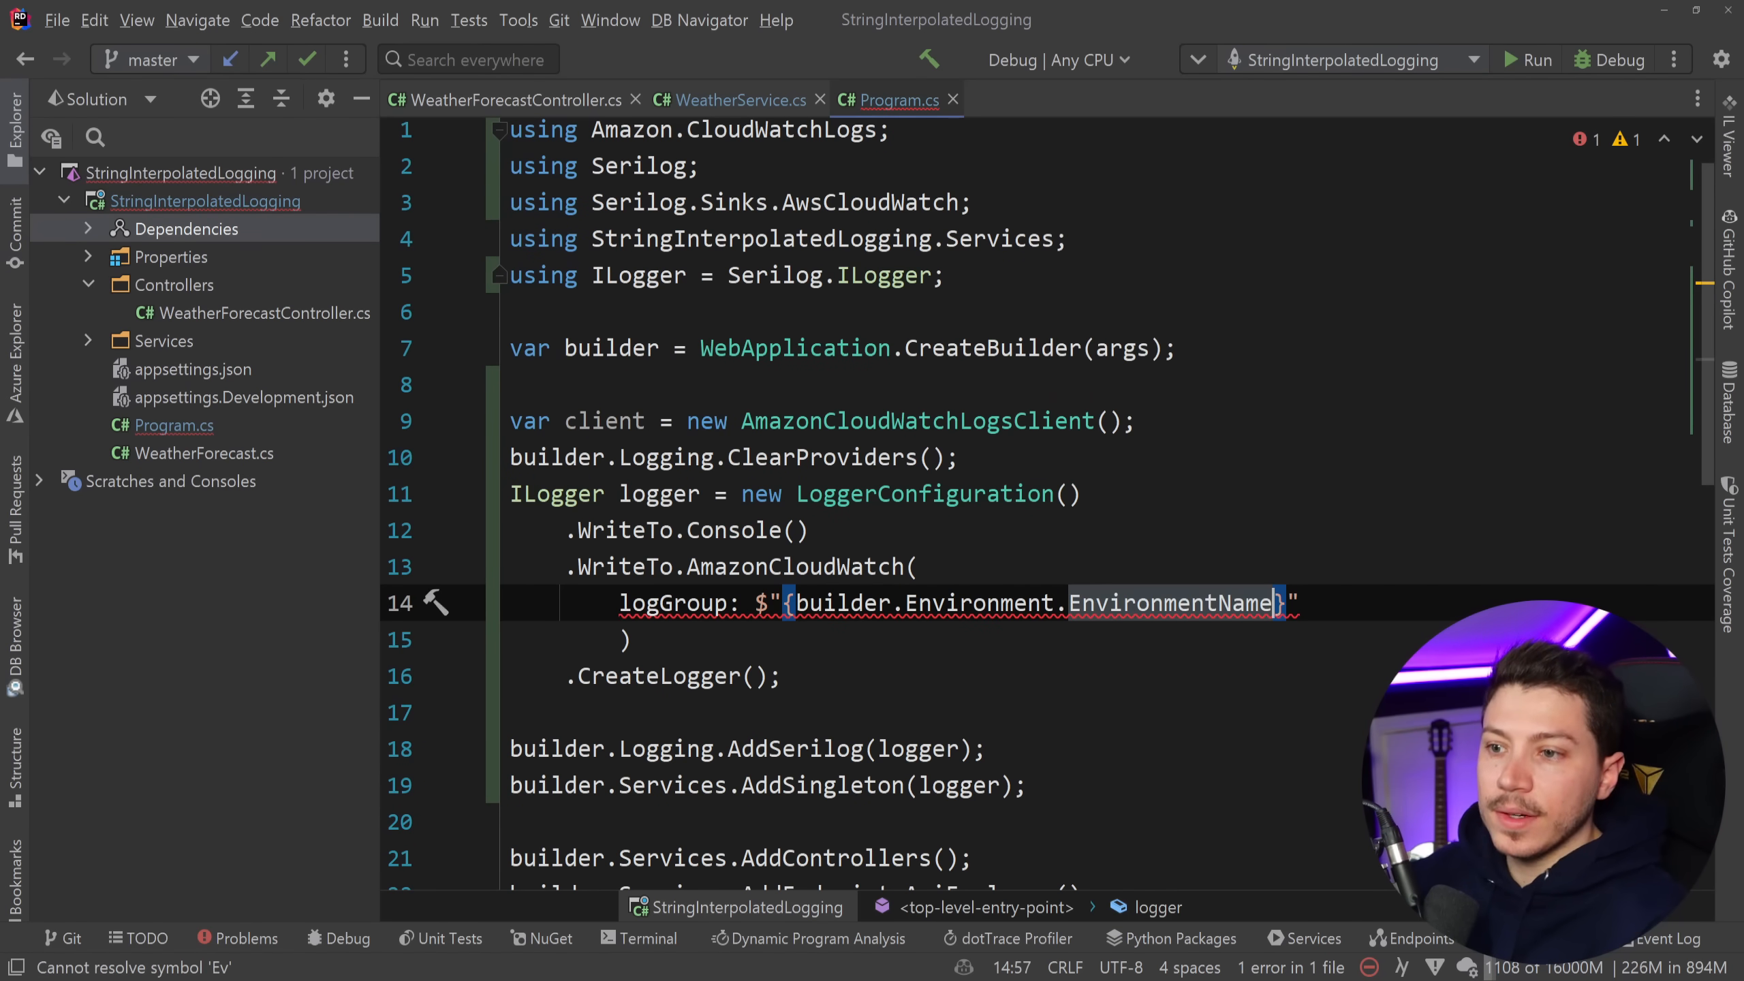
text(/{b)
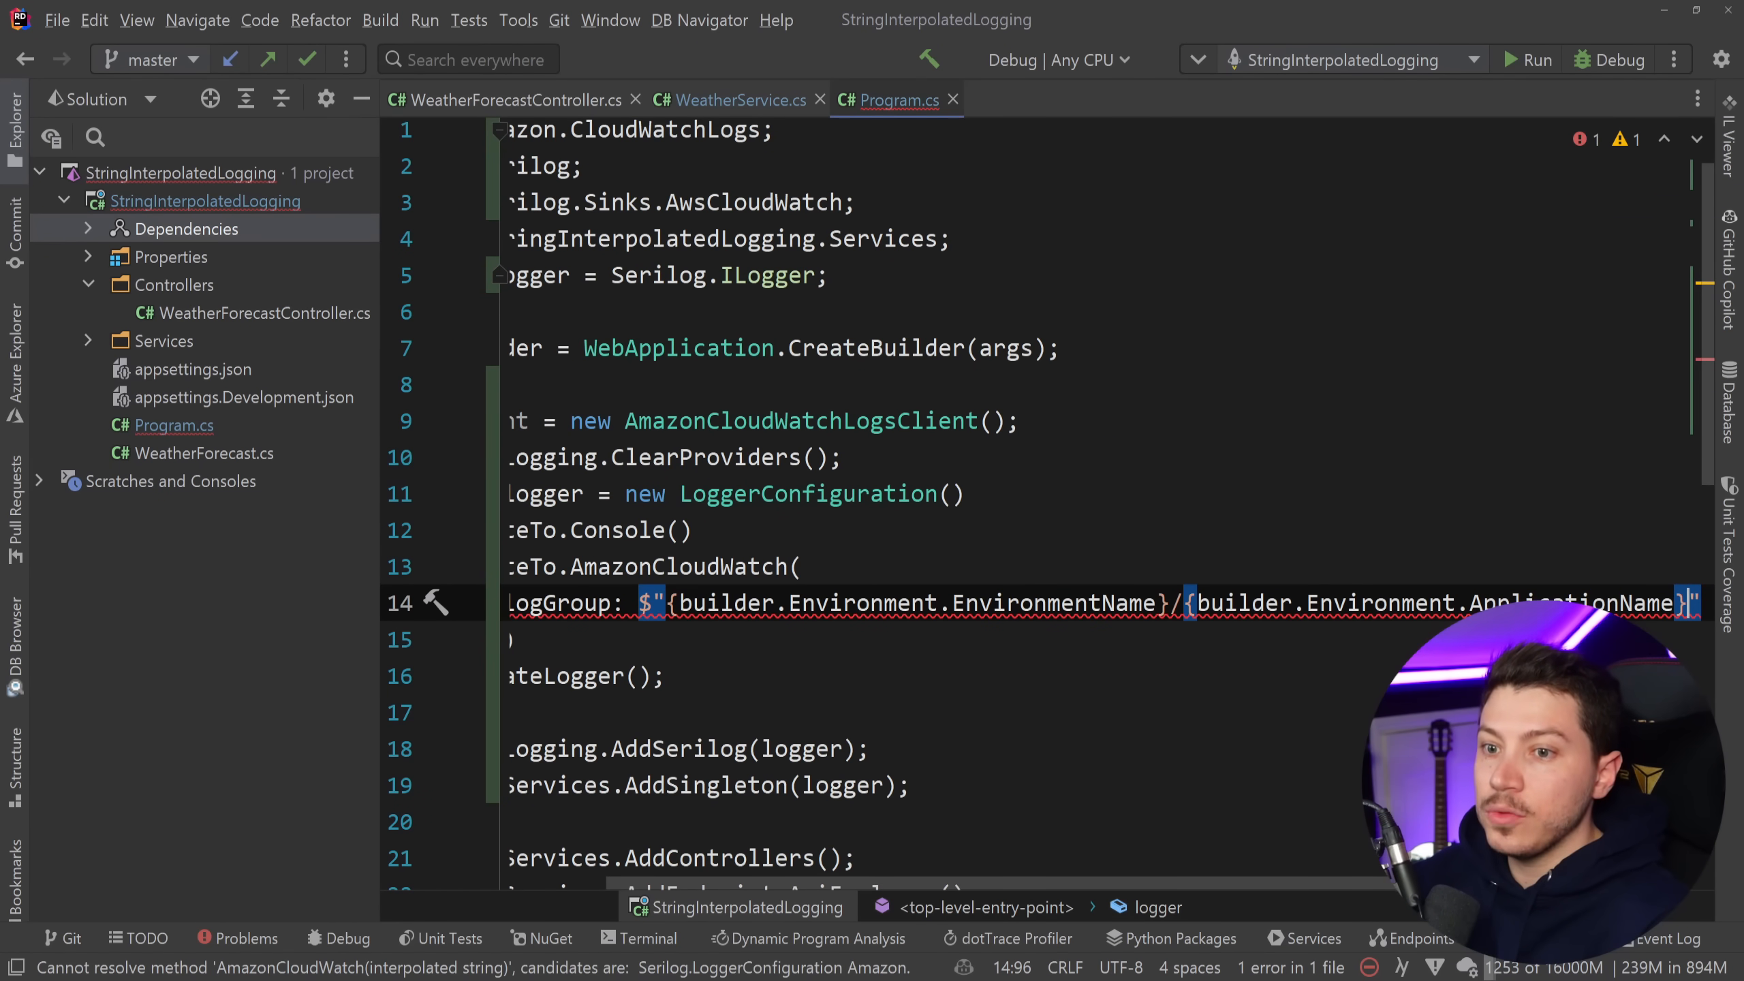
Add logStreamPrefix DateTime.UtcNow.ToString("yyyyMMddHHmmssfff") and cloudWatchClient: client arguments.
text(logStreamPrefix:)
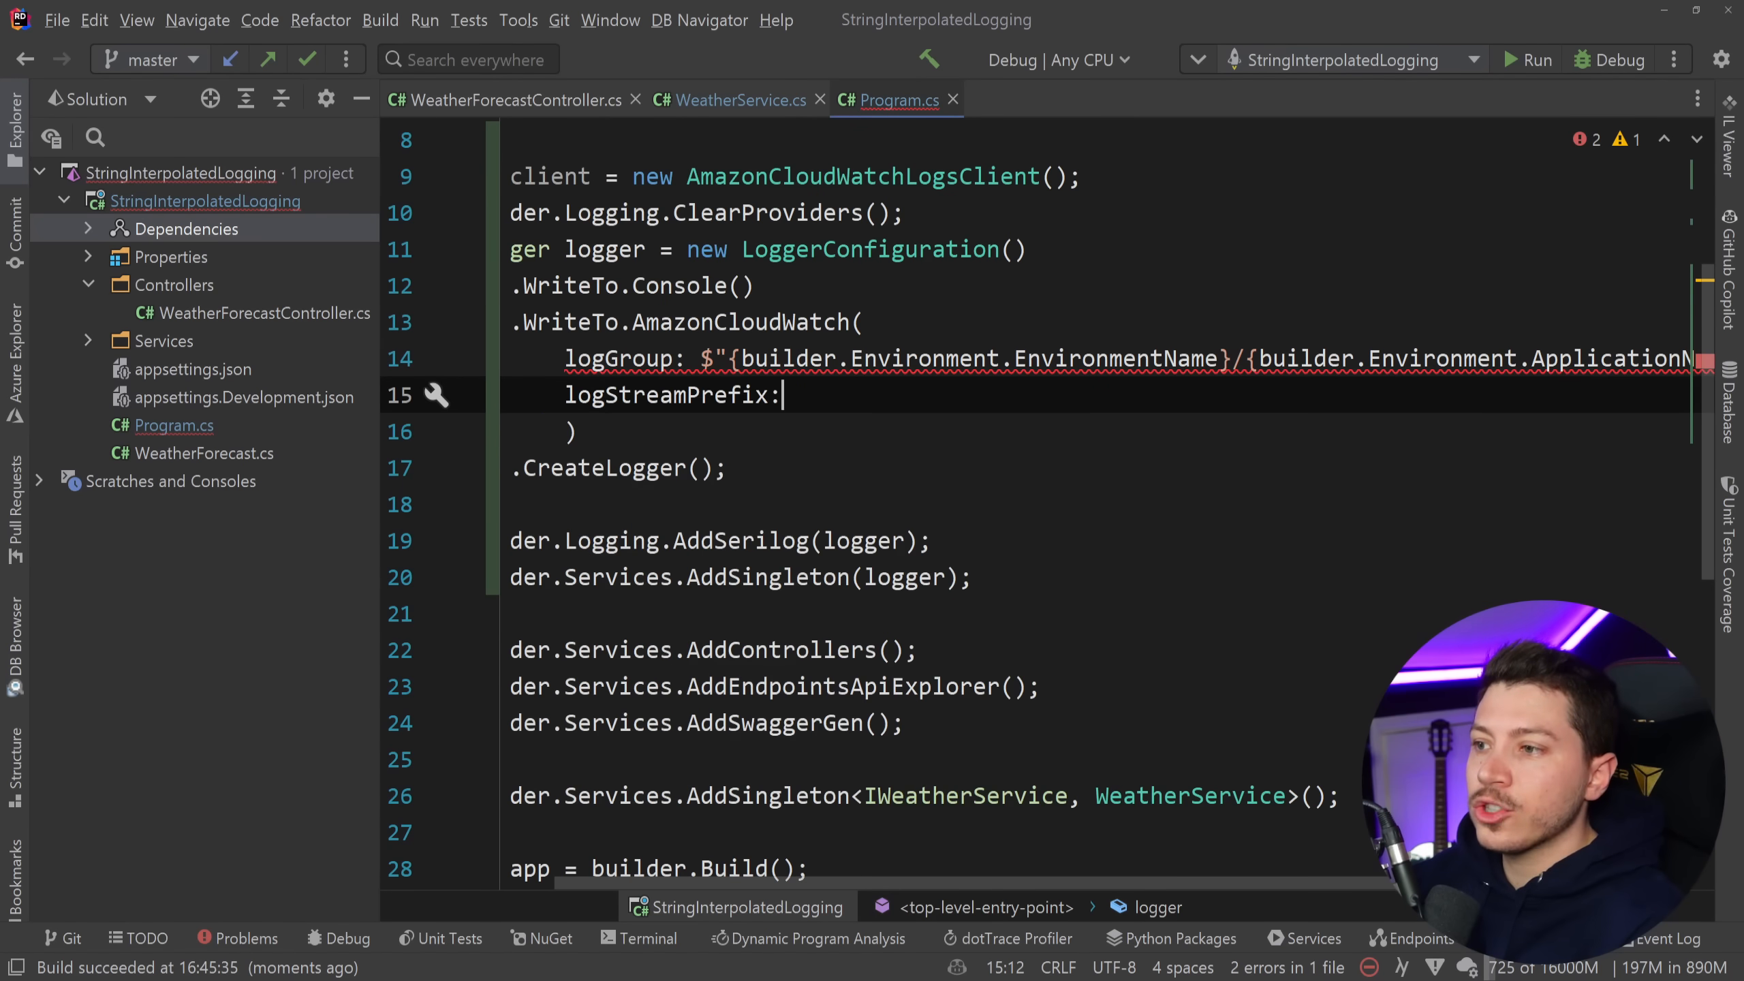
text(DateTime.UtcNow.ToString("yyyyMMddHHmmssfff"))
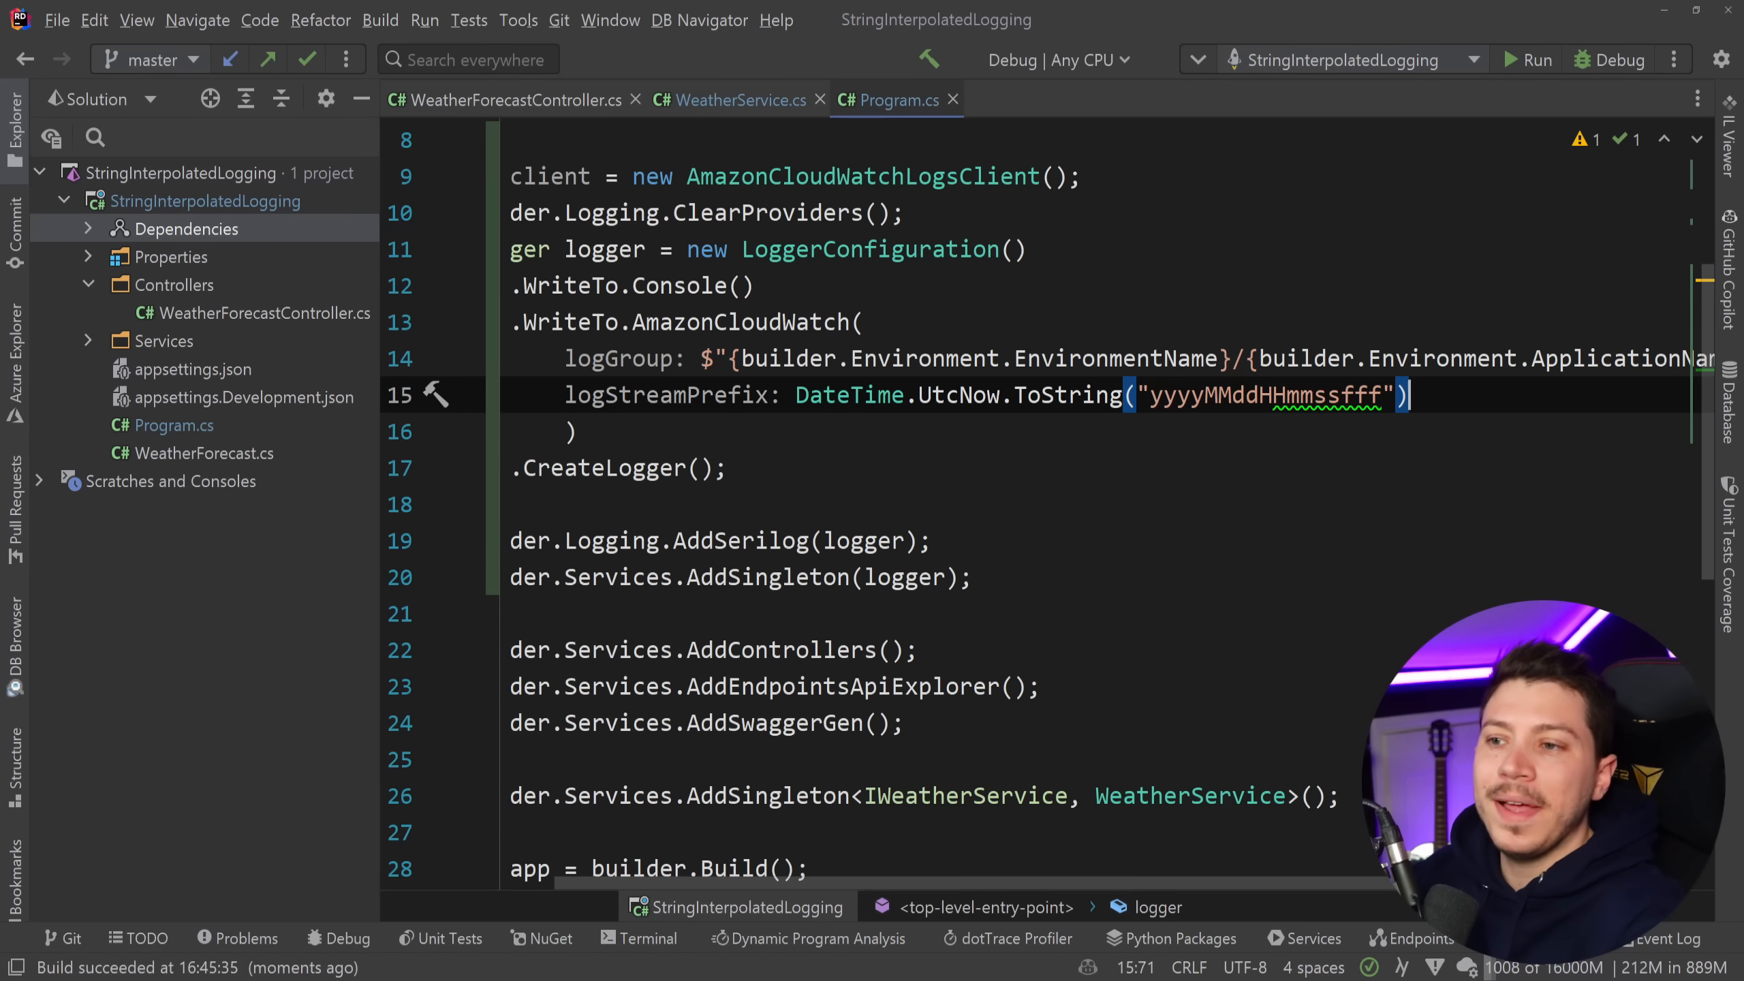
double_click(1257, 395)
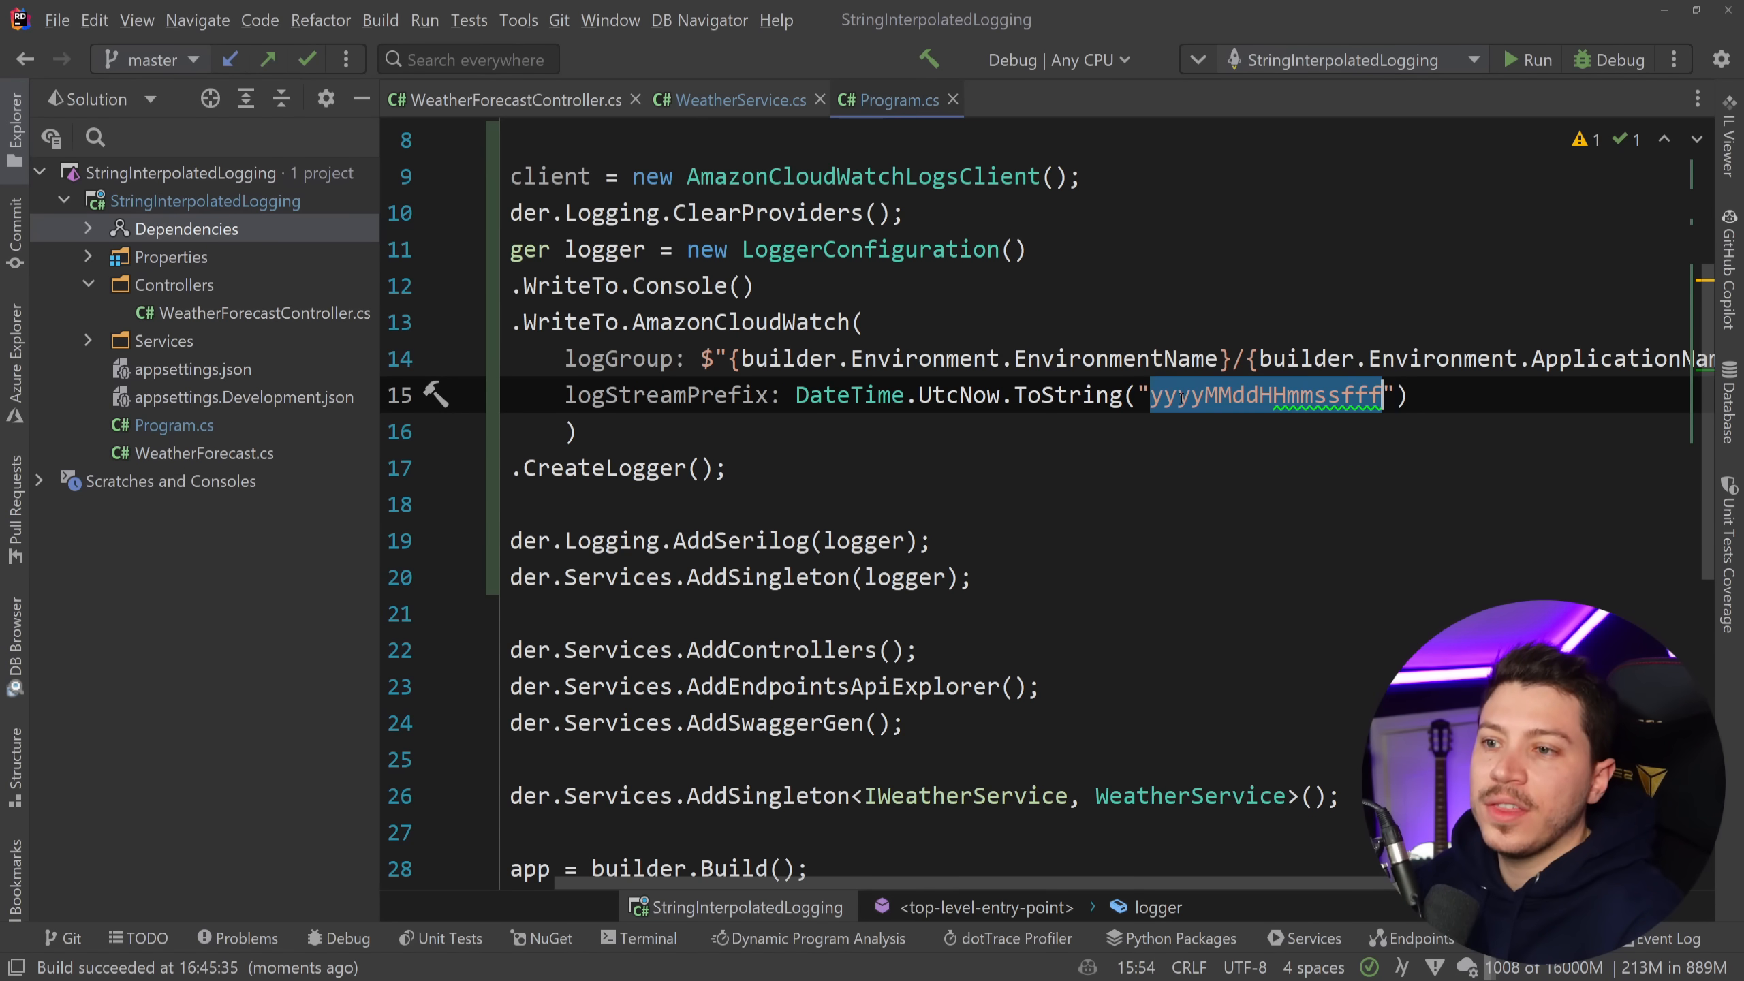
text(c)
text(,)
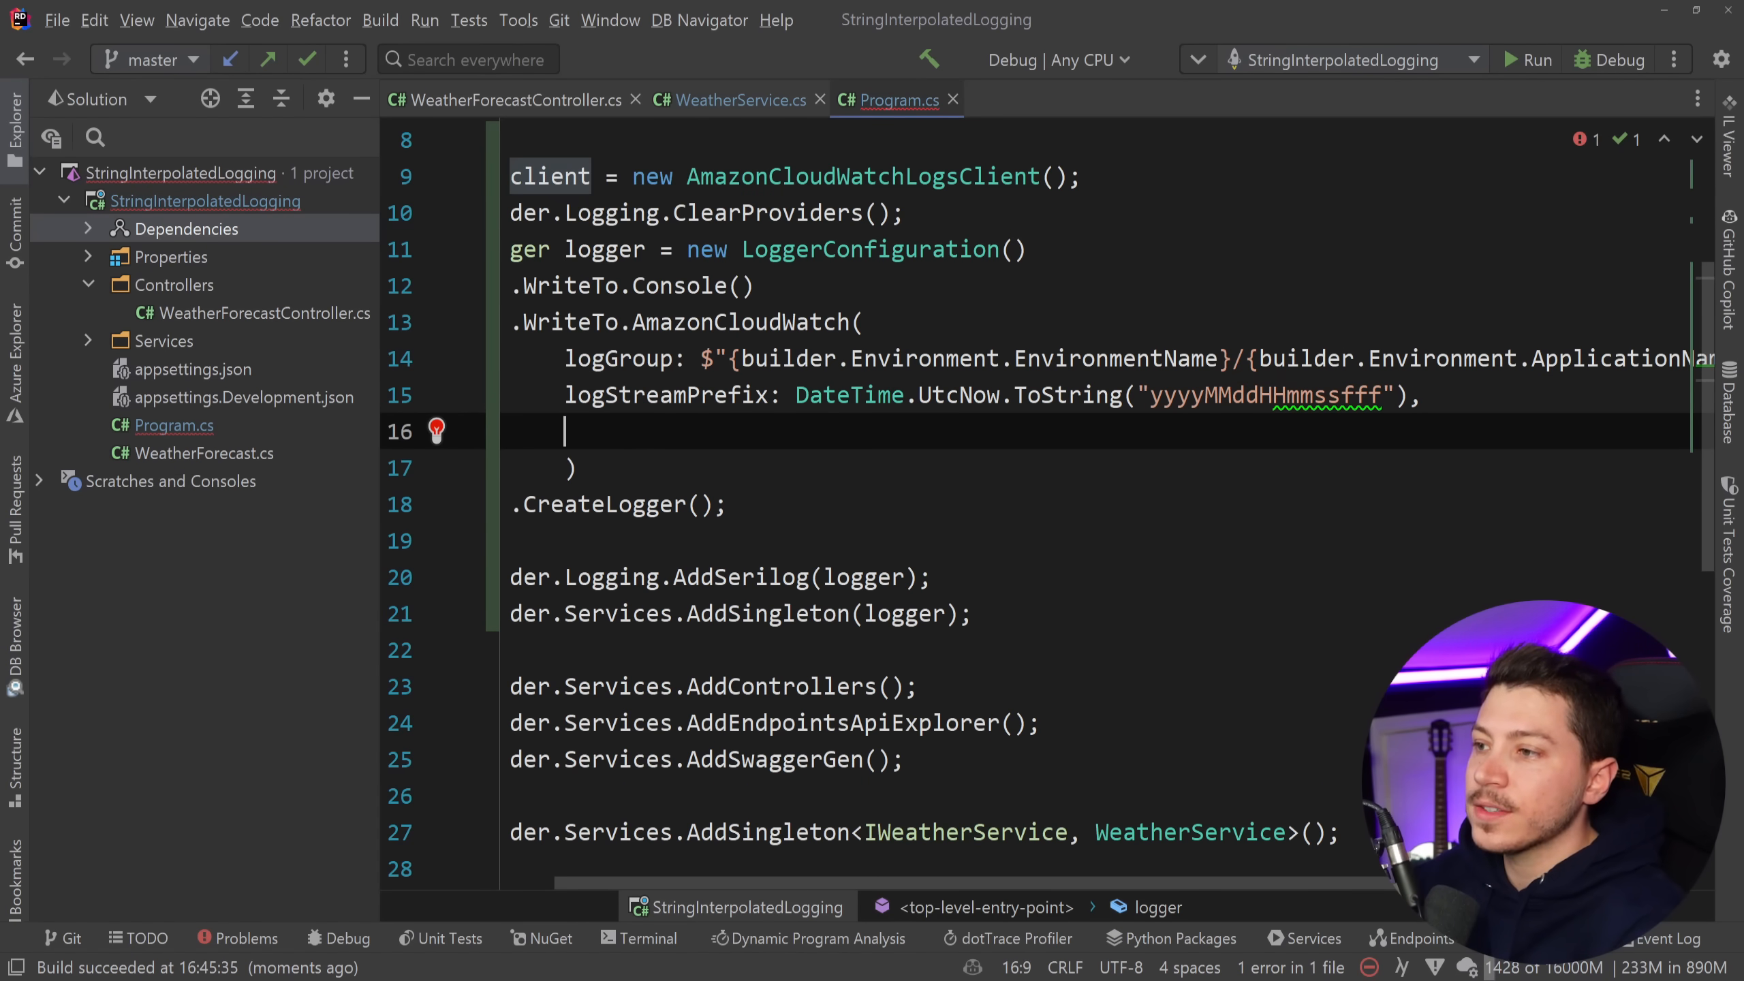
text(cloudWatchClient: client)
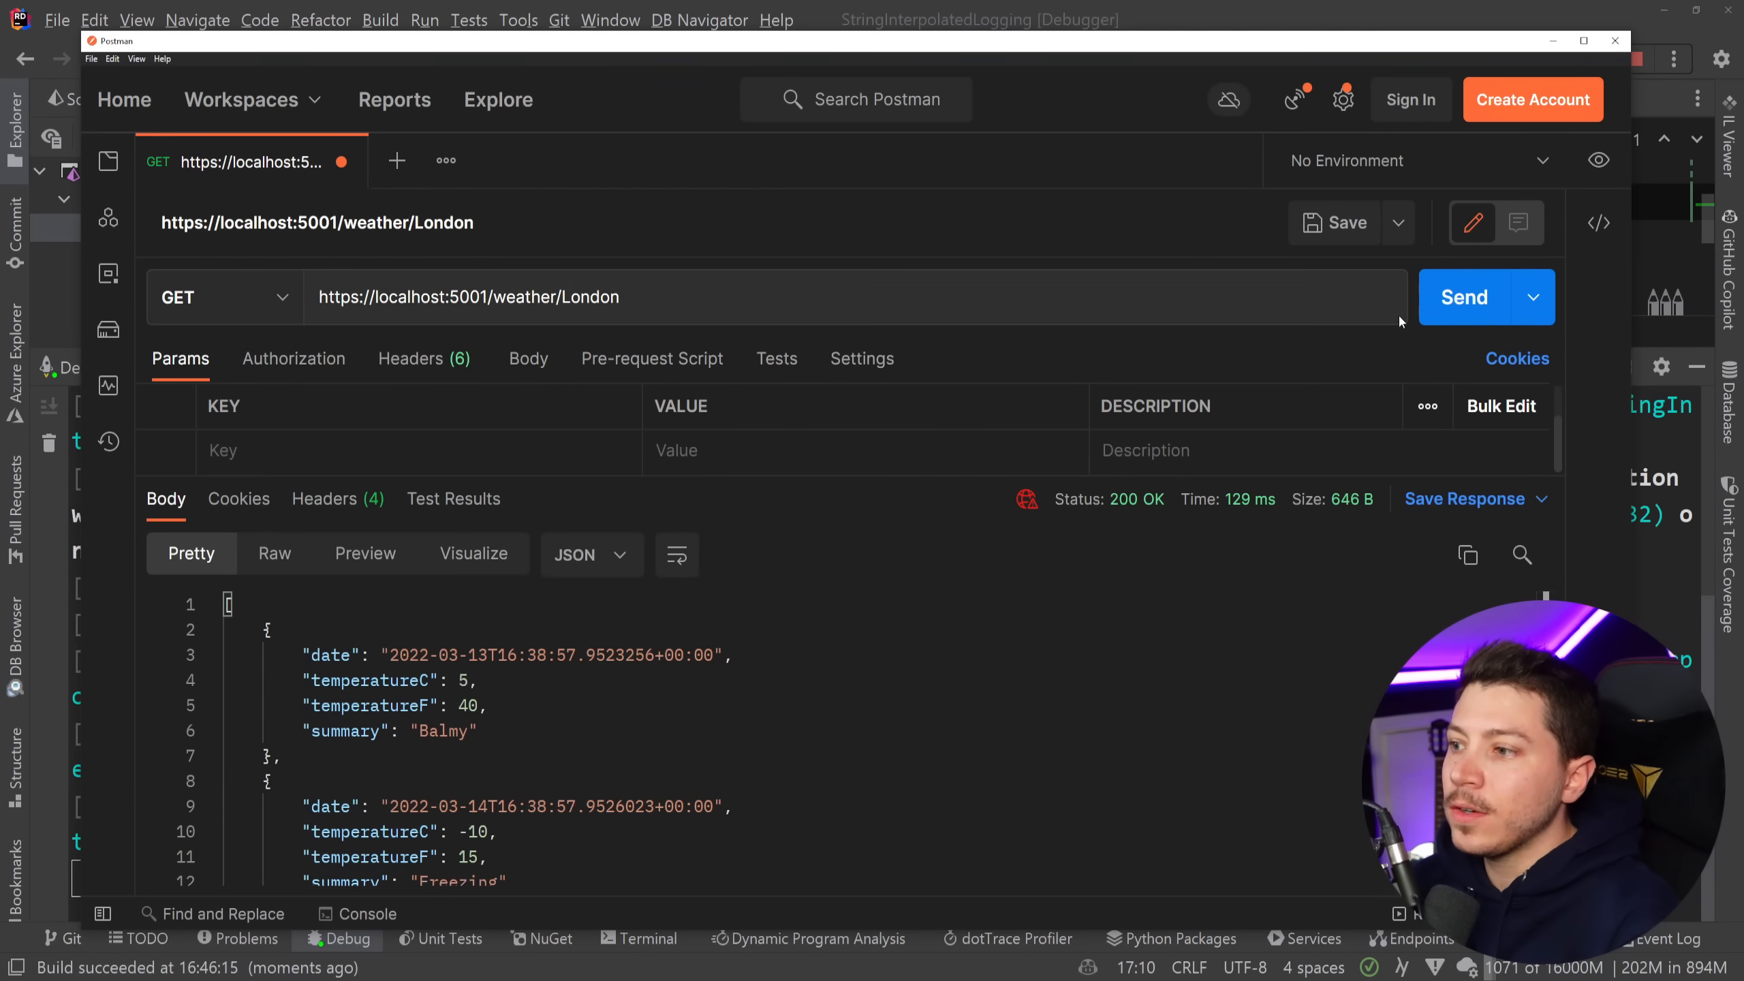
Change the request URL to the Paris weather endpoint with ?days=10.
text(P)
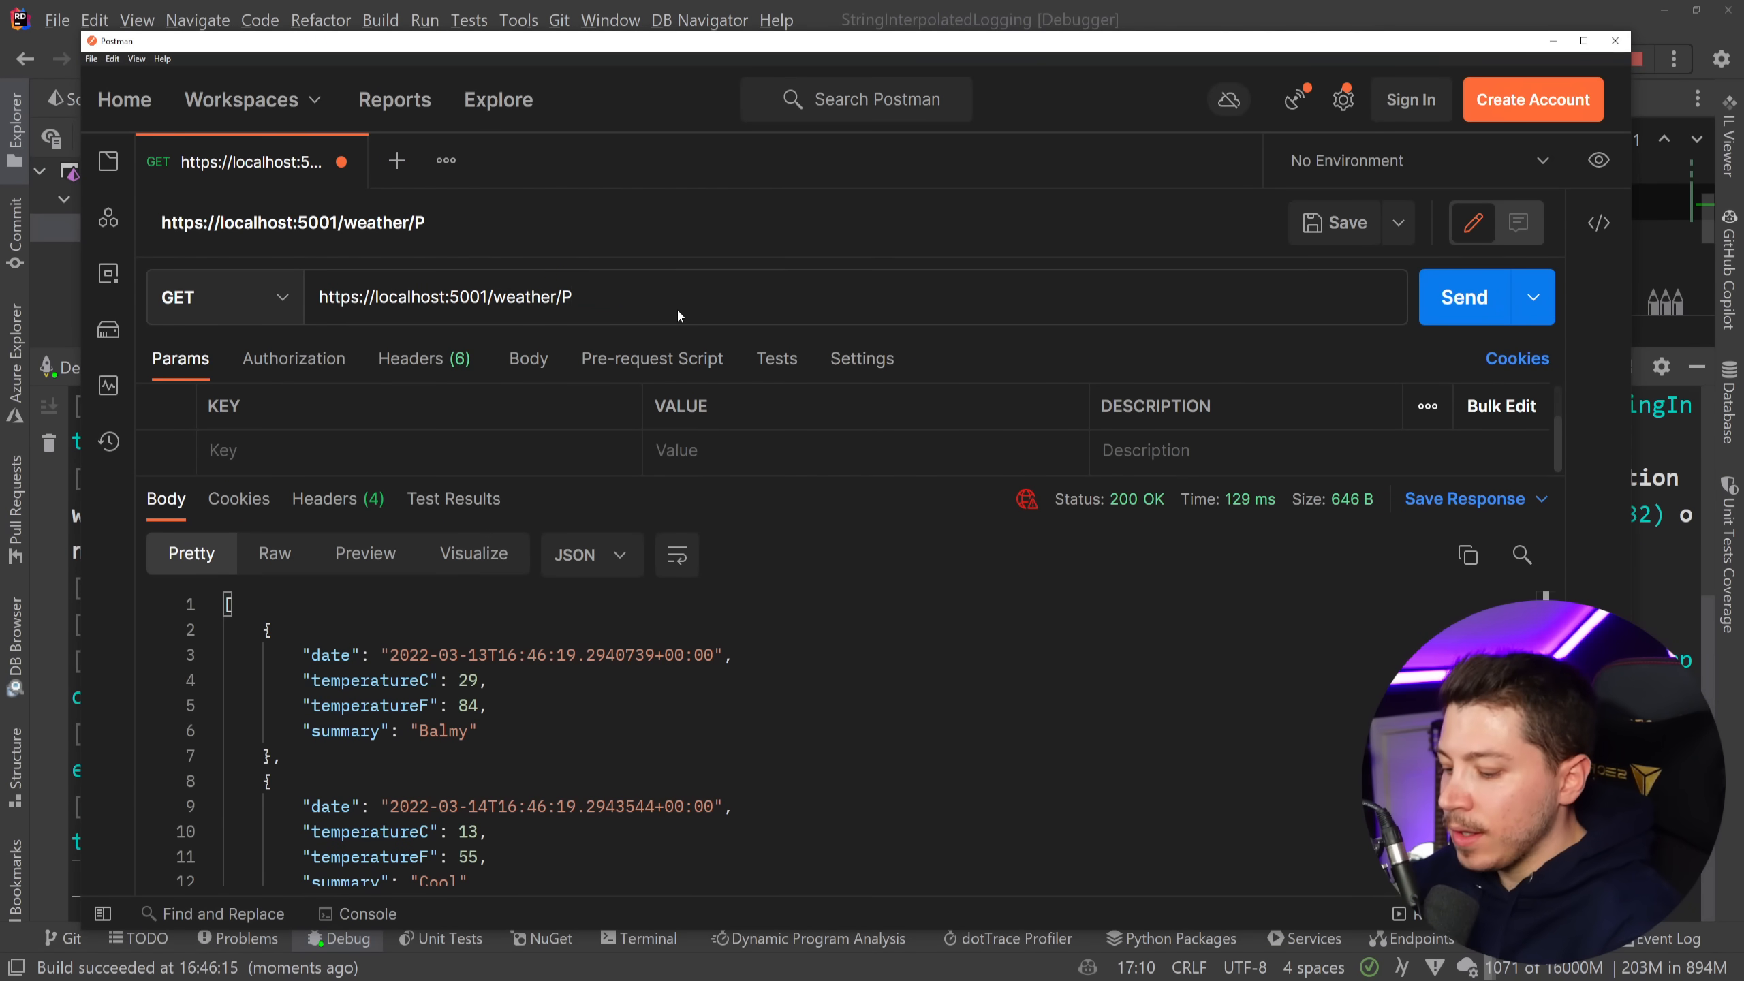
text(aris?)
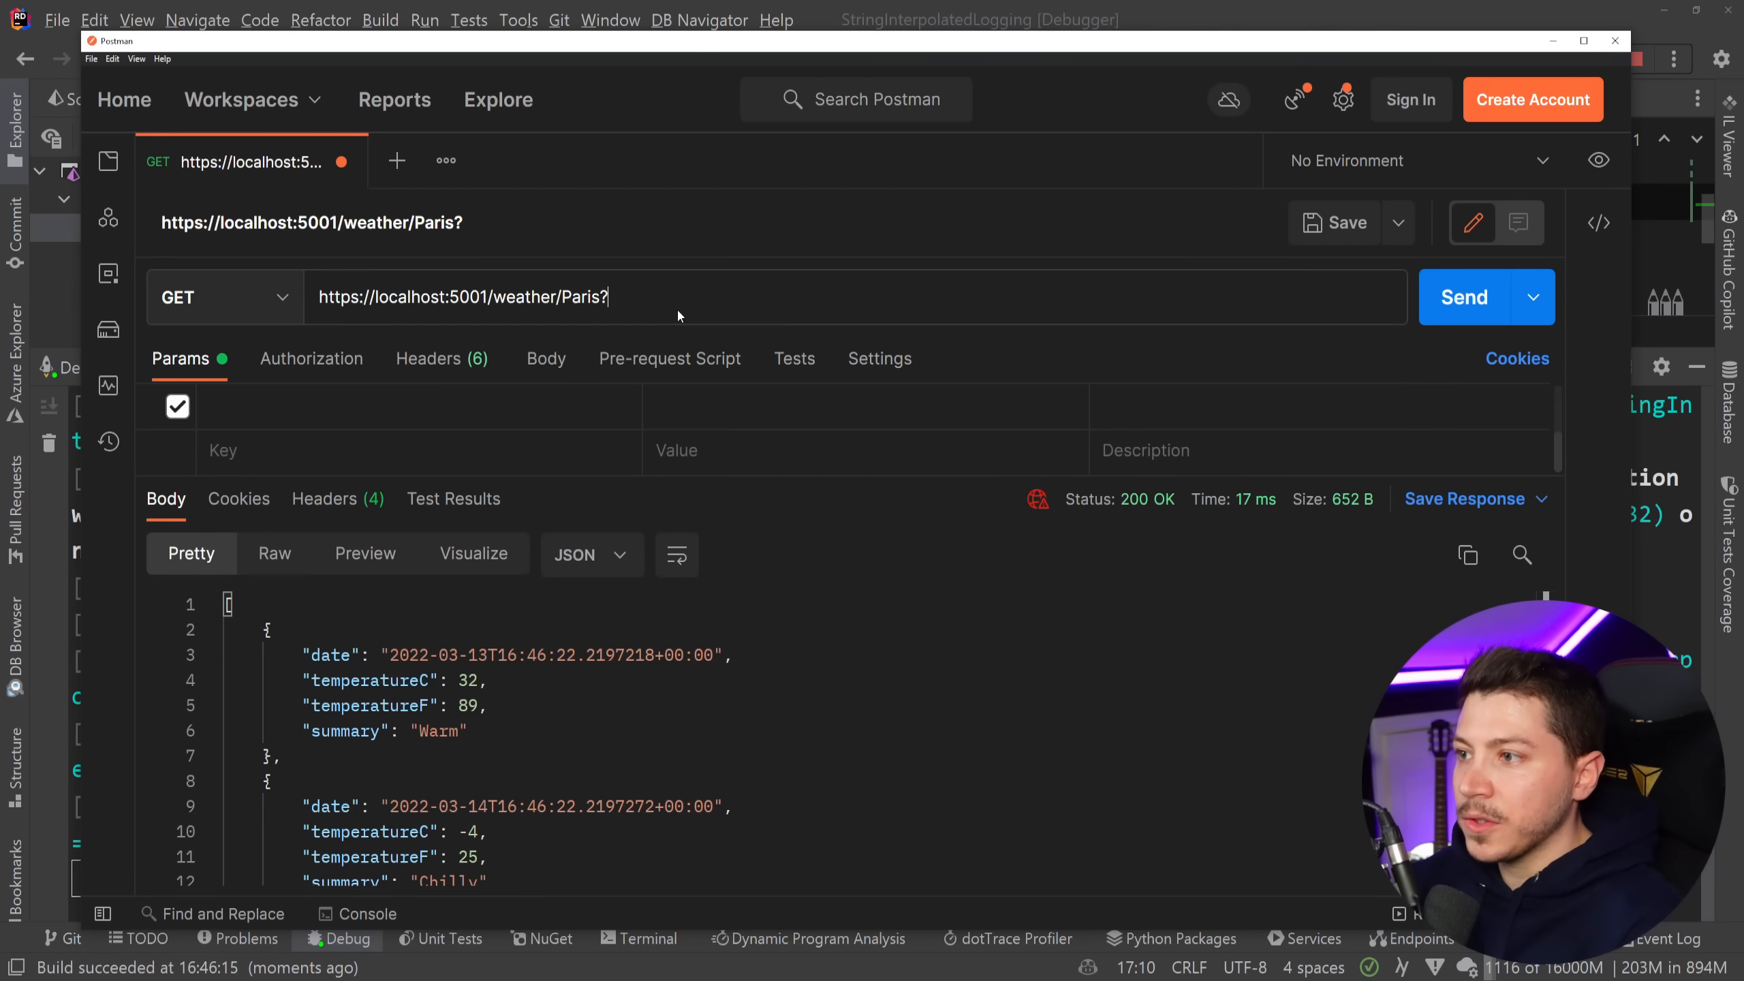
text(days=)
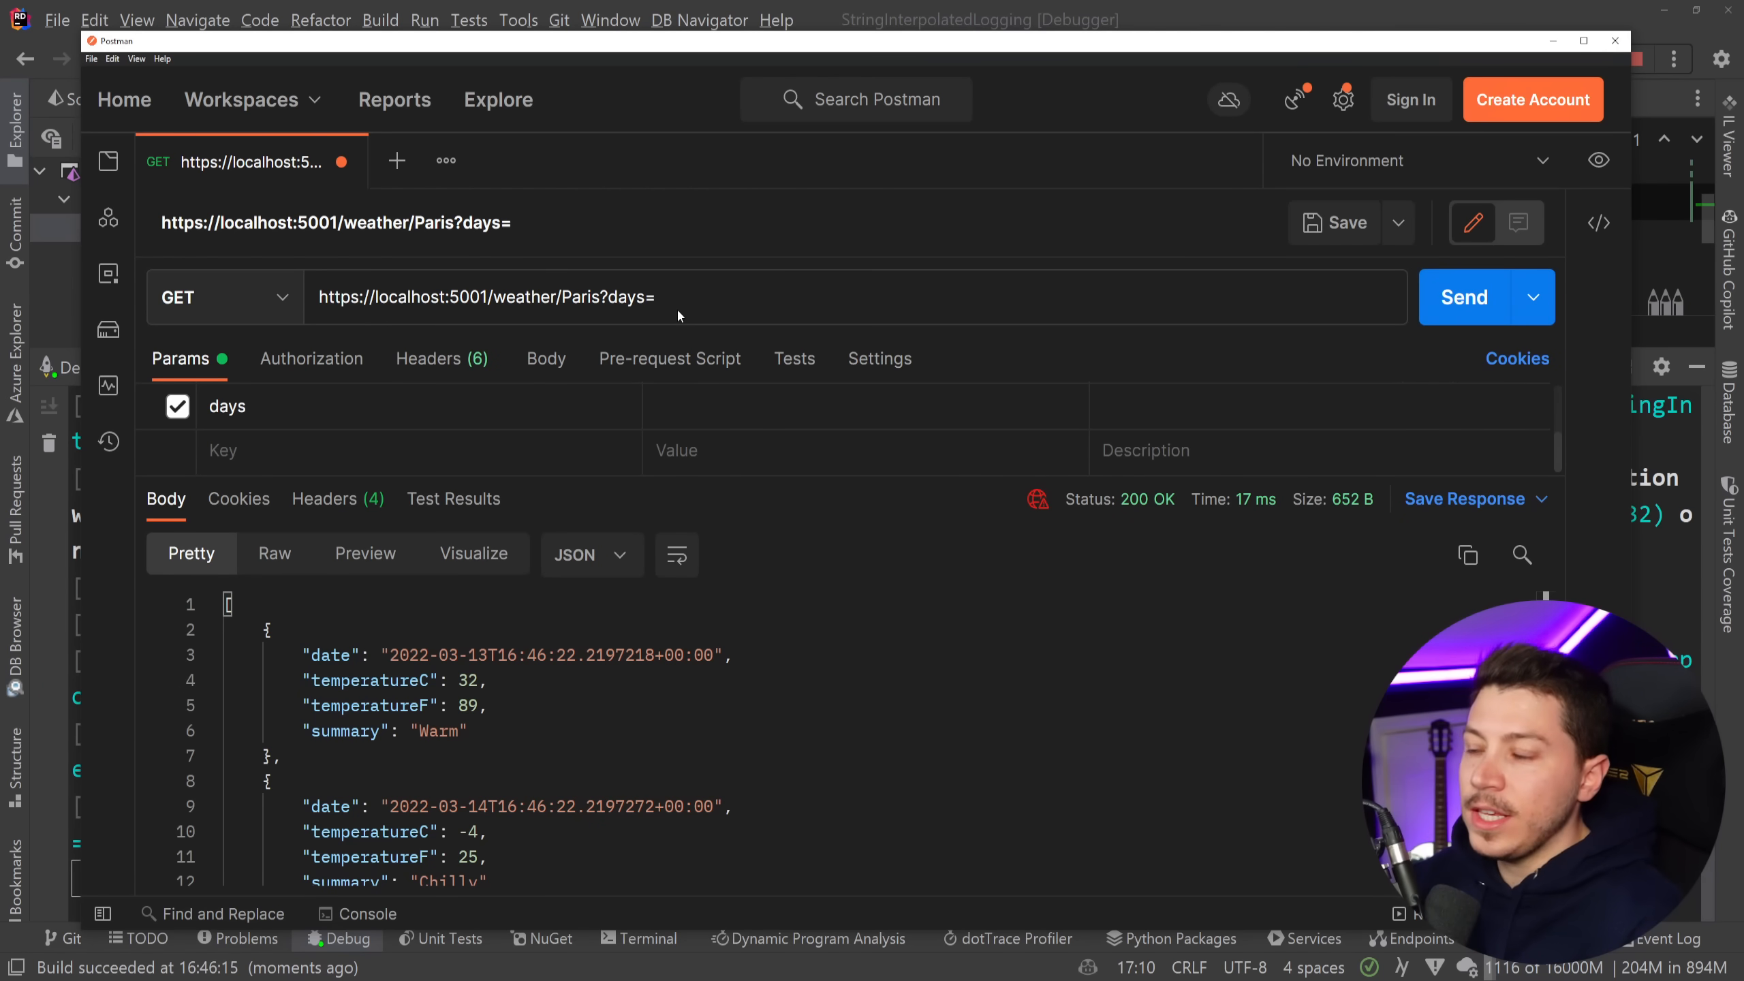
text(10)
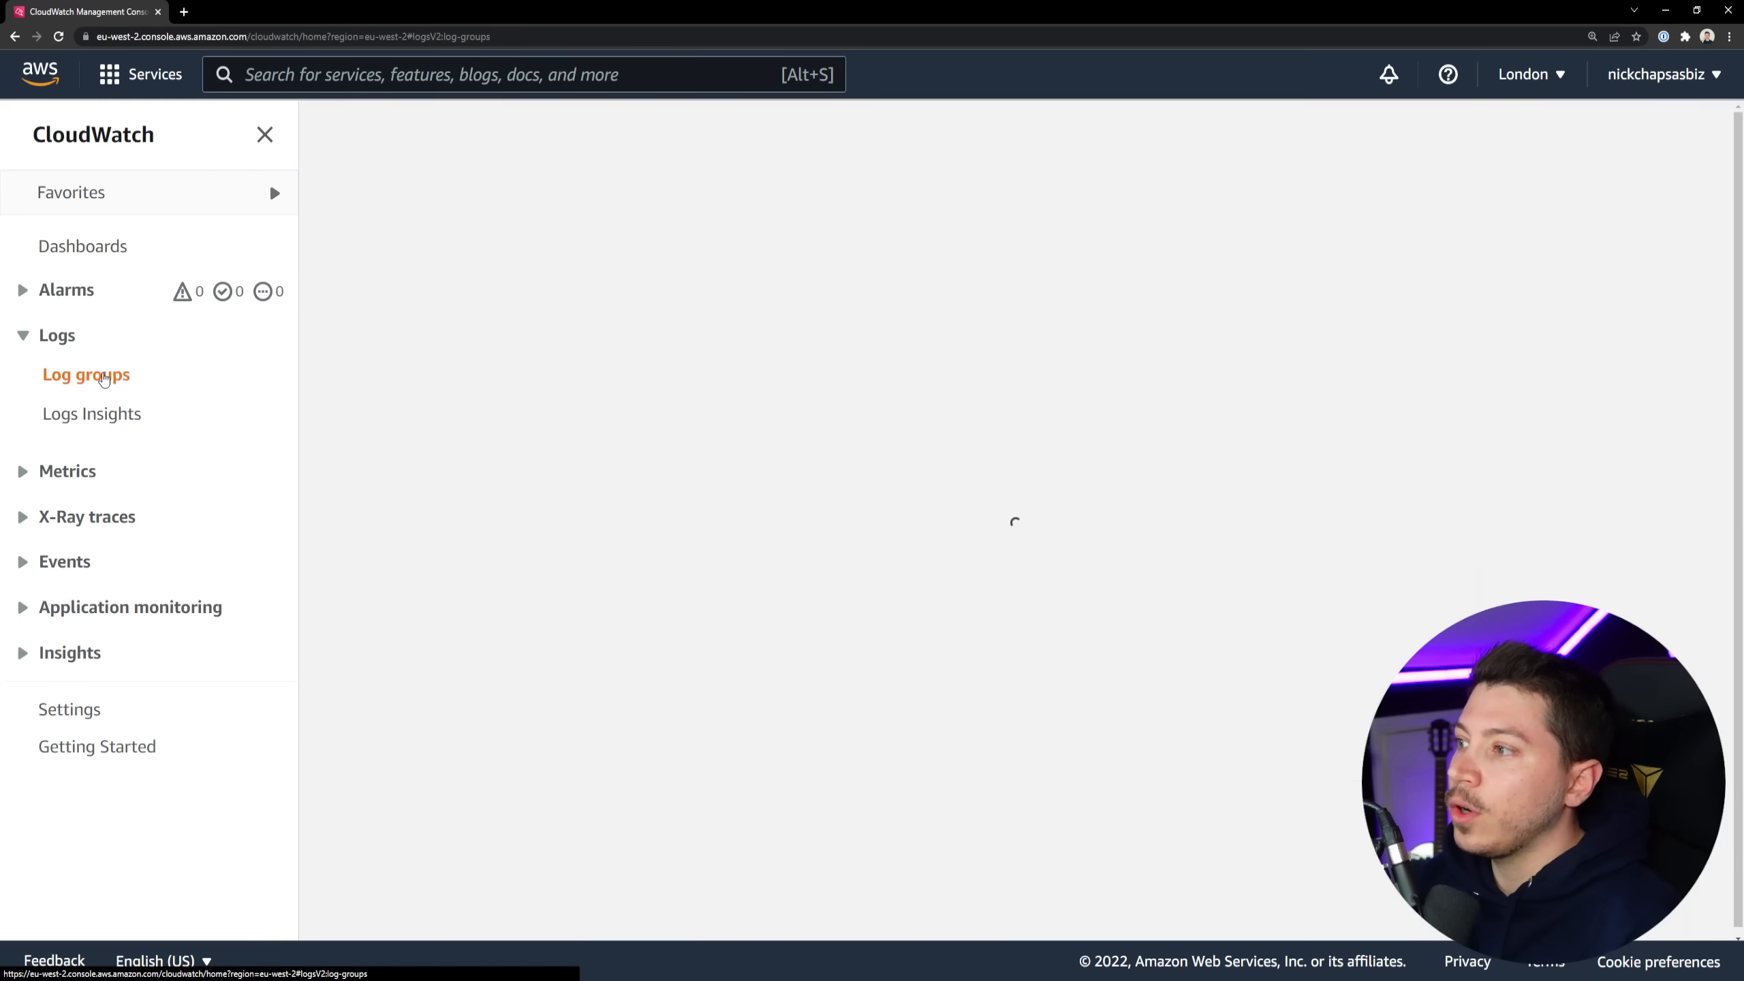
Open the Development/StringInterpolatedLogging log group and browse its only log stream's events.
click(86, 375)
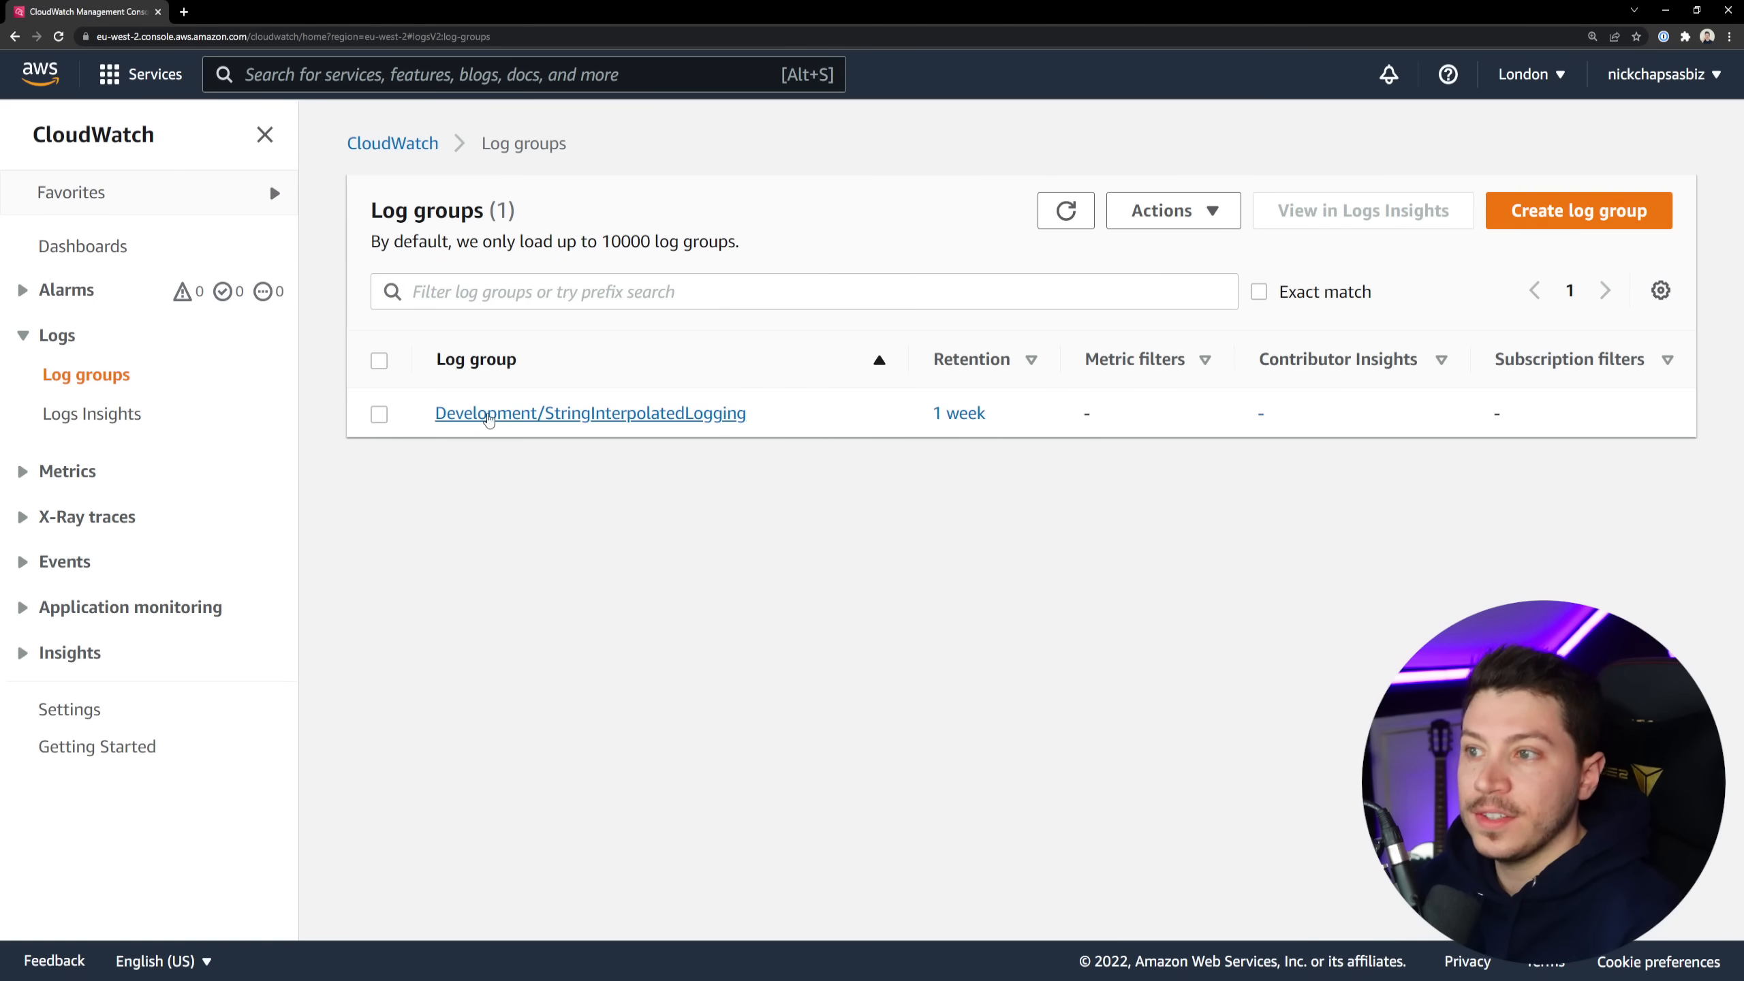
click(589, 412)
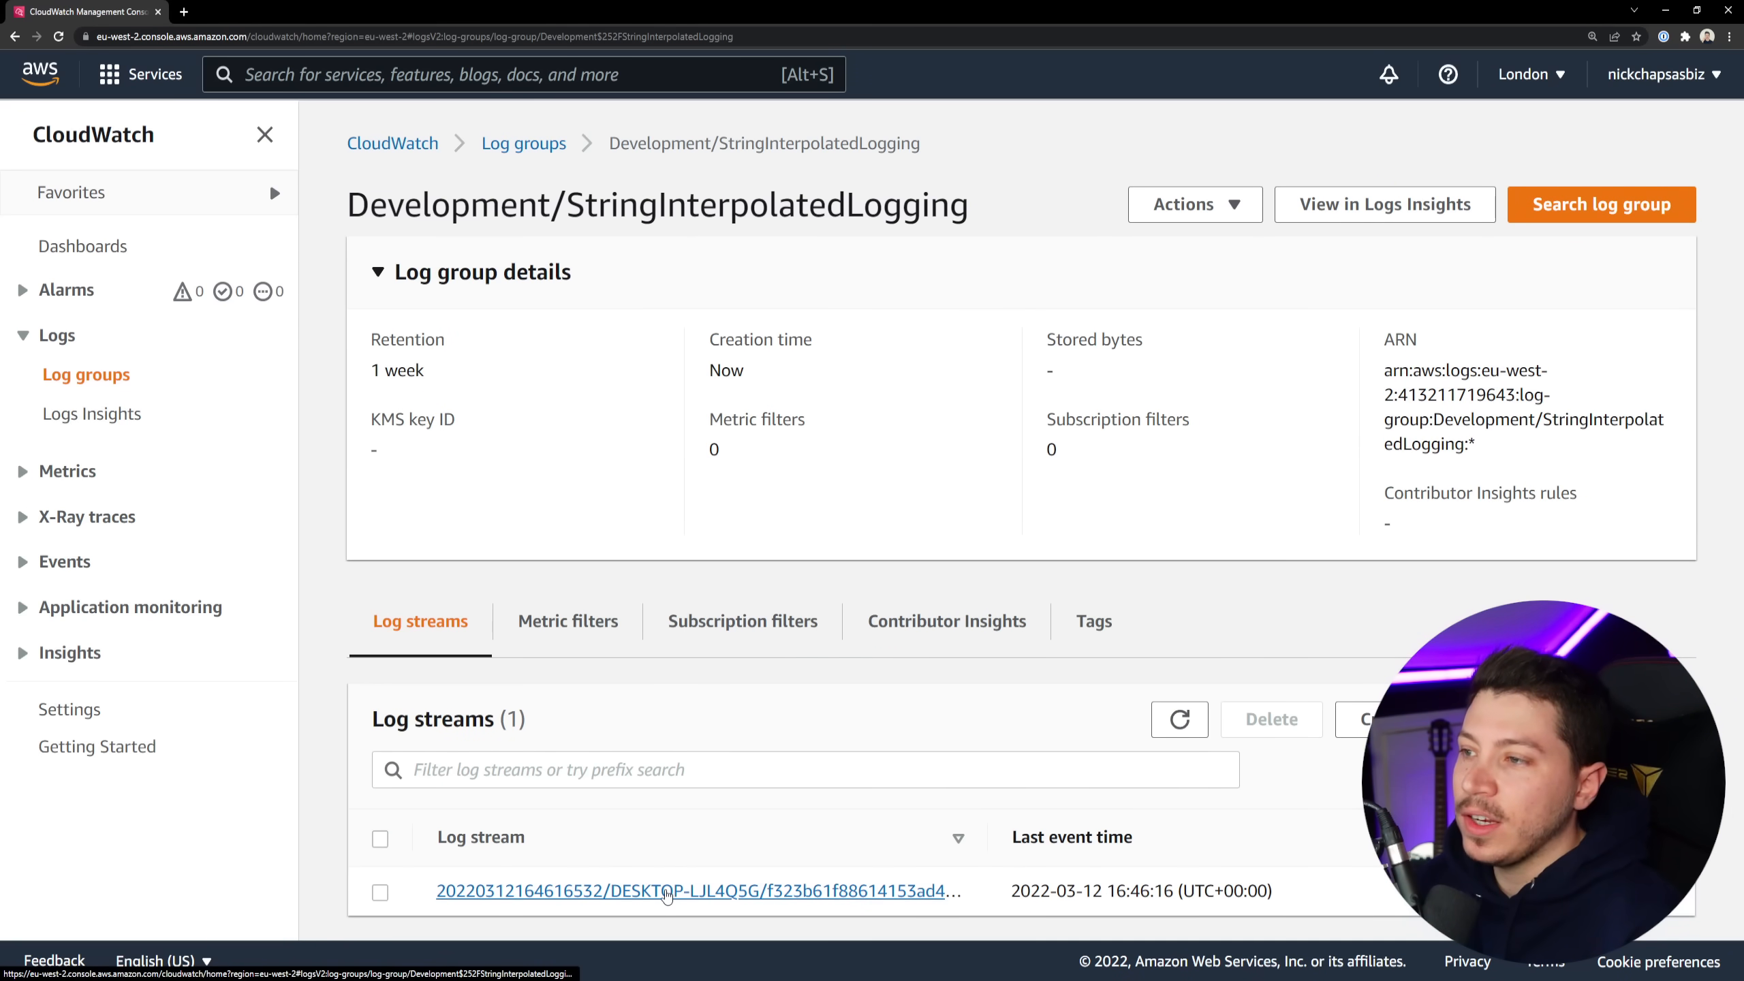
click(693, 890)
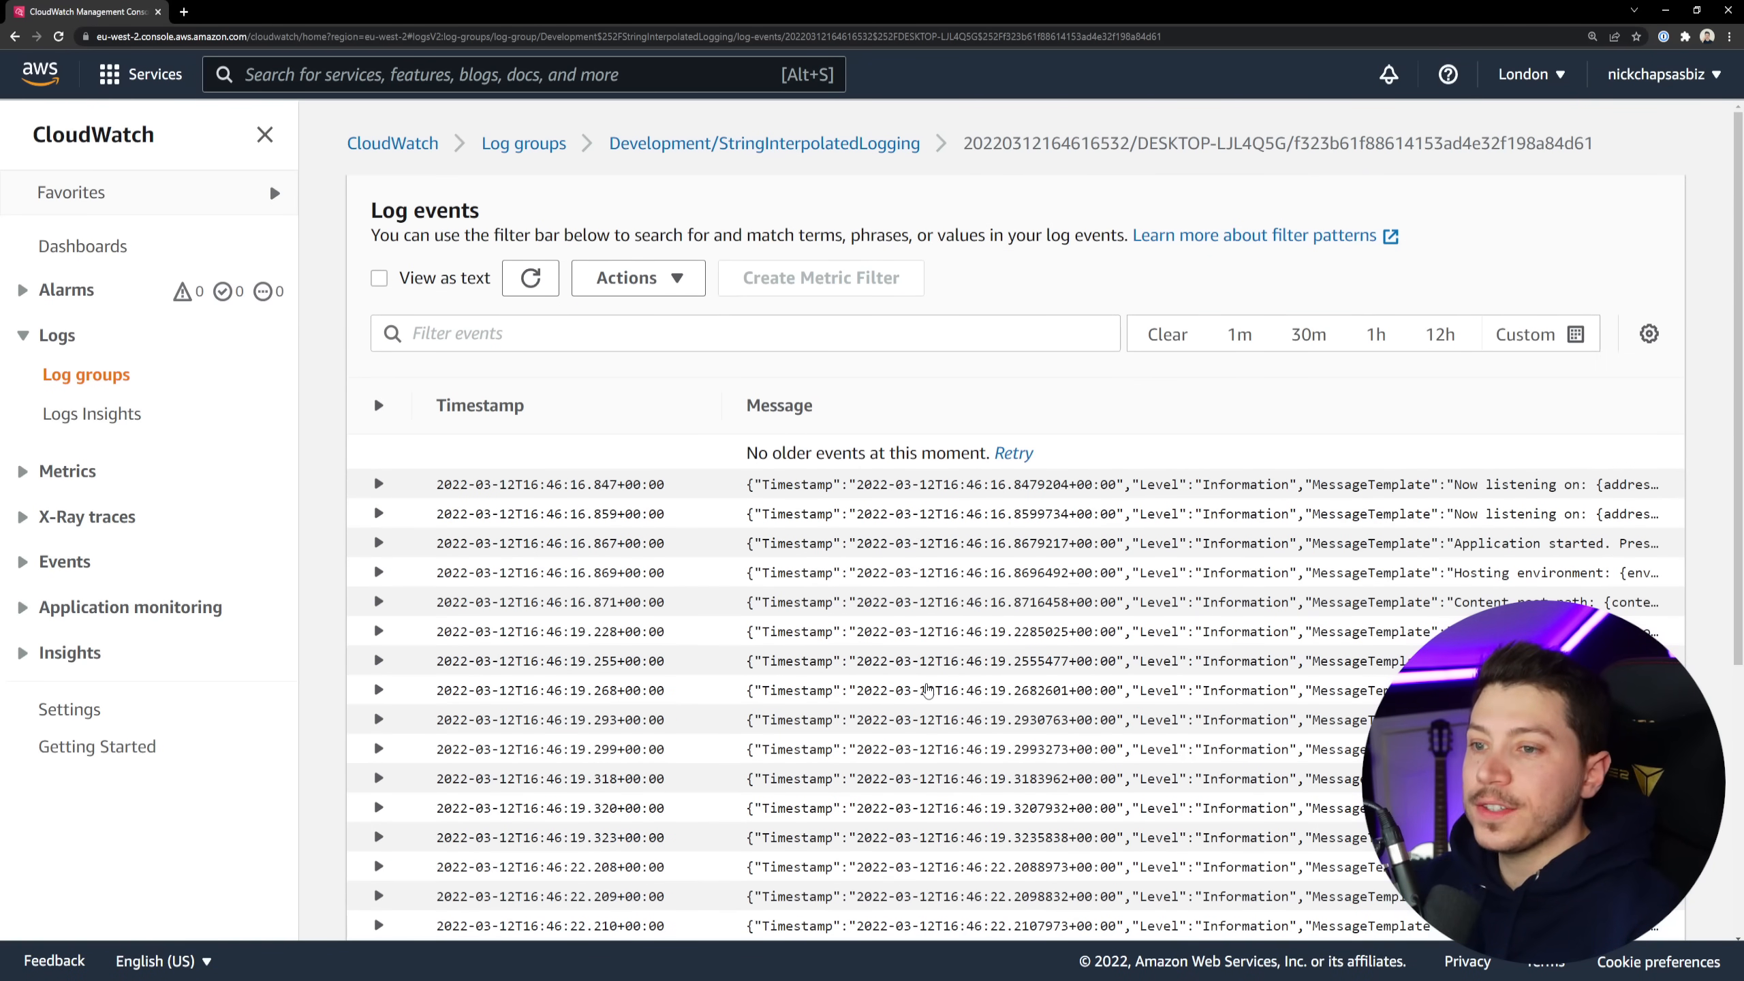
scroll(down, 3)
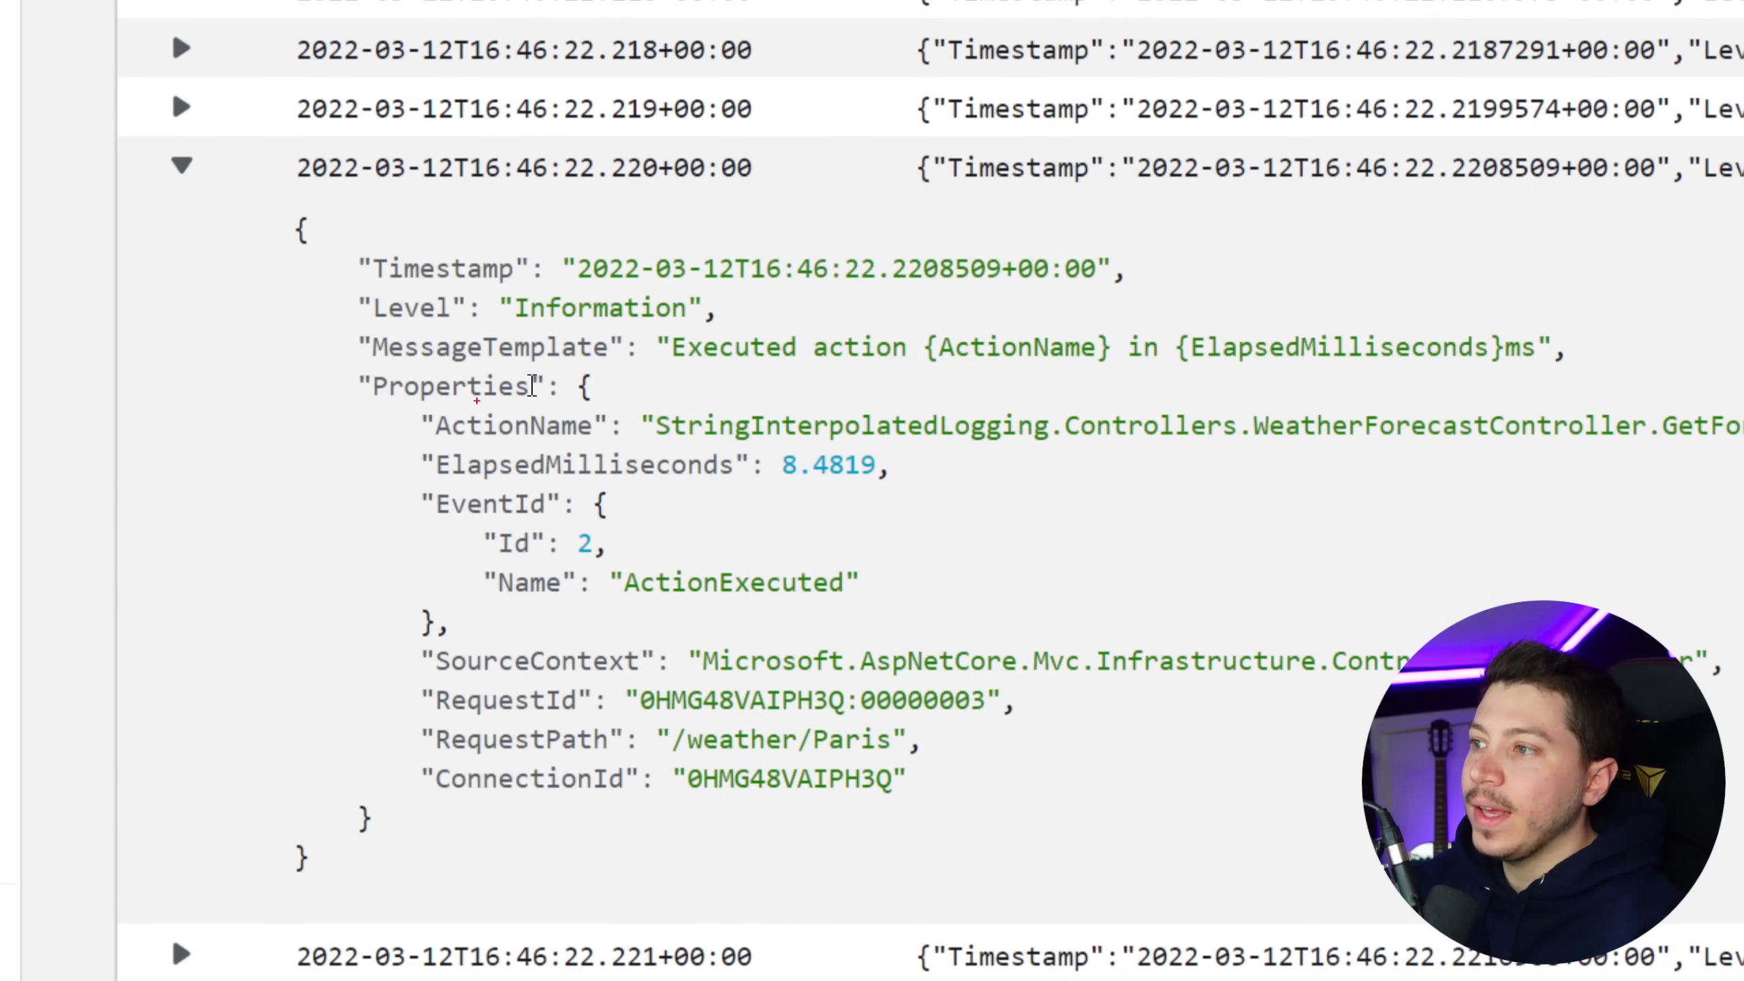
Inspect the Executed action event's Properties and ElapsedMilliseconds keys.
double_click(467, 387)
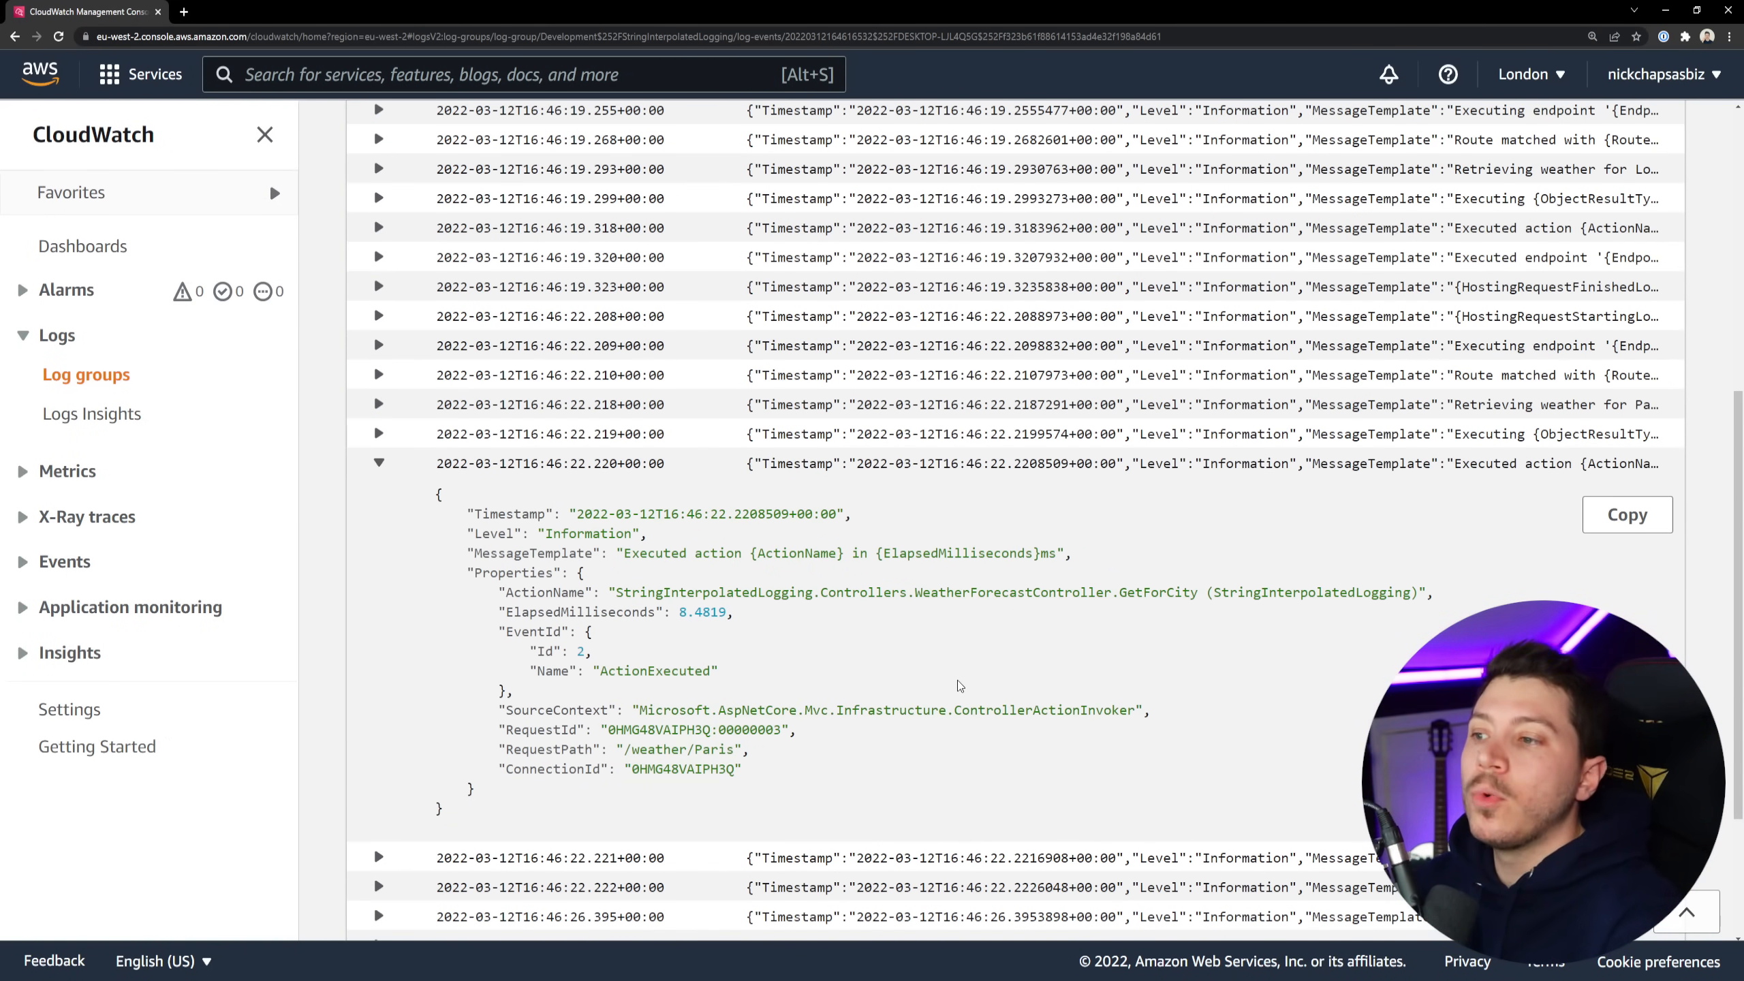
mouse_move(884, 658)
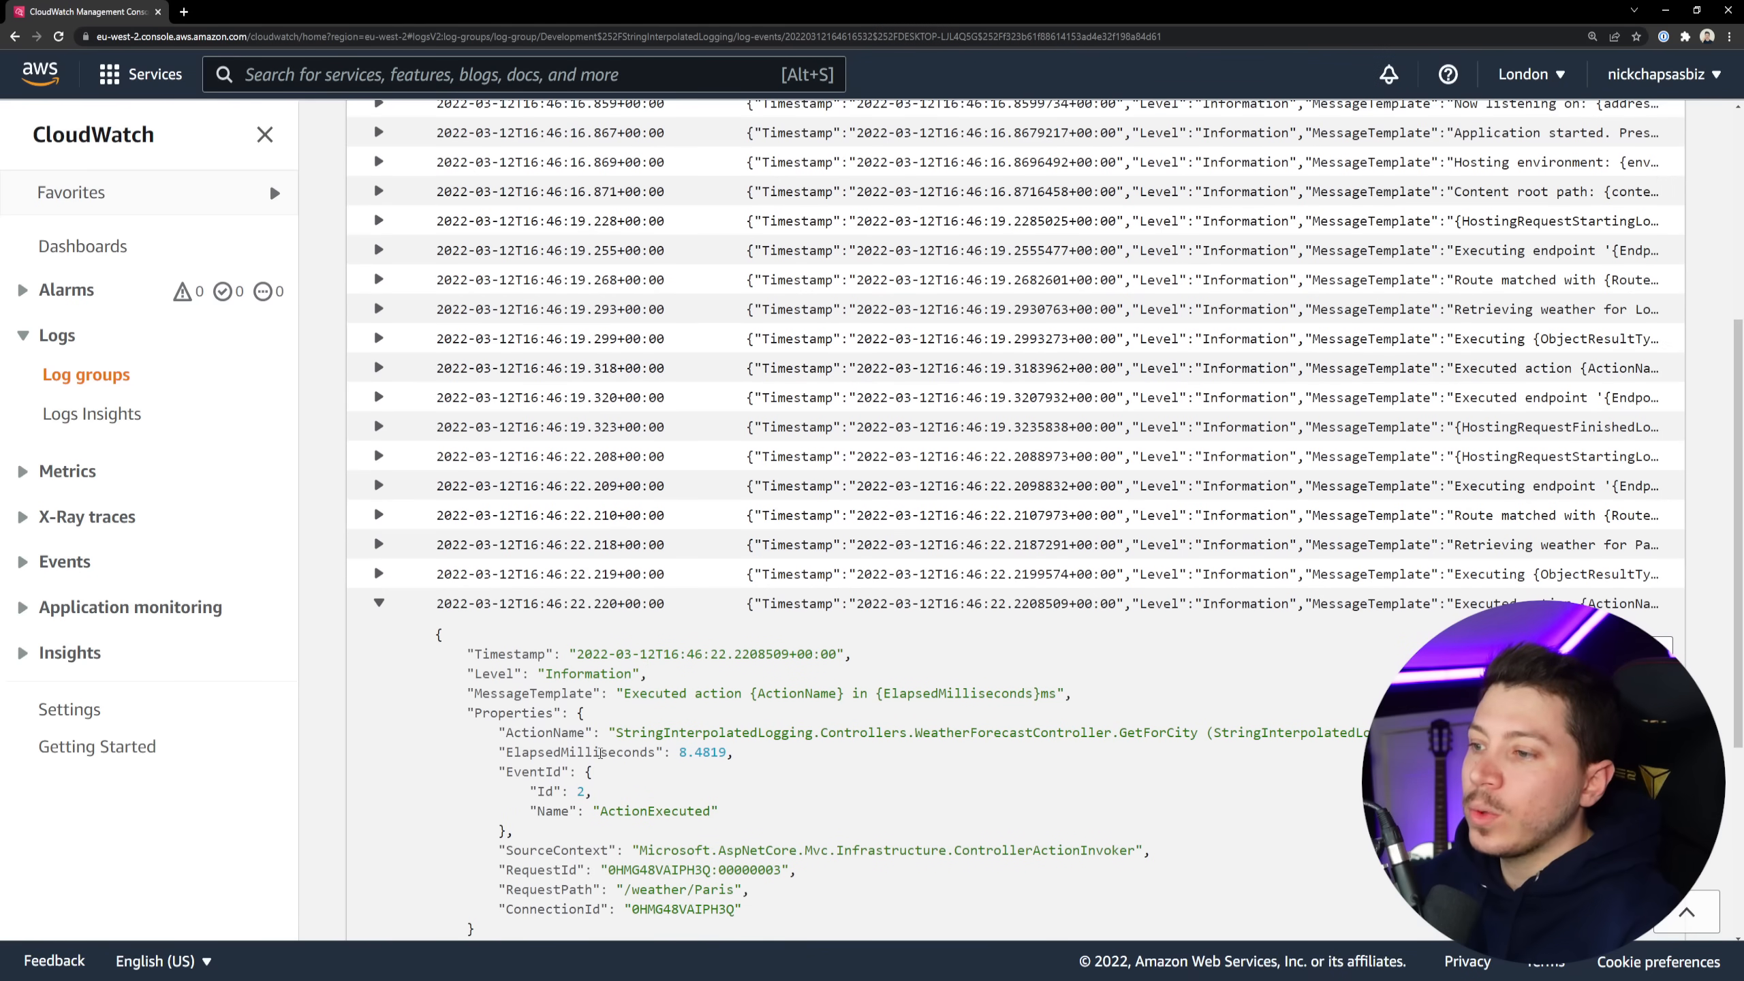
double_click(578, 752)
text({ $.Properties.ElapsedMilliseconds > 6 })
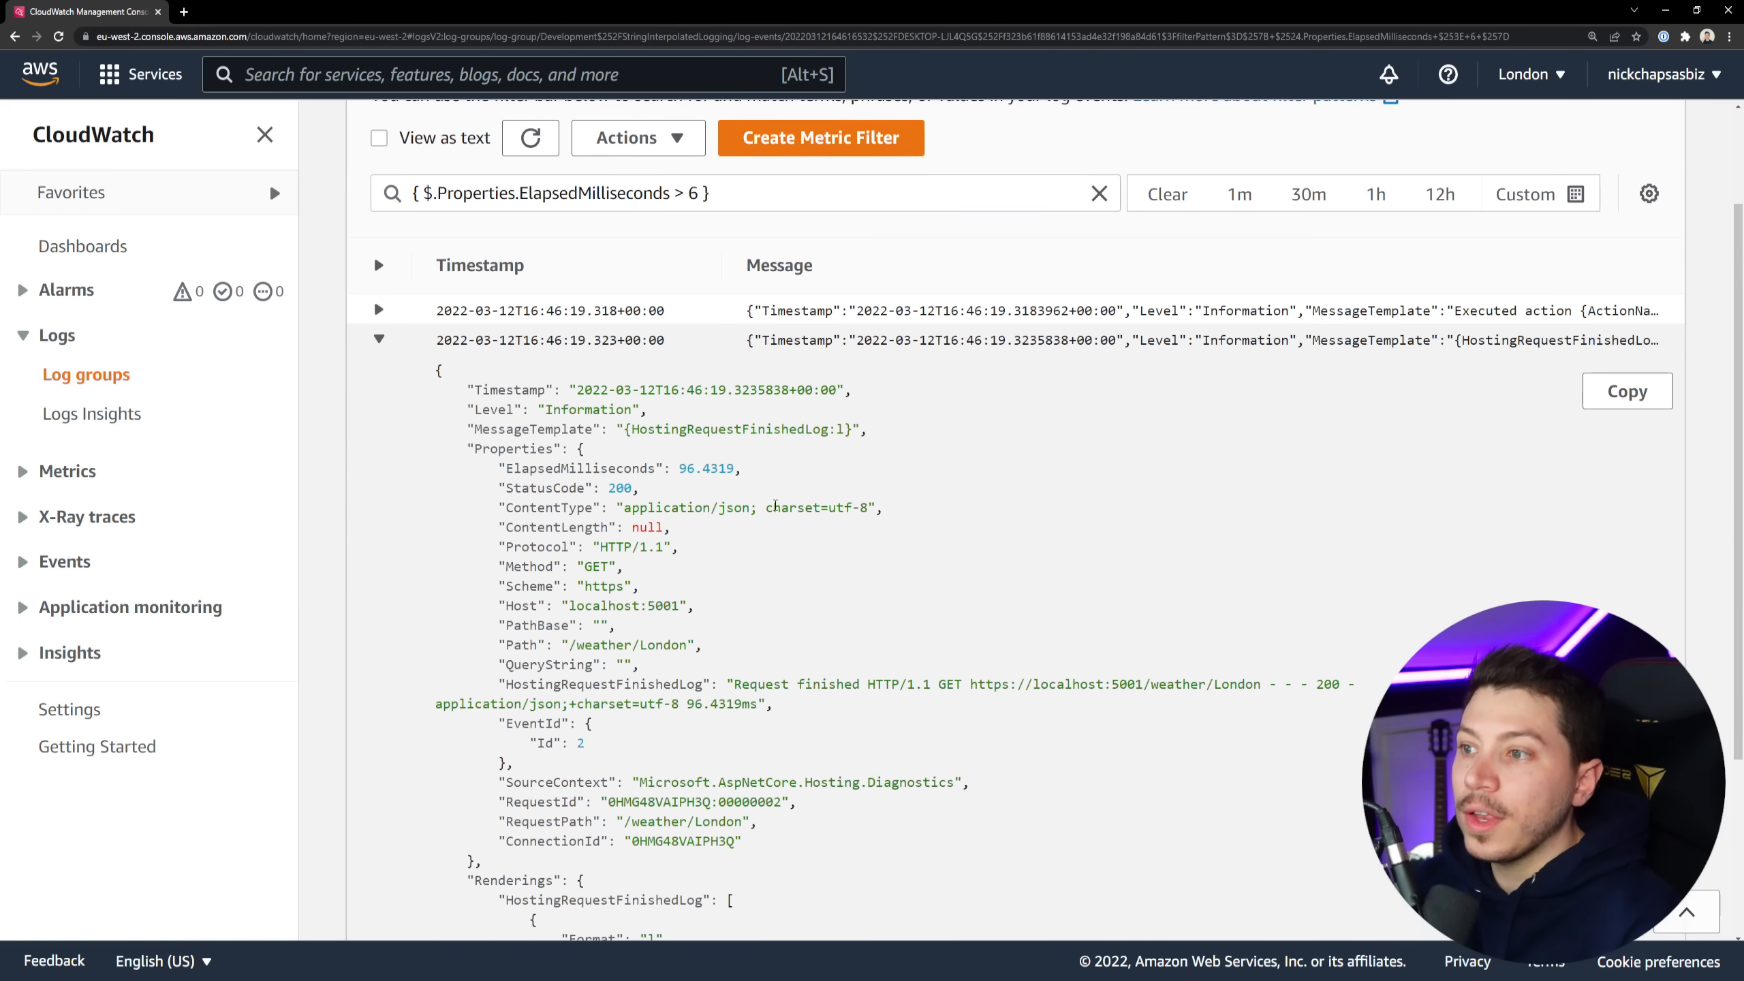
Filter events with ElapsedMilliseconds > 6 && MessageTemplate "Executed action…" and expand the first match.
double_click(510, 448)
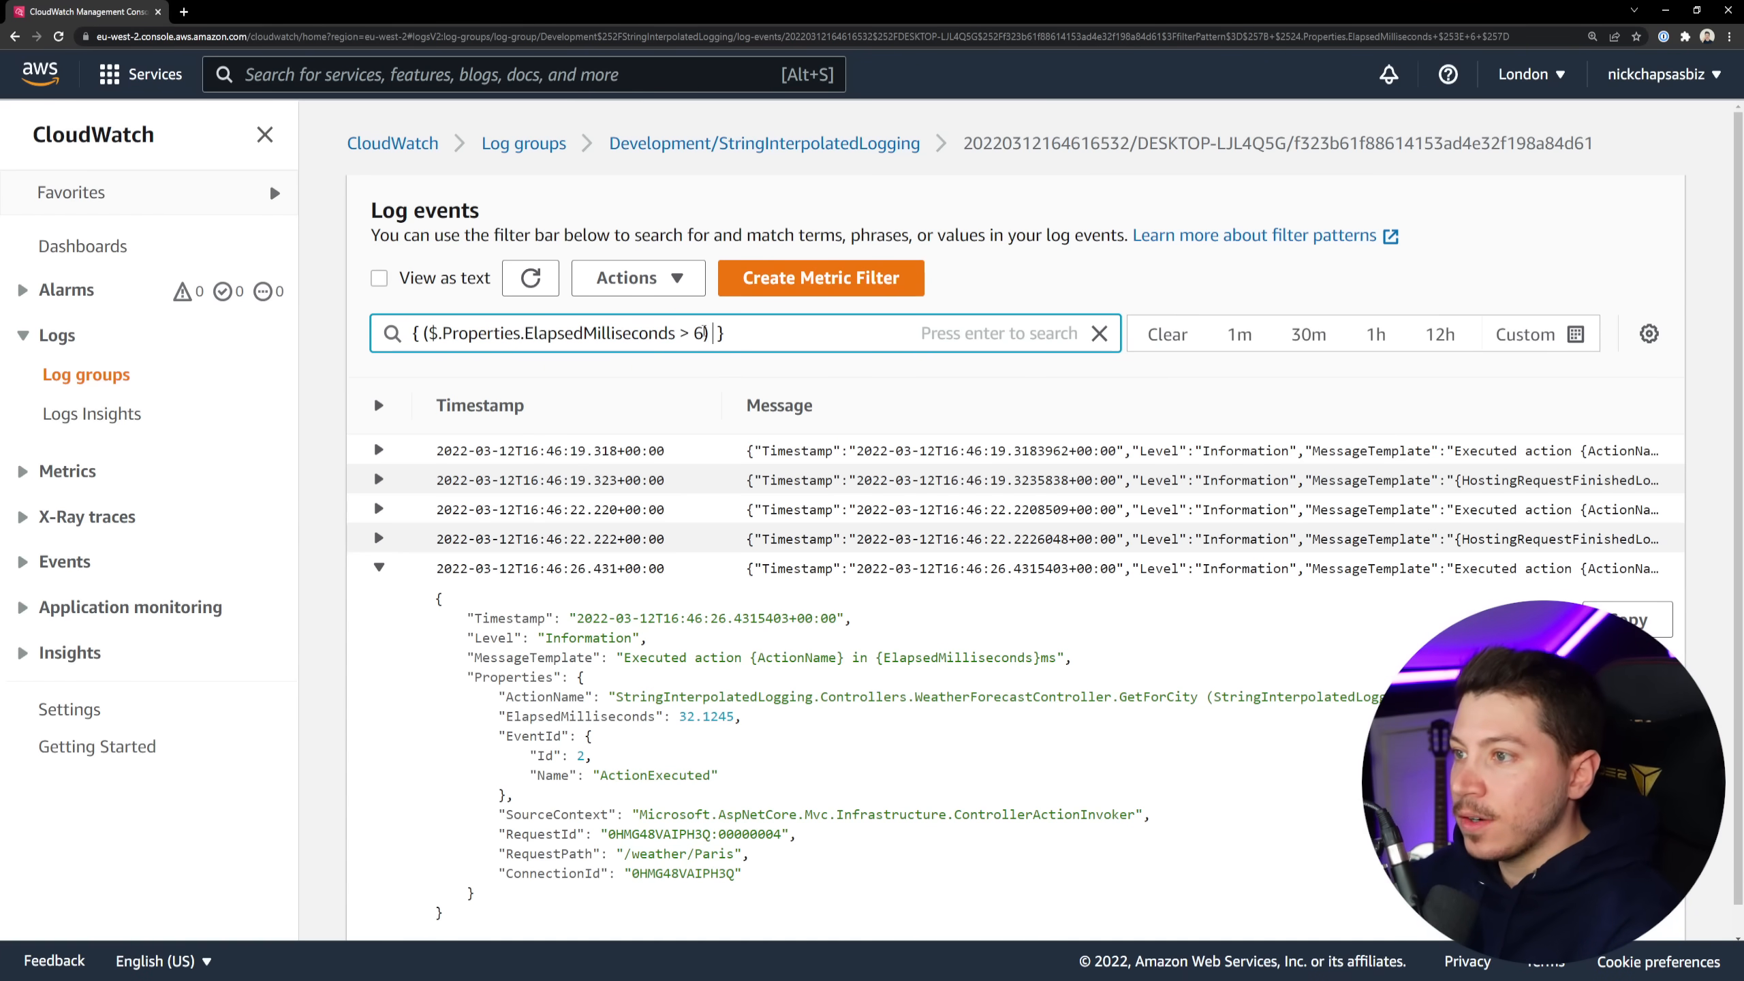
text(&& ())
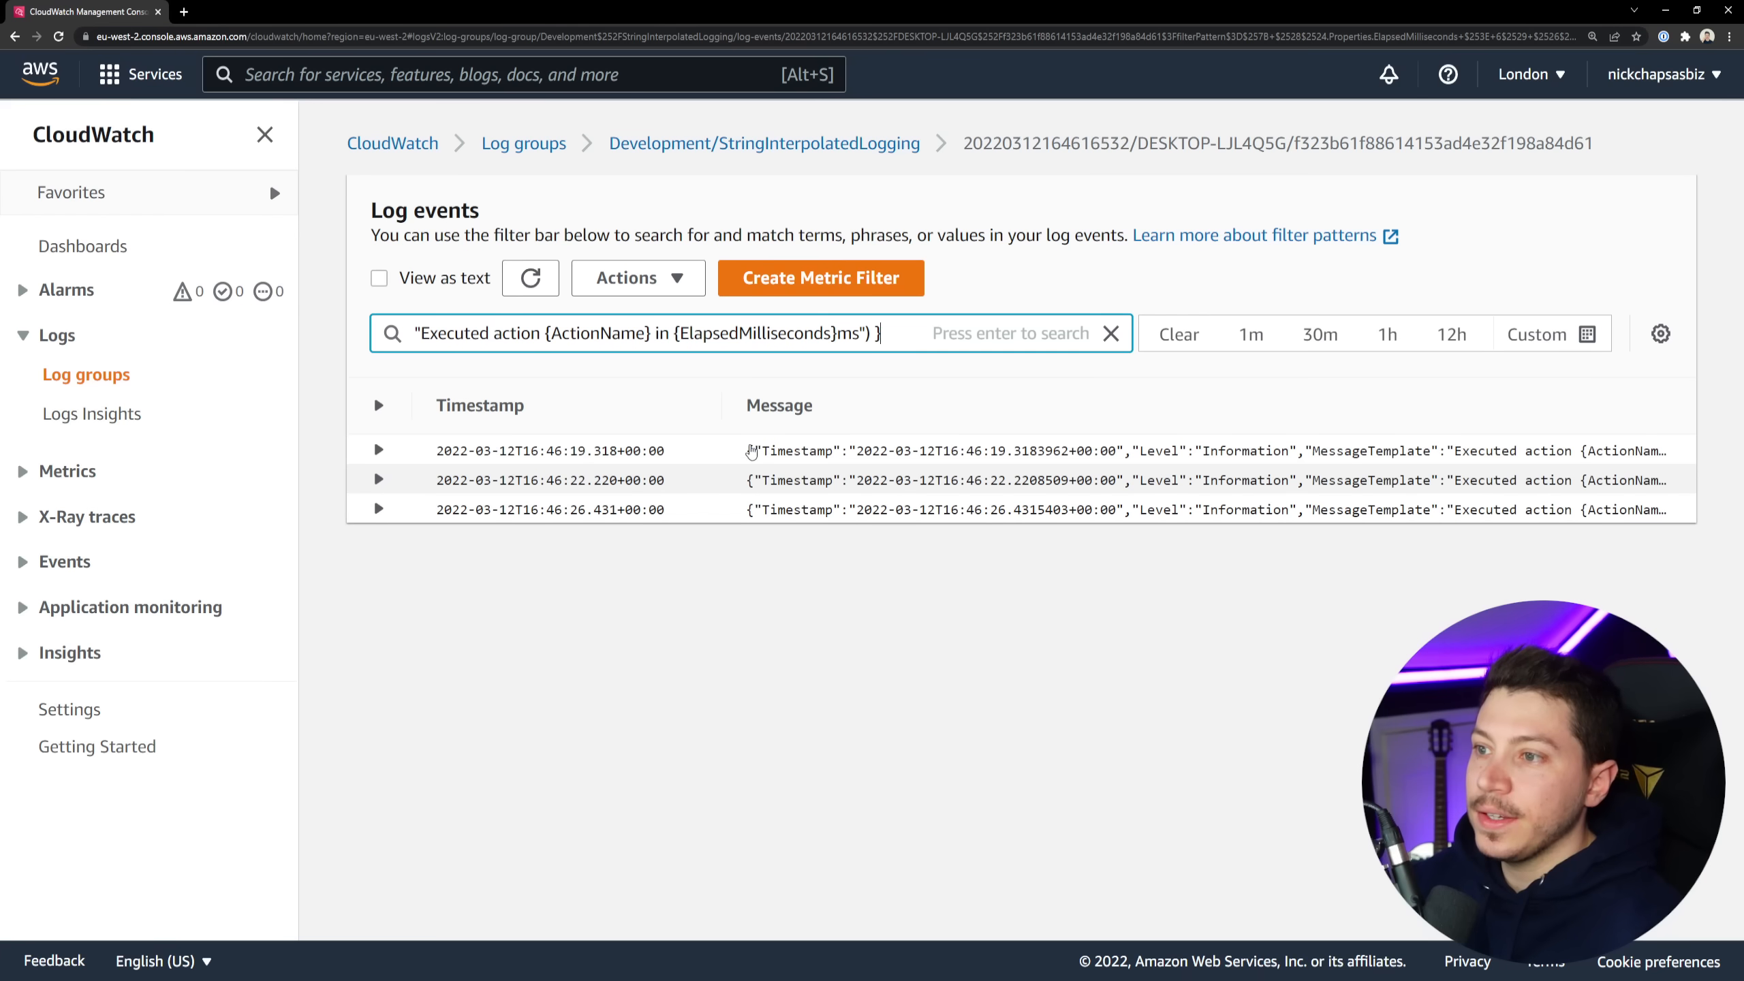
click(378, 510)
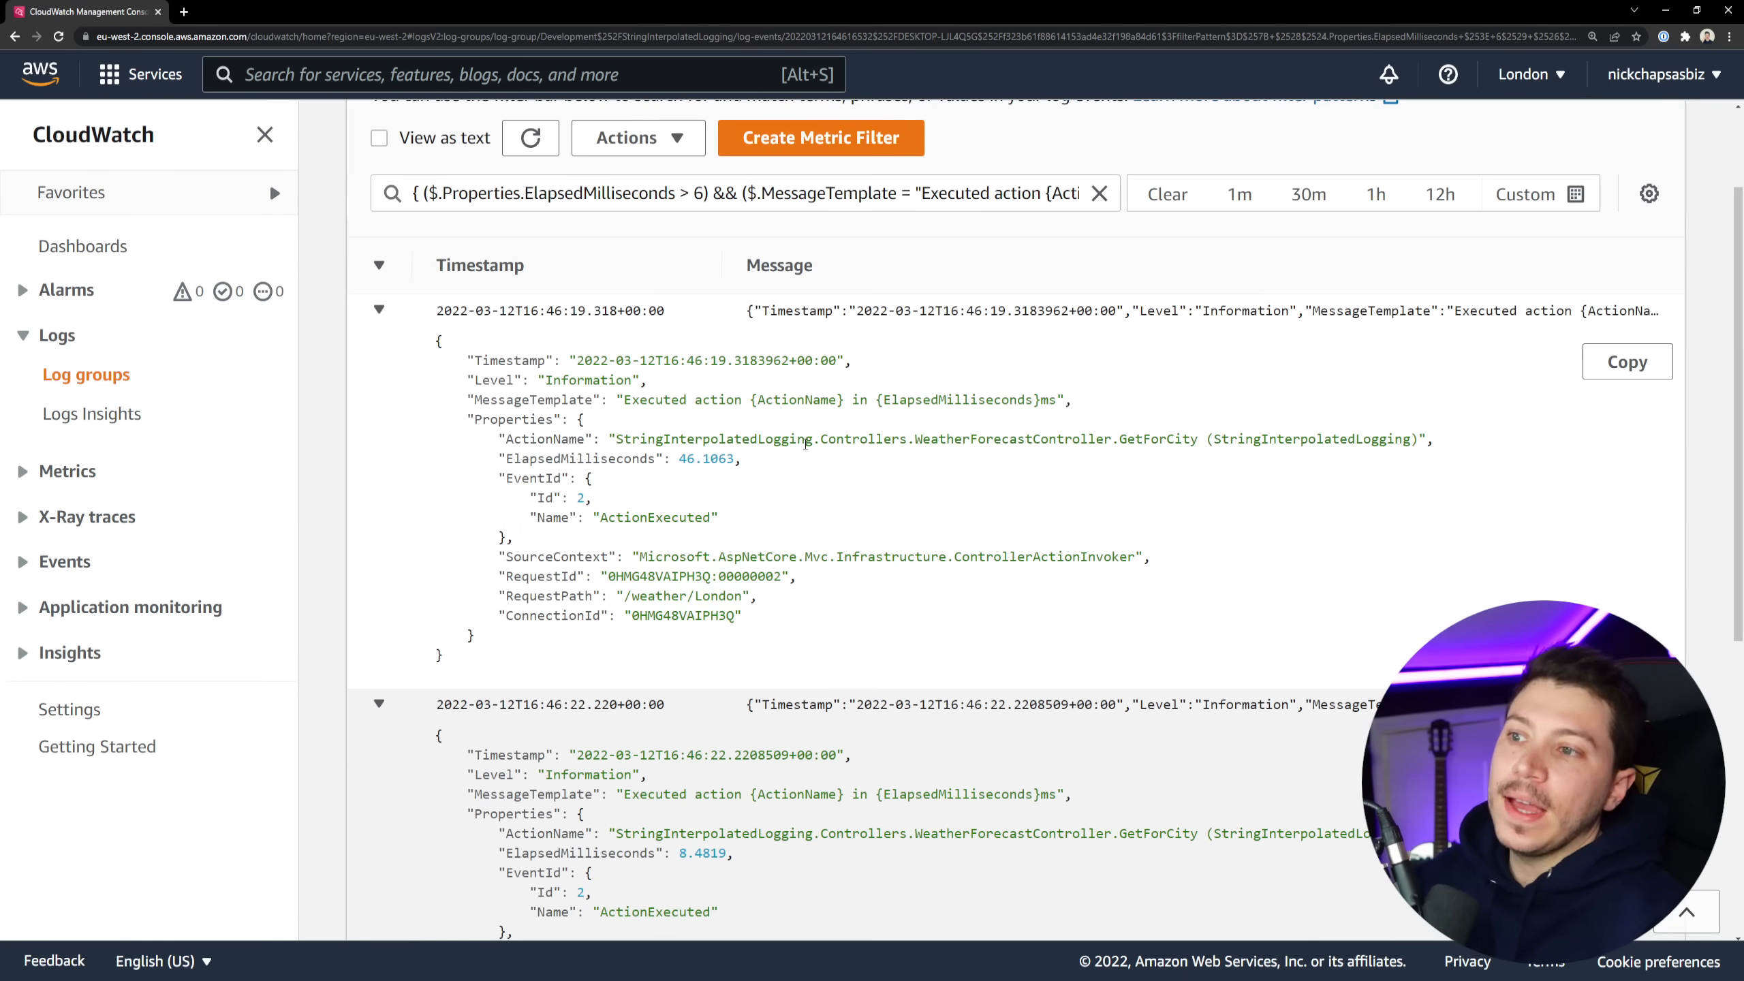
click(746, 193)
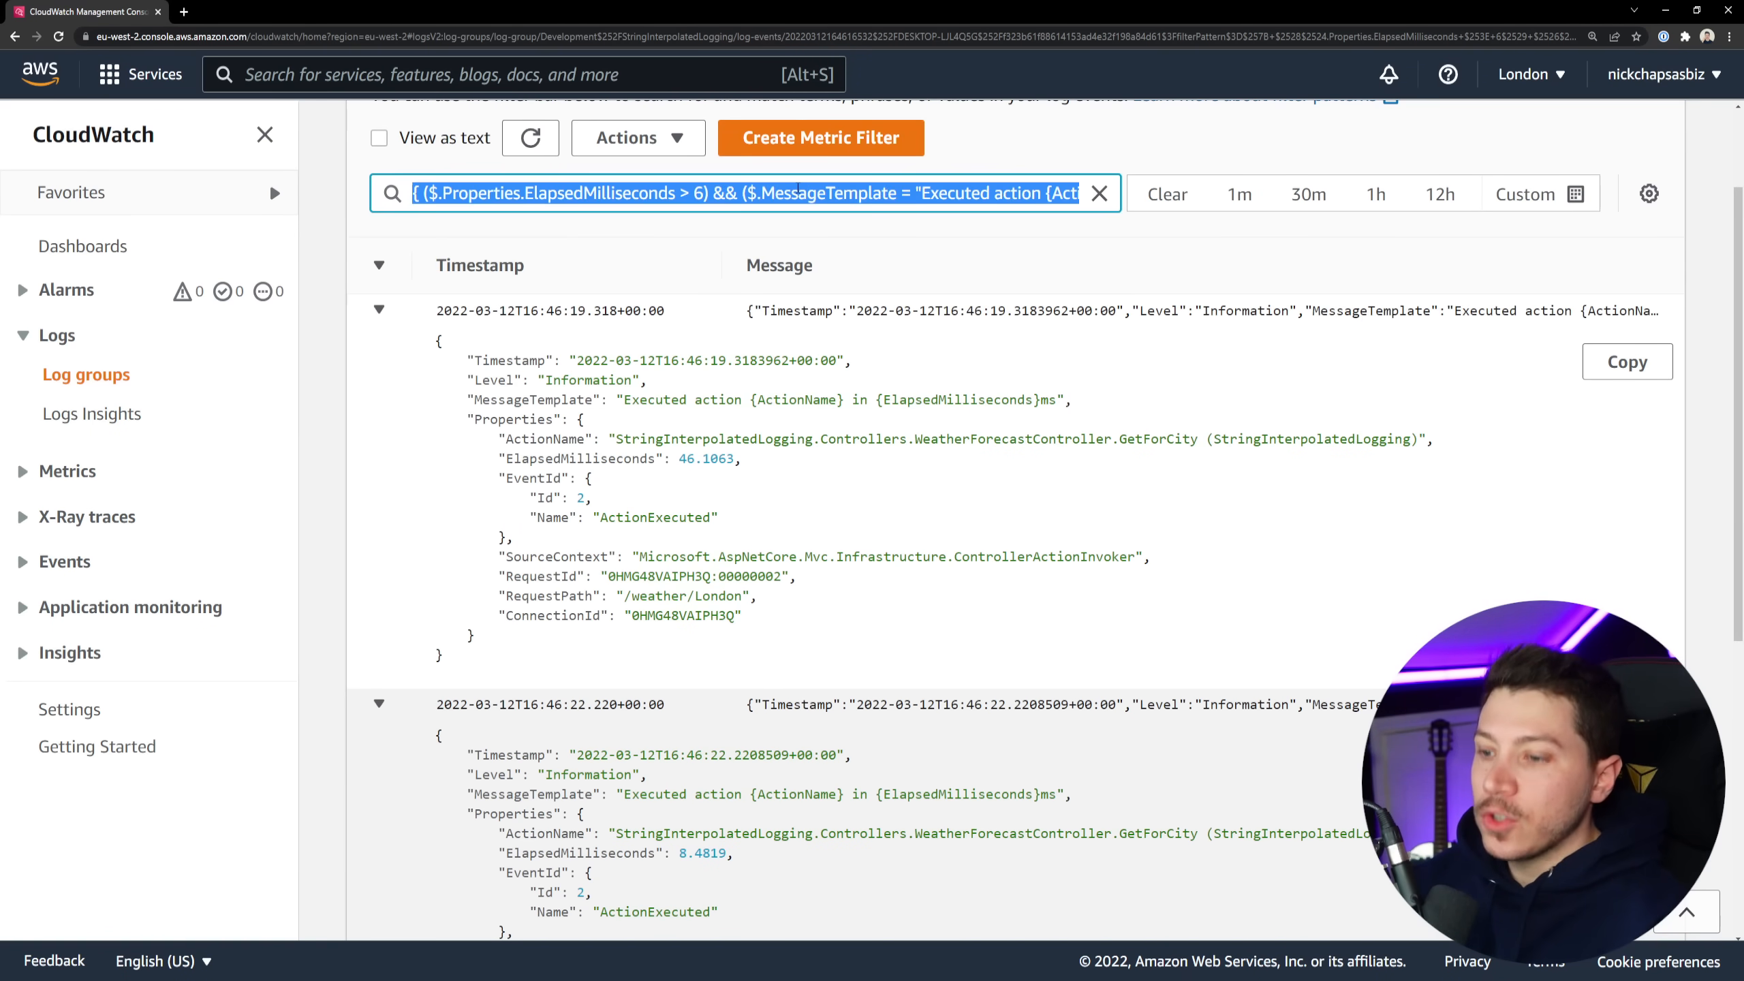
Clear the CloudWatch event filter, then comment out Rider's interpolated _logger.Information call.
click(1165, 192)
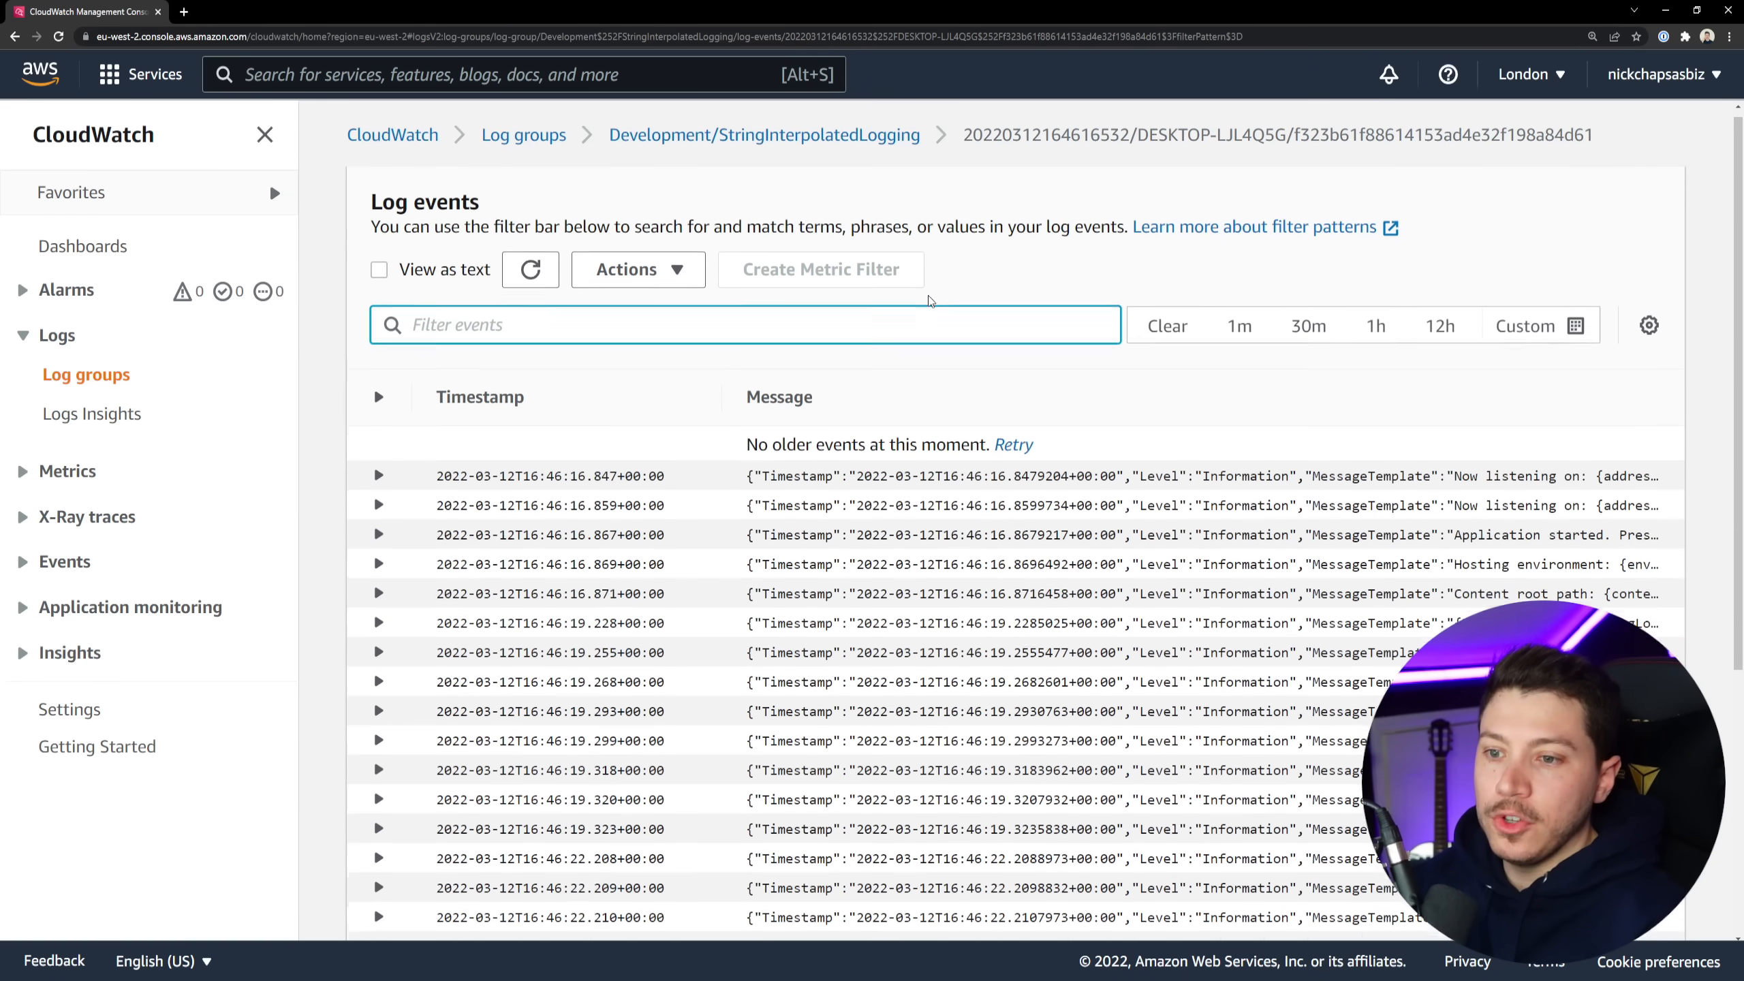
scroll(down, 3)
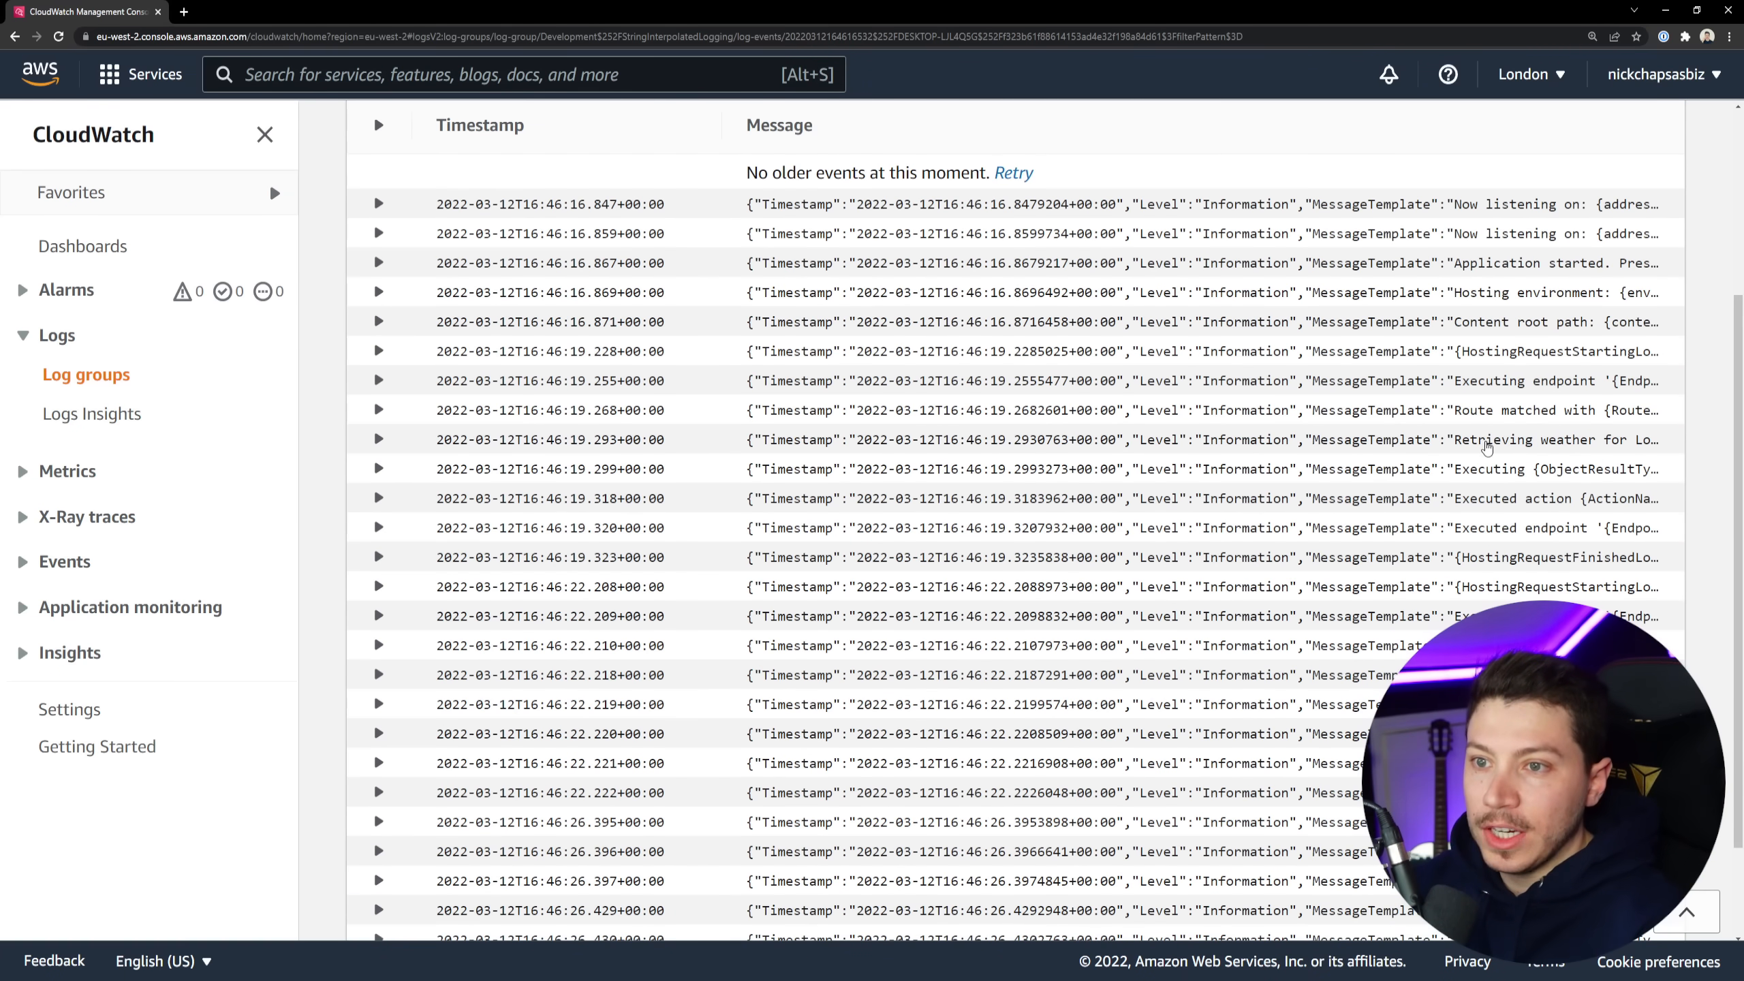
click(378, 438)
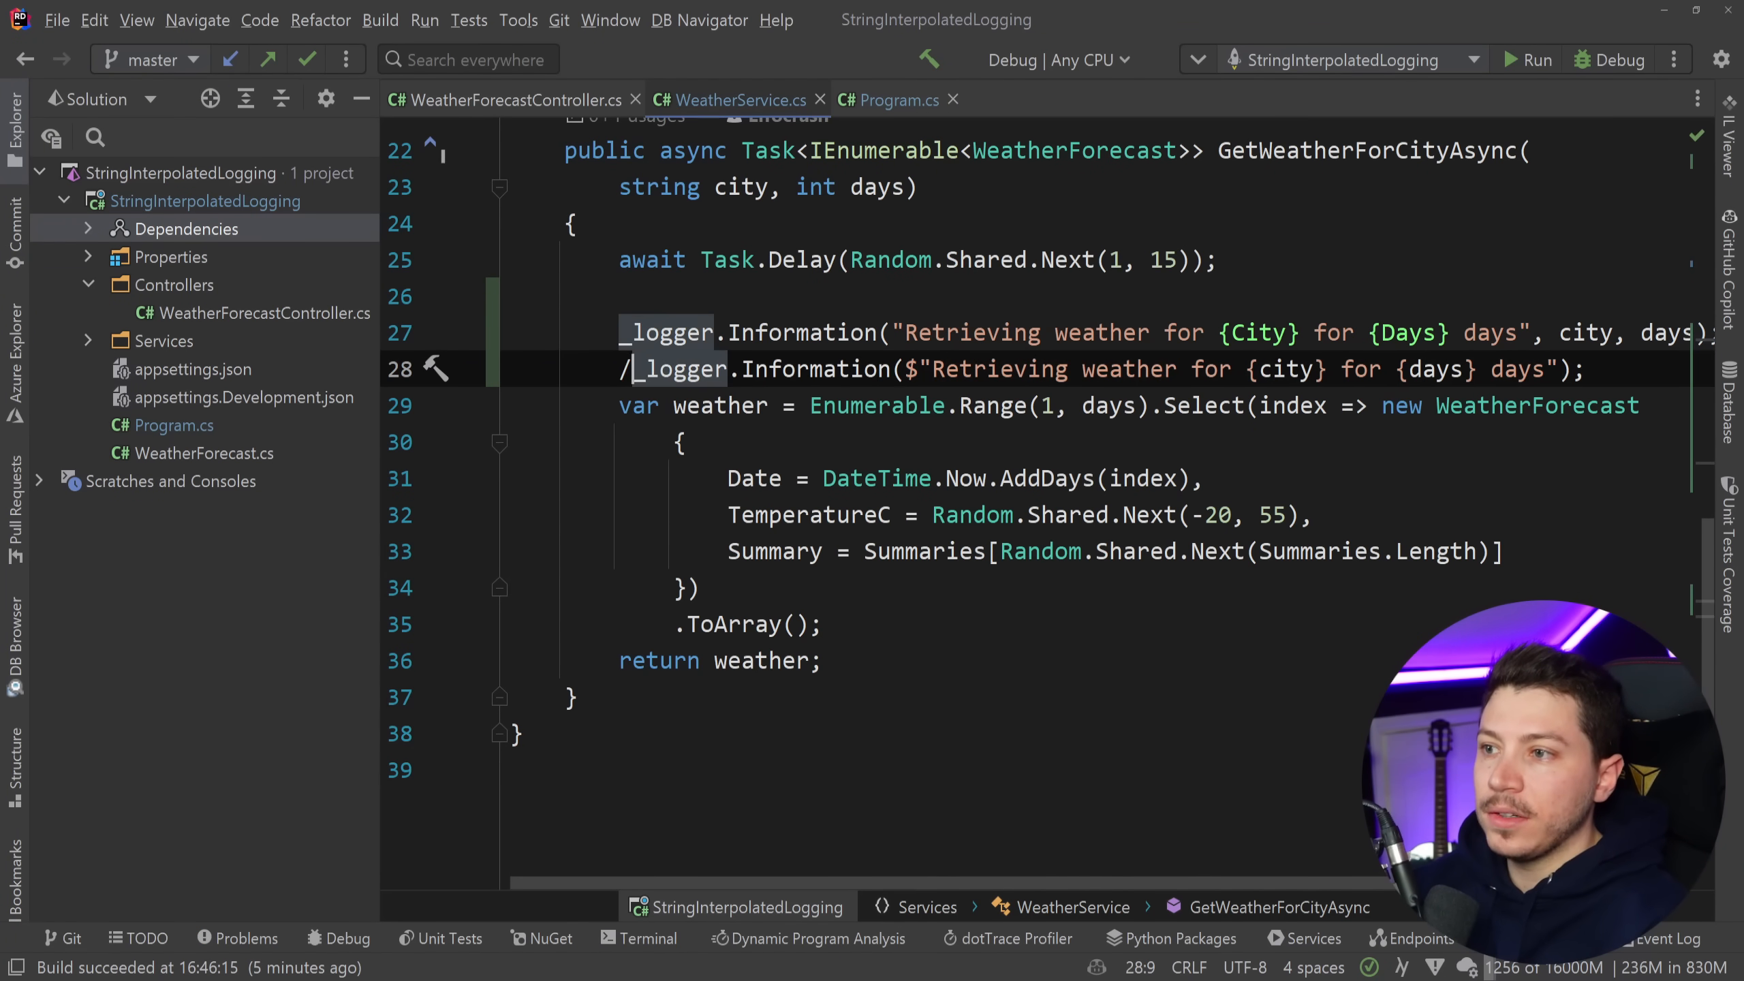
text(/)
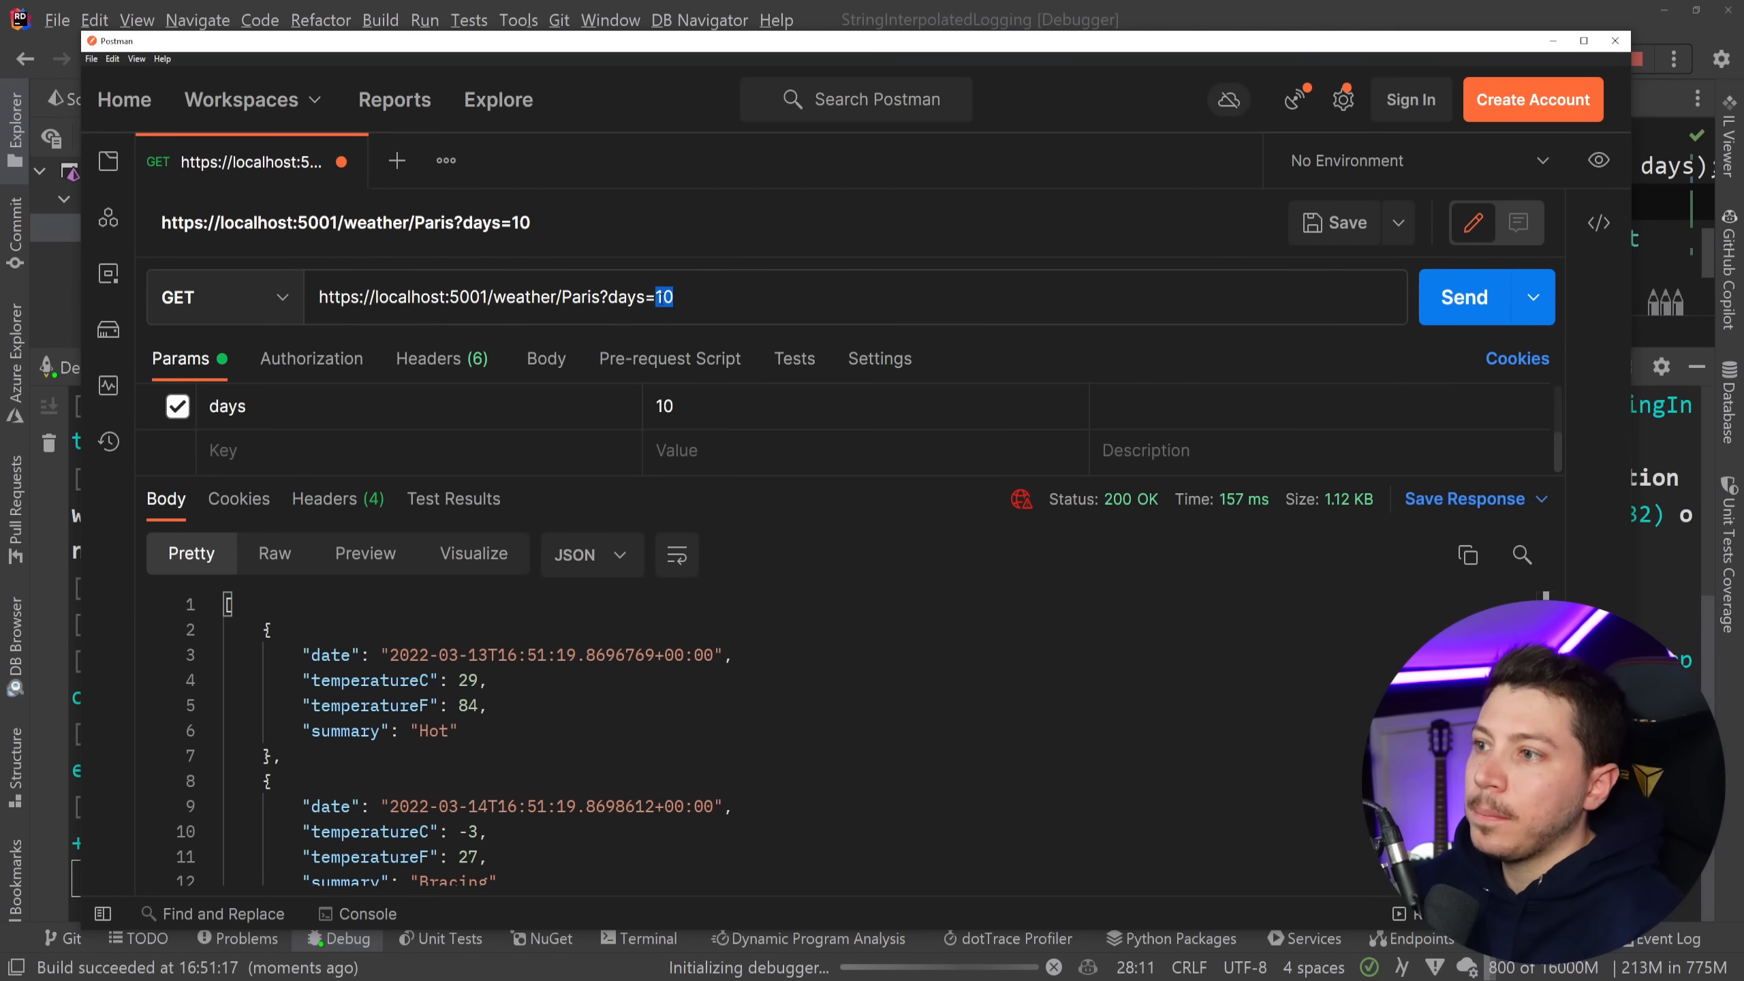
Change the days query parameter to 5 and resend the Paris request.
text(5)
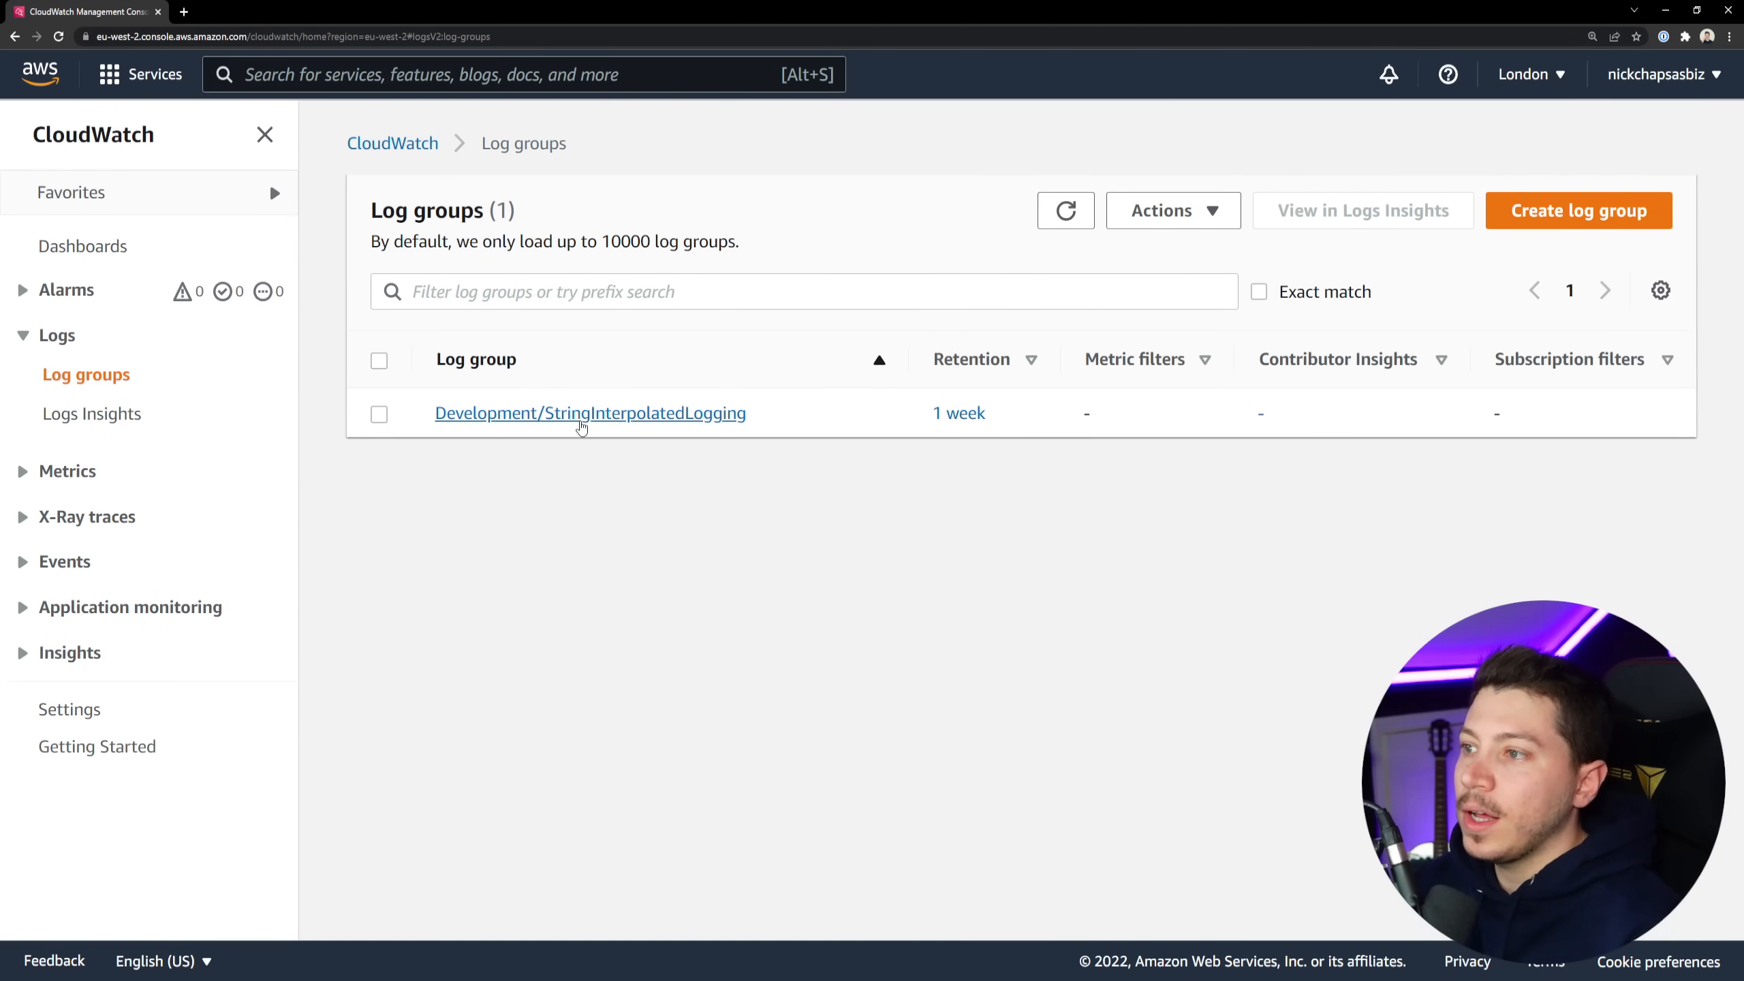
Check the newest stream's Retrieving weather event City and Days, then return to Log groups.
click(591, 413)
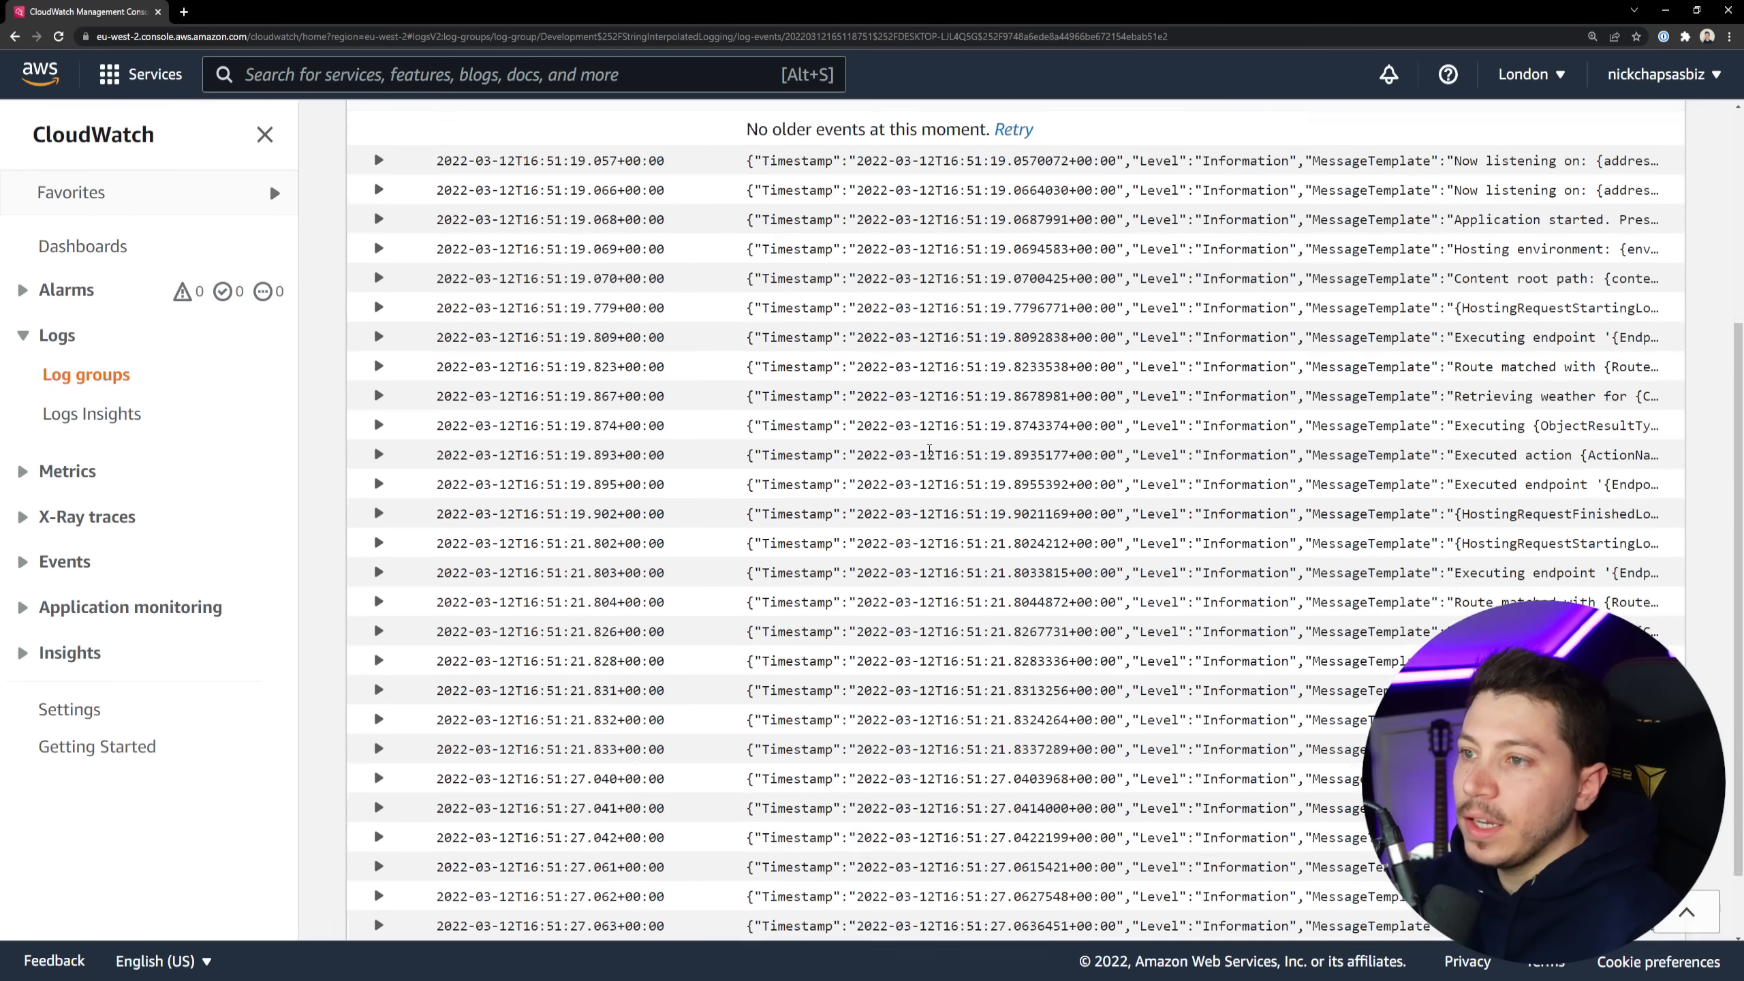
click(379, 396)
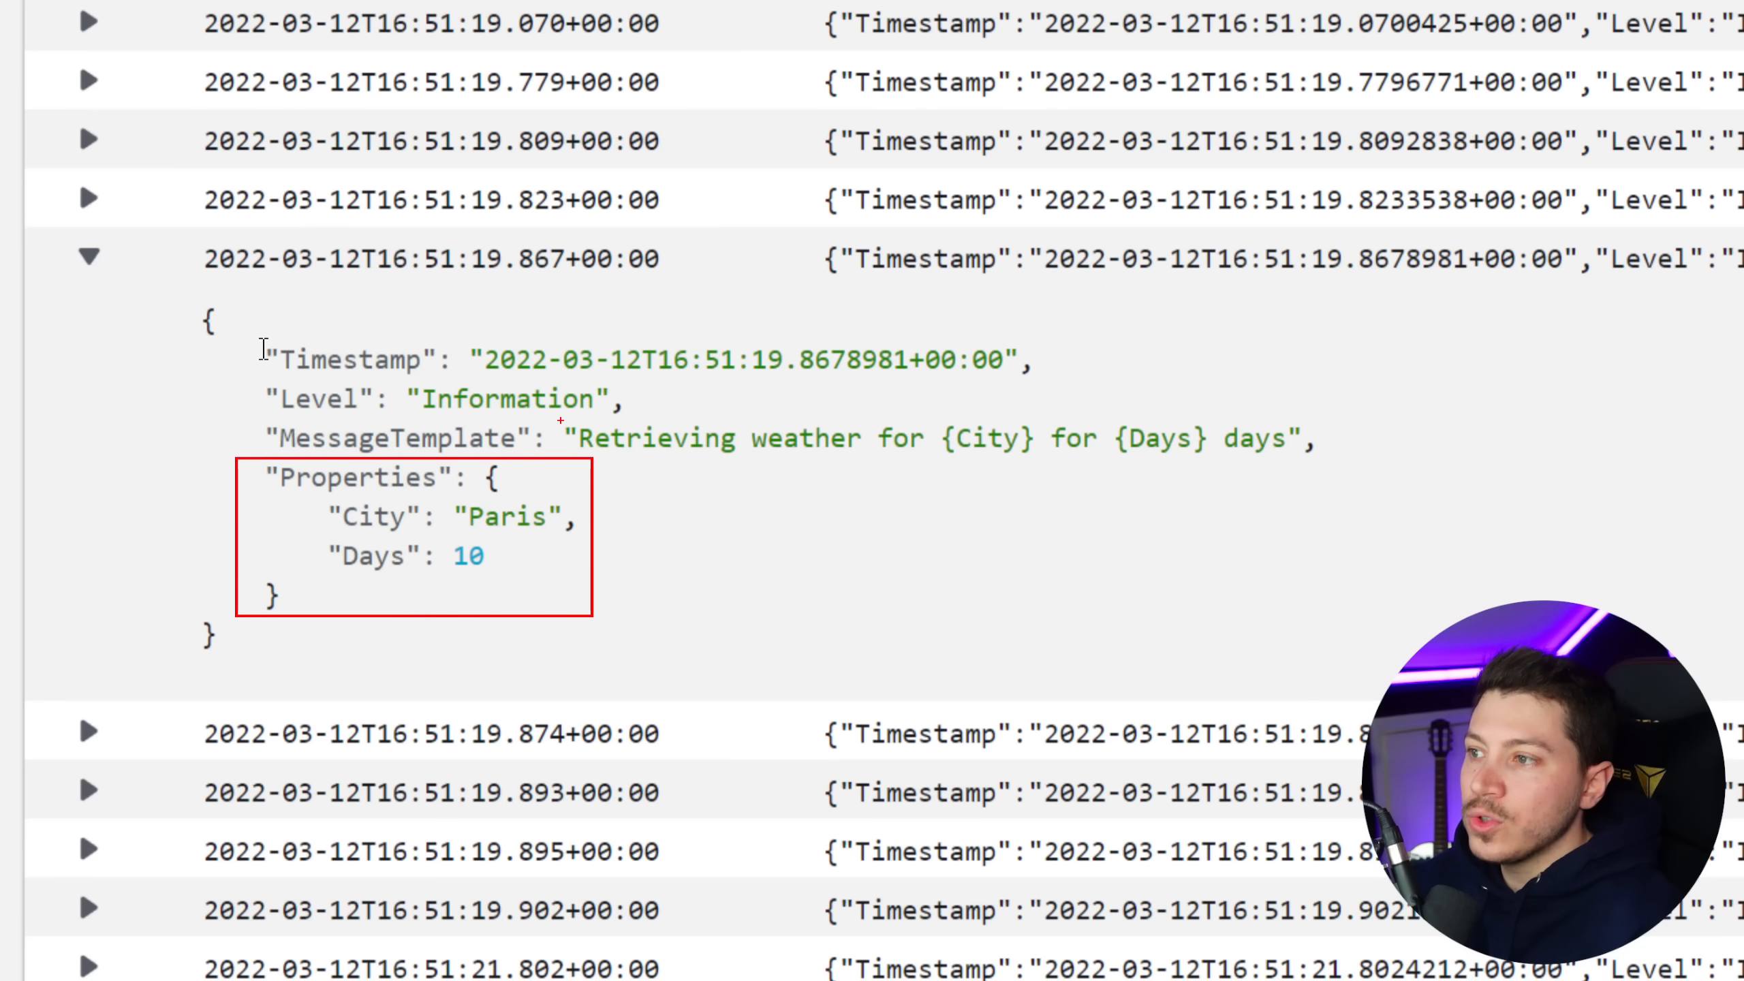
double_click(934, 438)
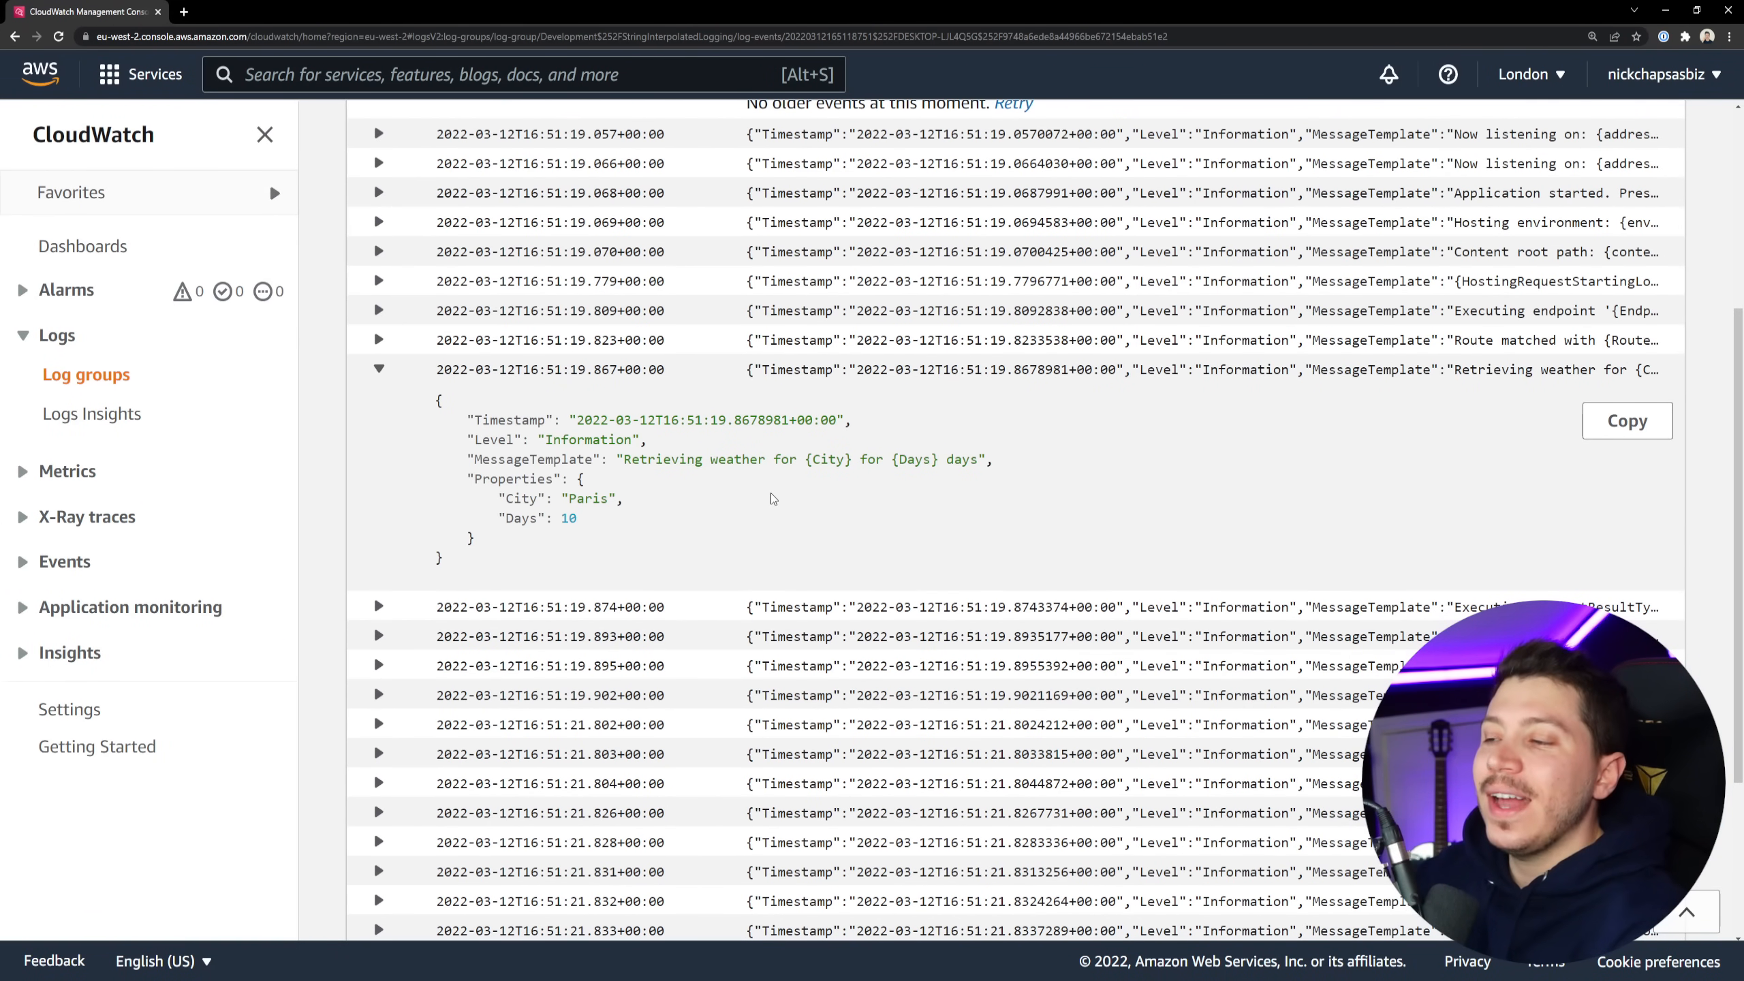
mouse_move(766, 503)
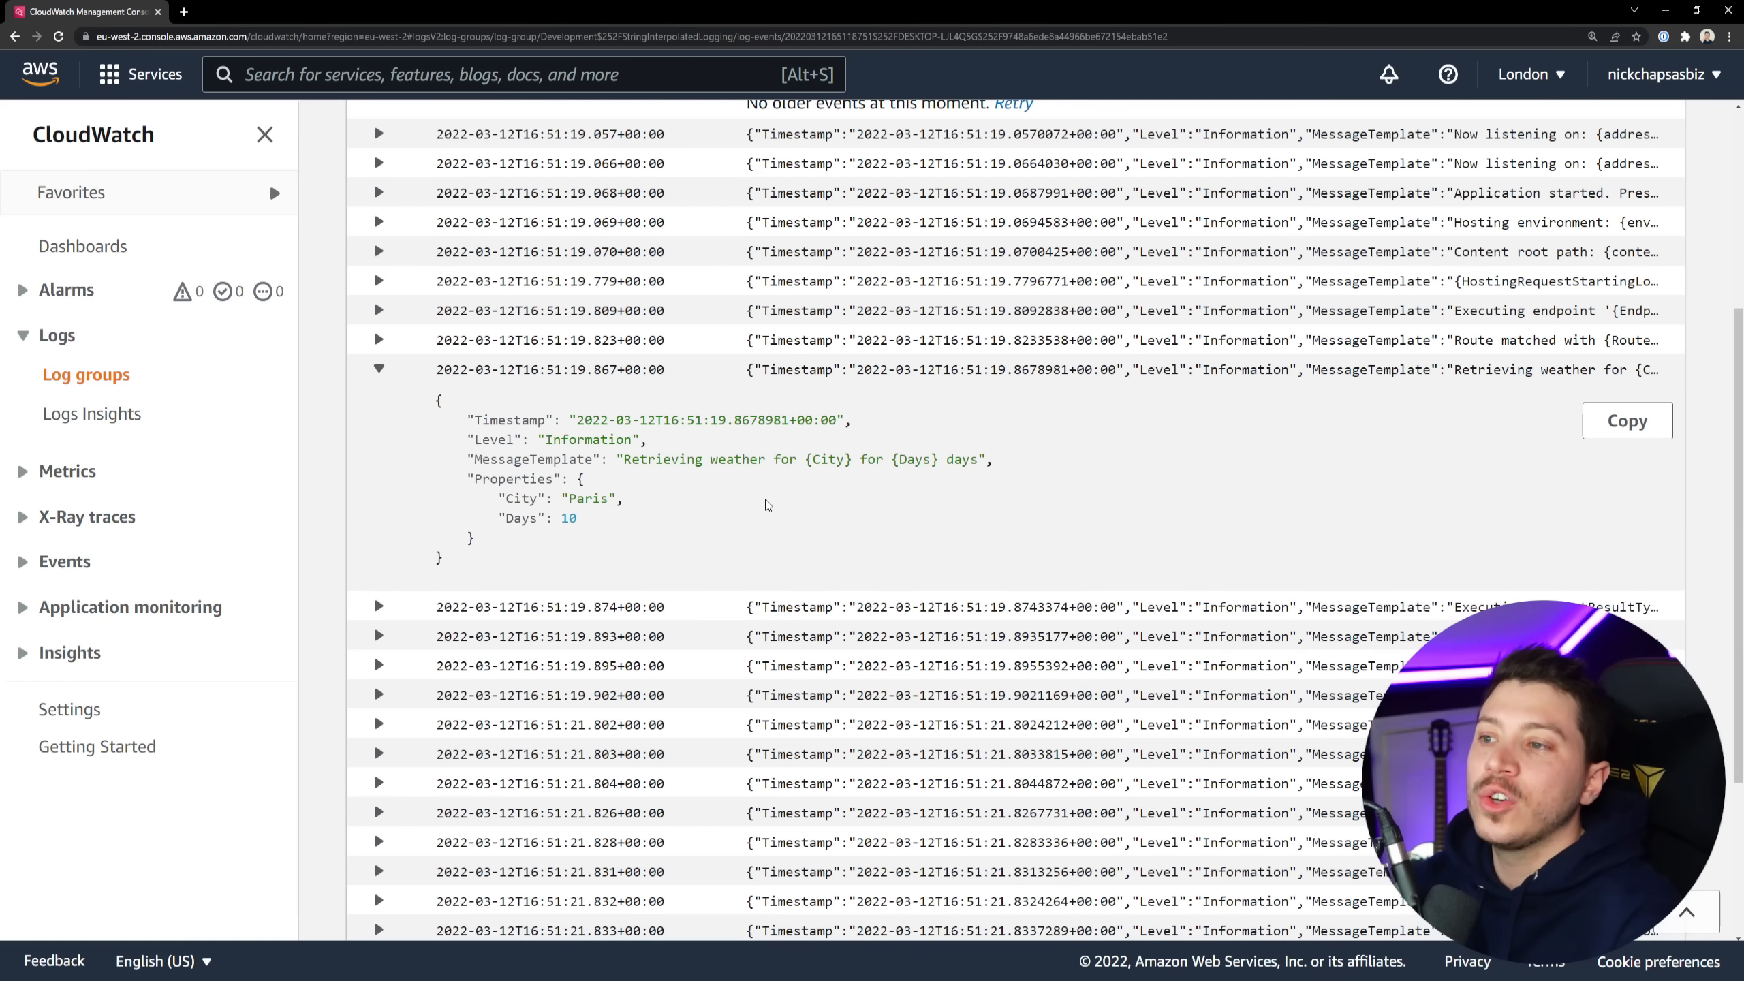
double_click(825, 459)
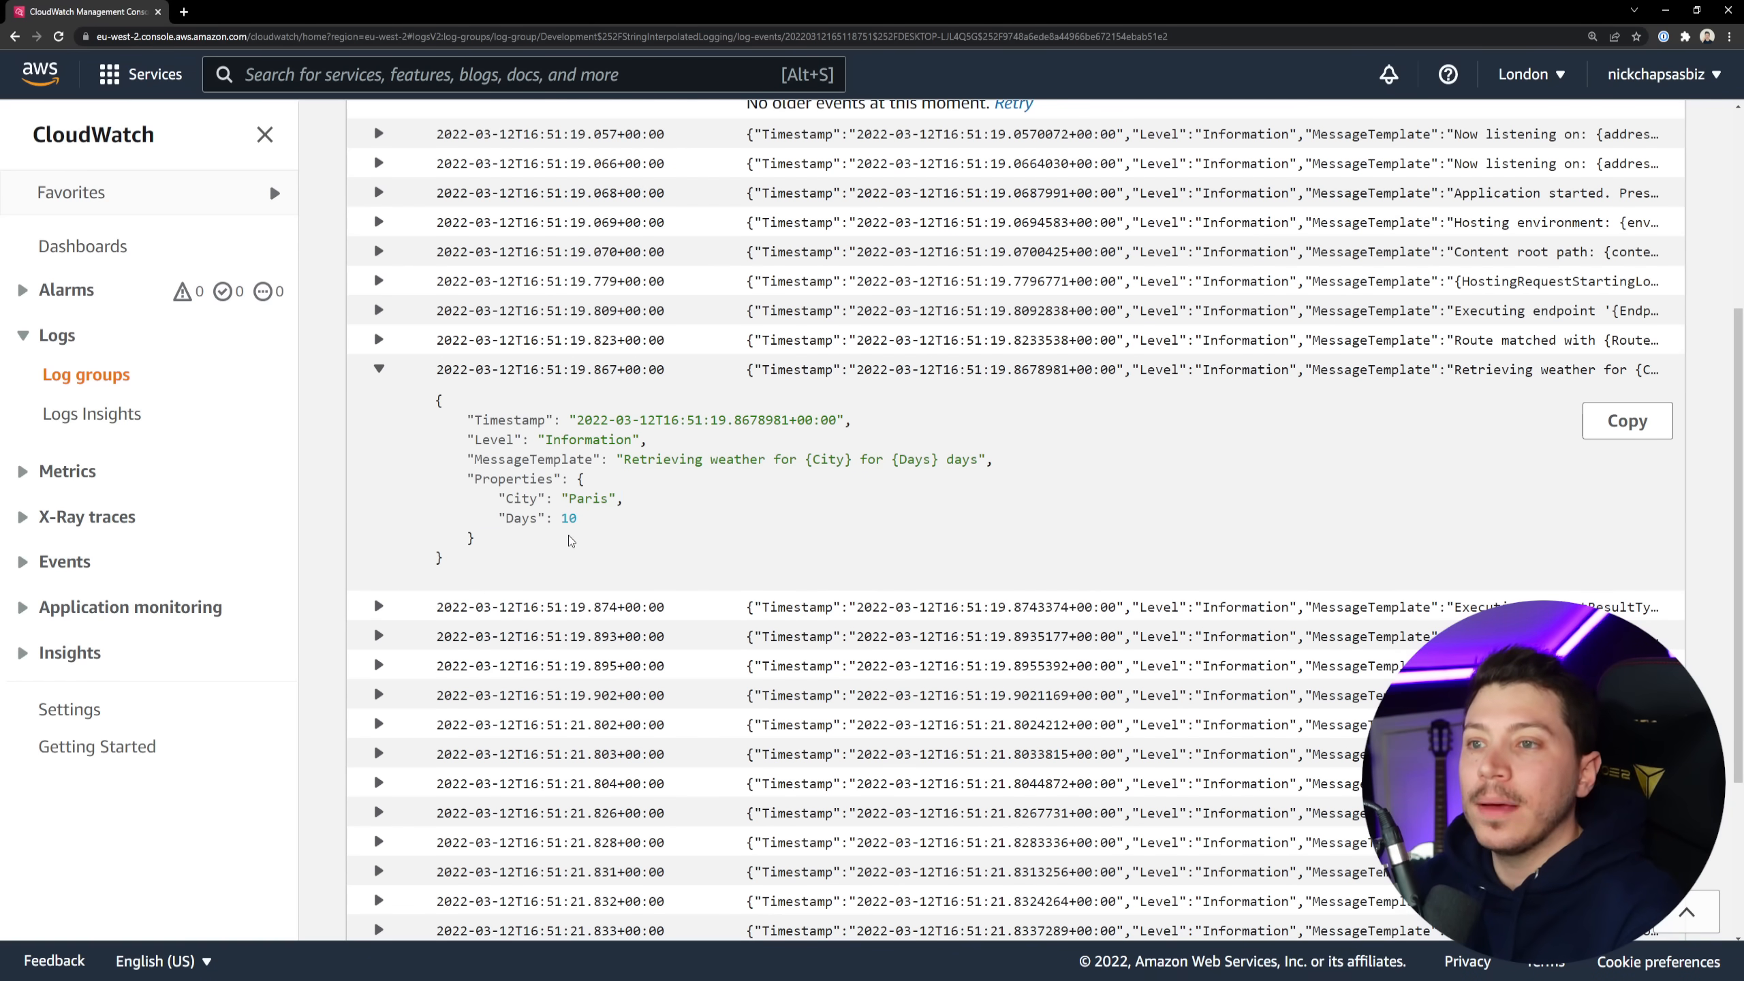
click(86, 374)
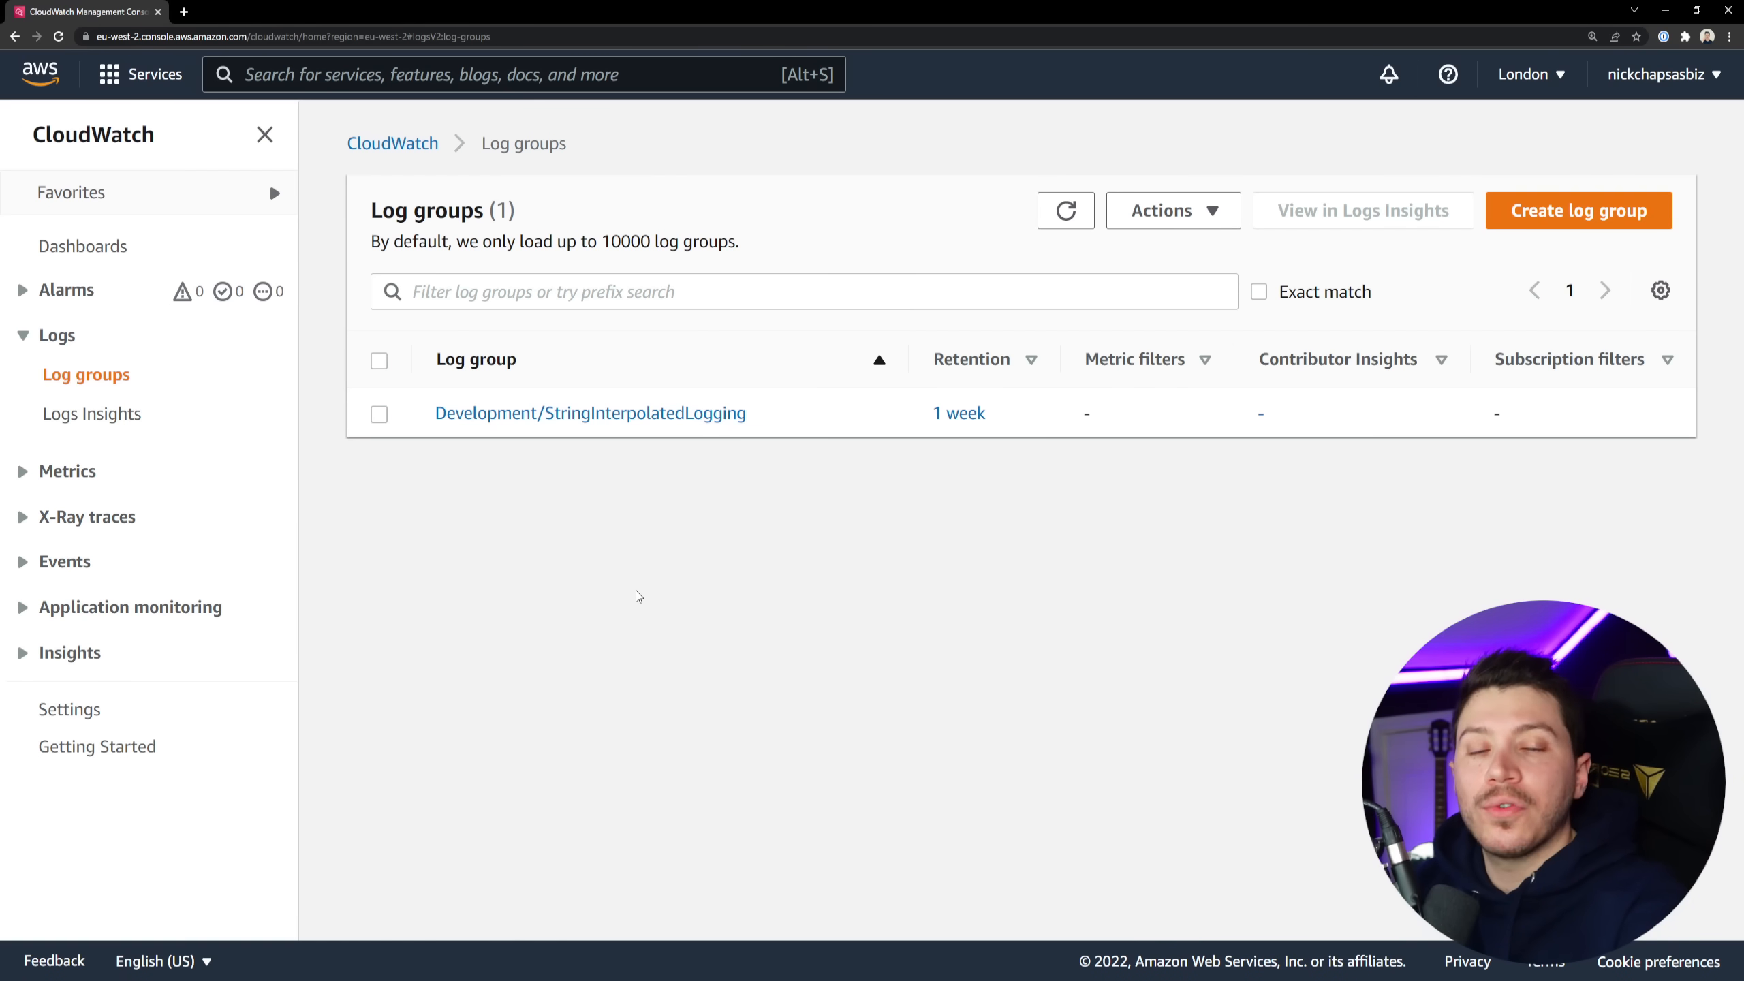
Open the StringInterpolatedLogging log group to show its two log streams.
click(590, 413)
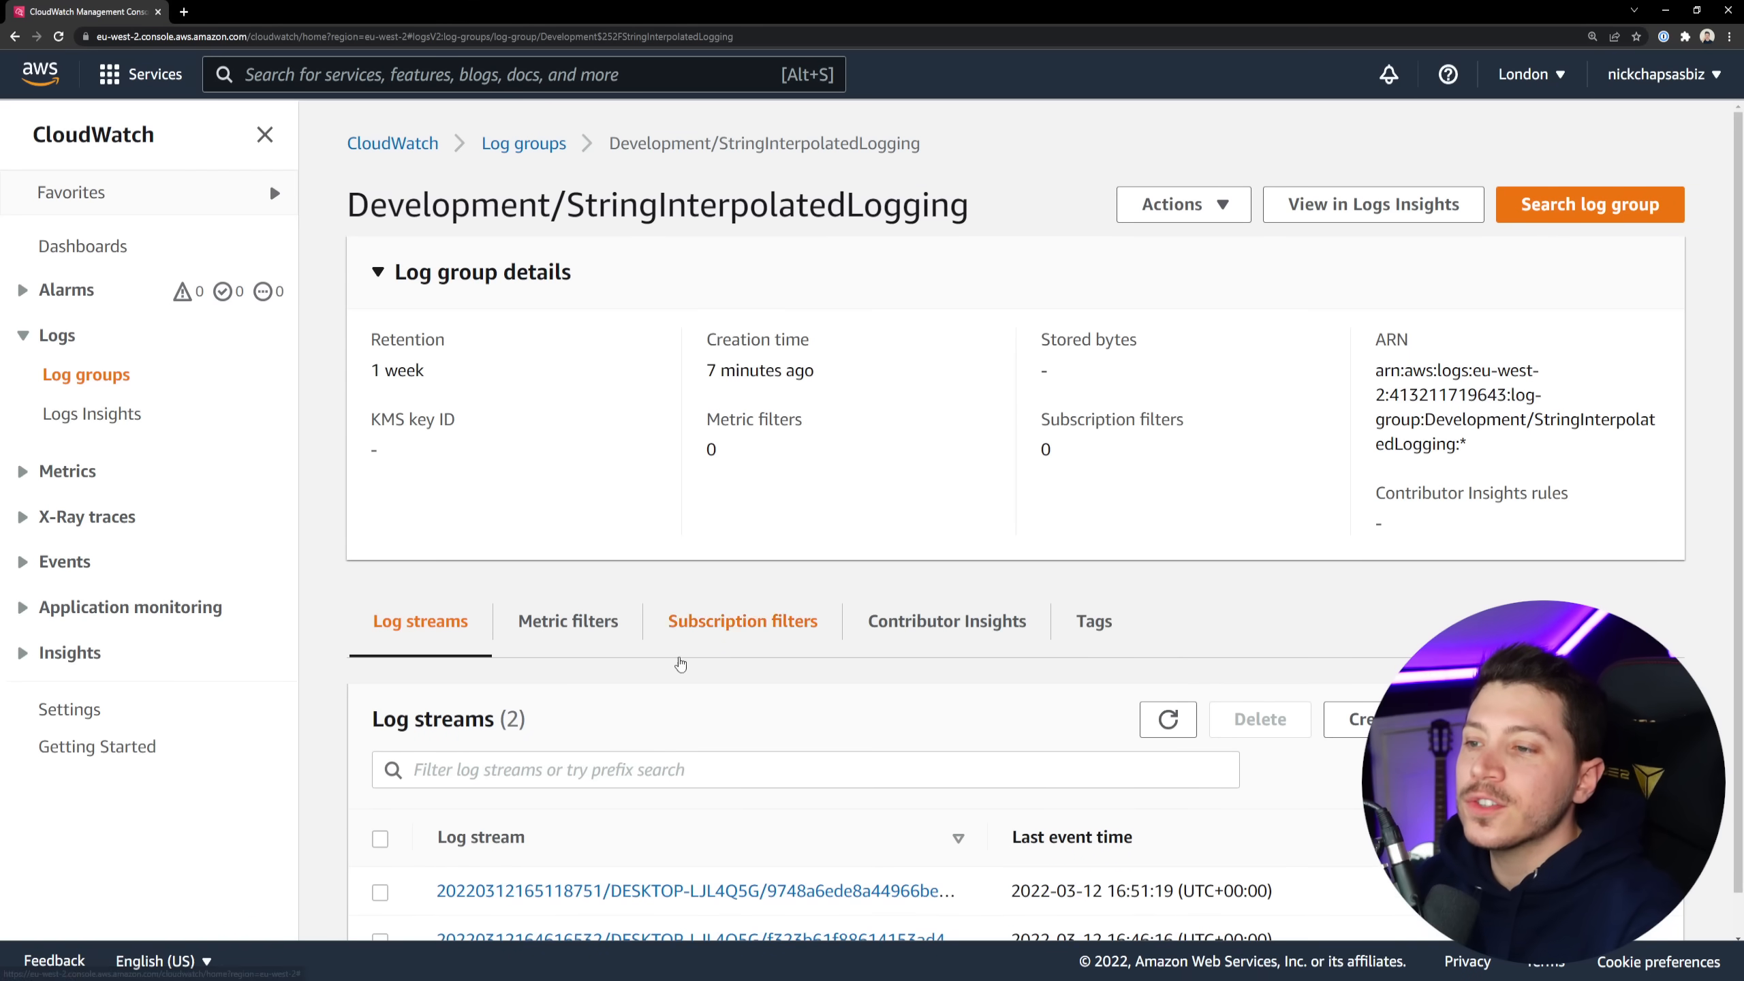
click(693, 890)
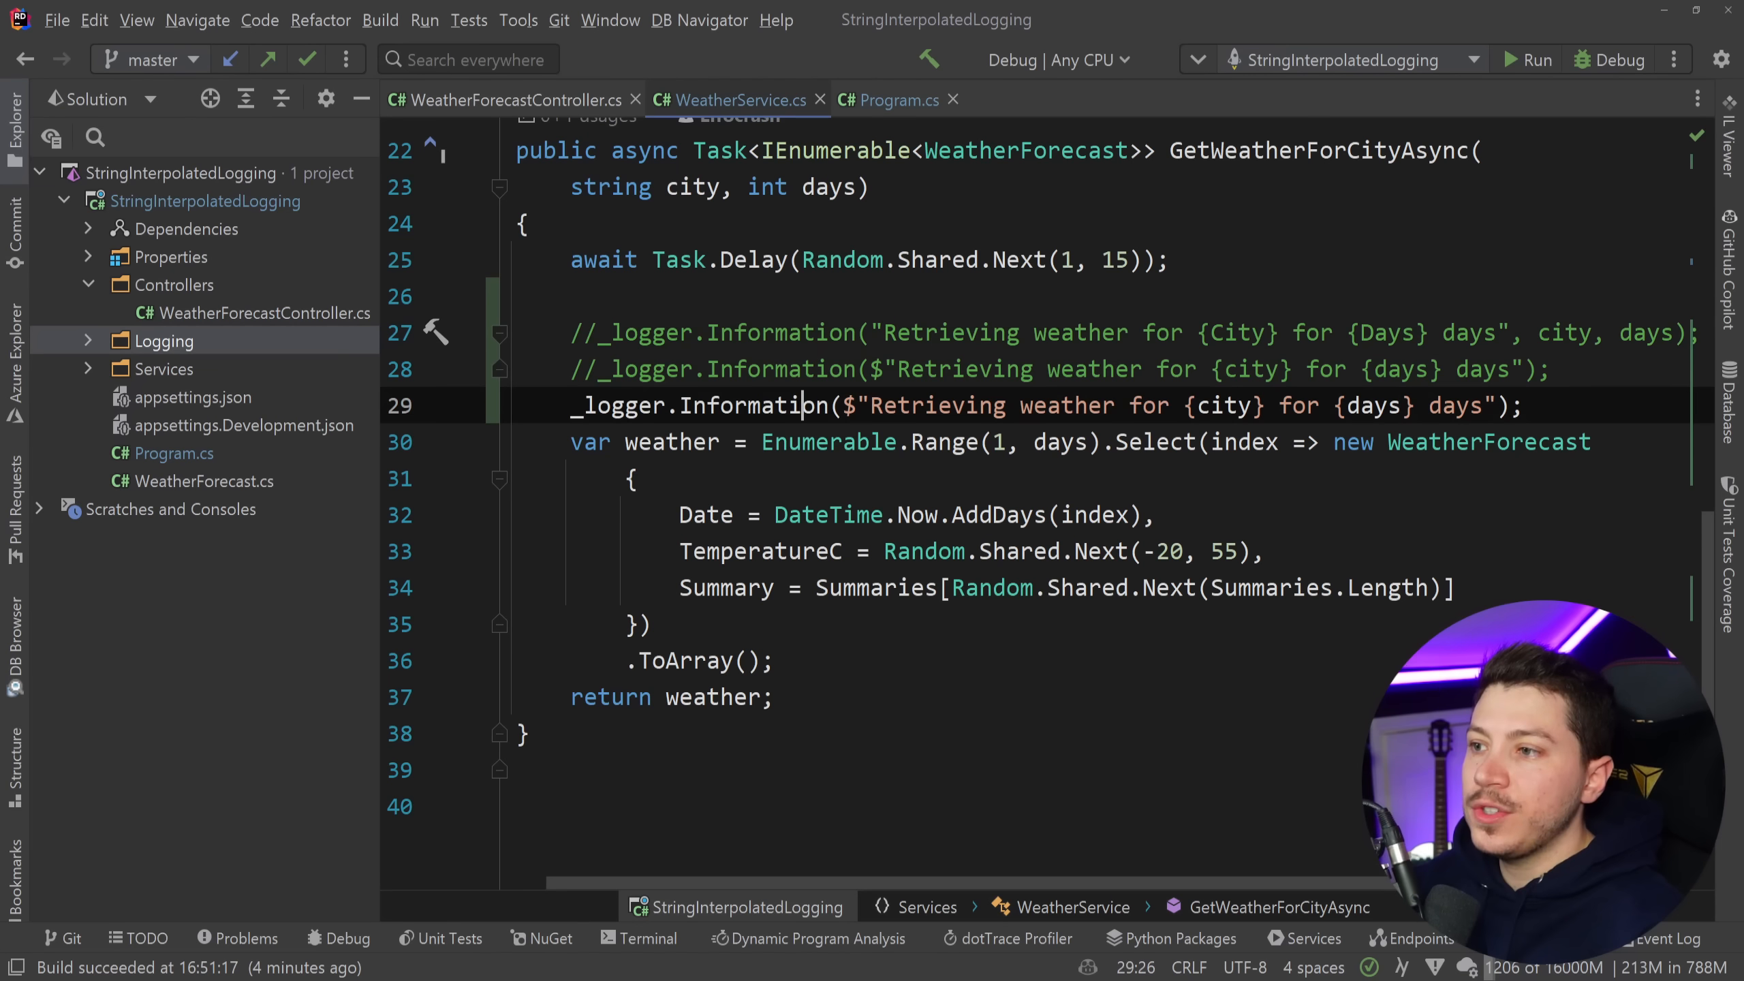
text(F)
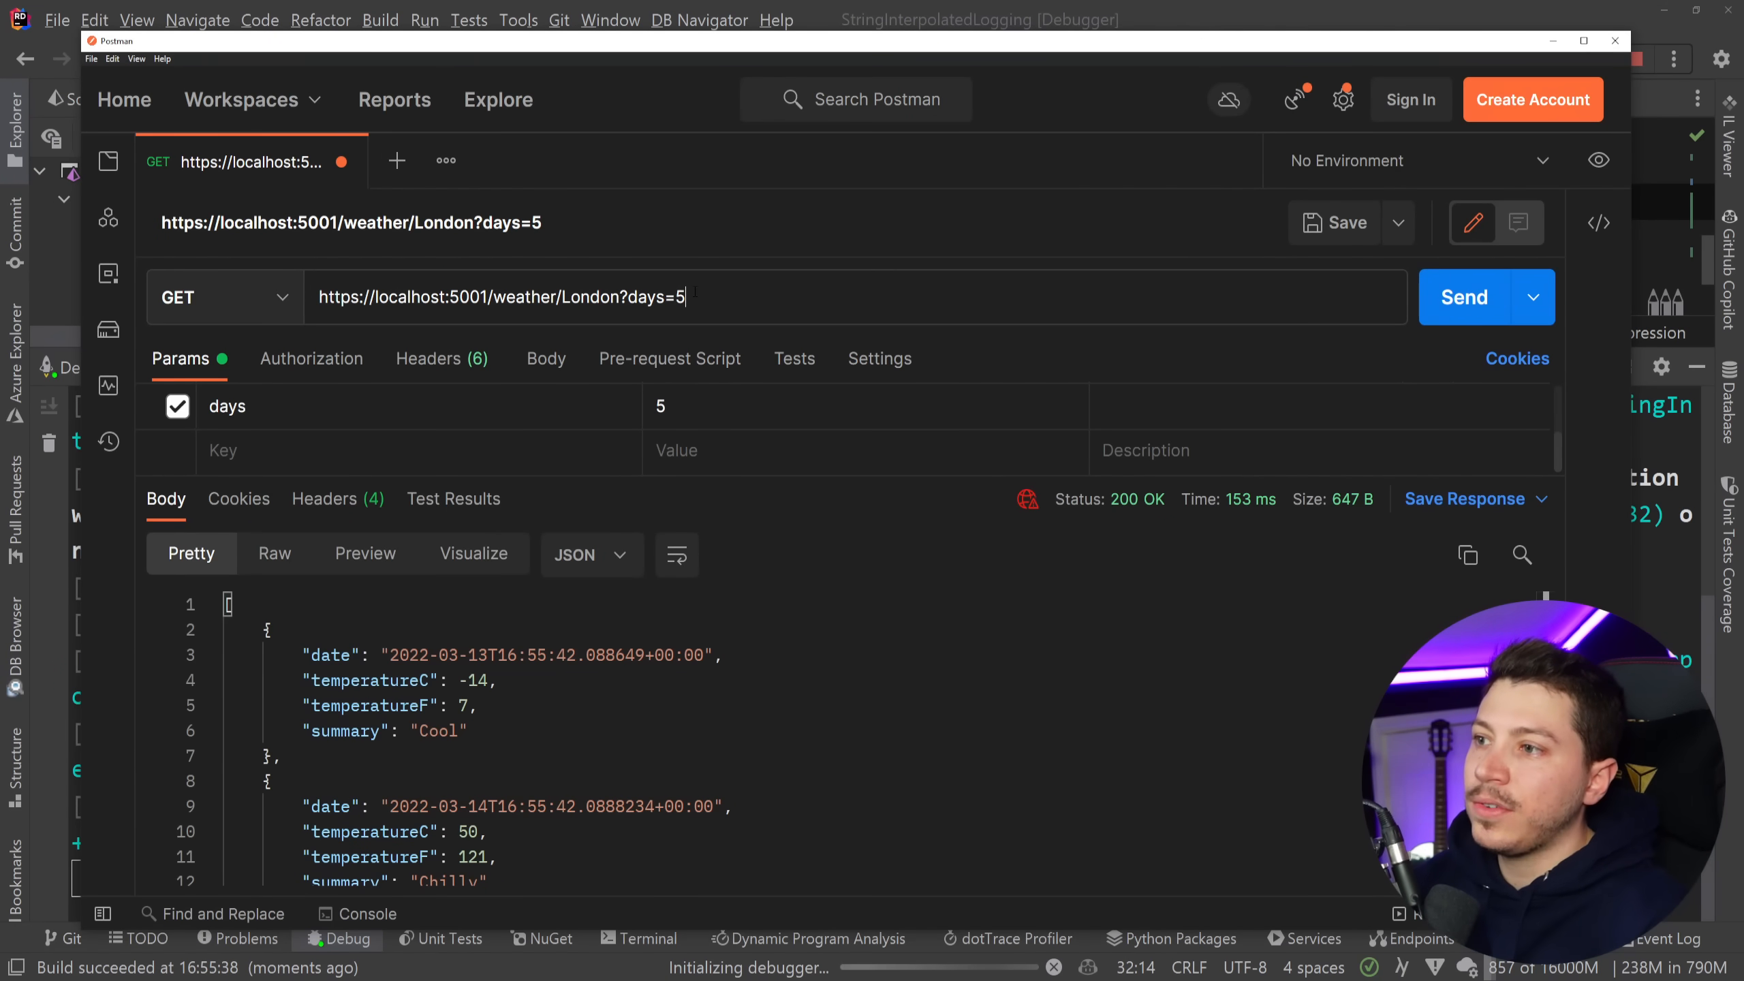
Send the London weather request for 10 days in Postman, returning 200 OK.
text(0)
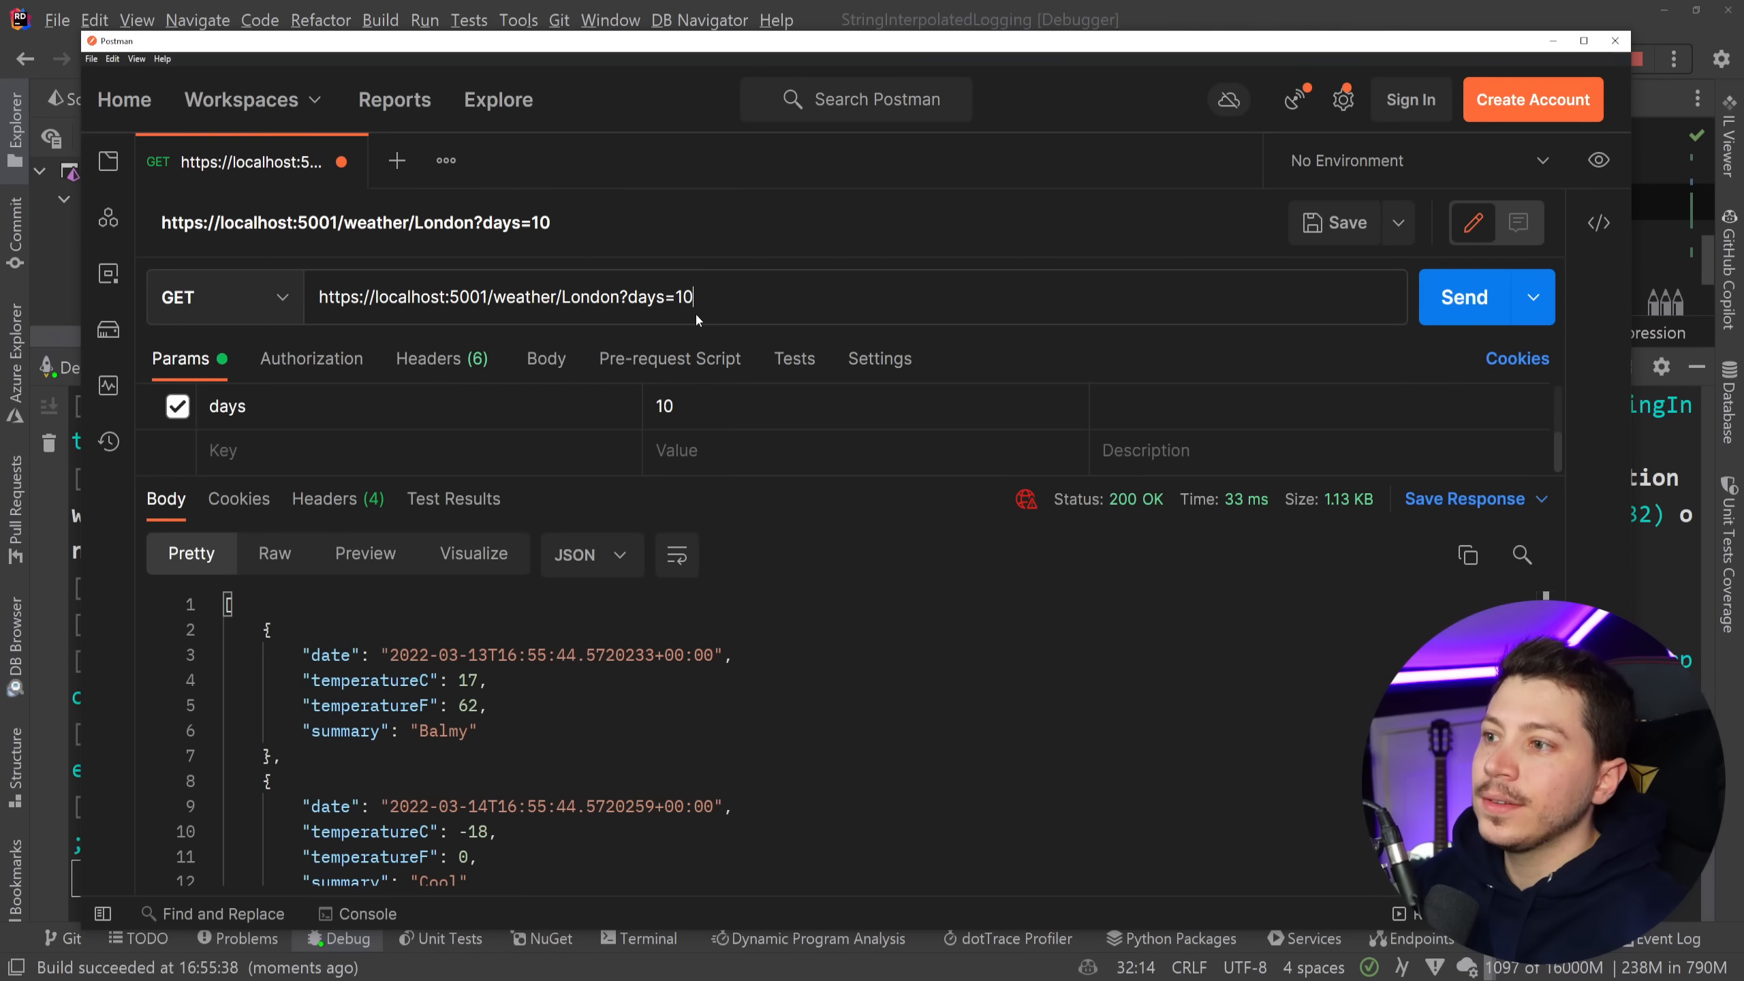
click(1462, 297)
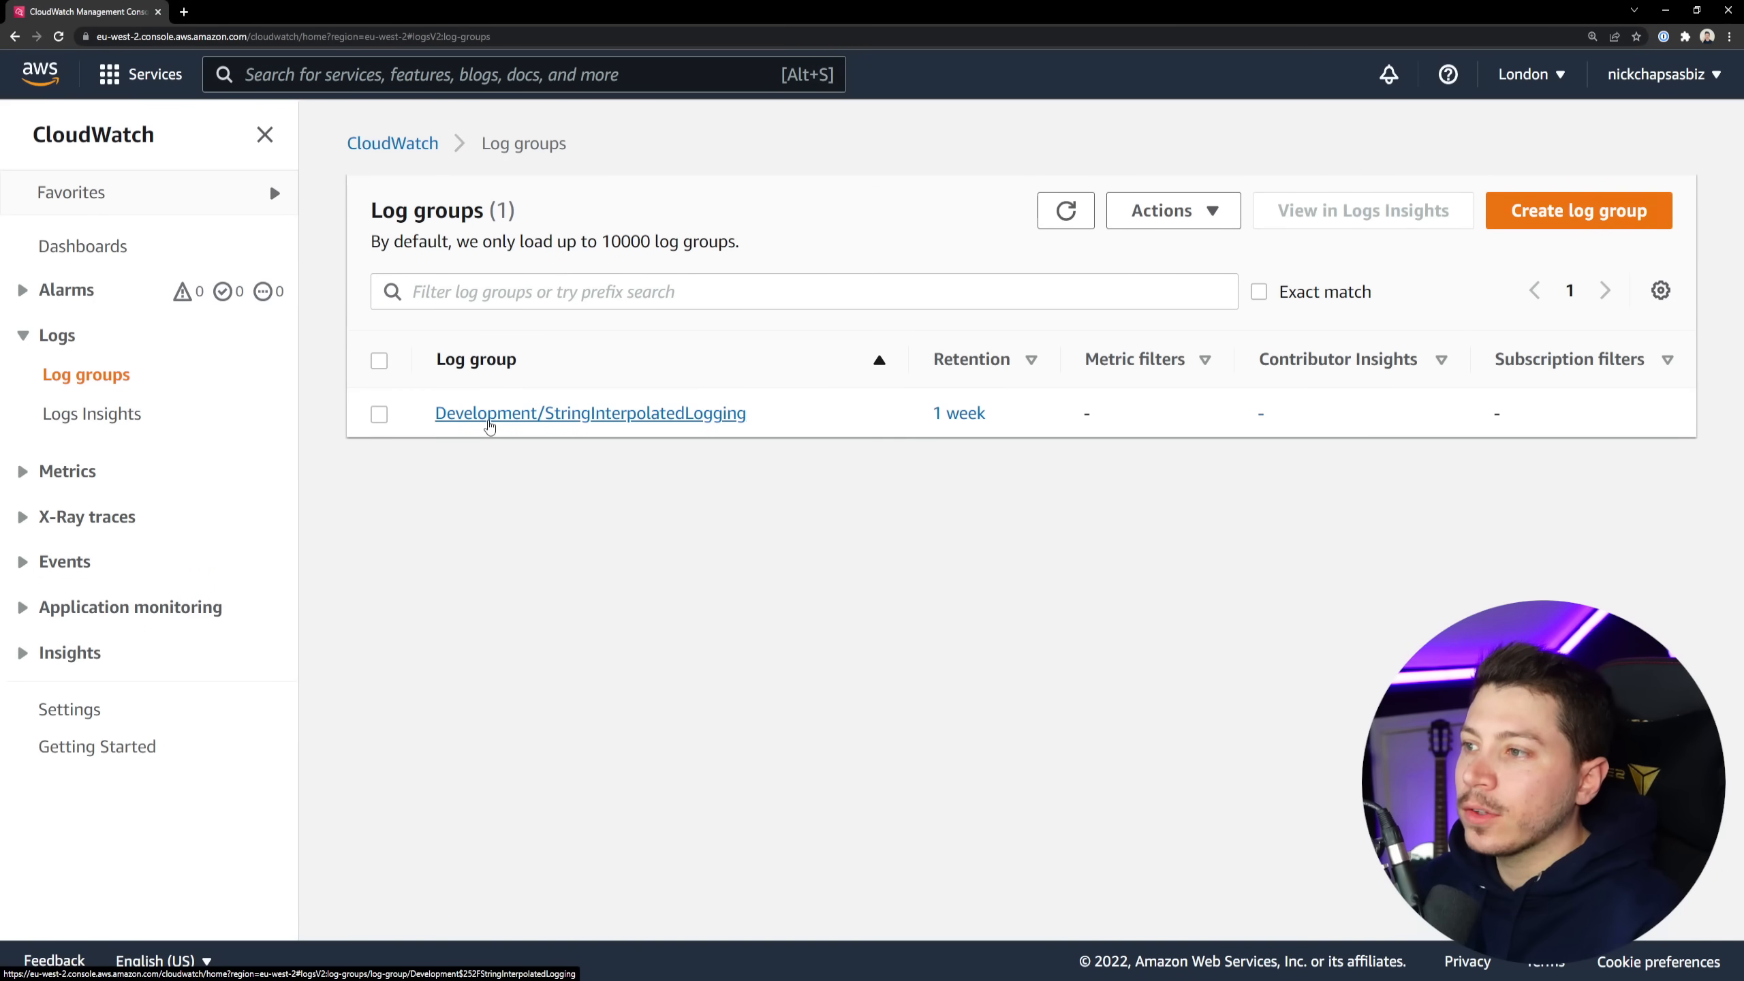
Open the Development/StringInterpolatedLogging group's newest log stream to view its JSON events.
click(589, 413)
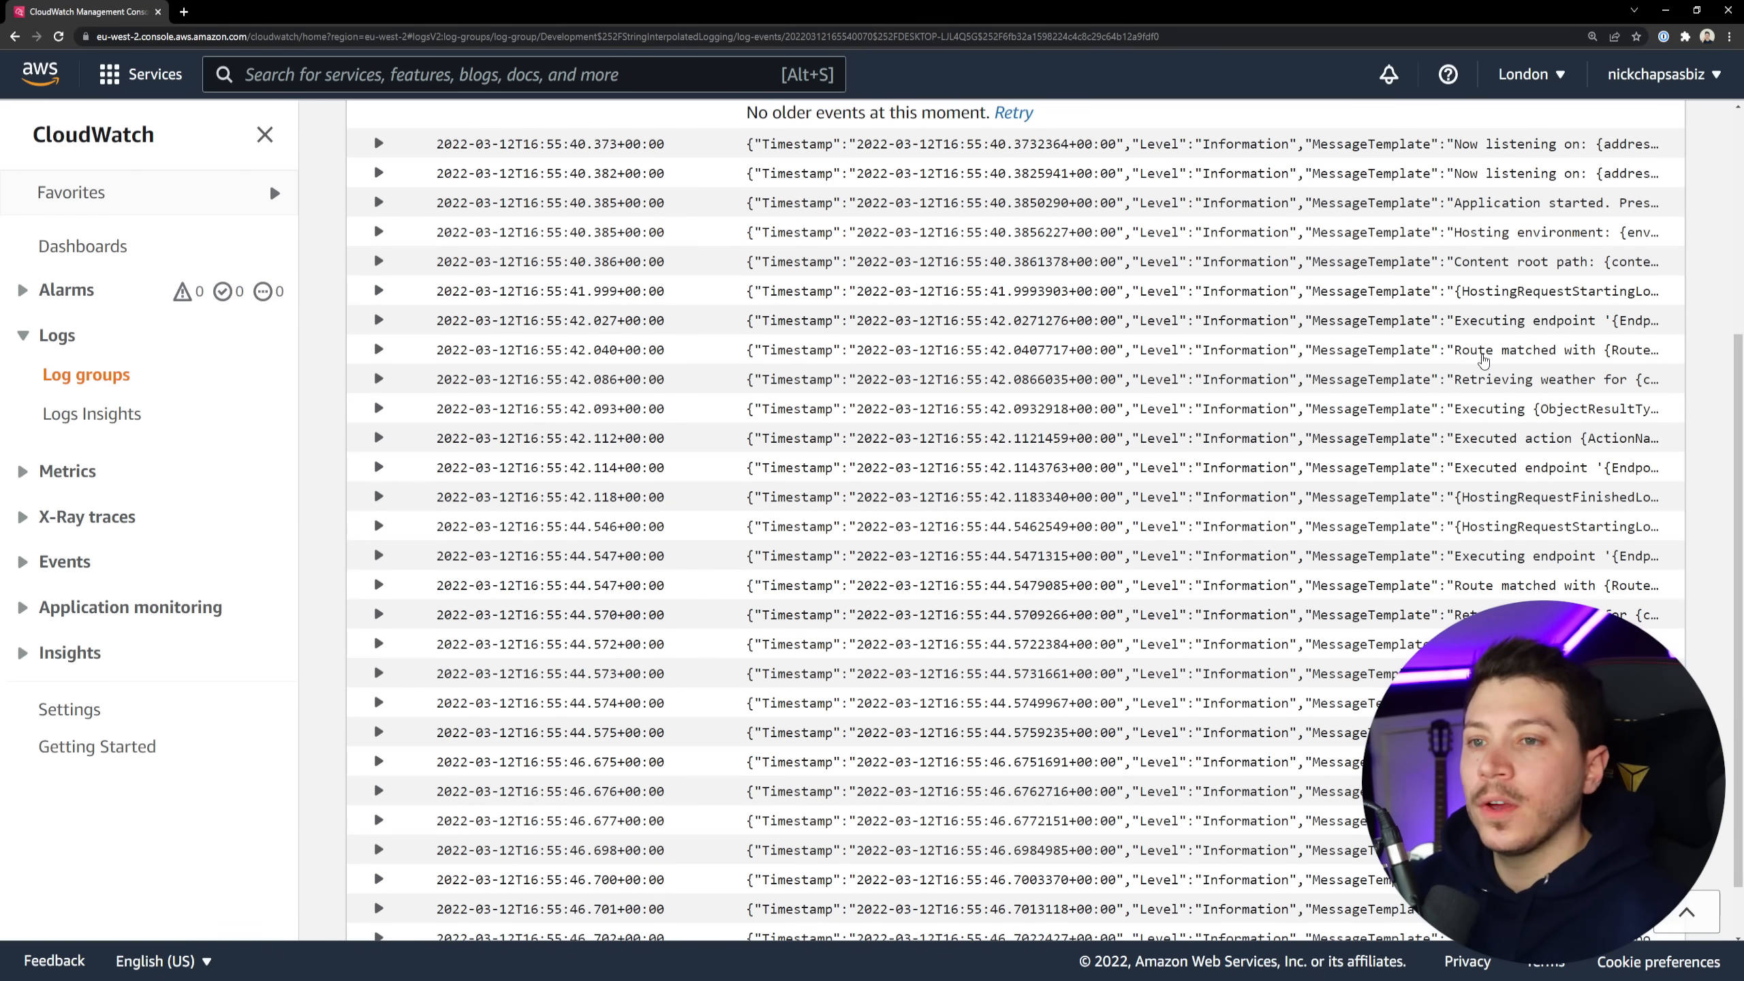
click(378, 378)
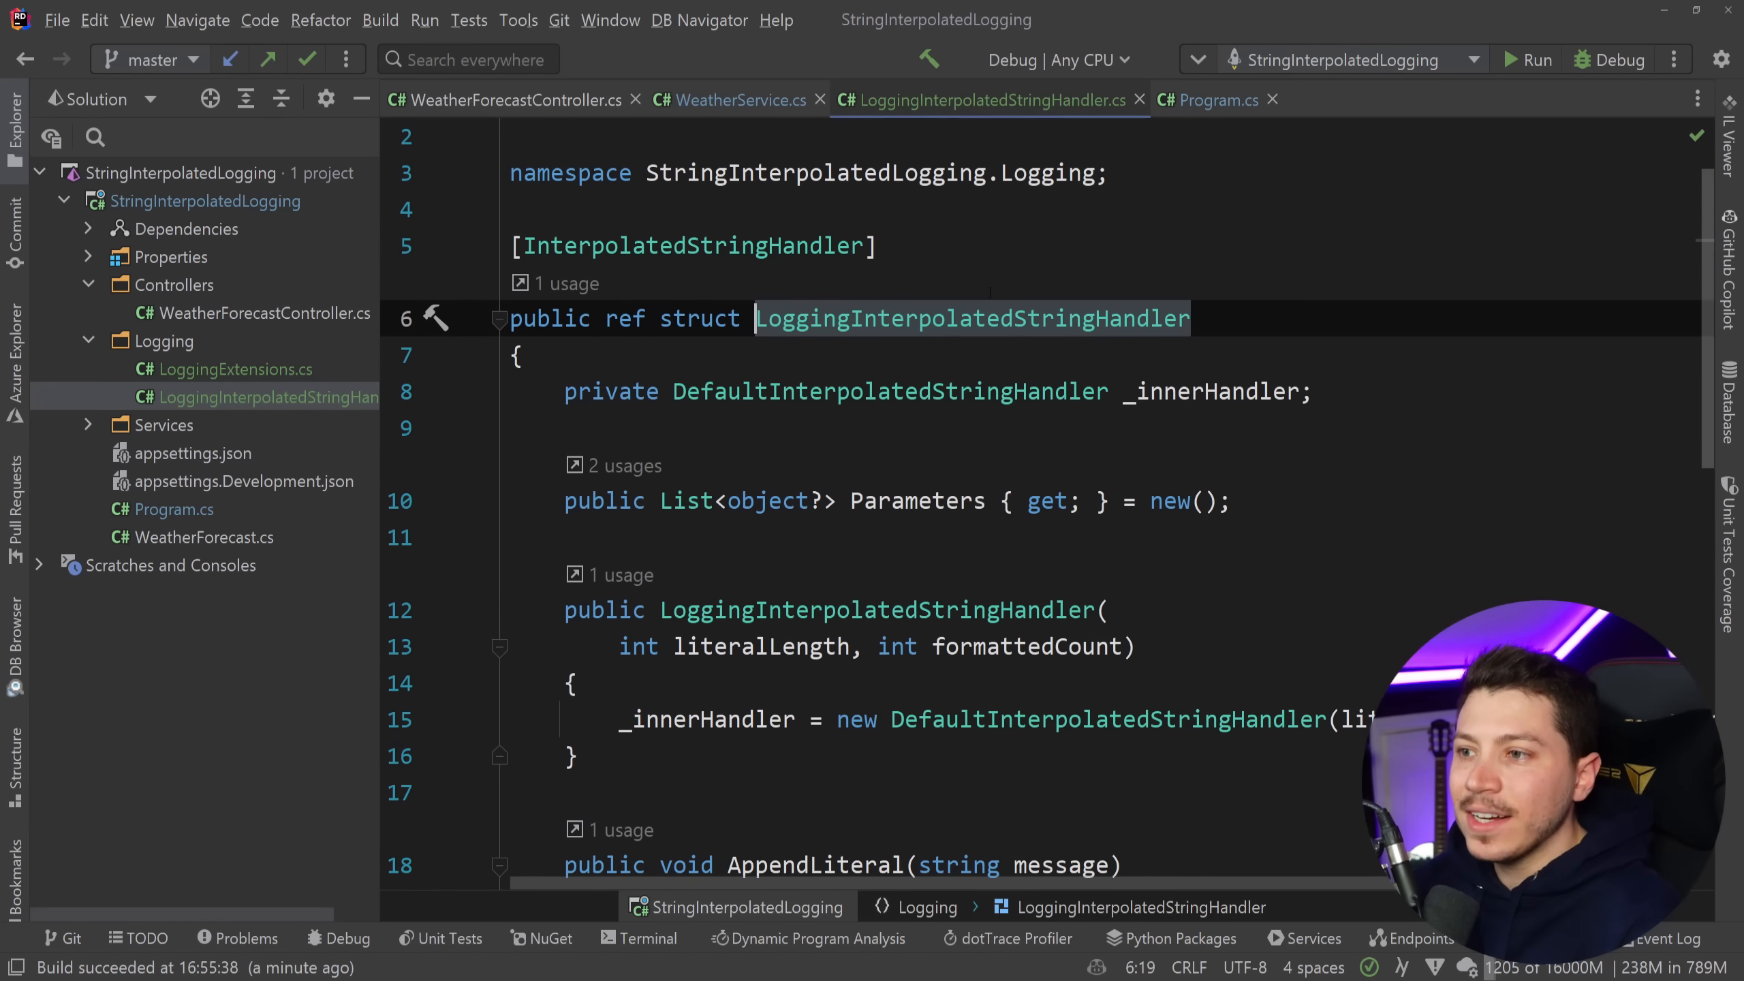
Open LoggingExtensions.cs and highlight the Information call inside the InformationF extension.
scroll(down, 3)
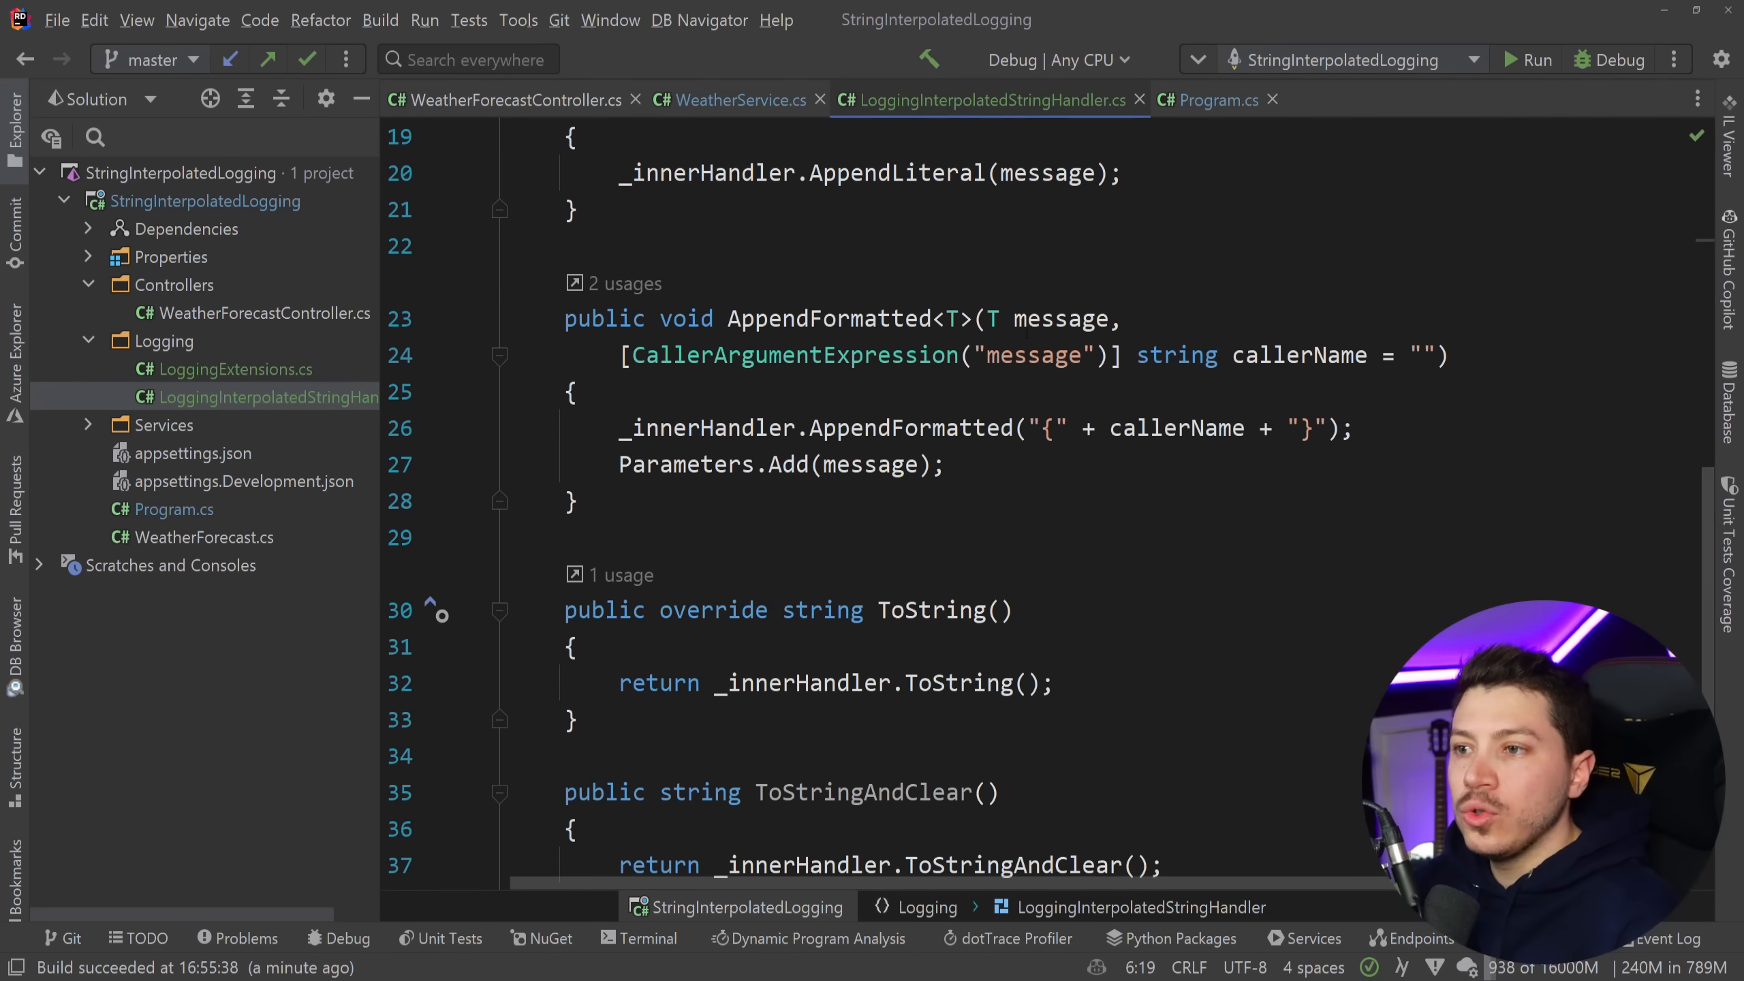
double_click(828, 320)
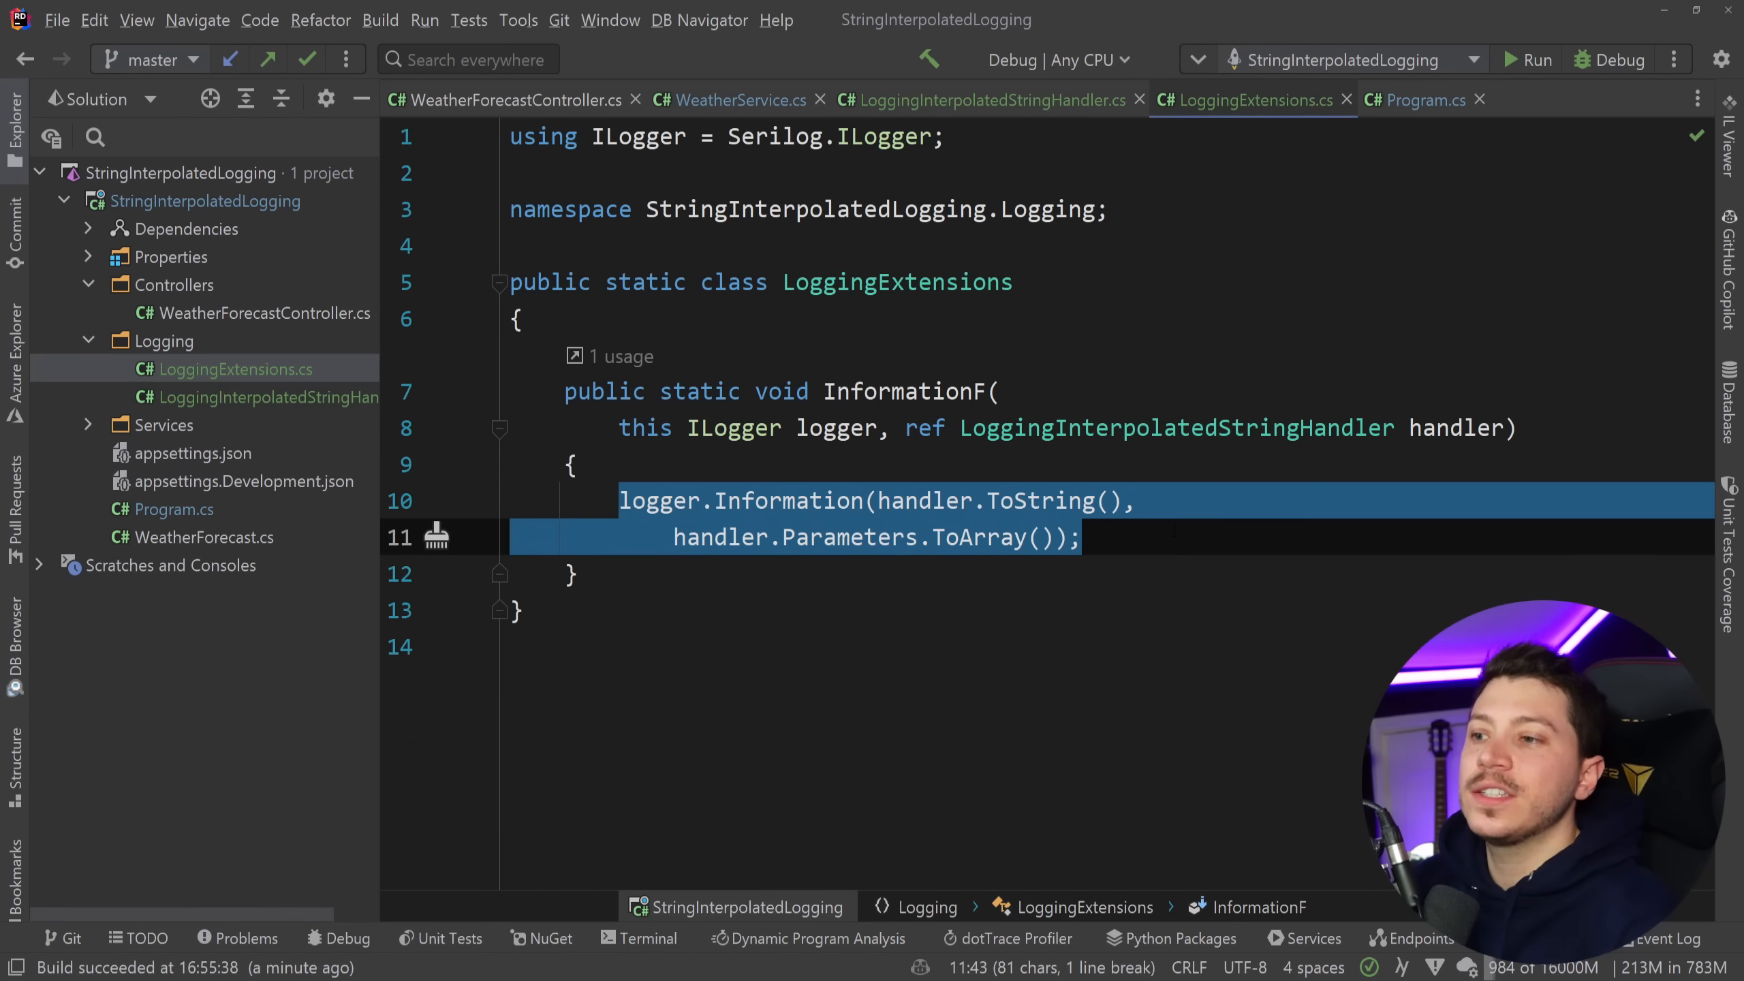
click(1085, 537)
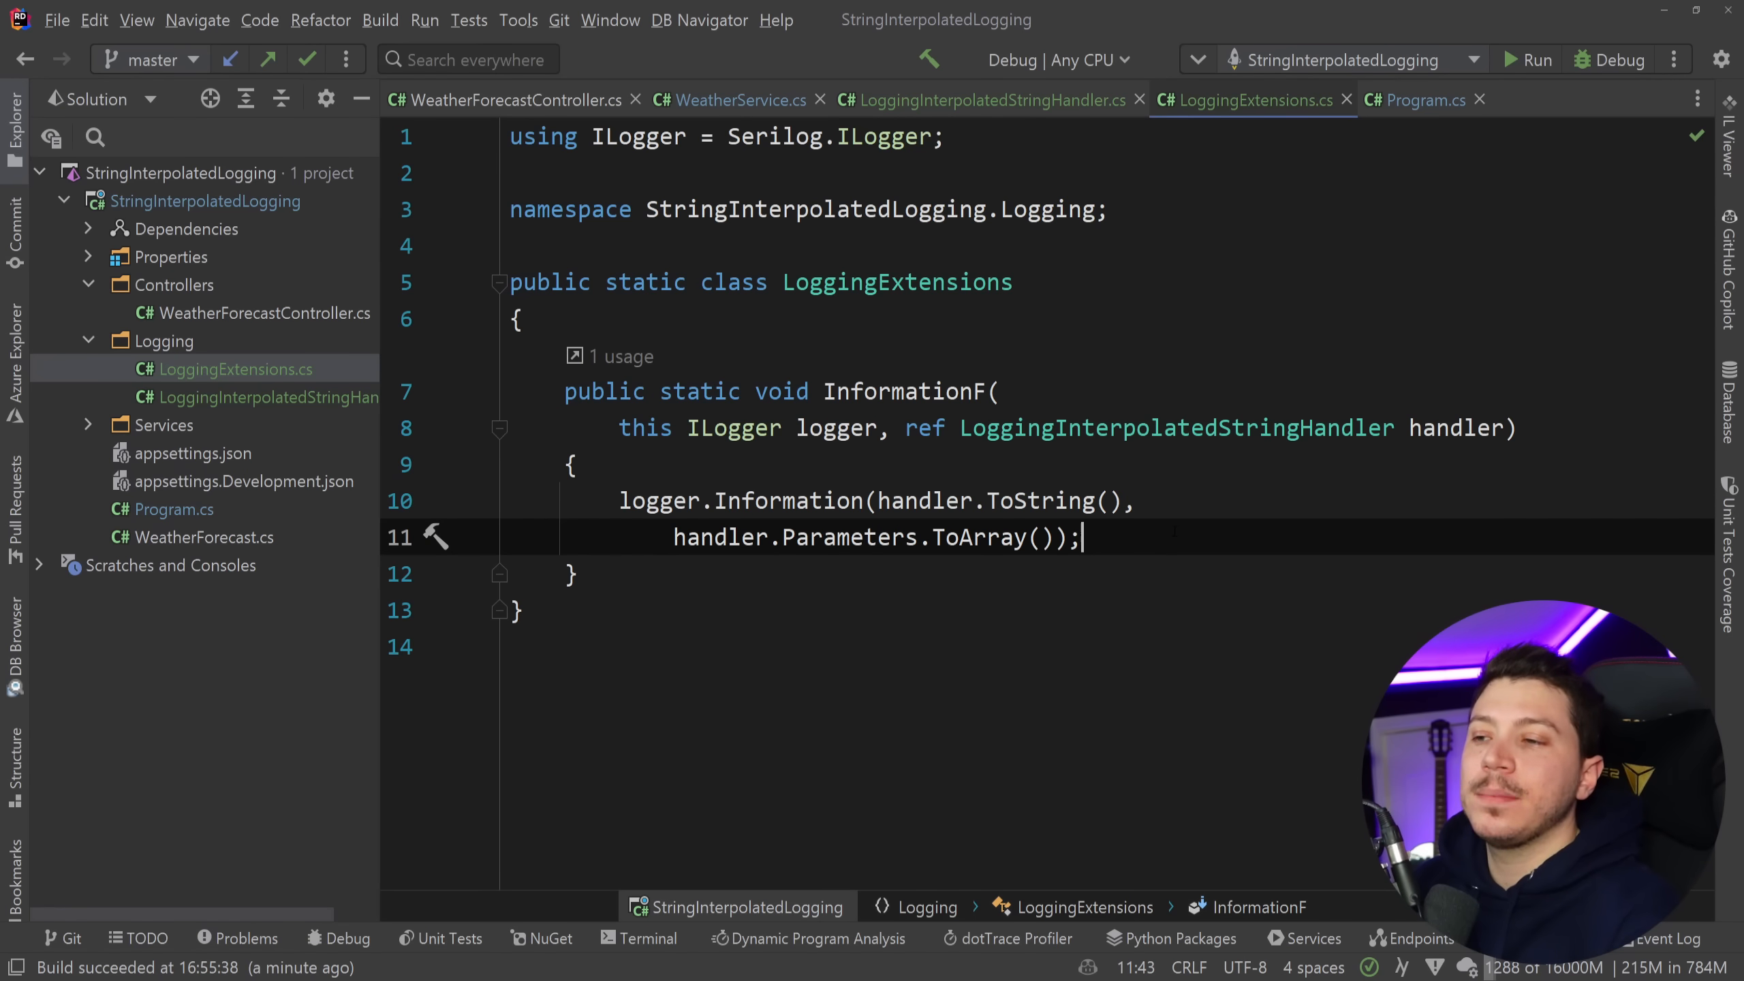
double_click(787, 501)
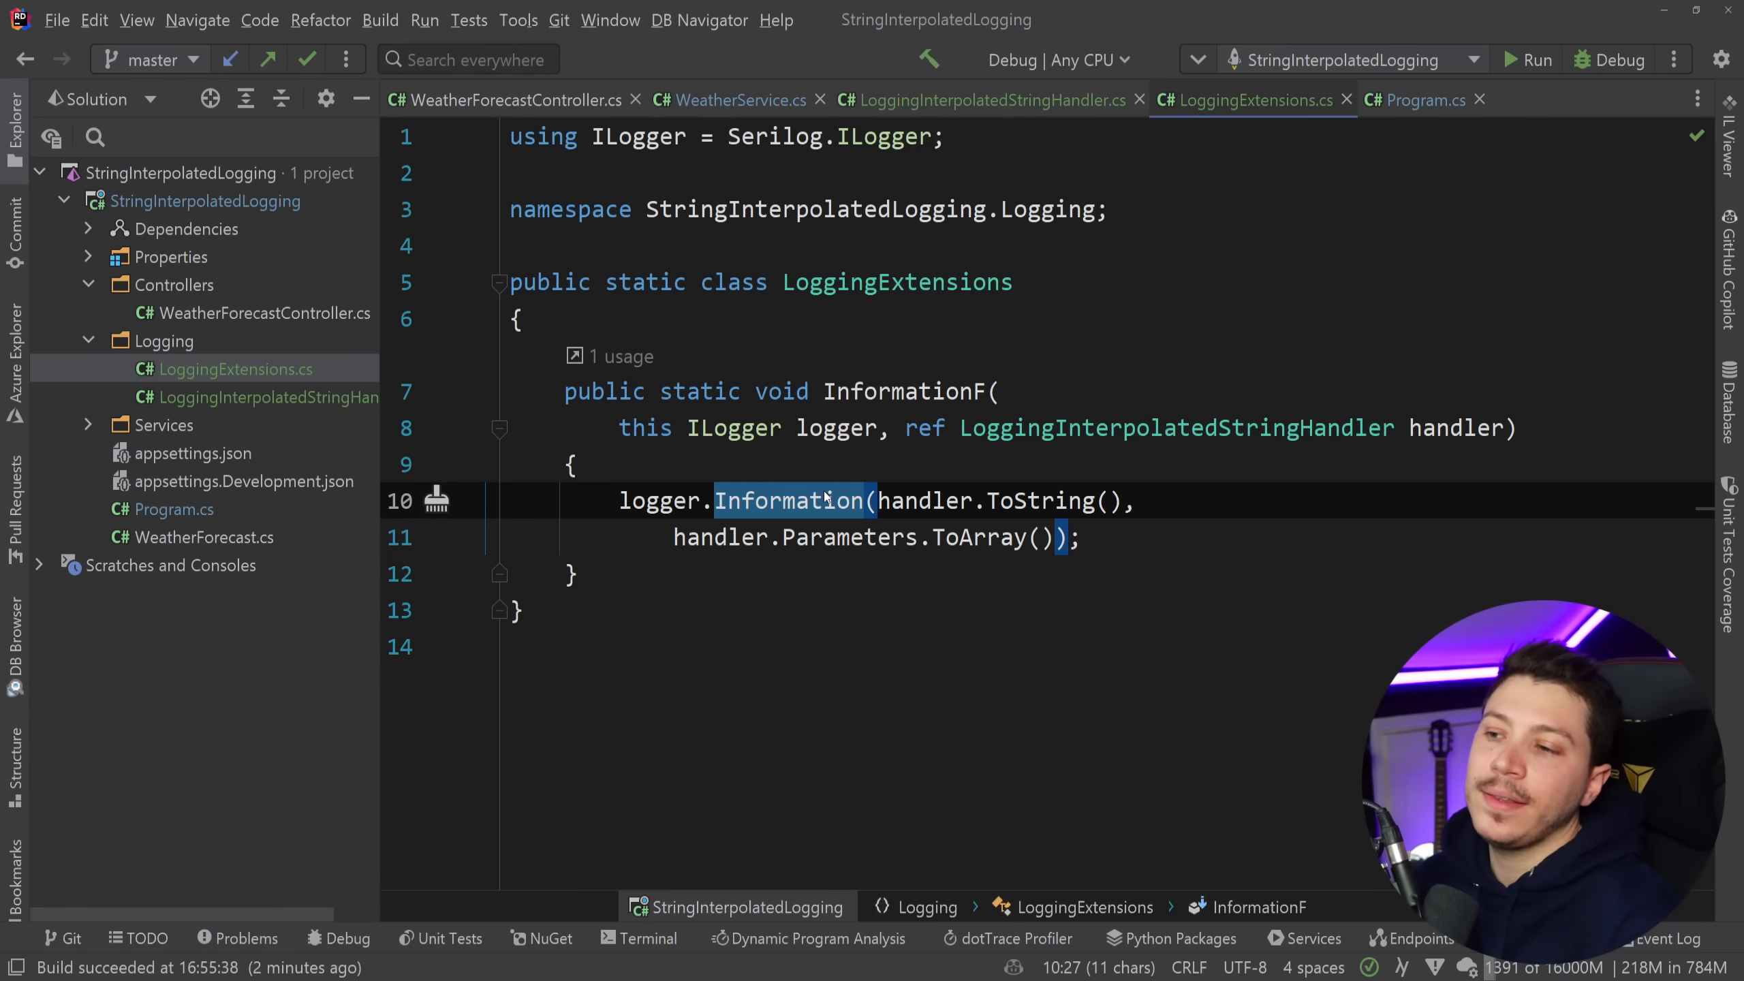
Scroll LoggingInterpolatedStringHandler to AppendFormatted and highlight its CallerArgumentExpression attribute.
click(983, 101)
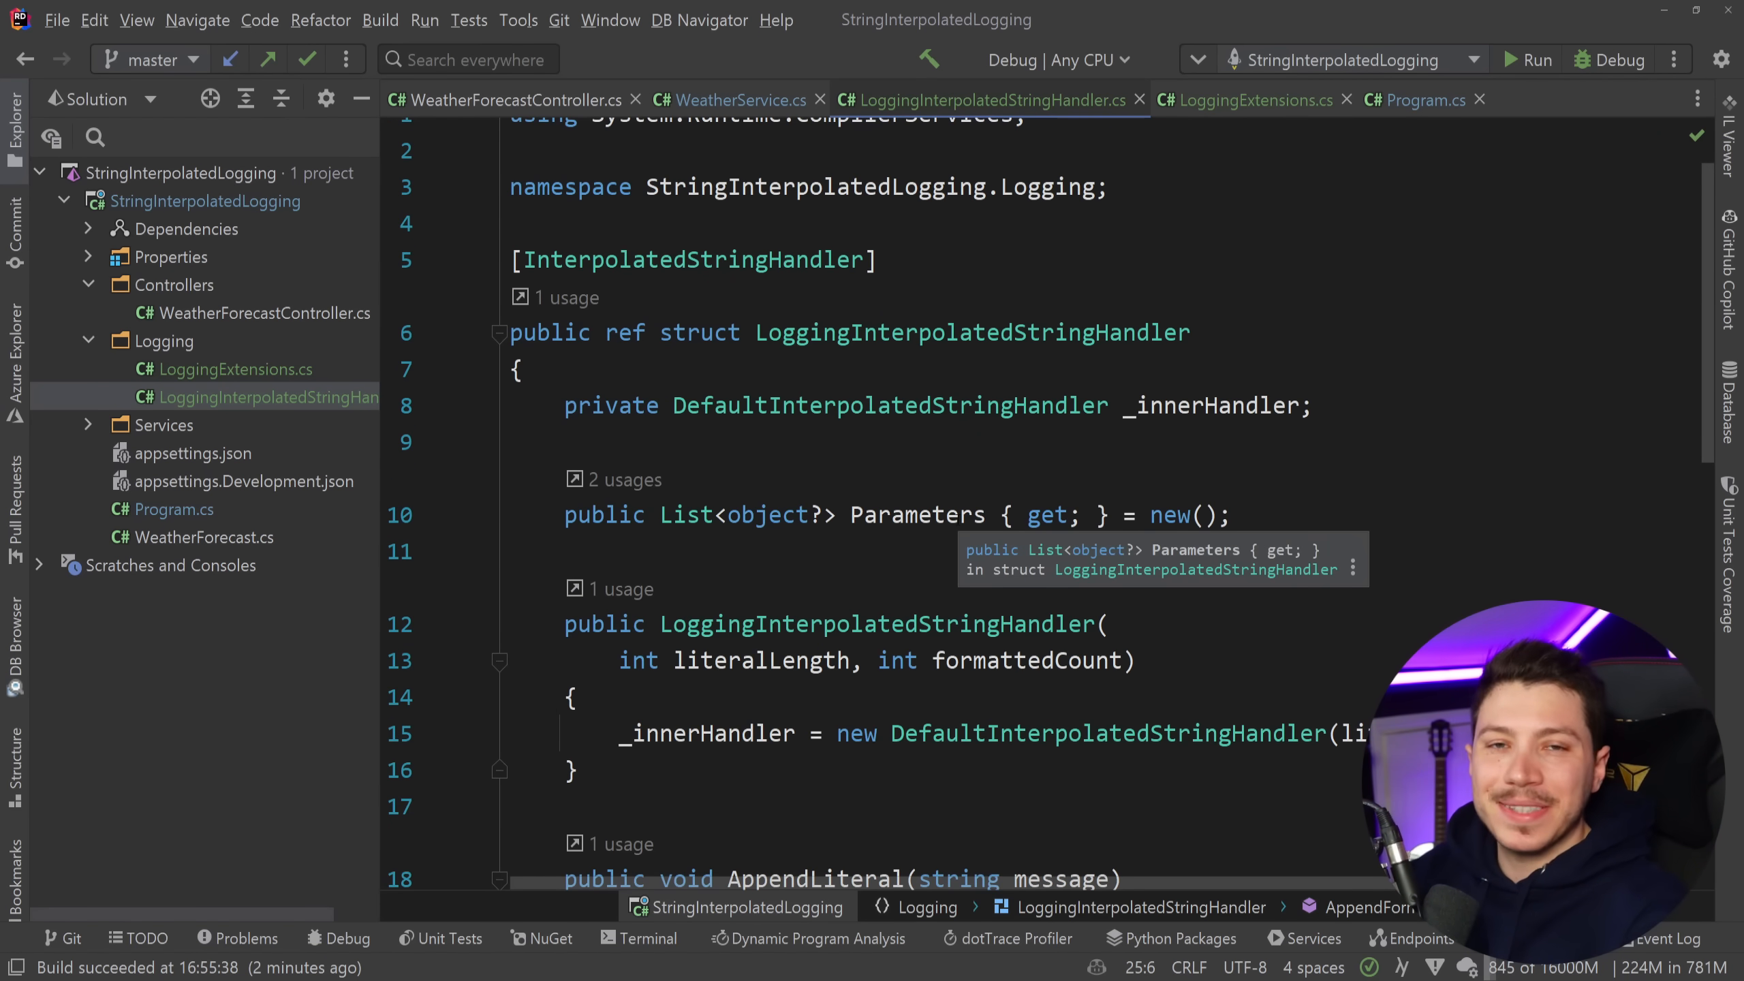
scroll(down, 3)
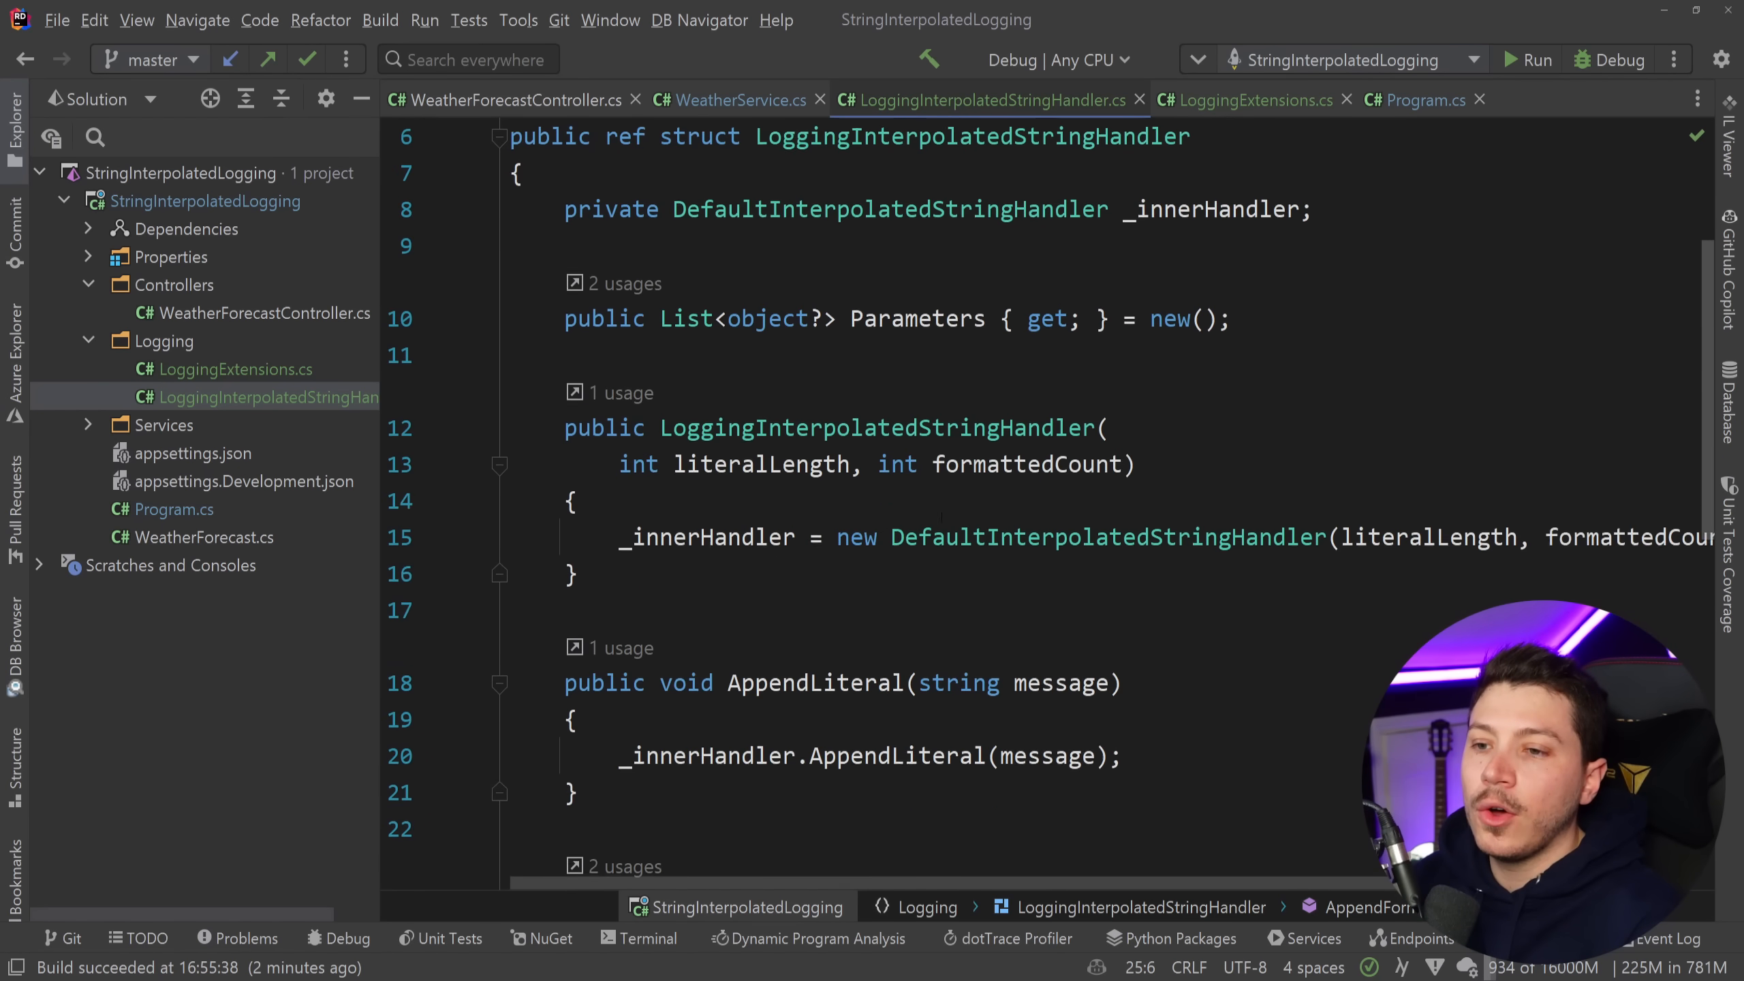
scroll(down, 3)
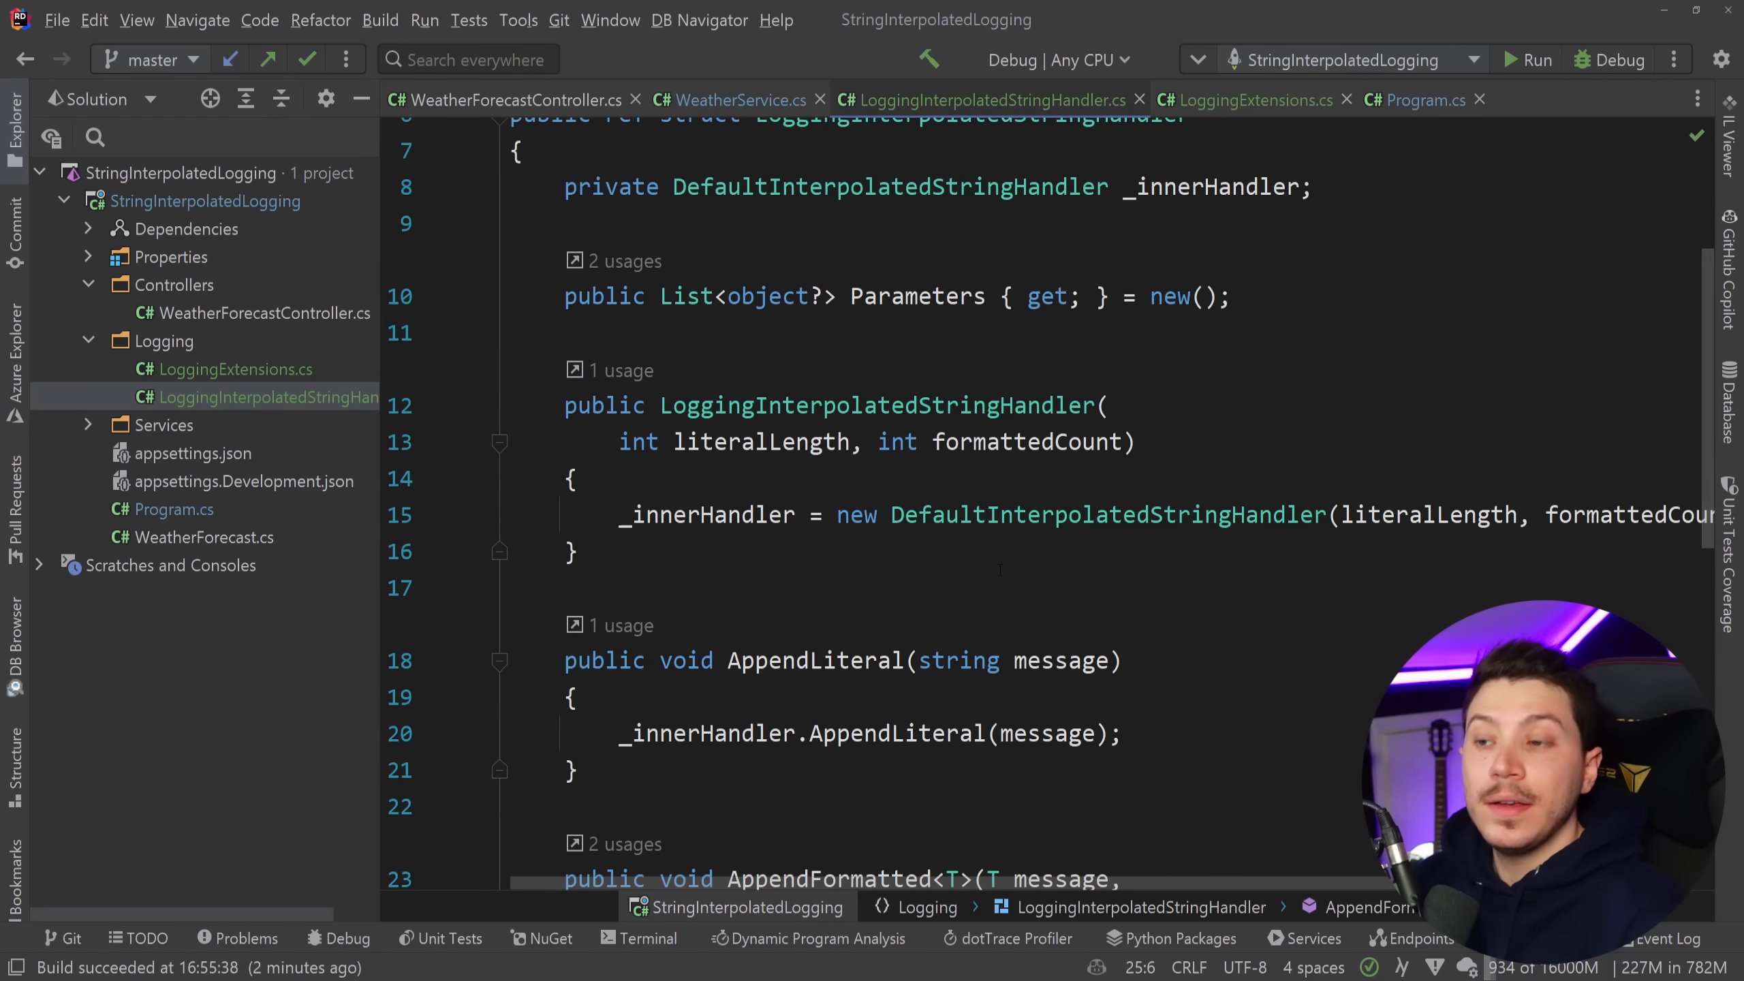
scroll(down, 3)
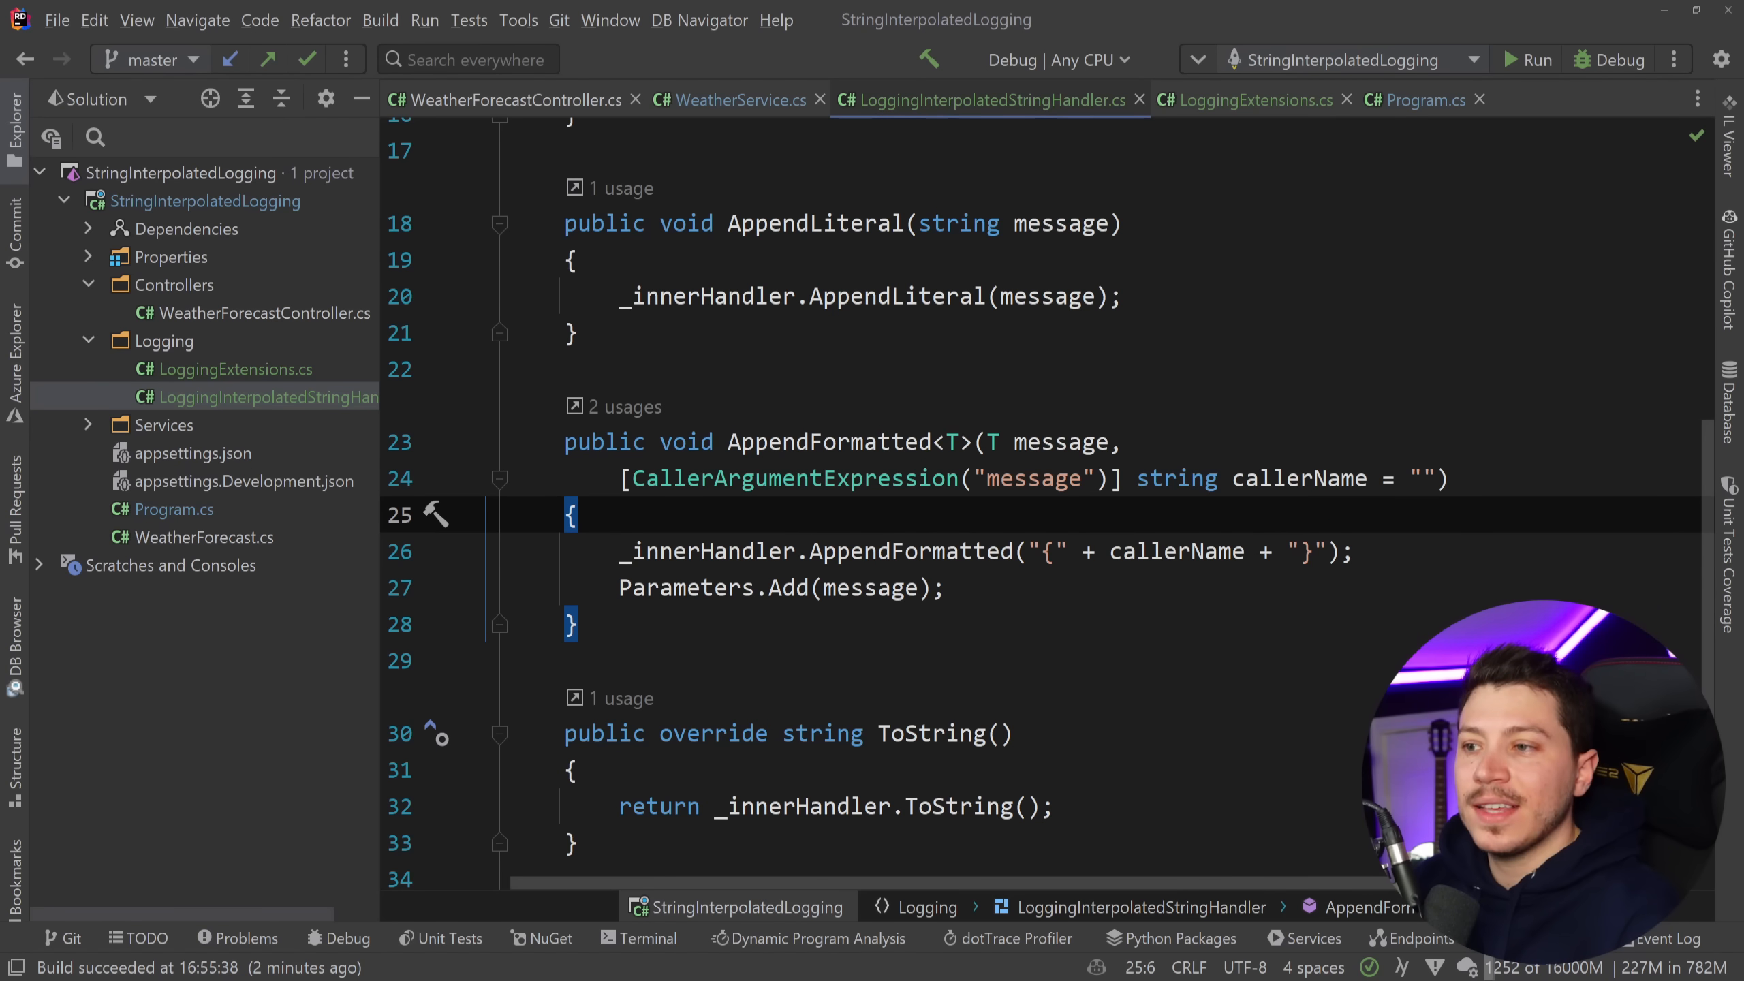
double_click(792, 478)
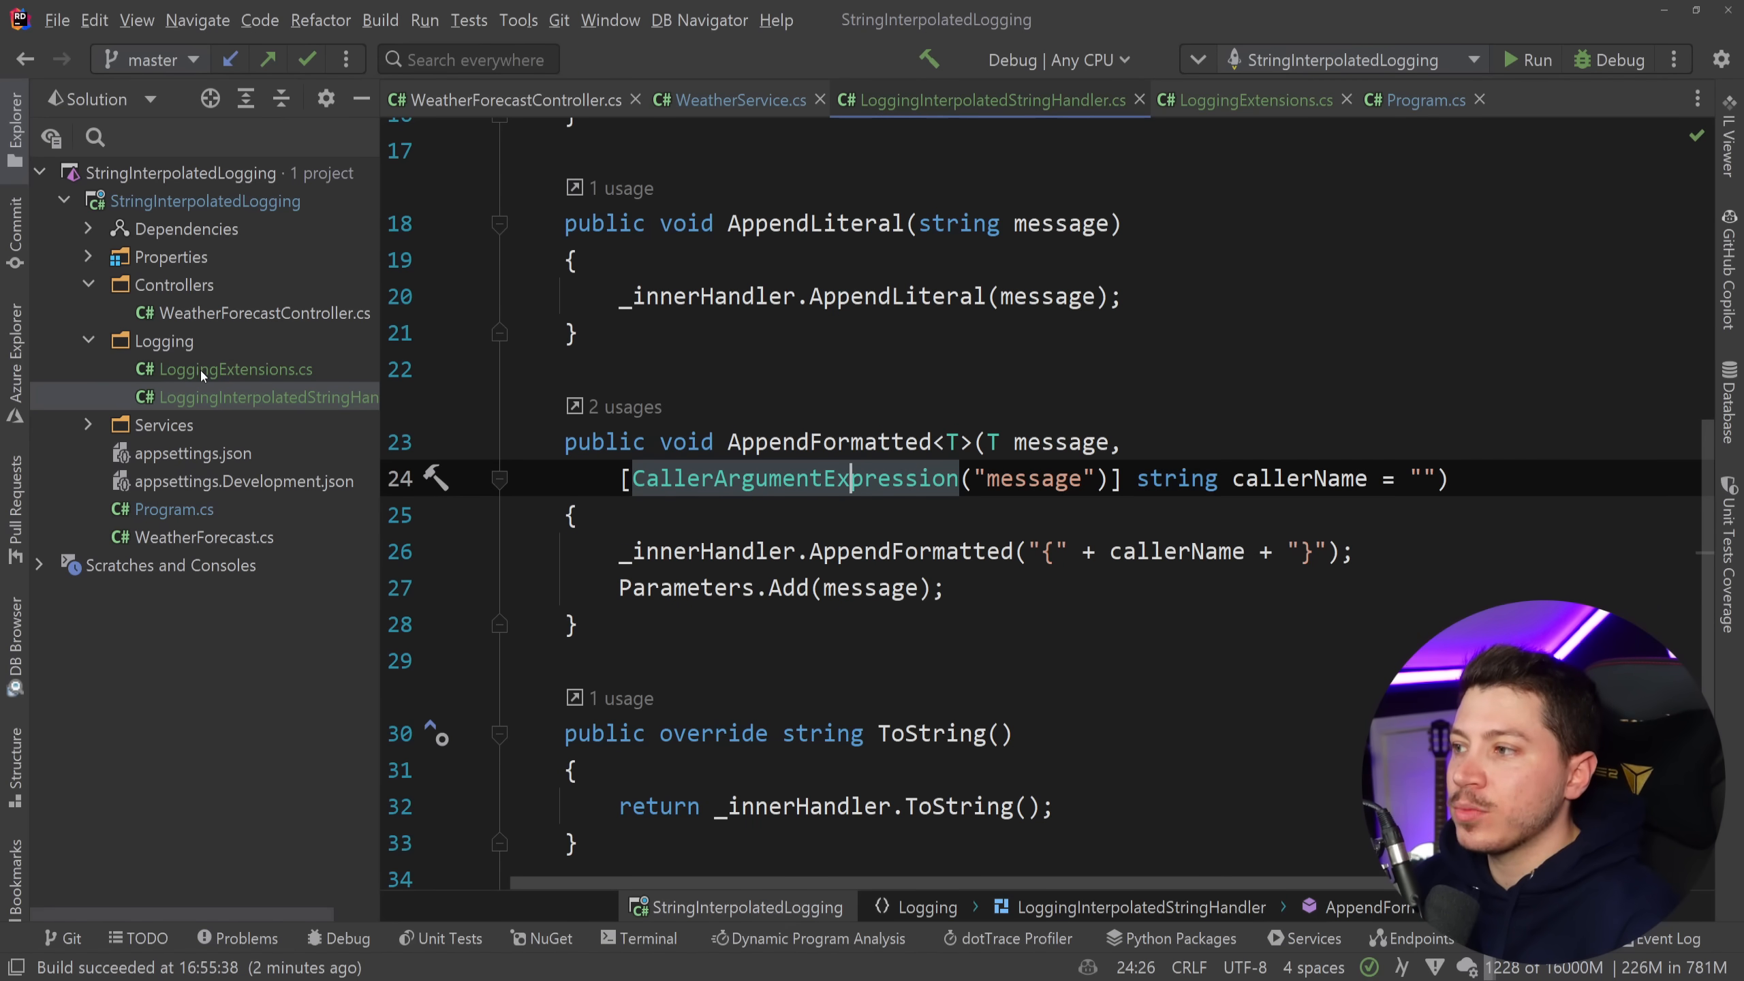
mouse_move(227, 450)
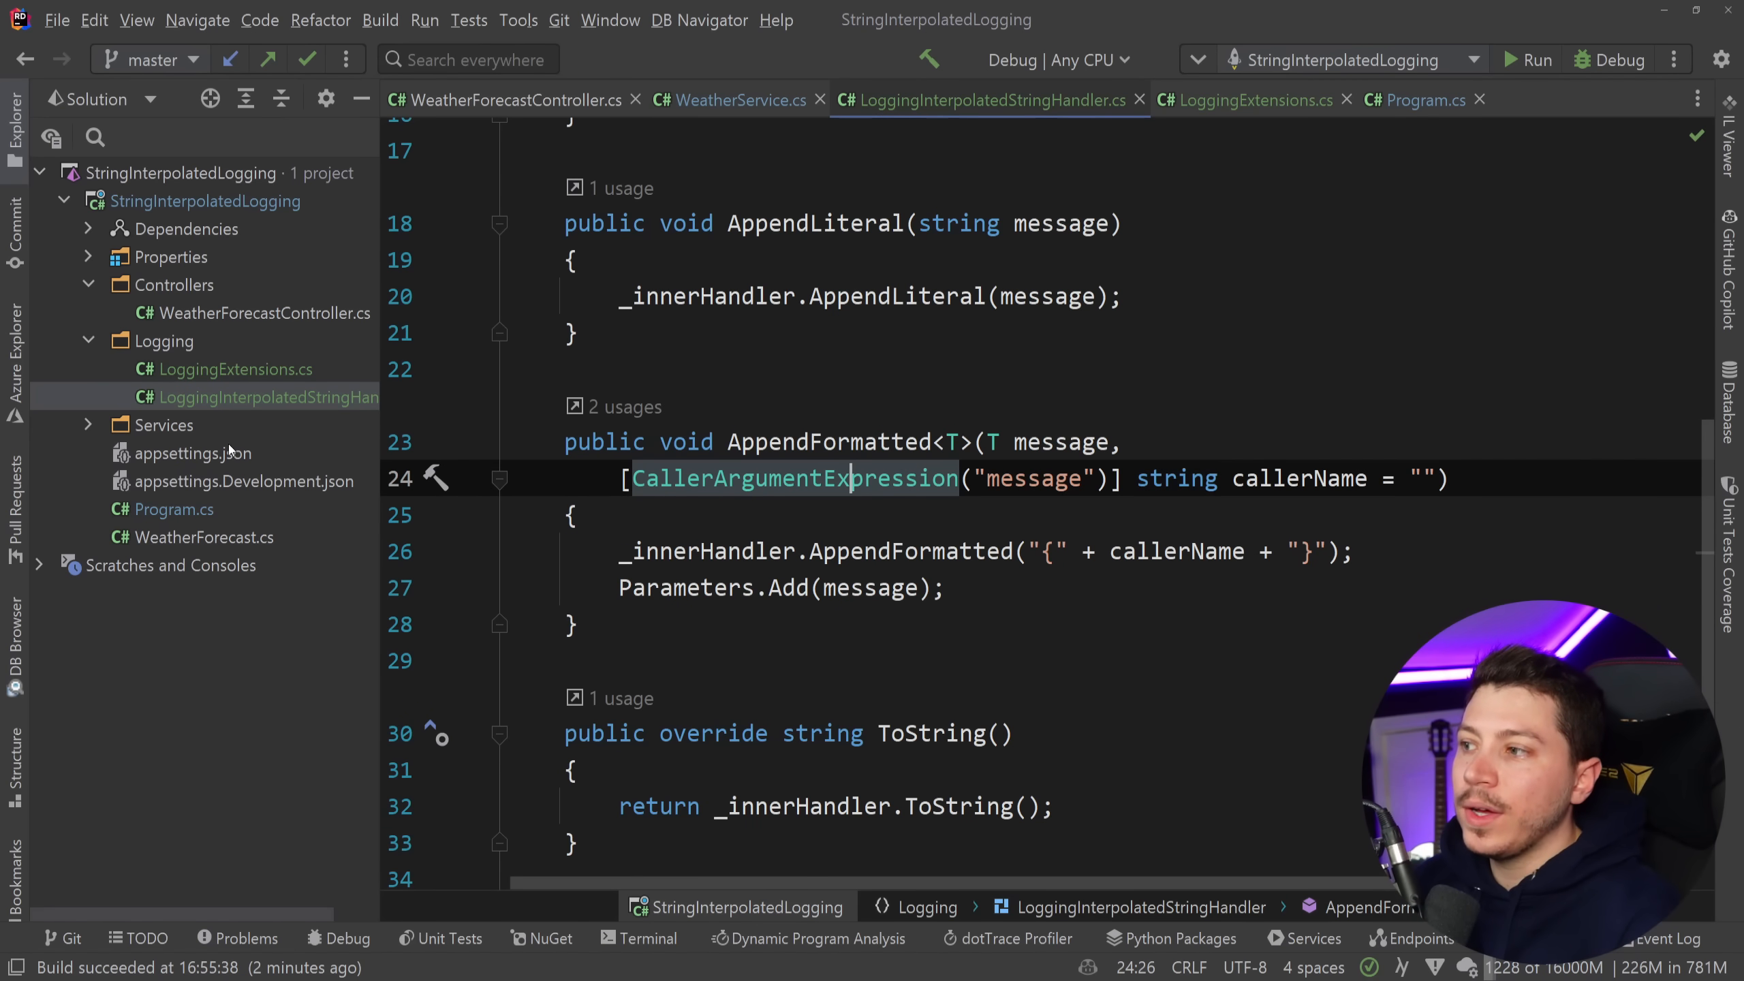
click(731, 100)
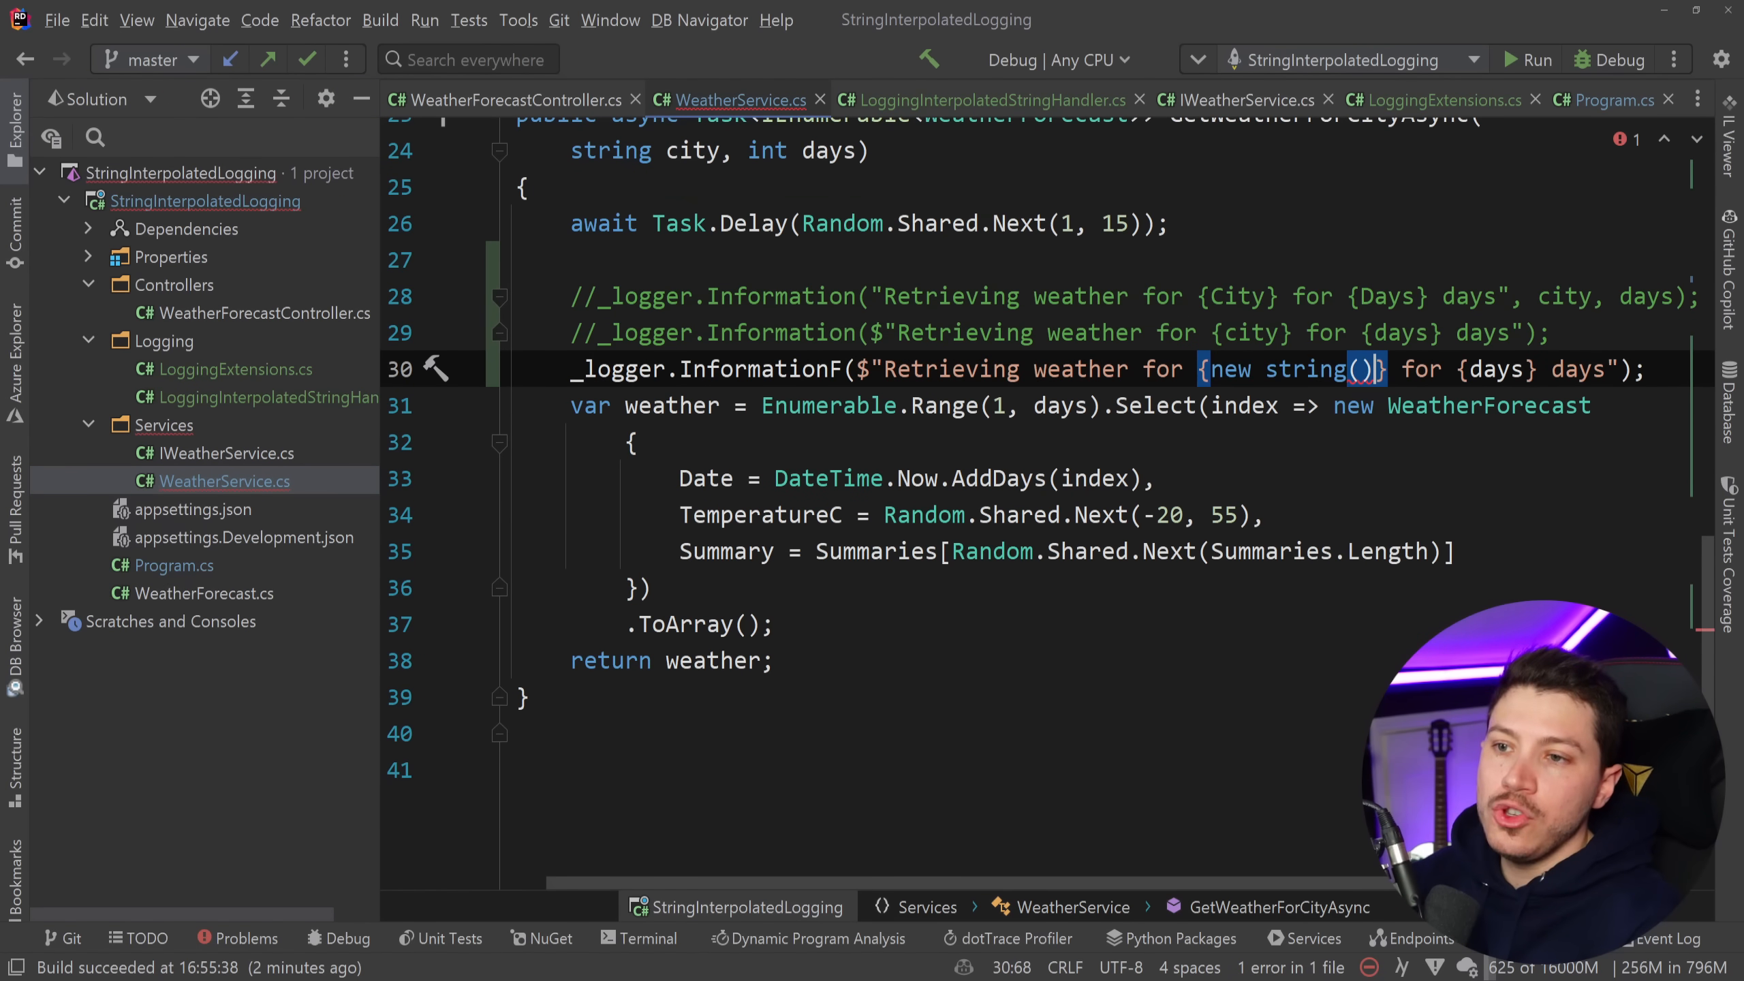
Replace the placeholder expression in WeatherService's InformationF message with {city}.
text(asda)
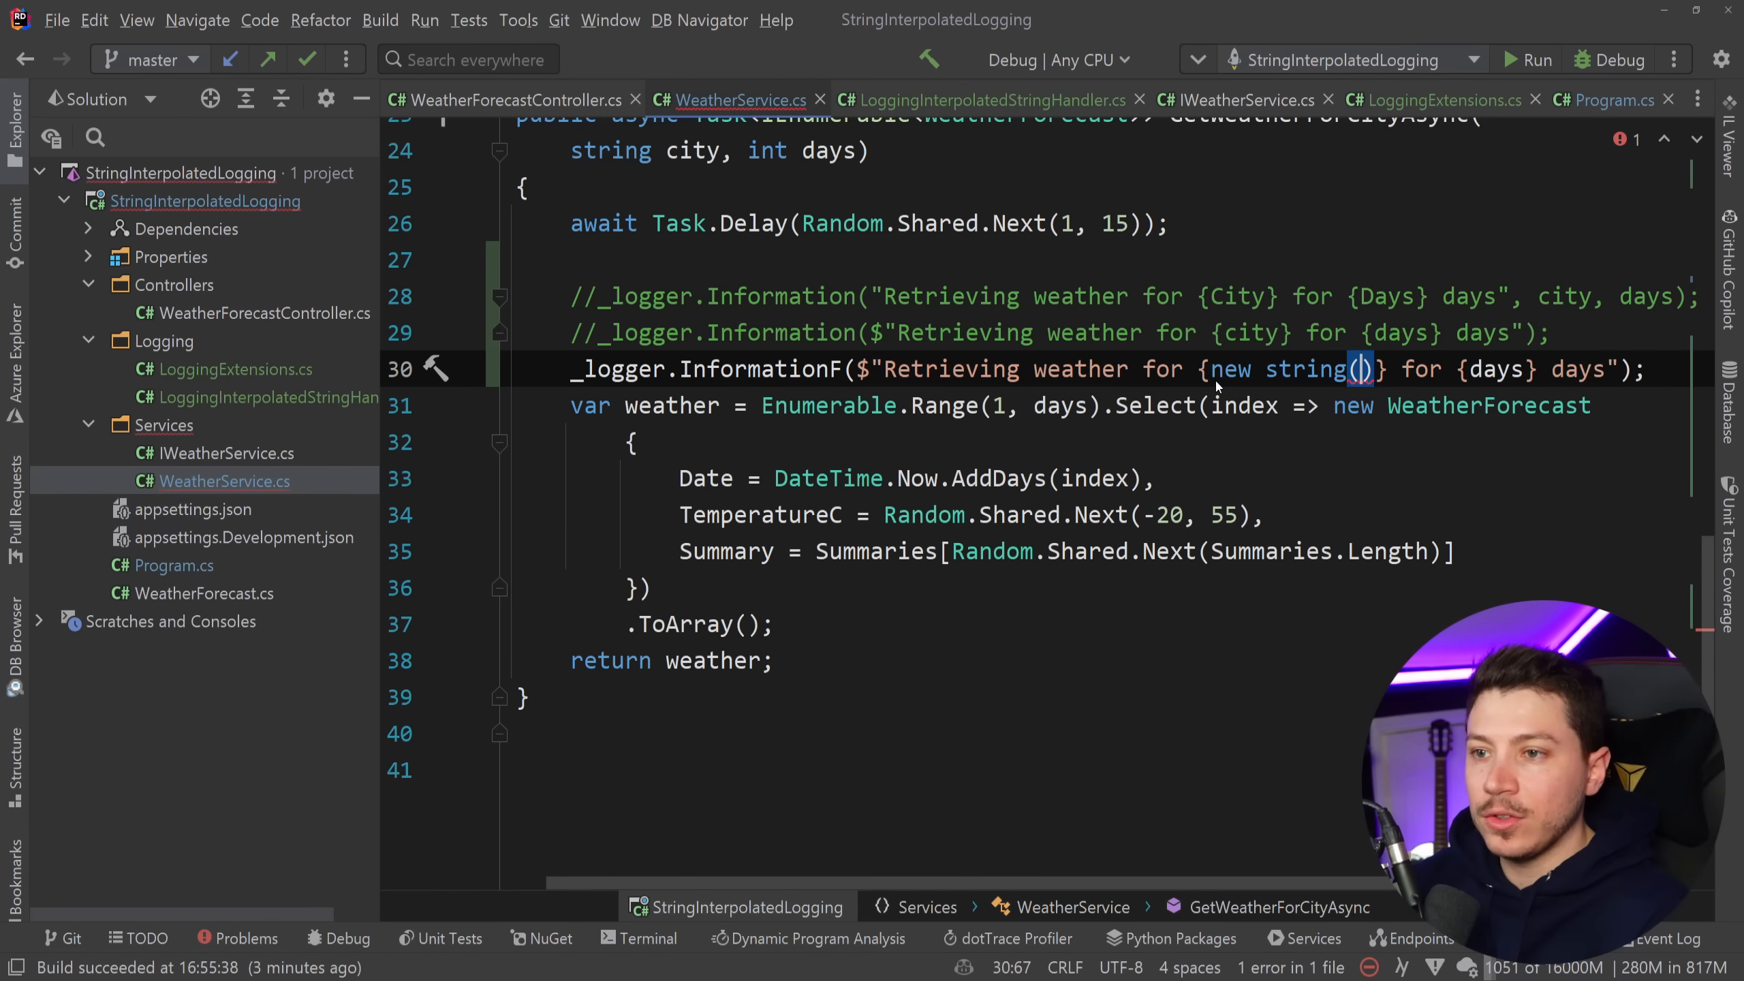
text({city})
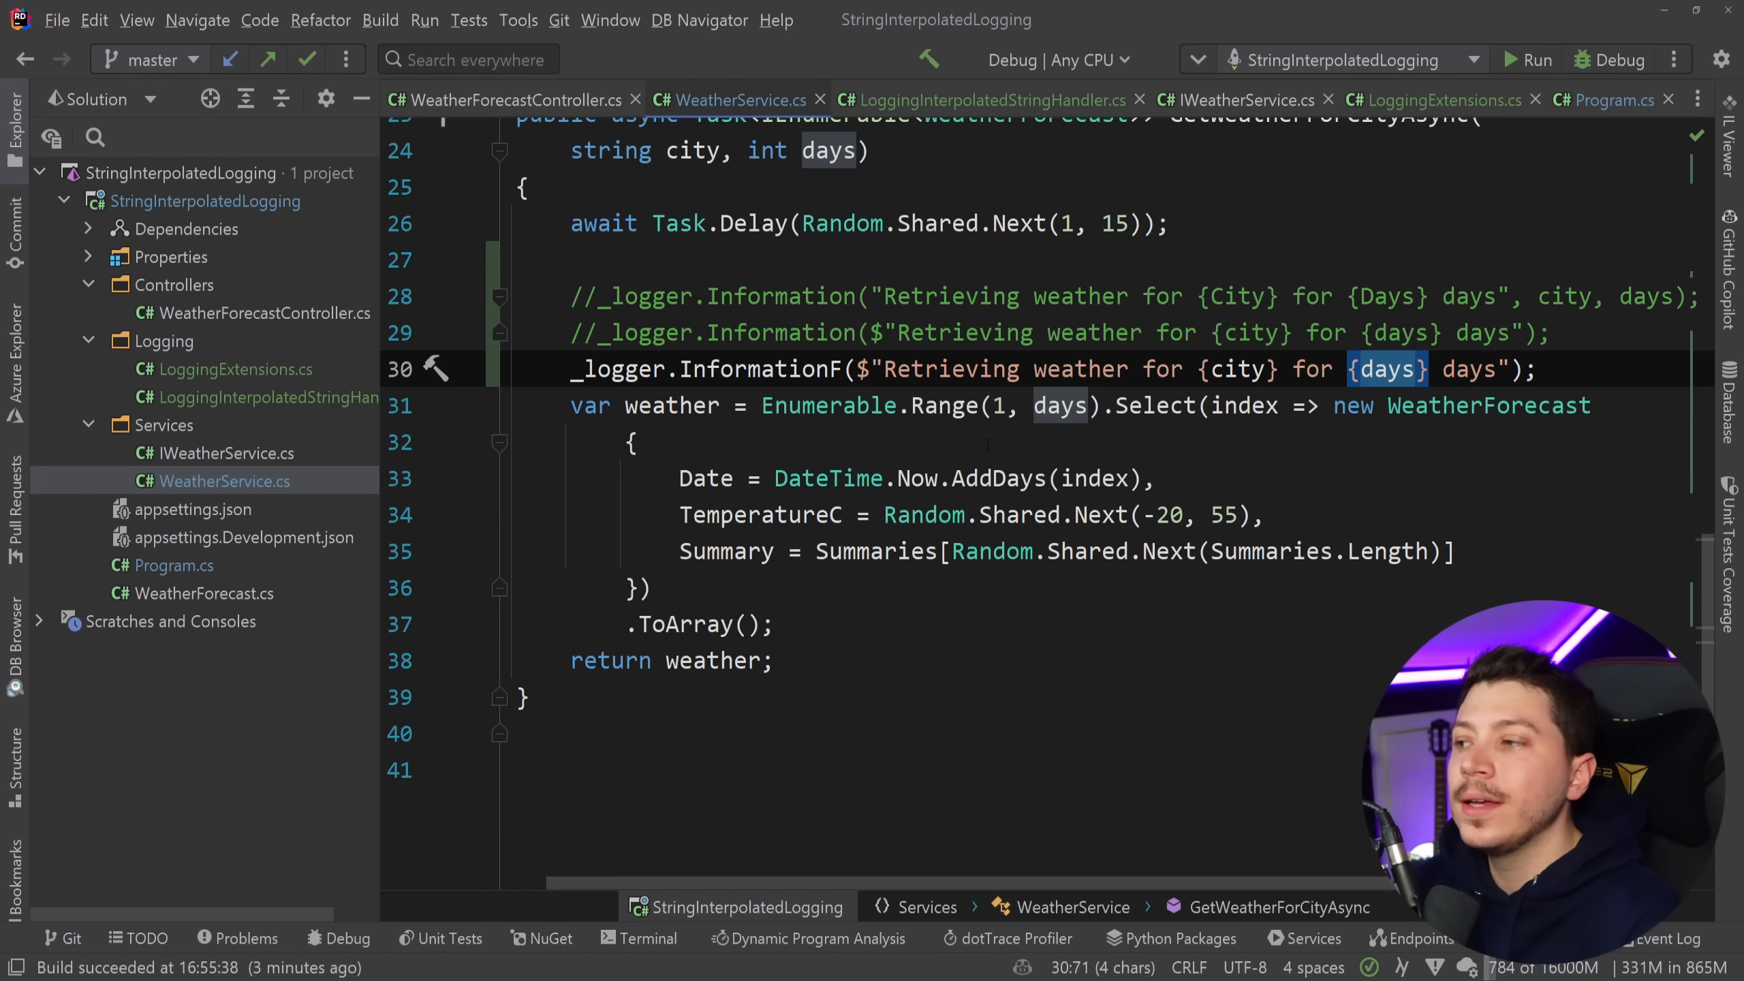
click(983, 100)
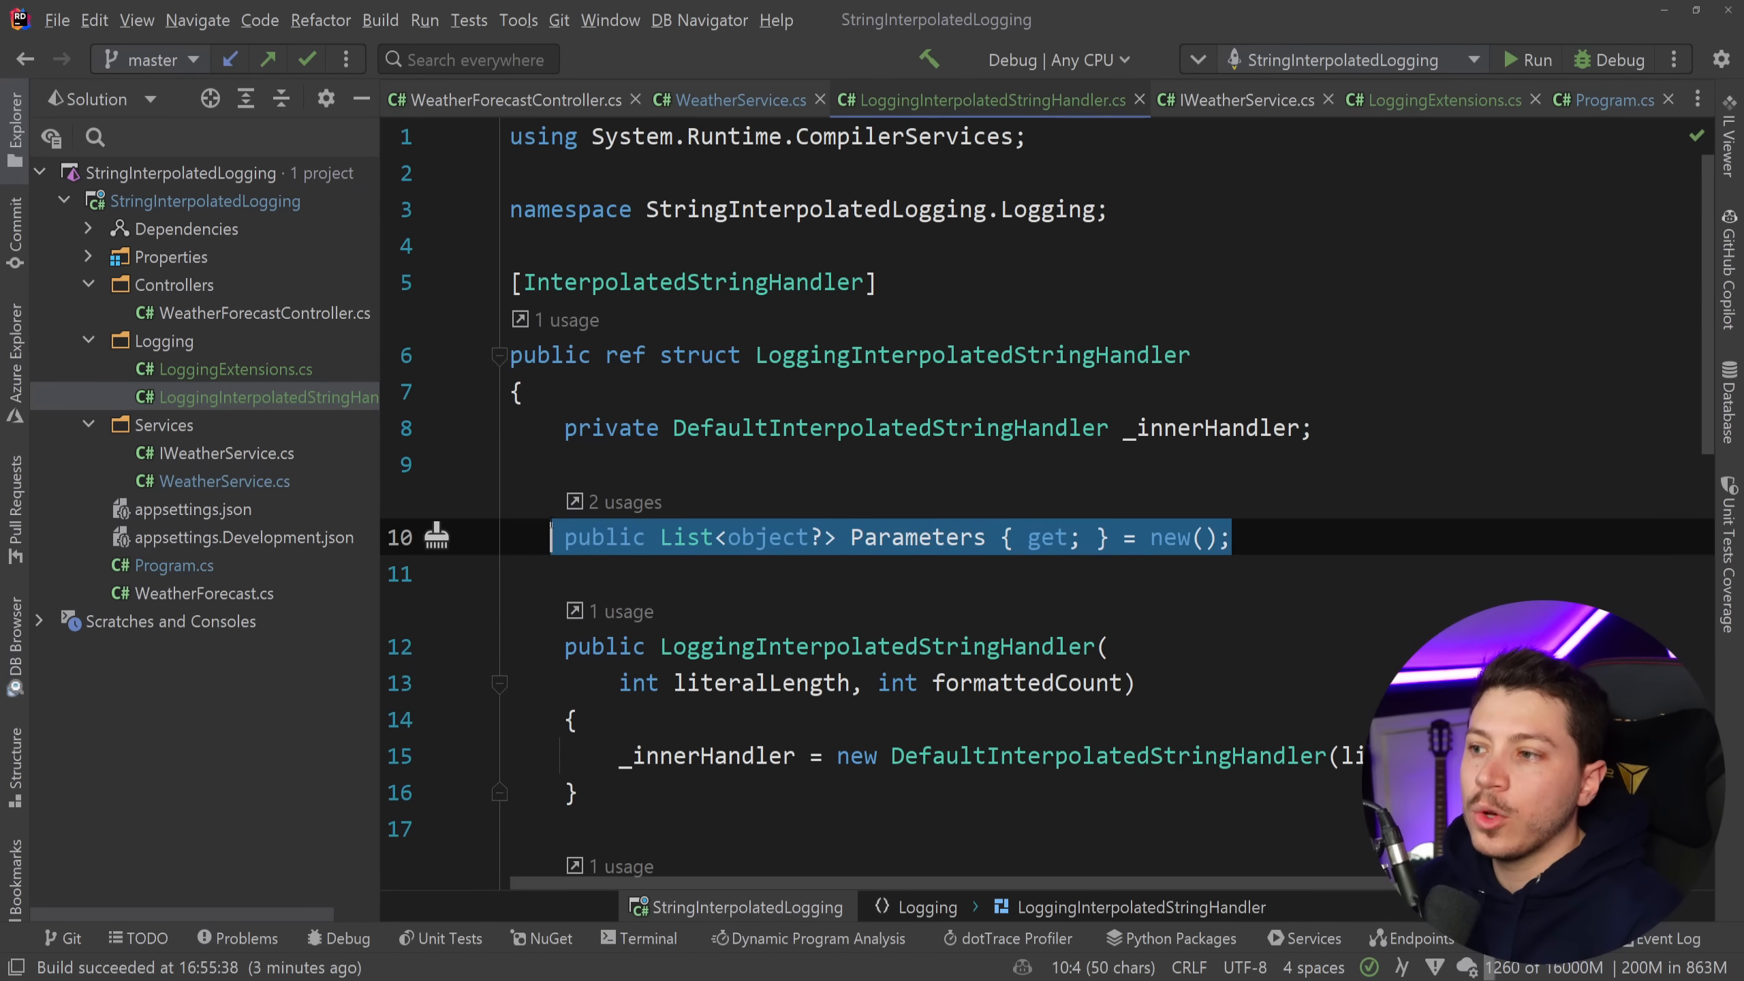
Highlight the handler's object Parameters type, then view InformationF in LoggingExtensions.cs.
double_click(765, 538)
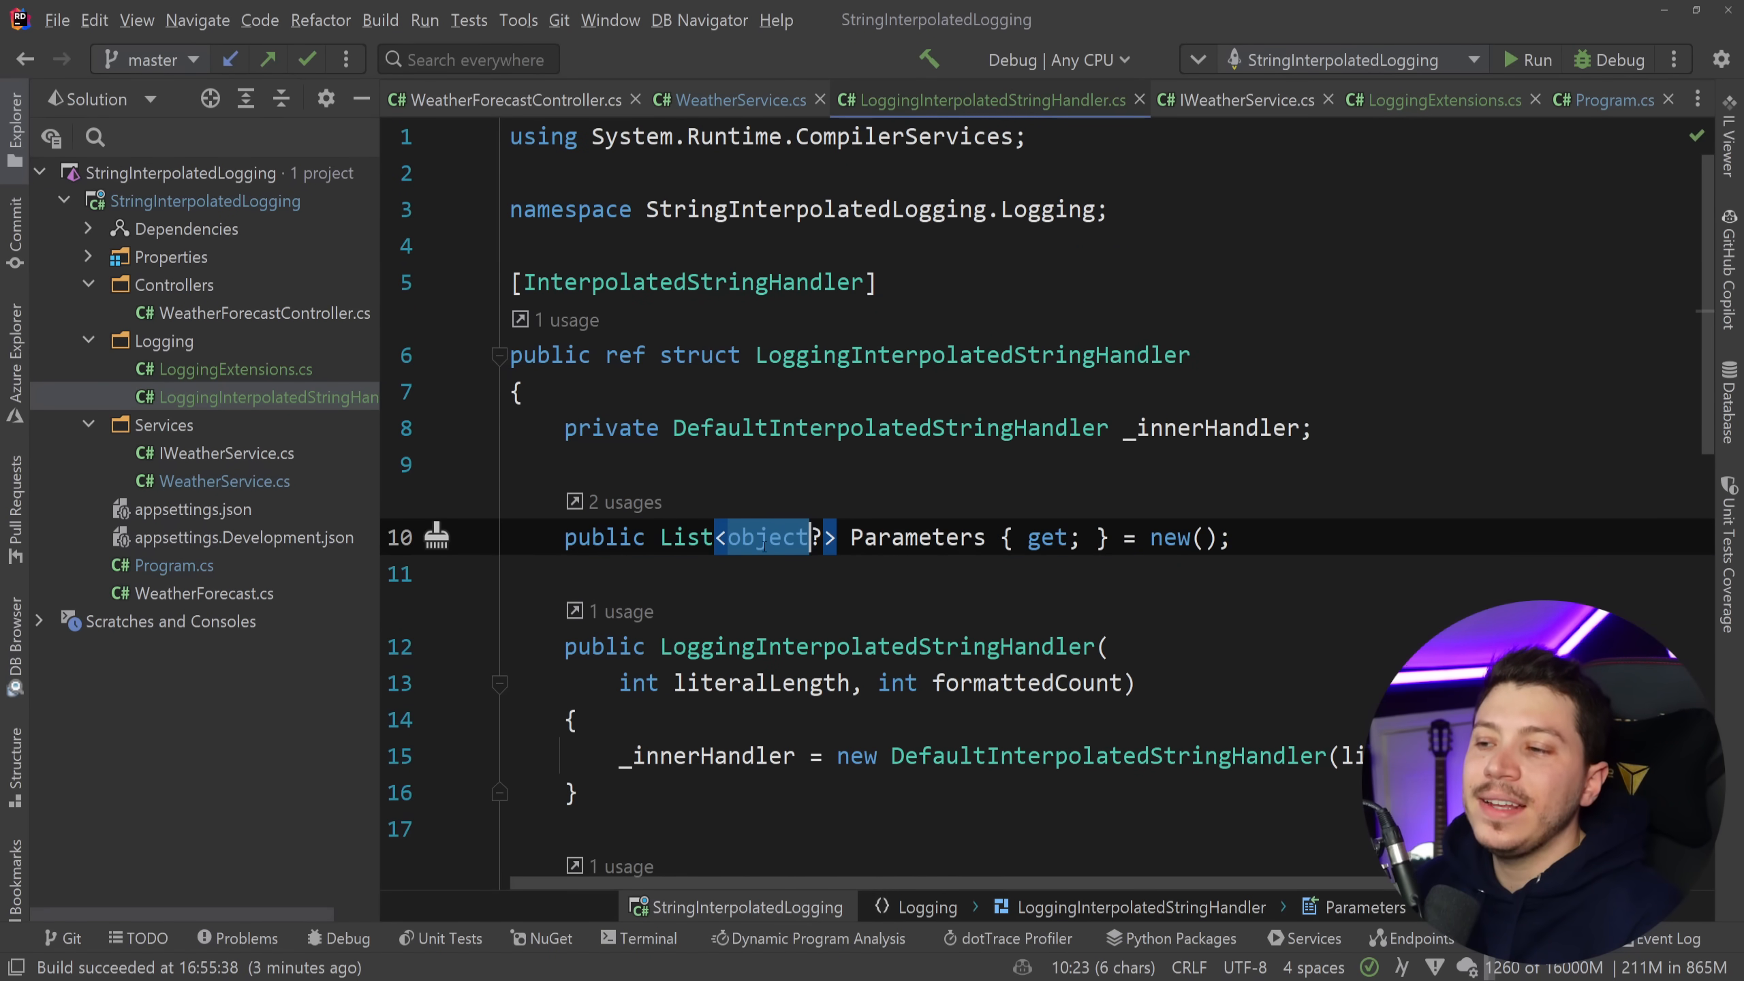
mouse_move(765, 545)
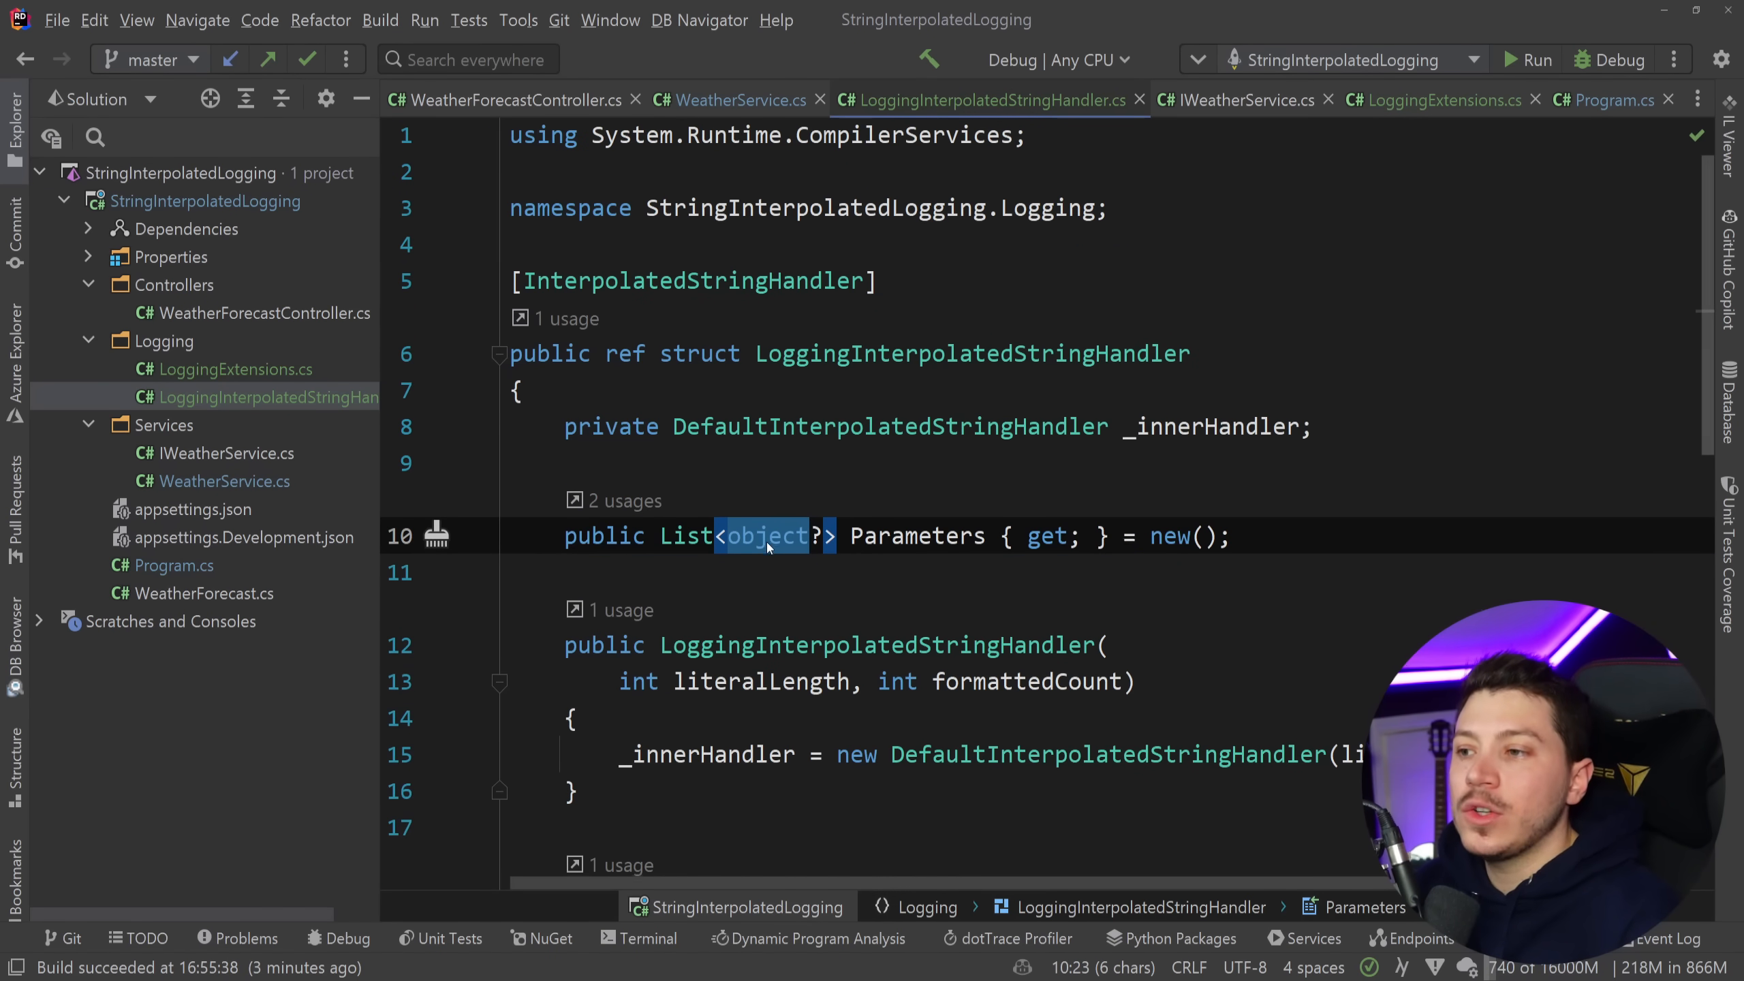
scroll(down, 3)
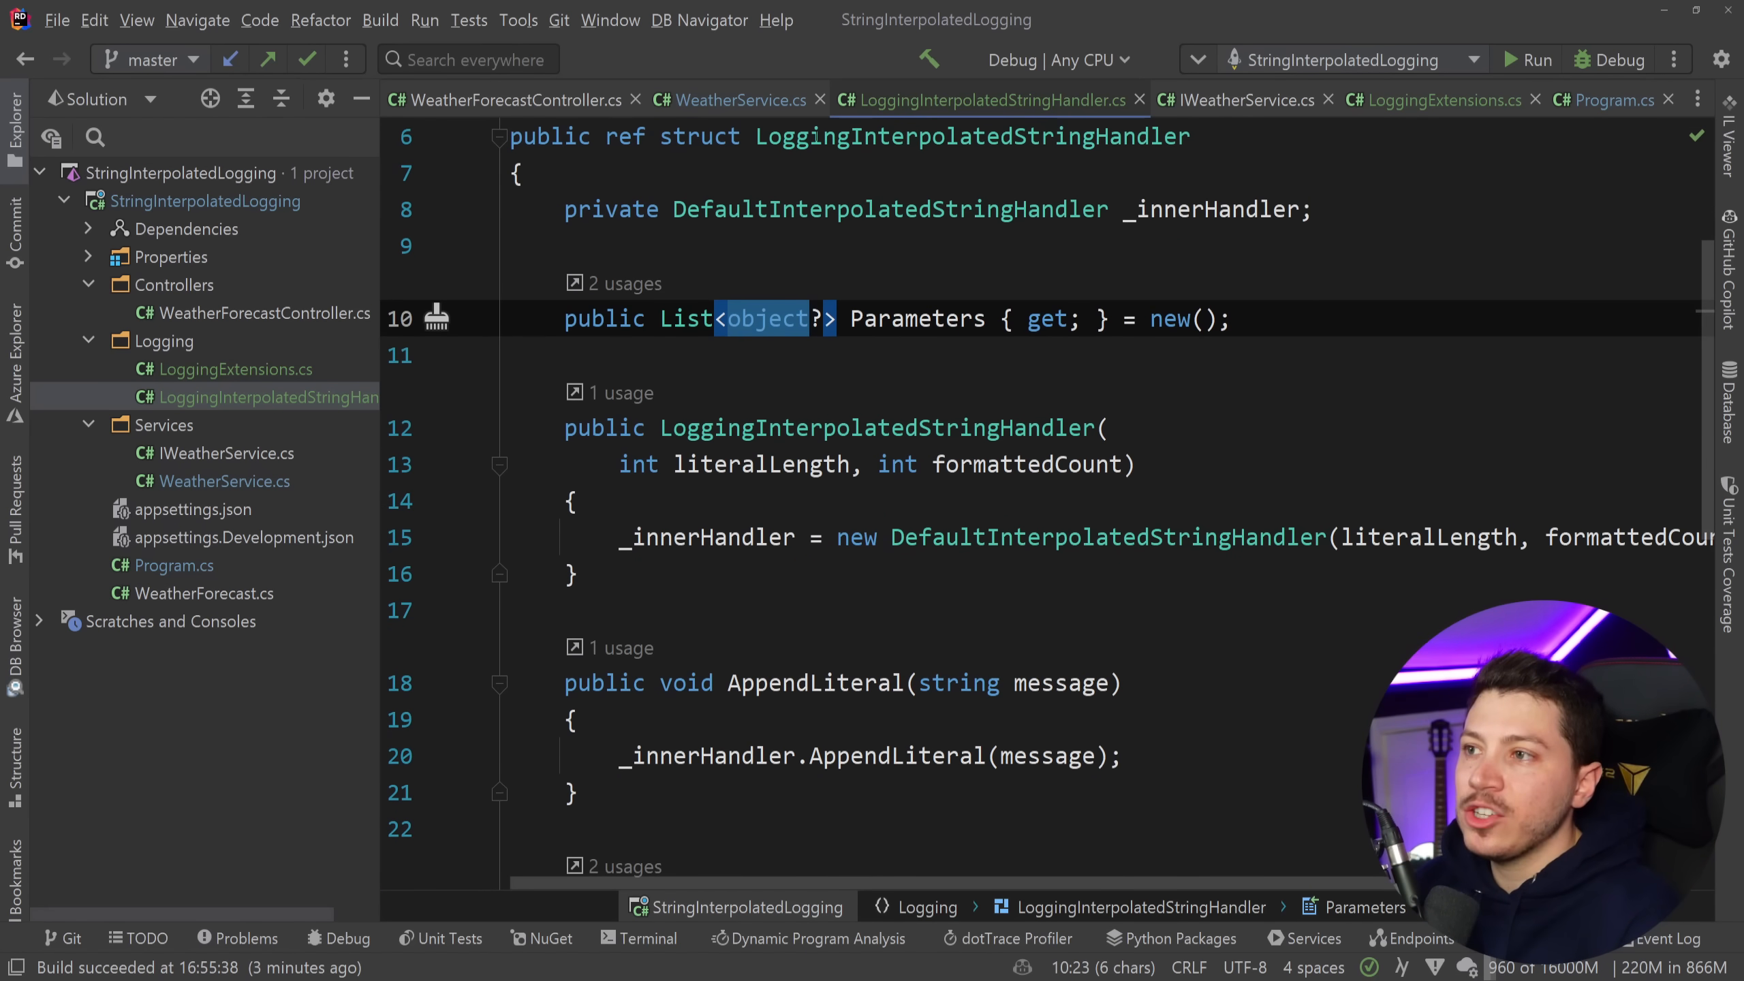
click(1434, 100)
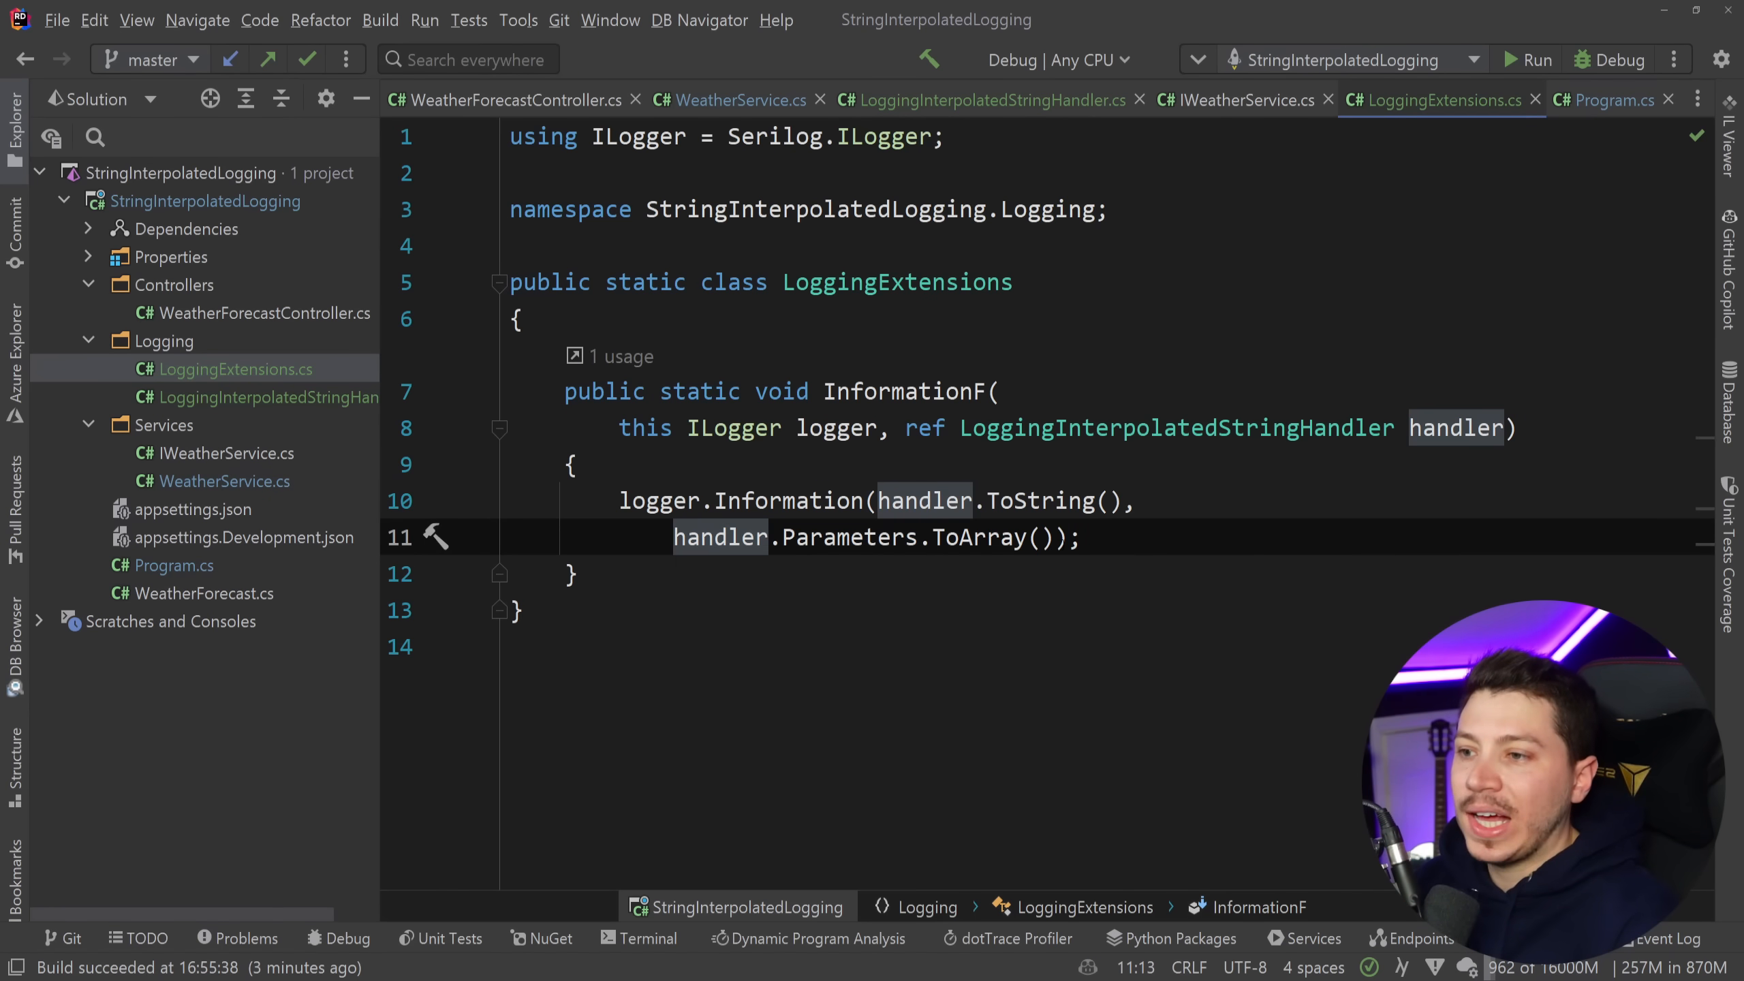
click(983, 99)
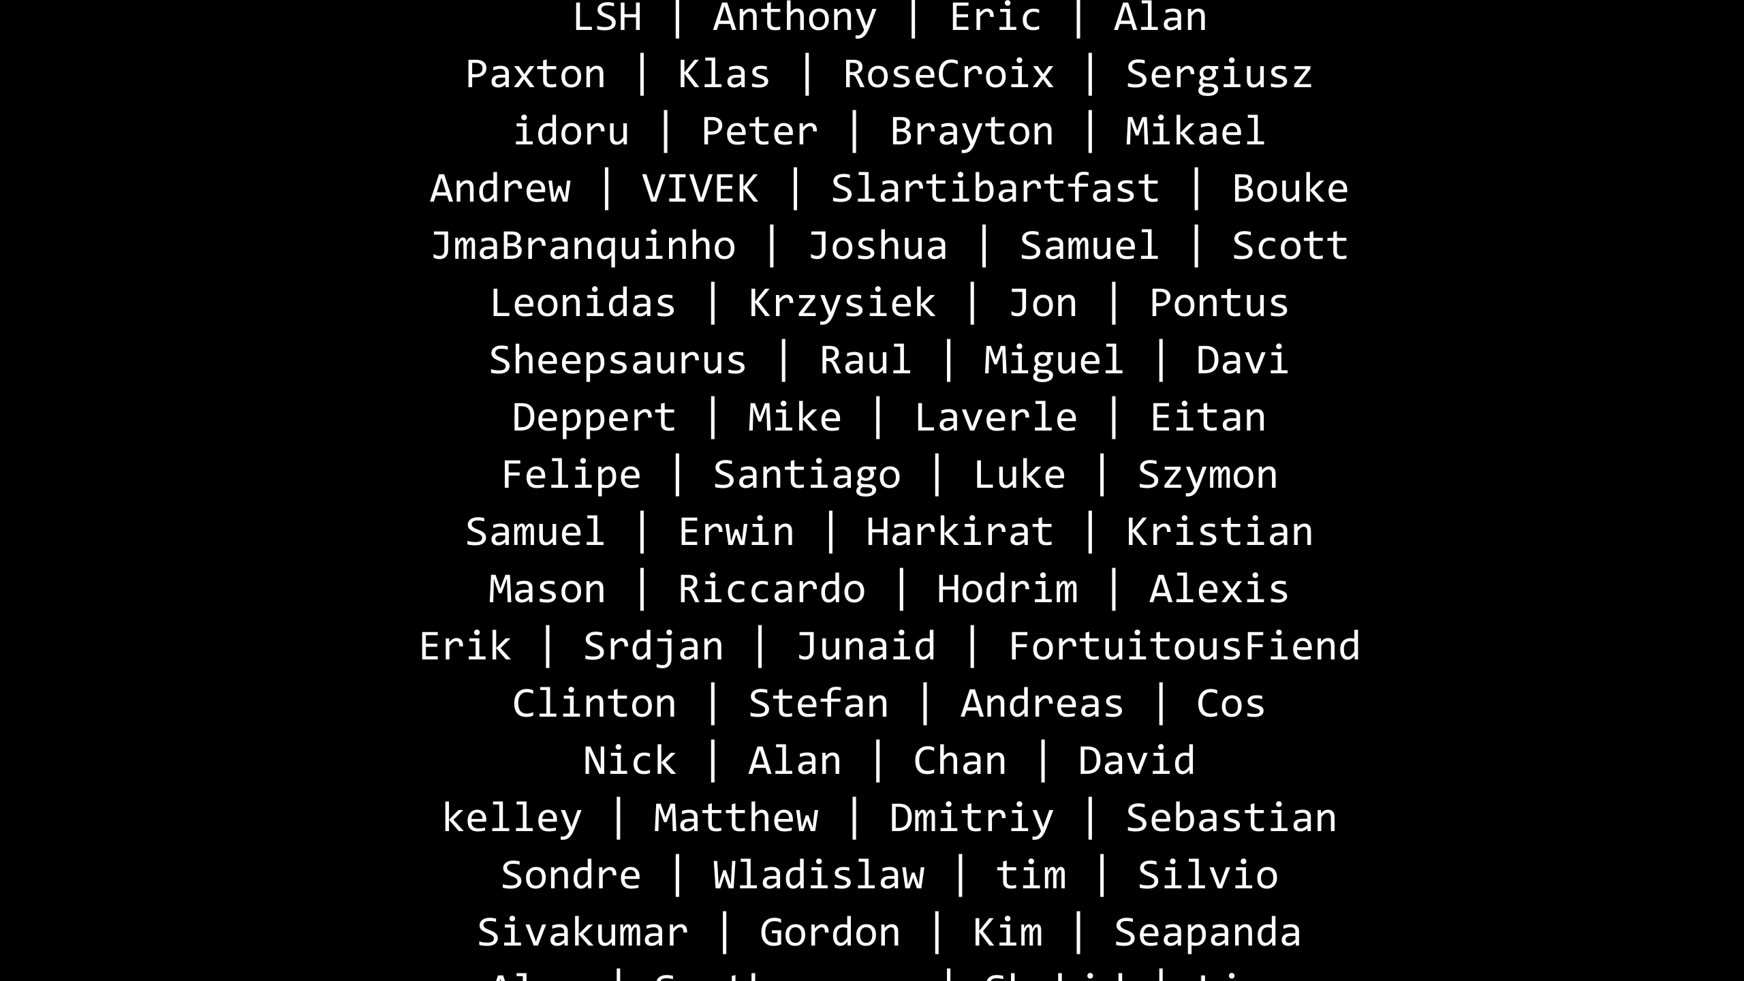
scroll(down, 3)
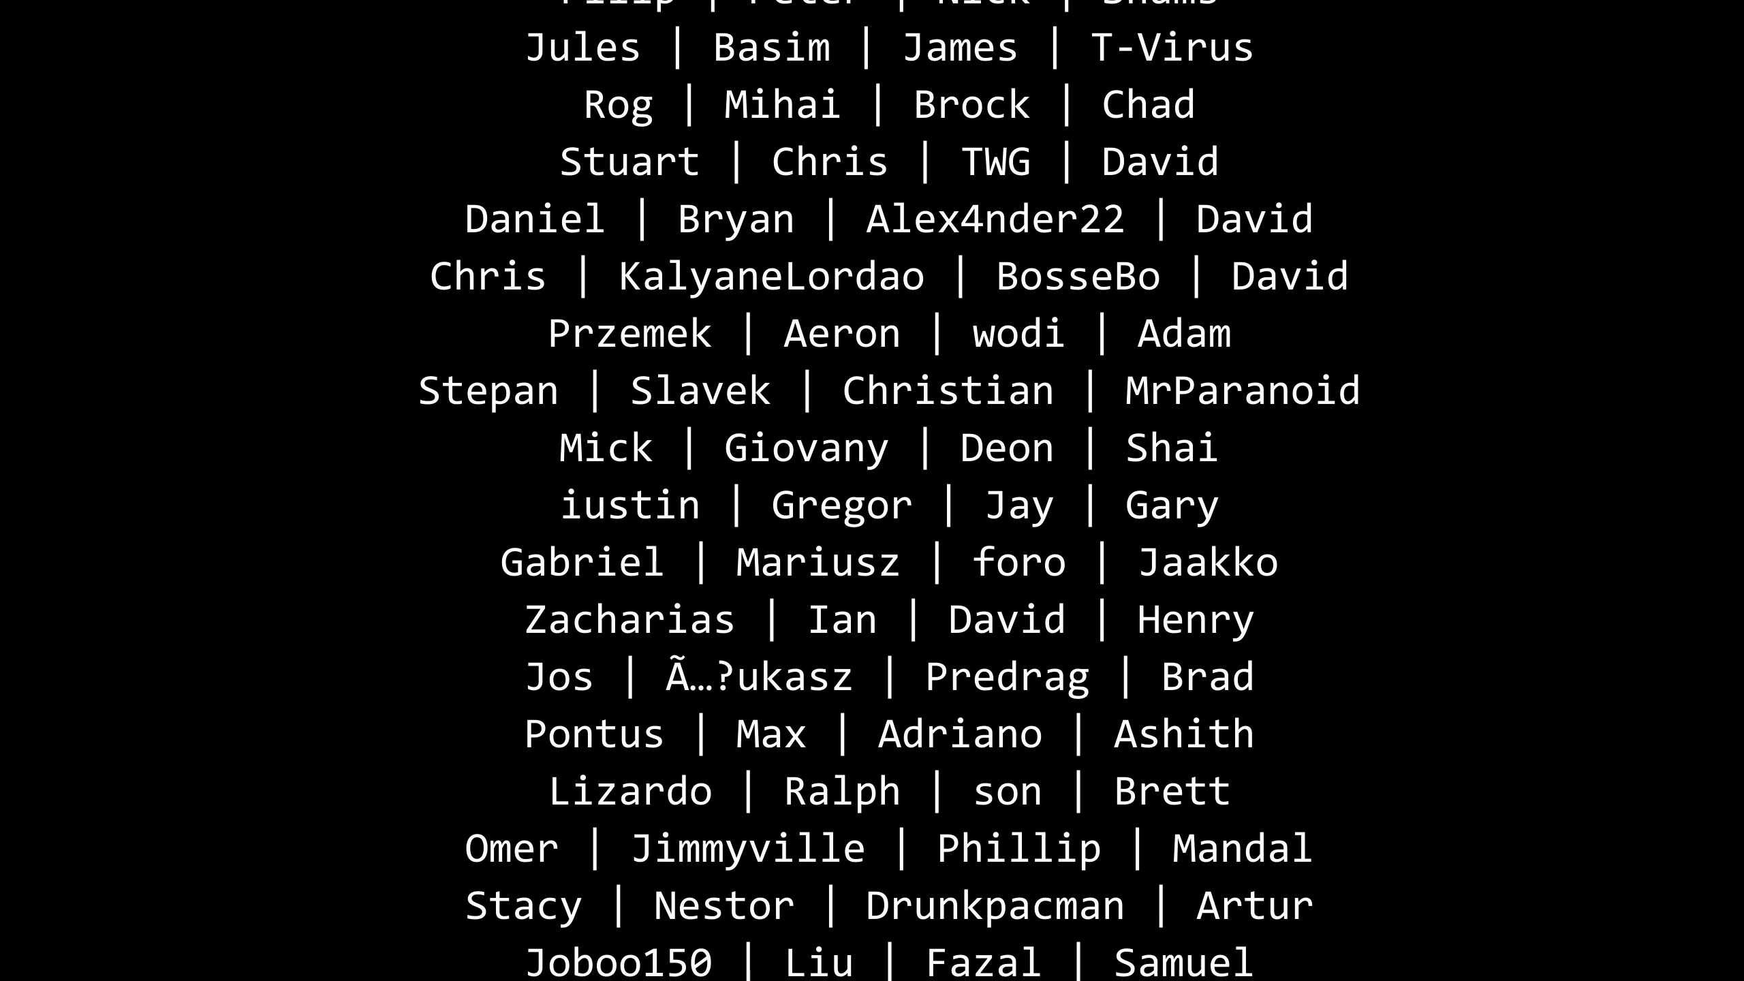
scroll(down, 3)
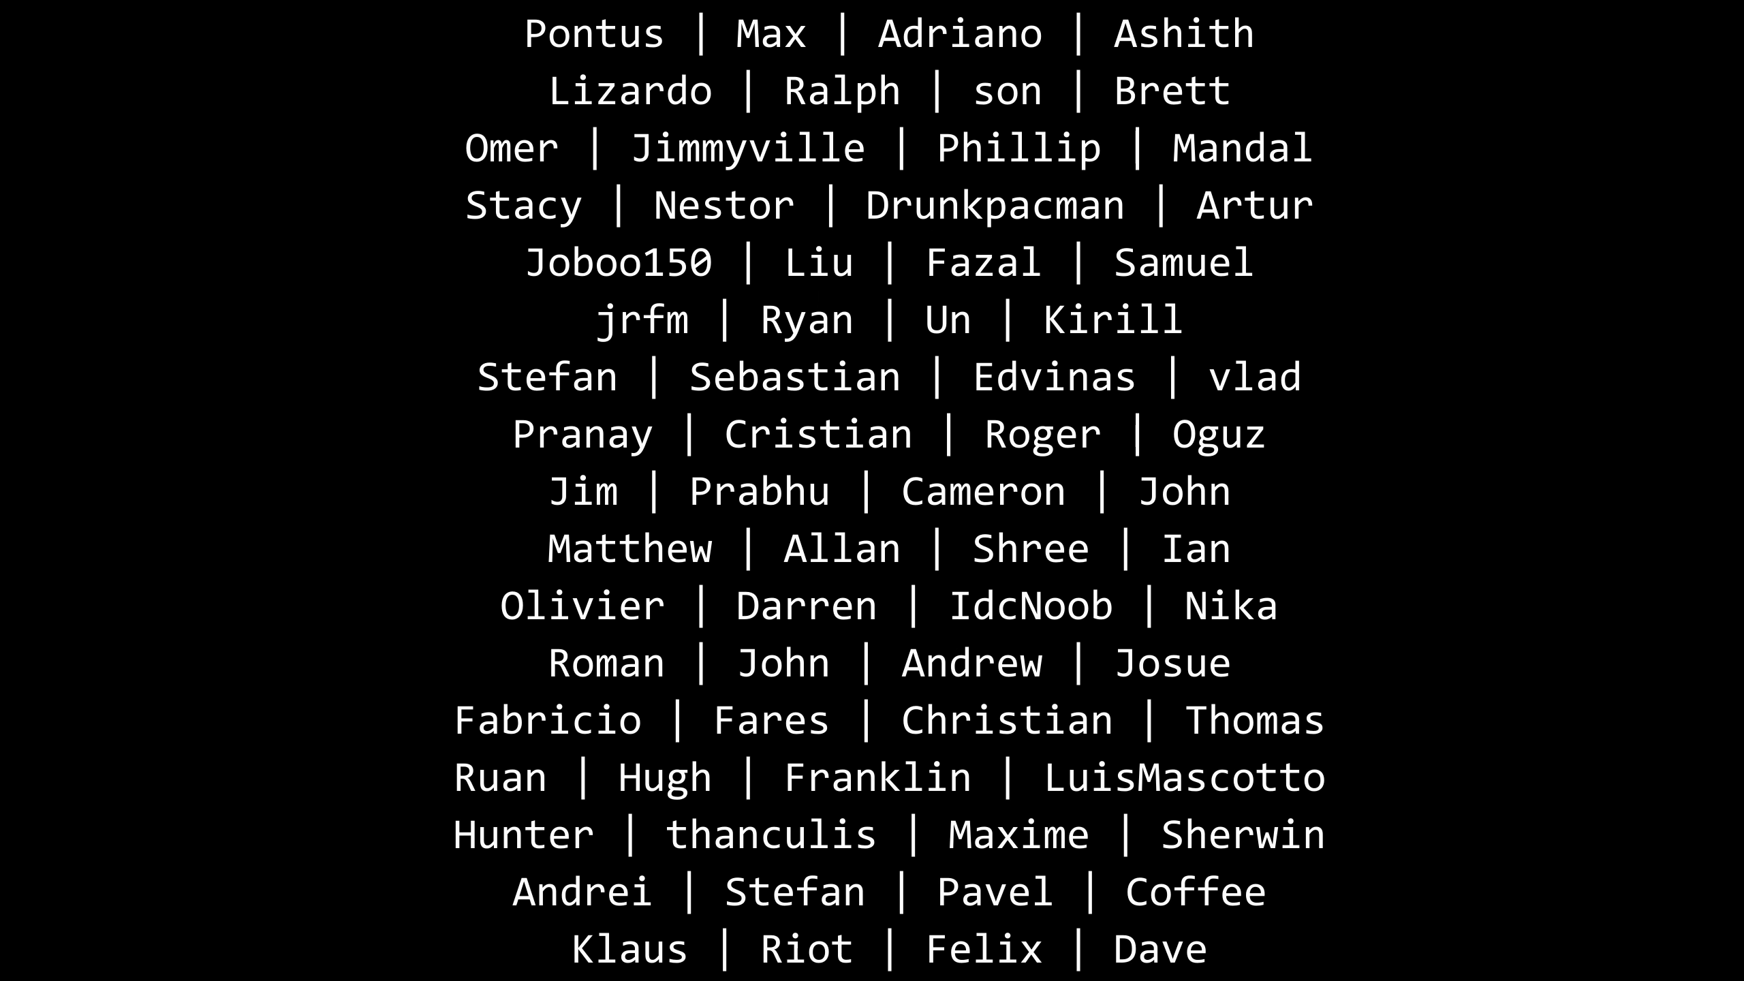
scroll(down, 3)
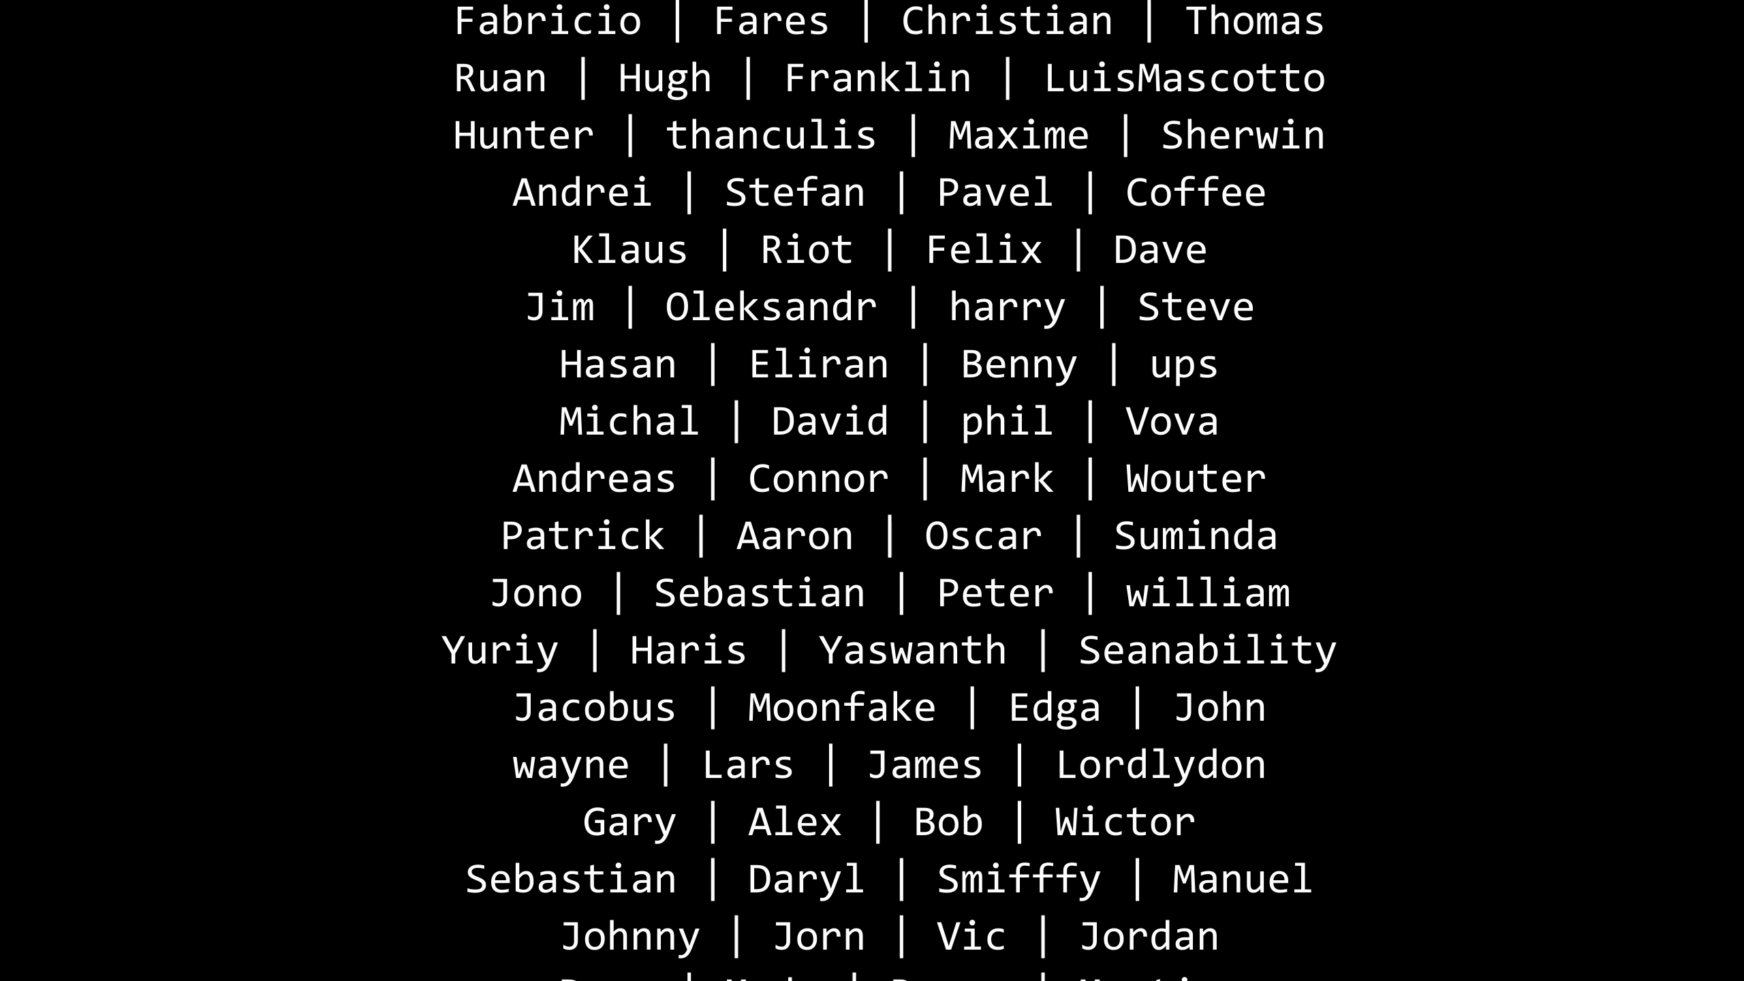